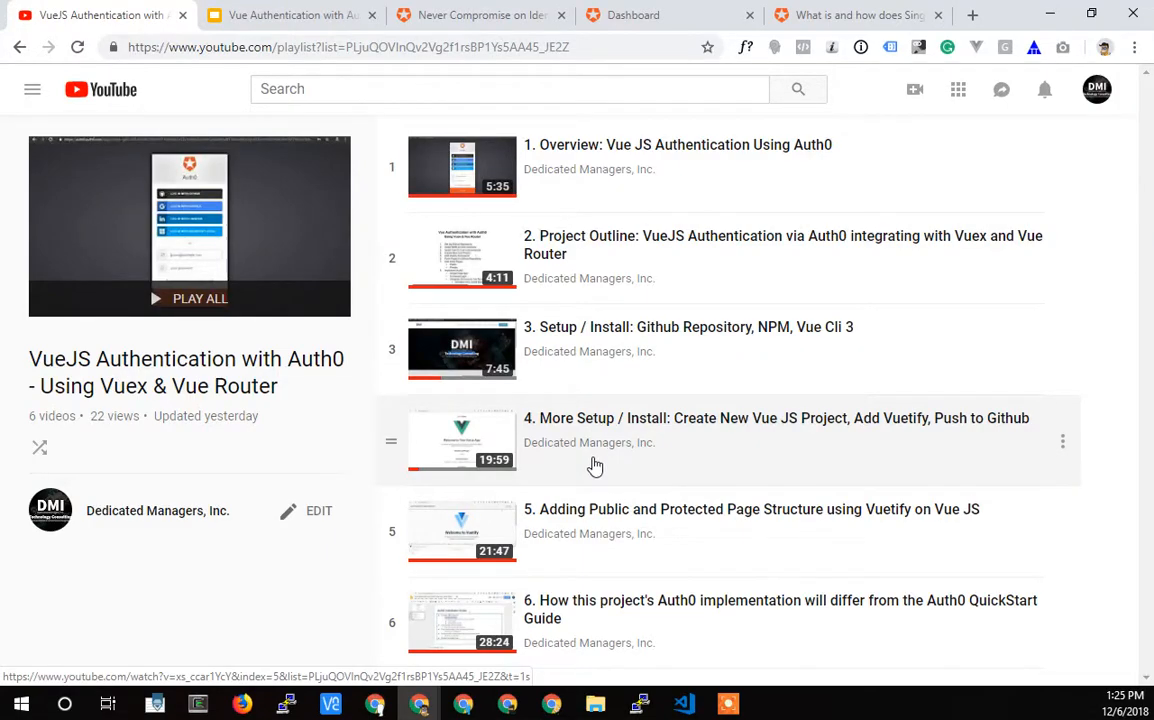
mouse_move(524, 404)
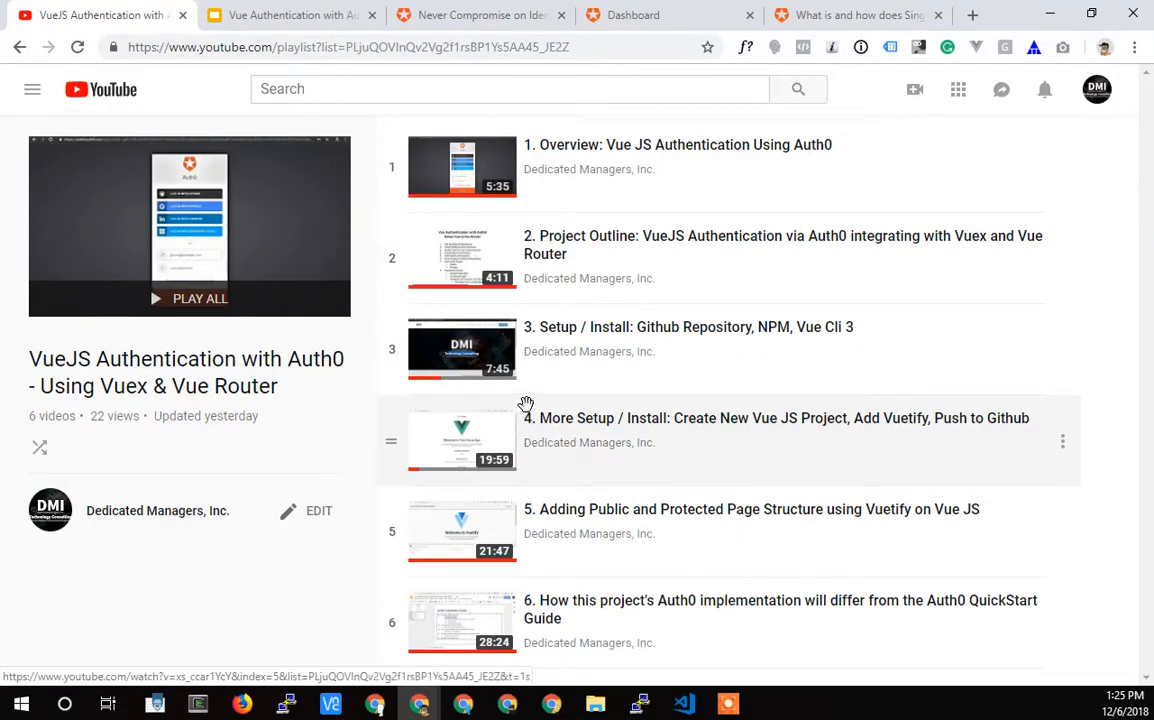
mouse_move(692, 402)
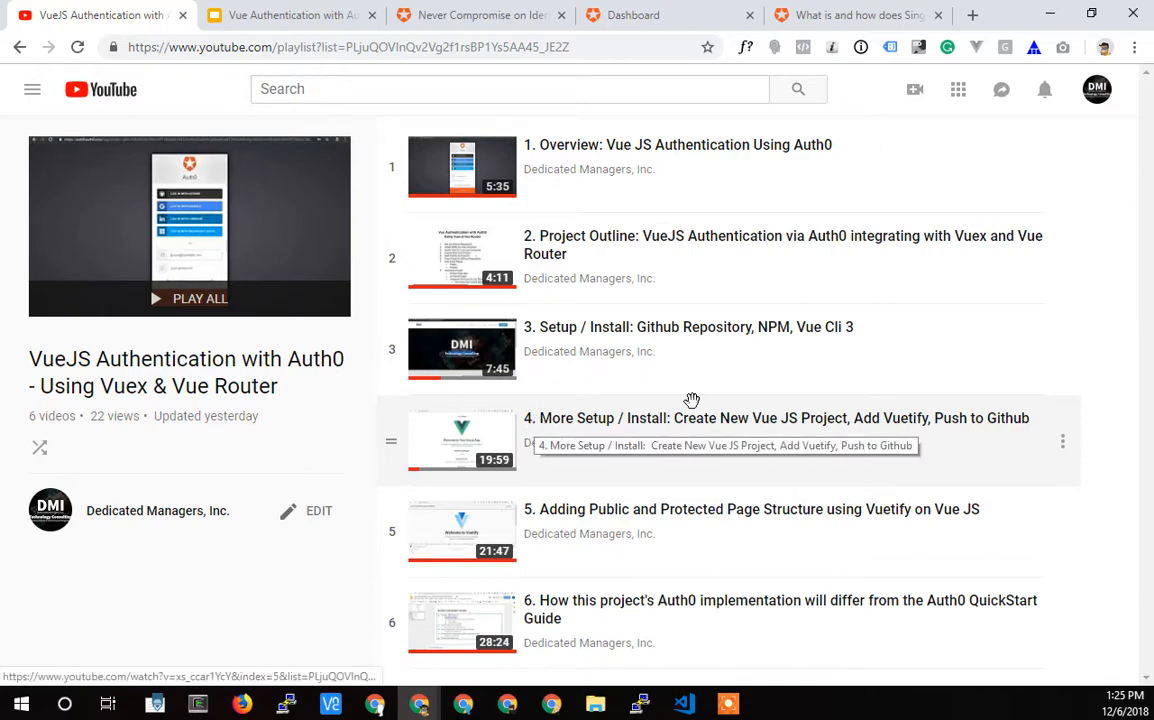
mouse_move(84, 420)
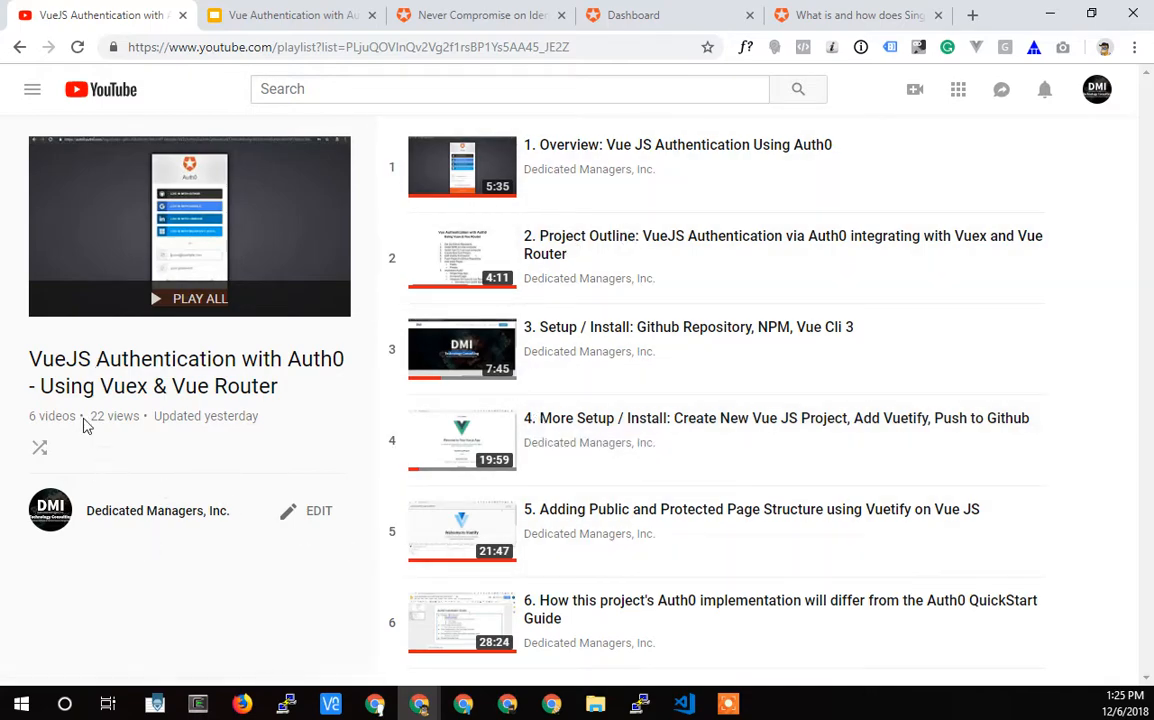
mouse_move(292, 358)
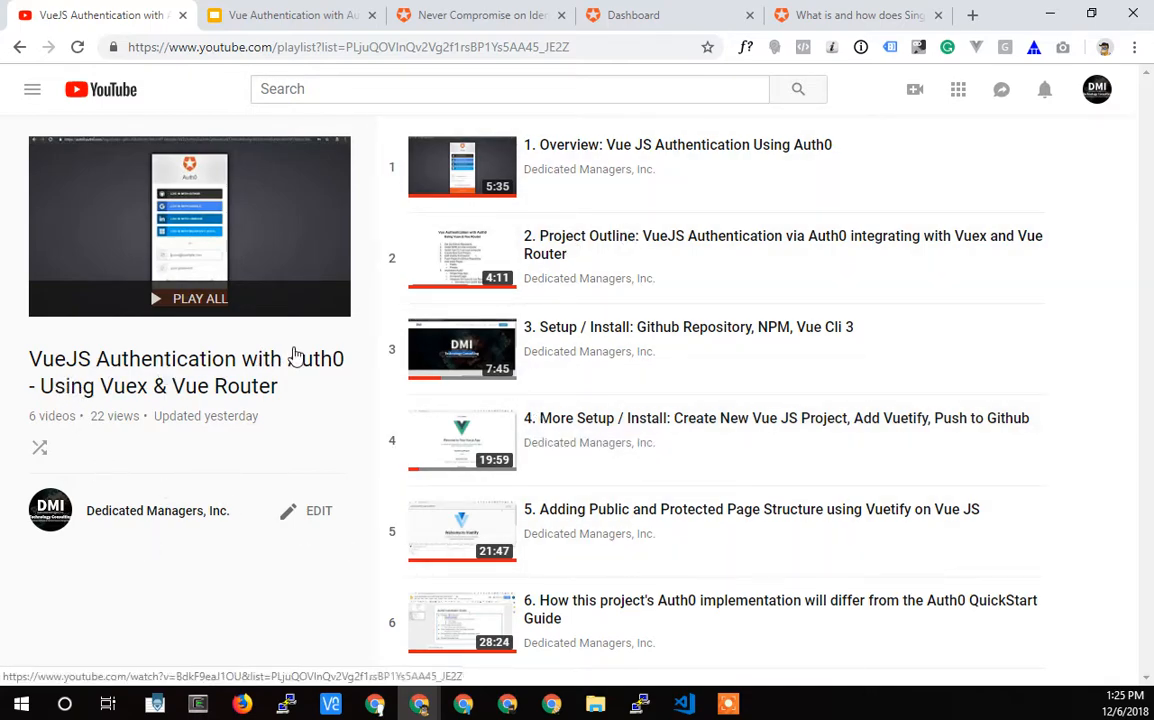
mouse_move(568, 290)
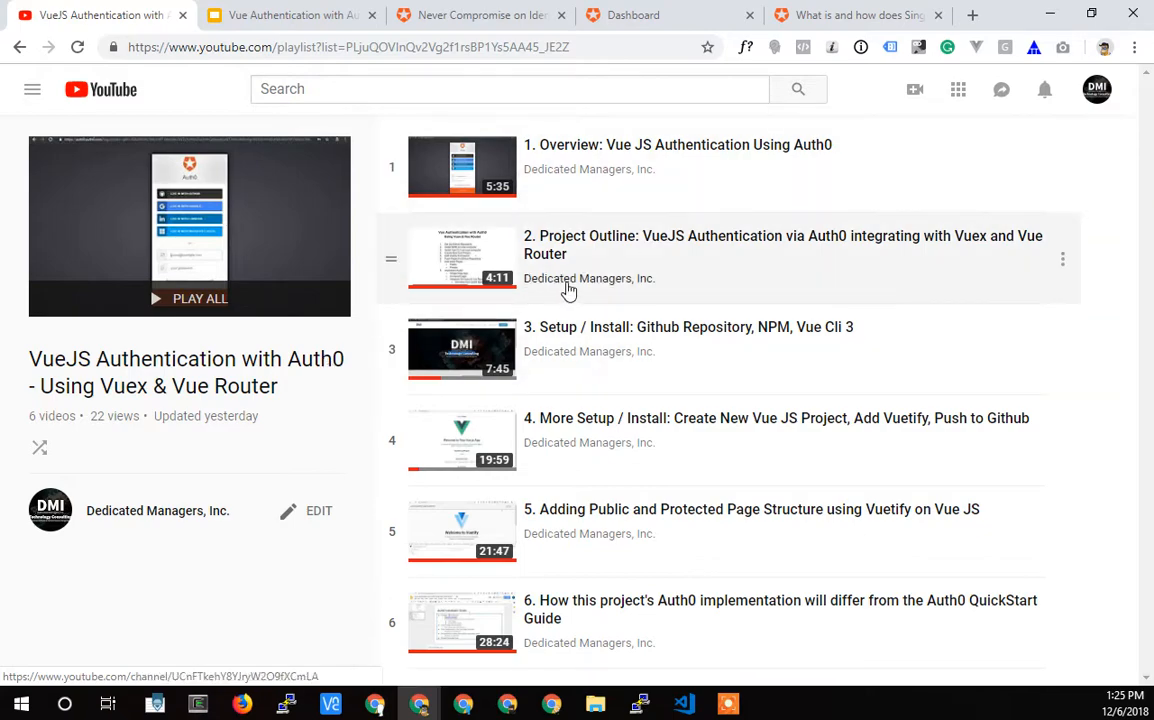
mouse_move(518, 510)
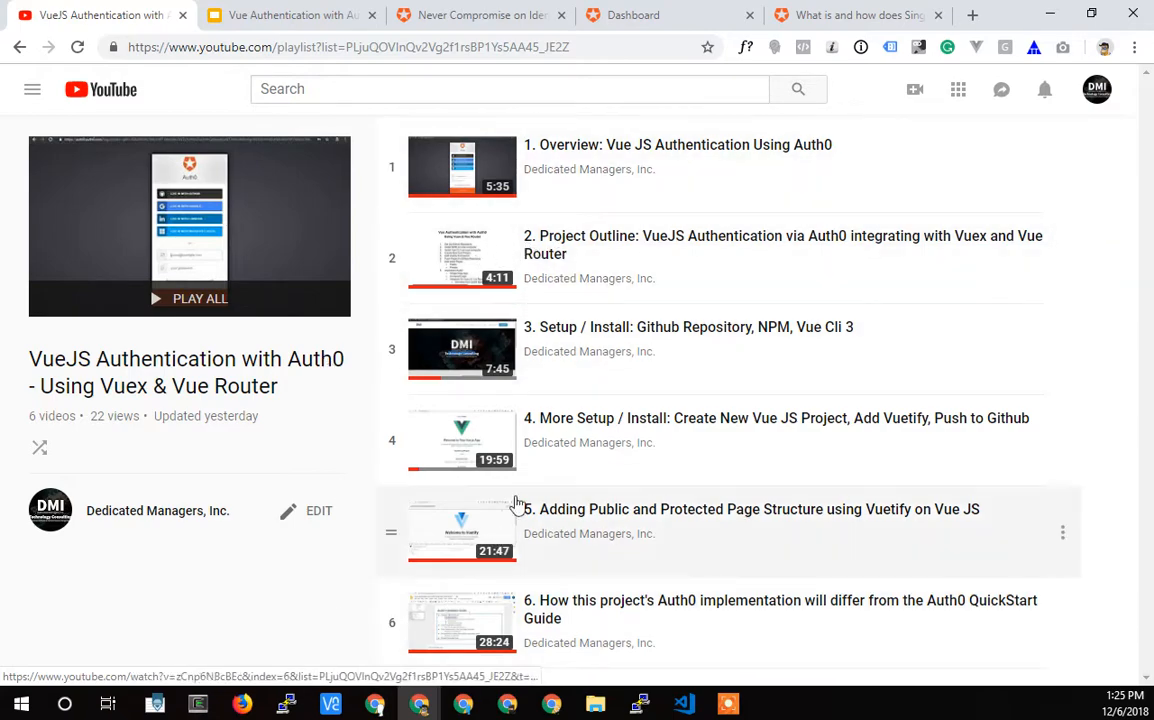
mouse_move(512, 120)
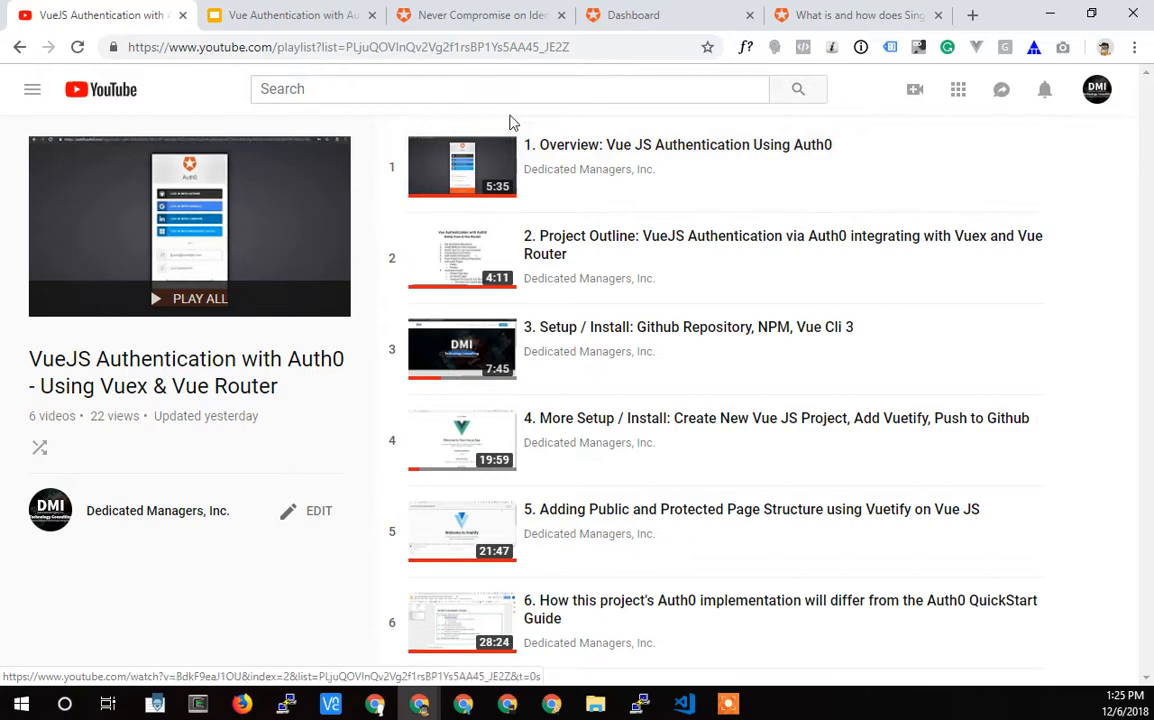
mouse_move(496, 280)
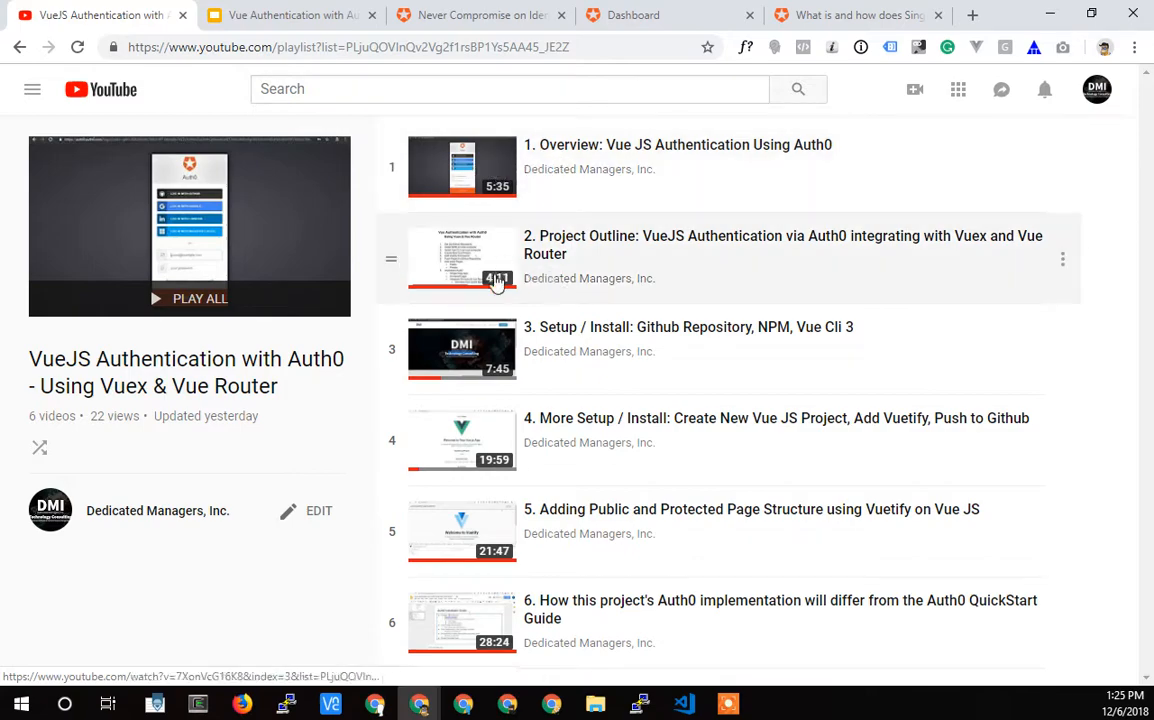
mouse_move(552, 362)
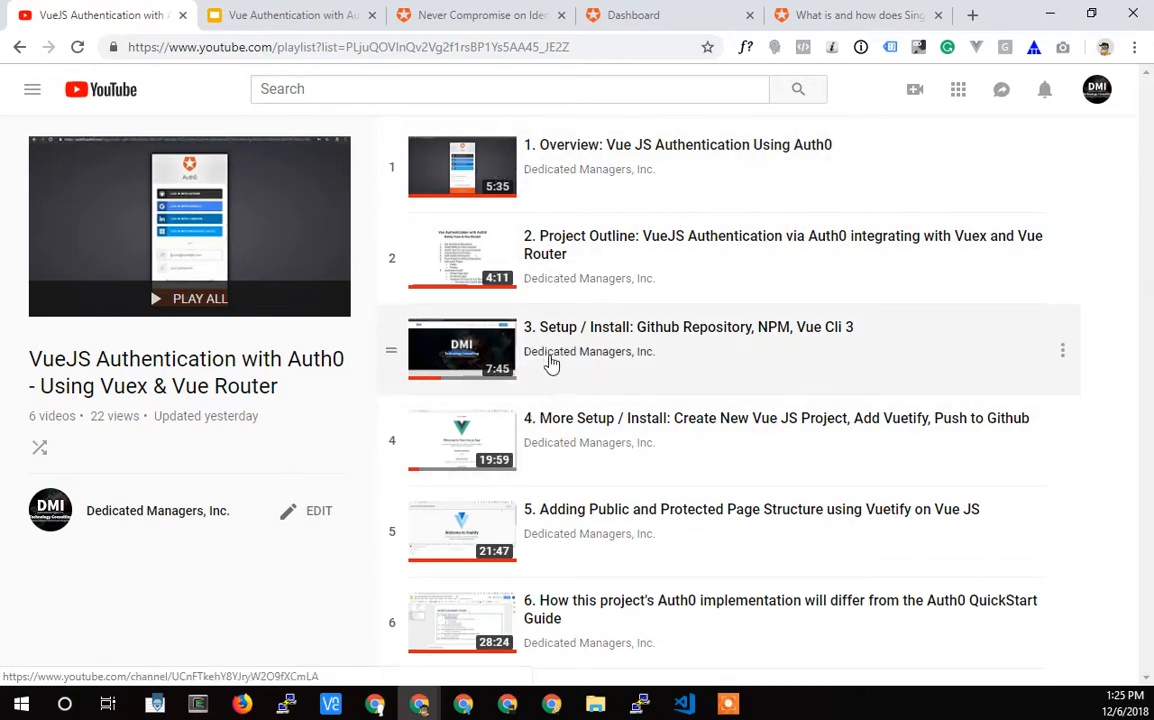
mouse_move(500, 440)
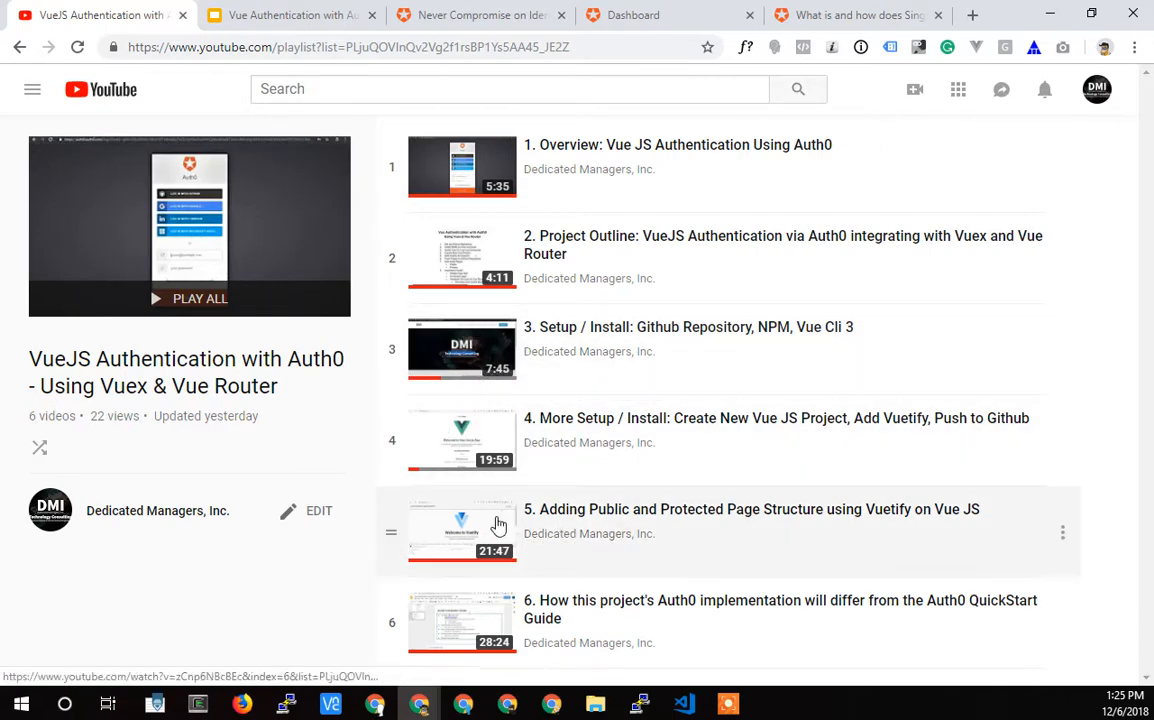
mouse_move(750, 520)
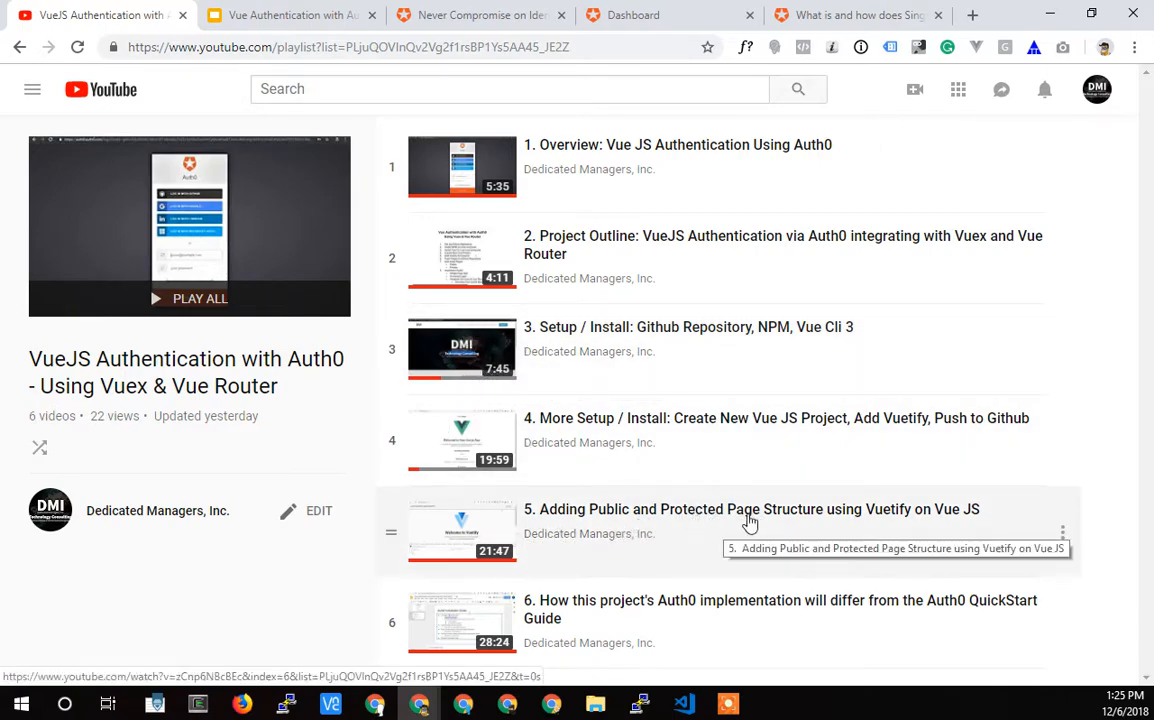
mouse_move(630, 628)
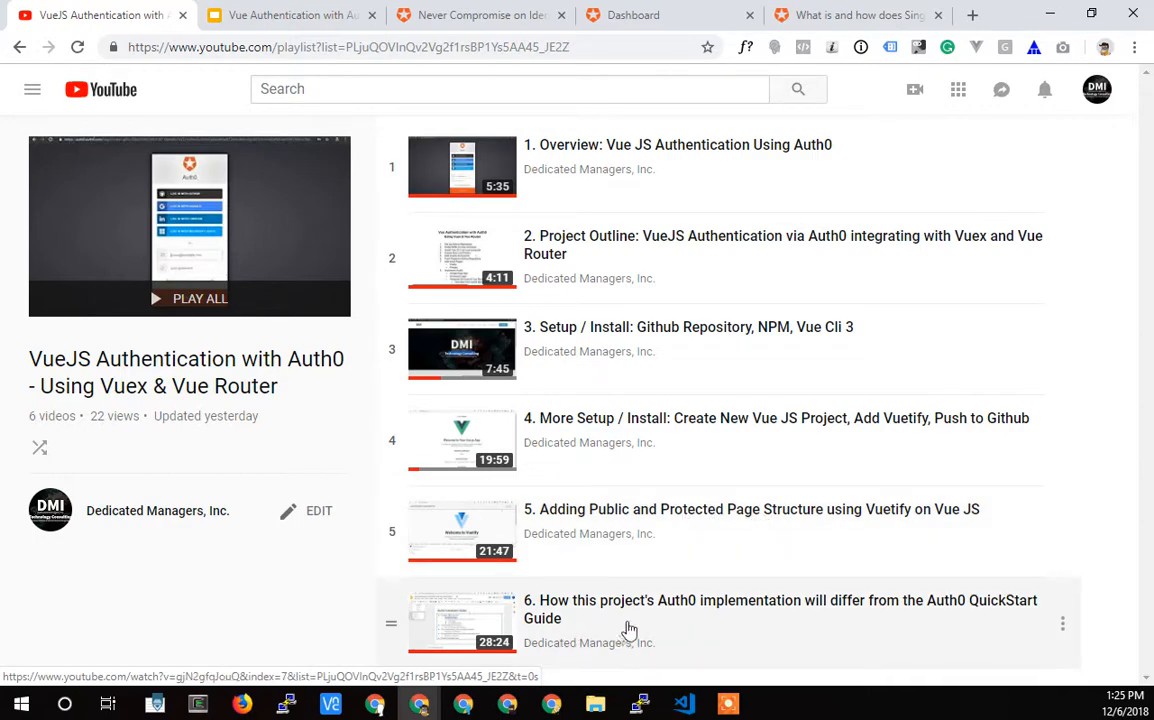
mouse_move(582, 618)
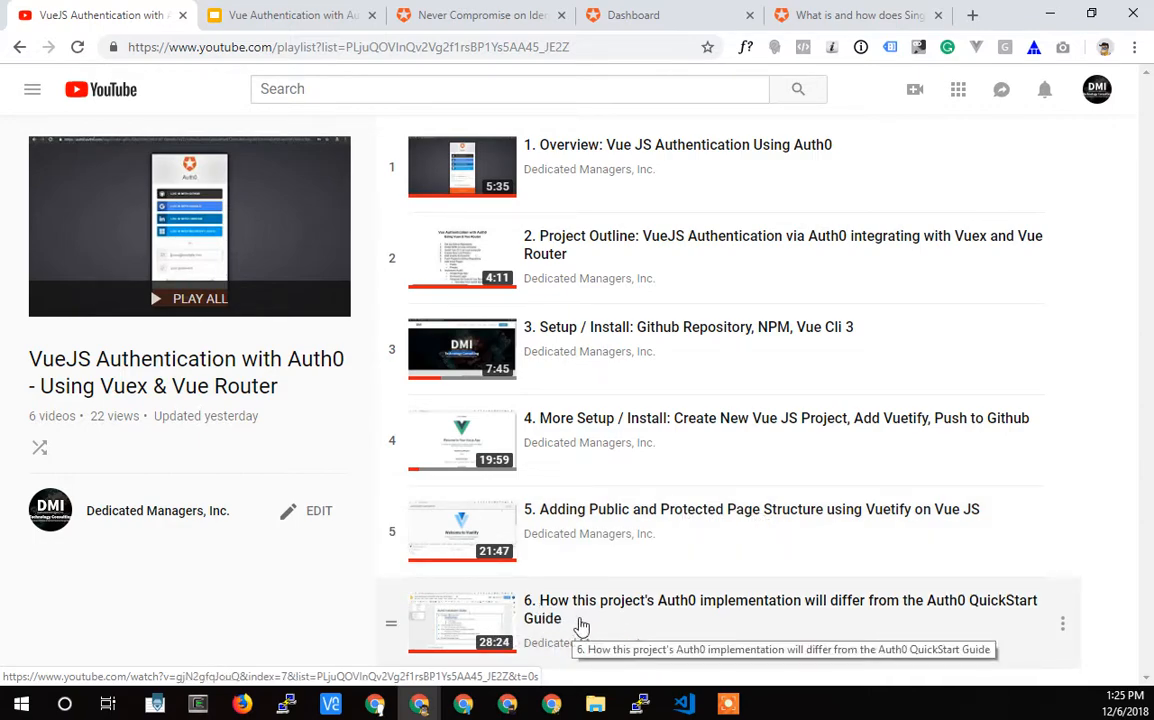
mouse_move(572, 628)
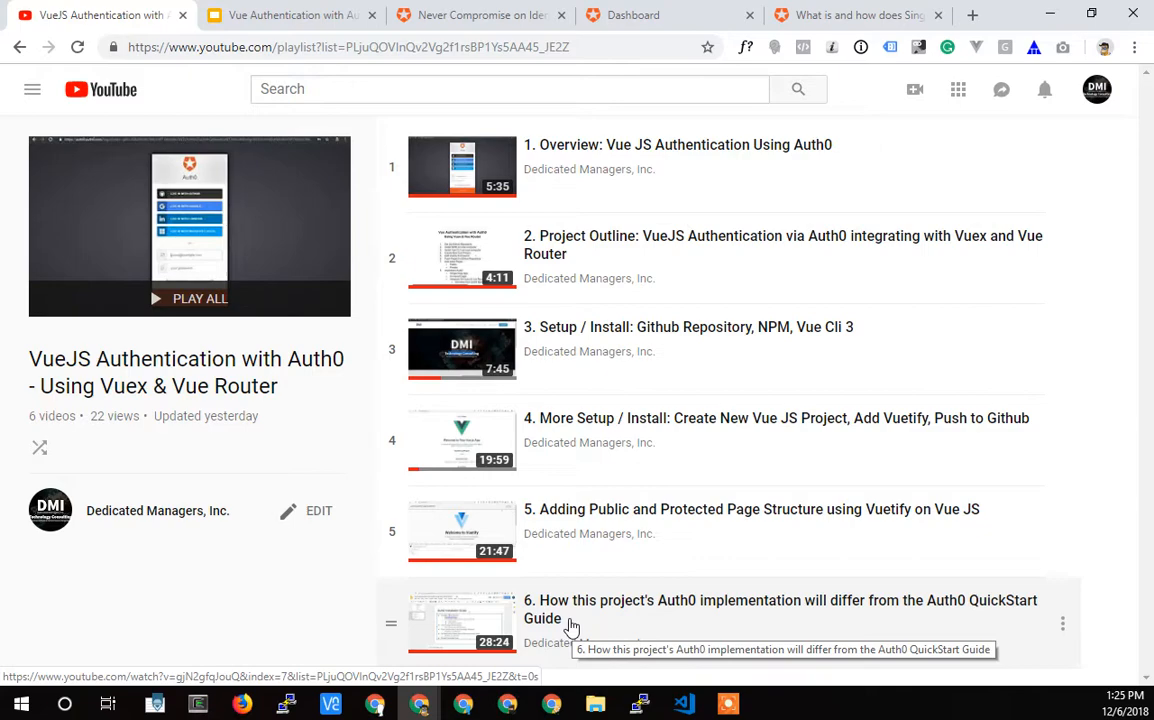
mouse_move(1000, 612)
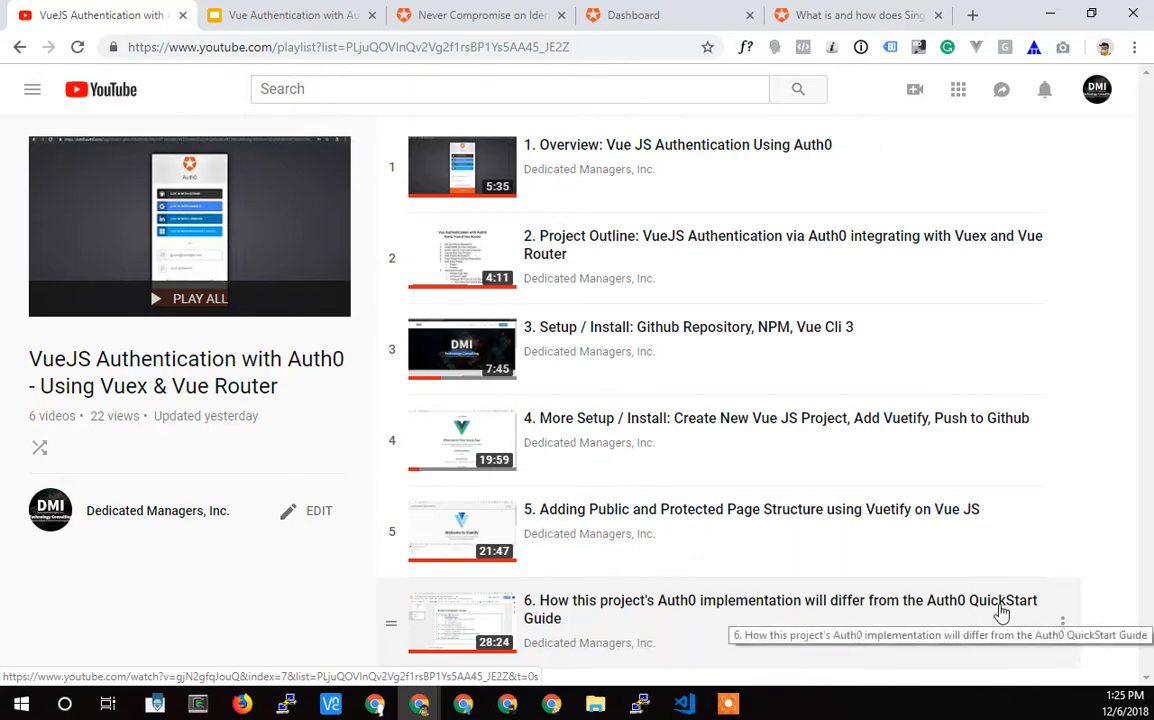
mouse_move(556, 584)
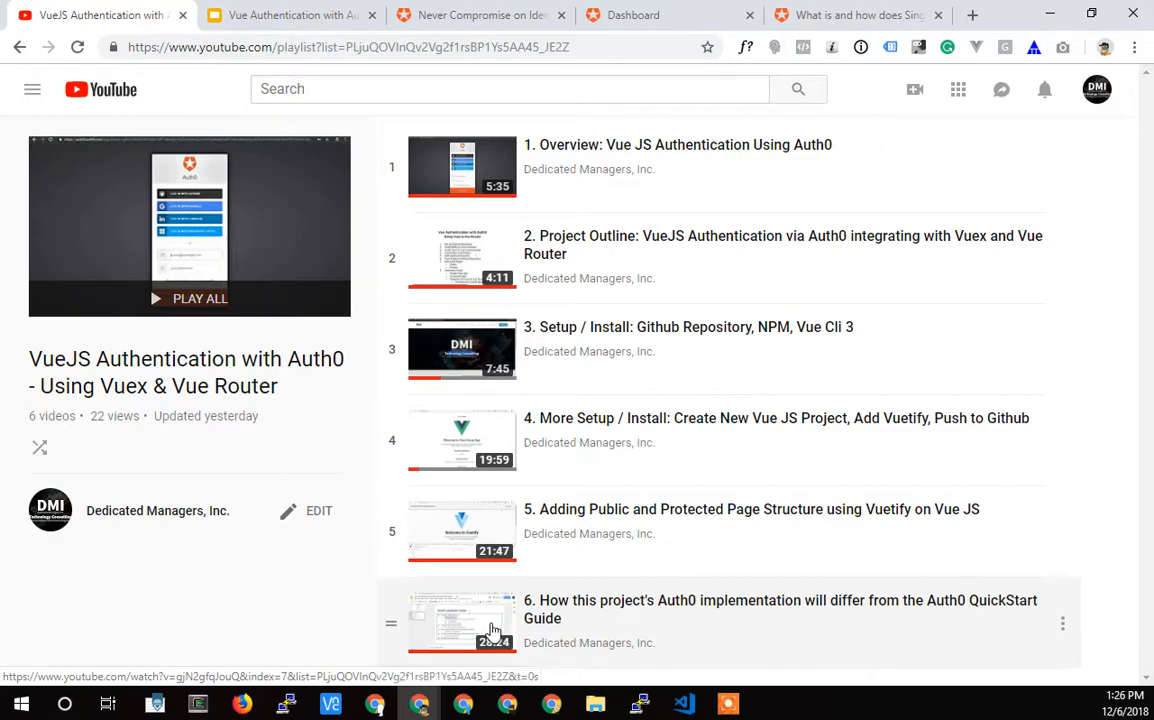
mouse_move(446, 552)
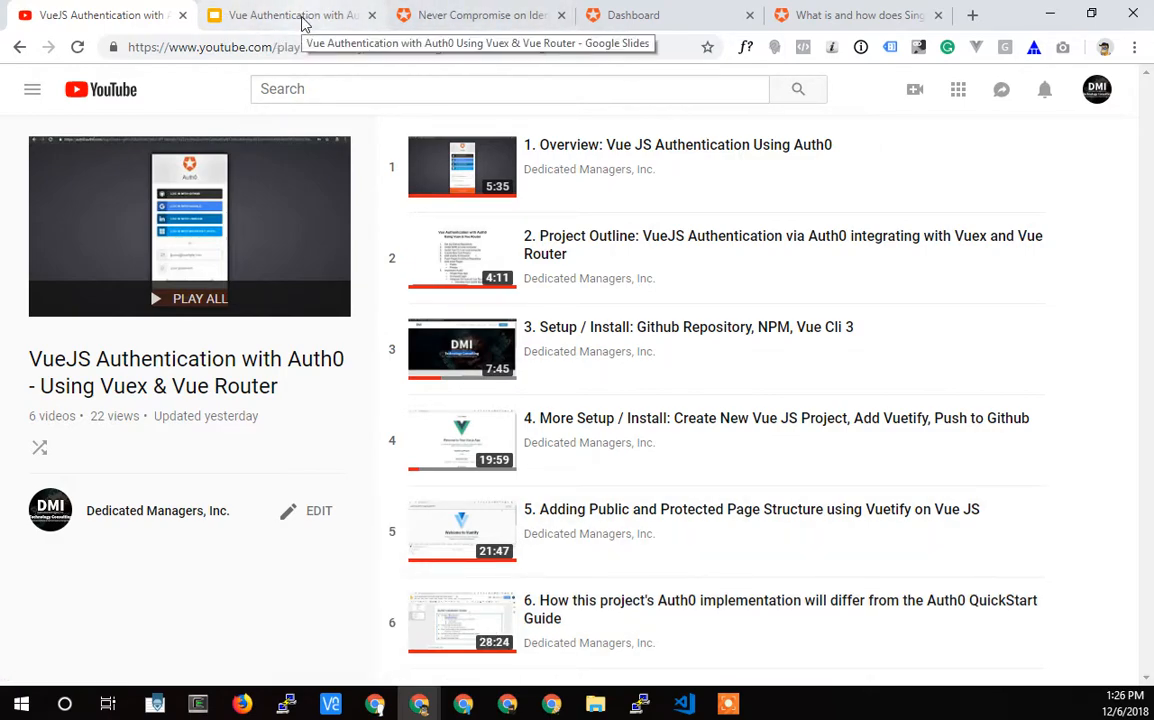
- Switch to the auth0.com tab showing the 'Never Compromise on Identity' homepage
left_click(480, 16)
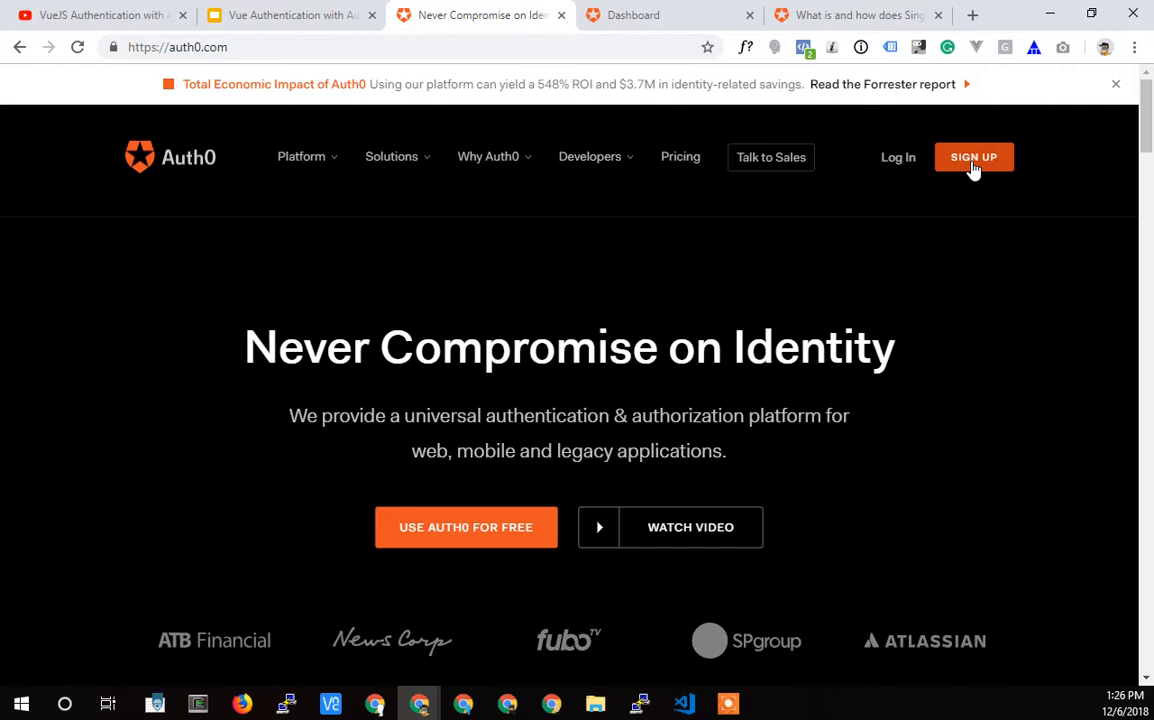
mouse_move(698, 14)
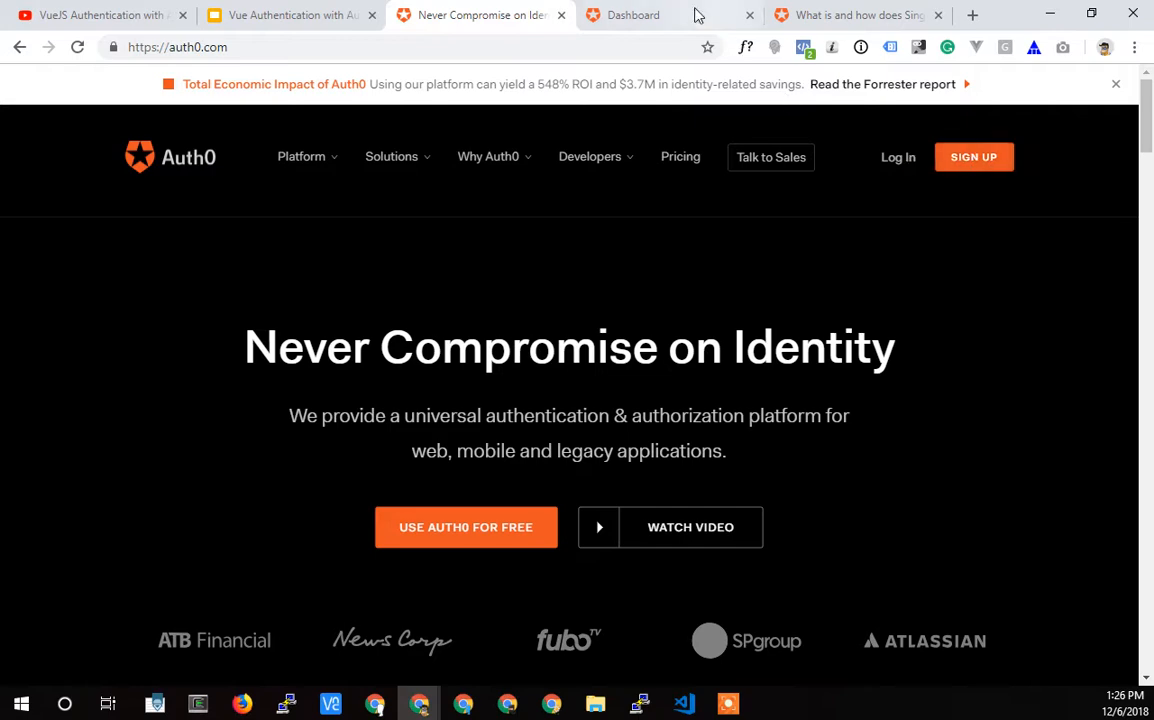
- Go to the Auth0 dashboard and list the applications, showing Default App with its client ID
left_click(632, 16)
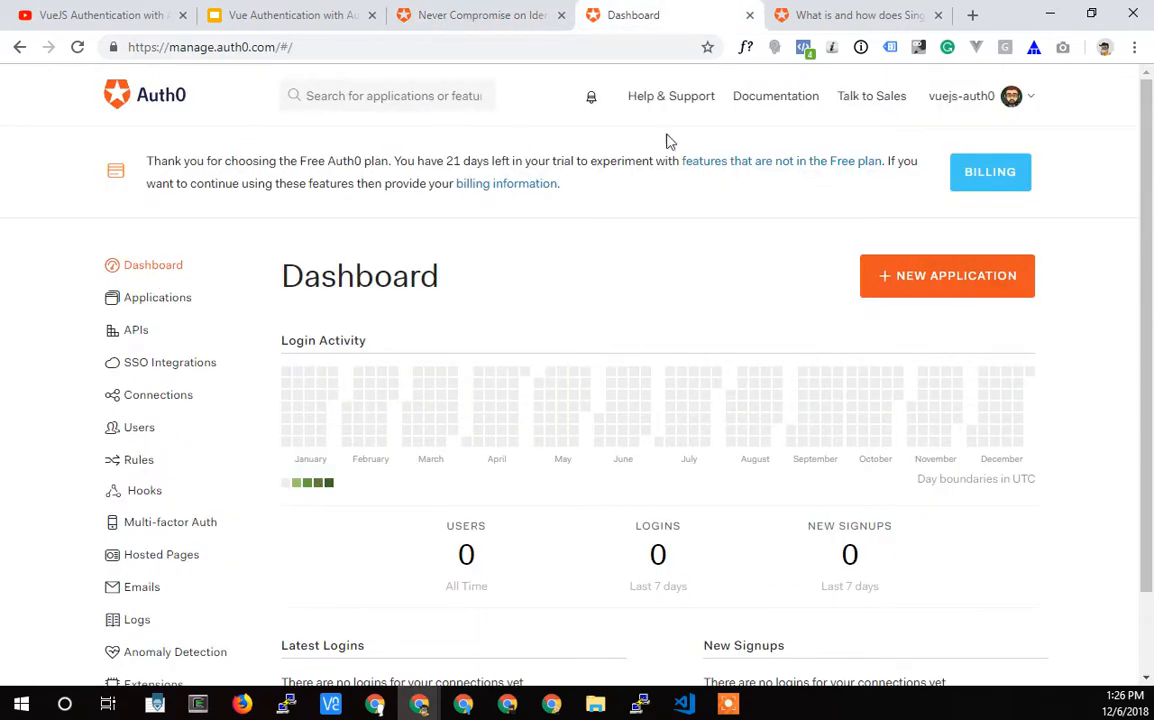
mouse_move(520, 274)
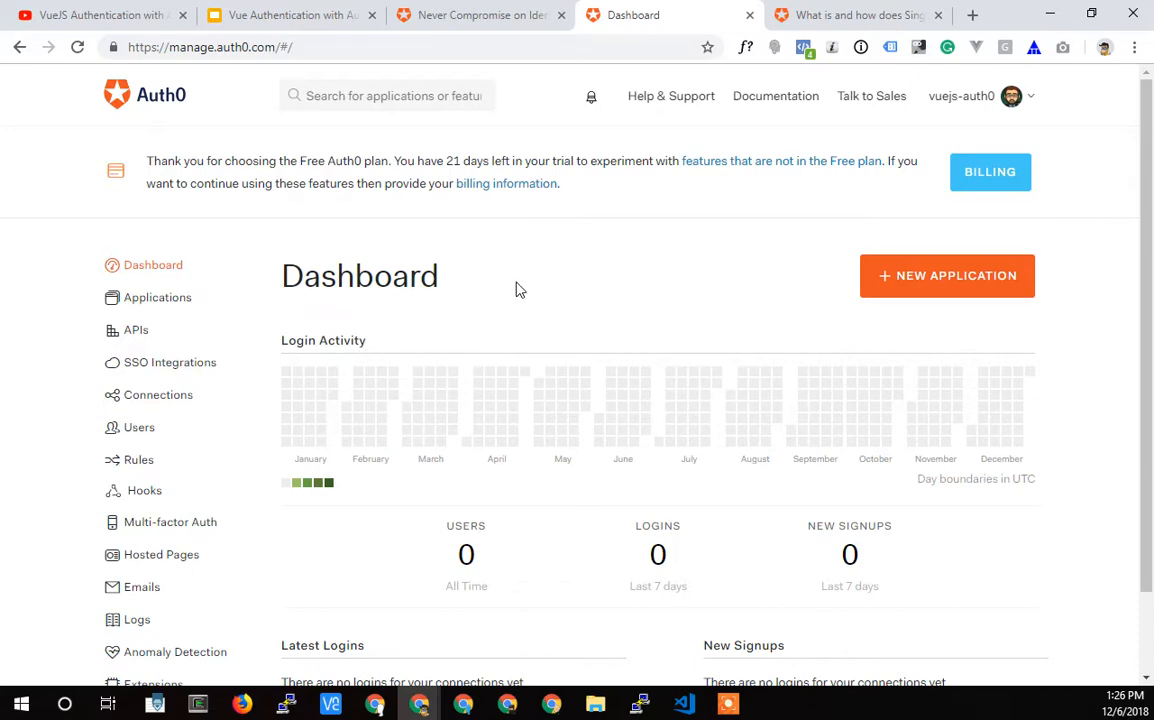
mouse_move(960, 96)
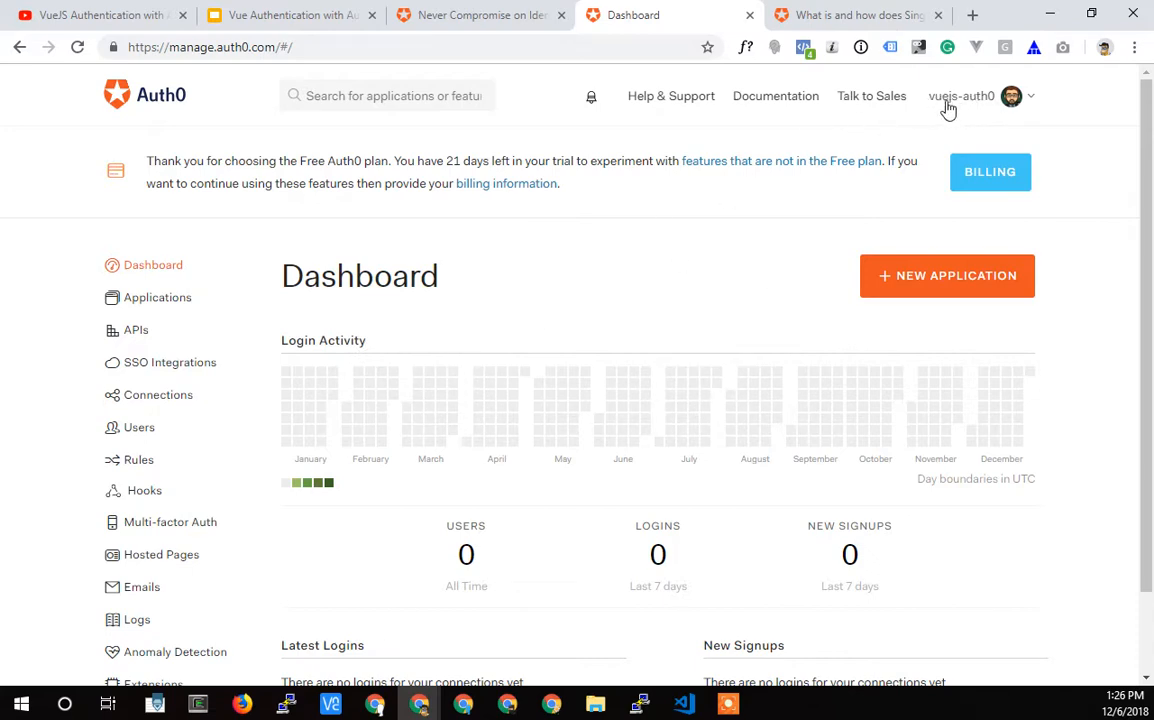
mouse_move(984, 104)
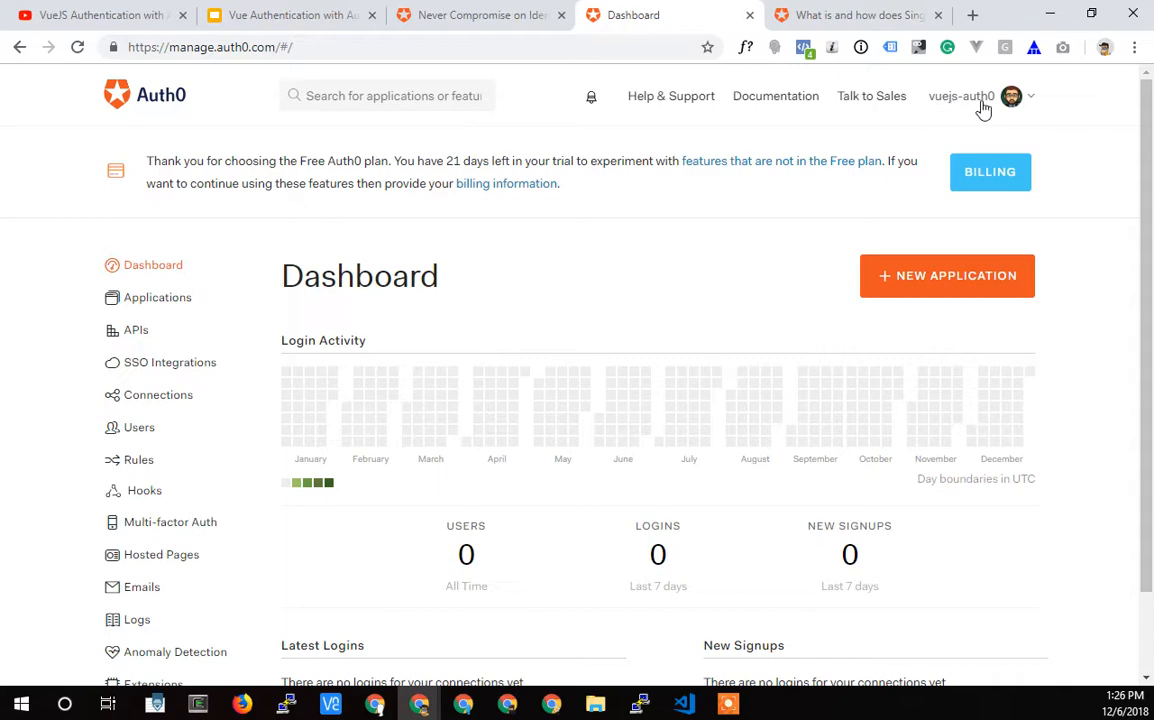
mouse_move(980, 110)
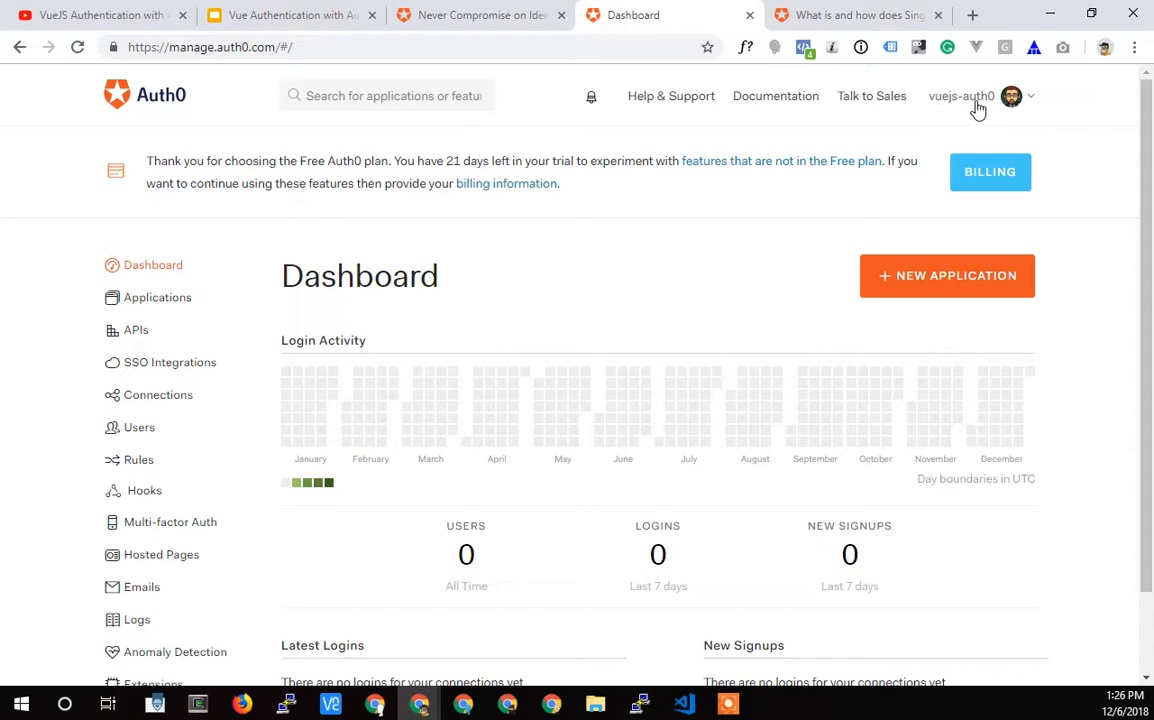
mouse_move(404, 276)
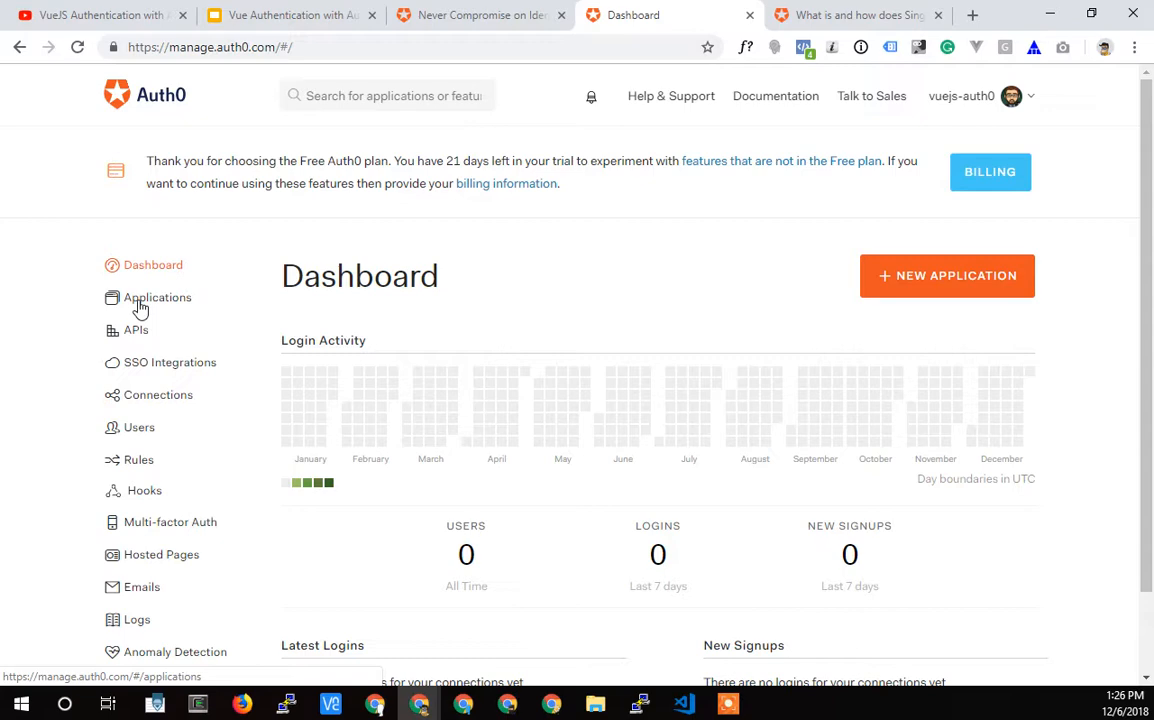
mouse_move(158, 302)
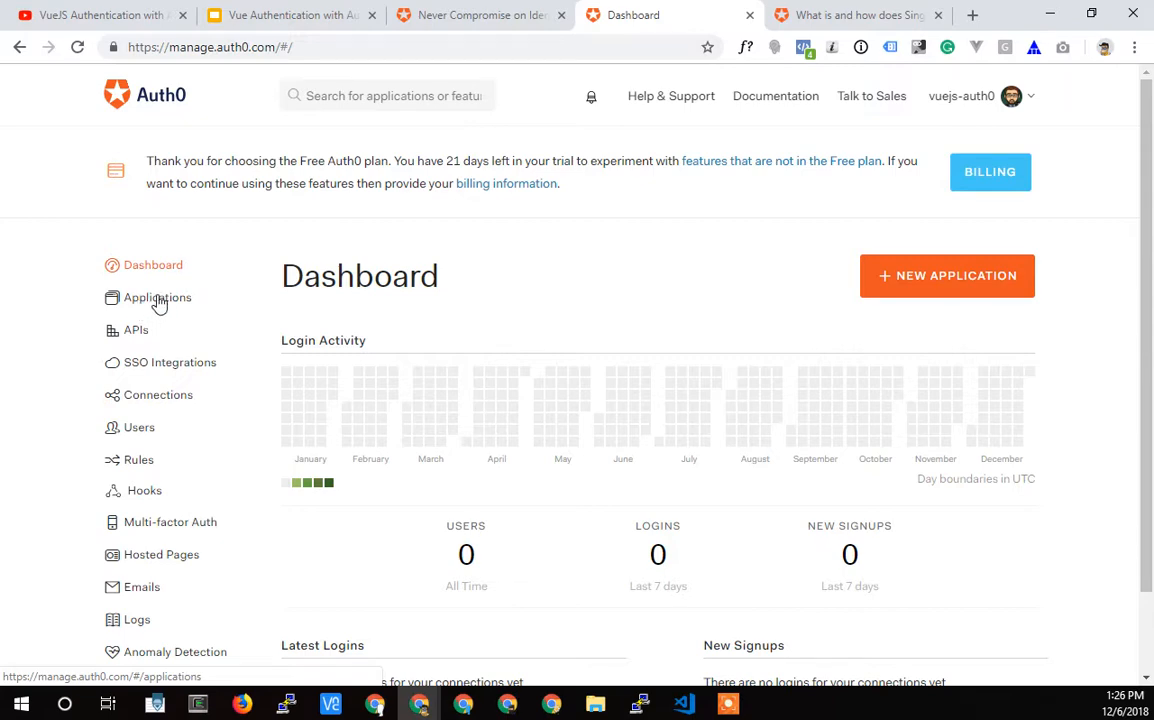
mouse_move(156, 96)
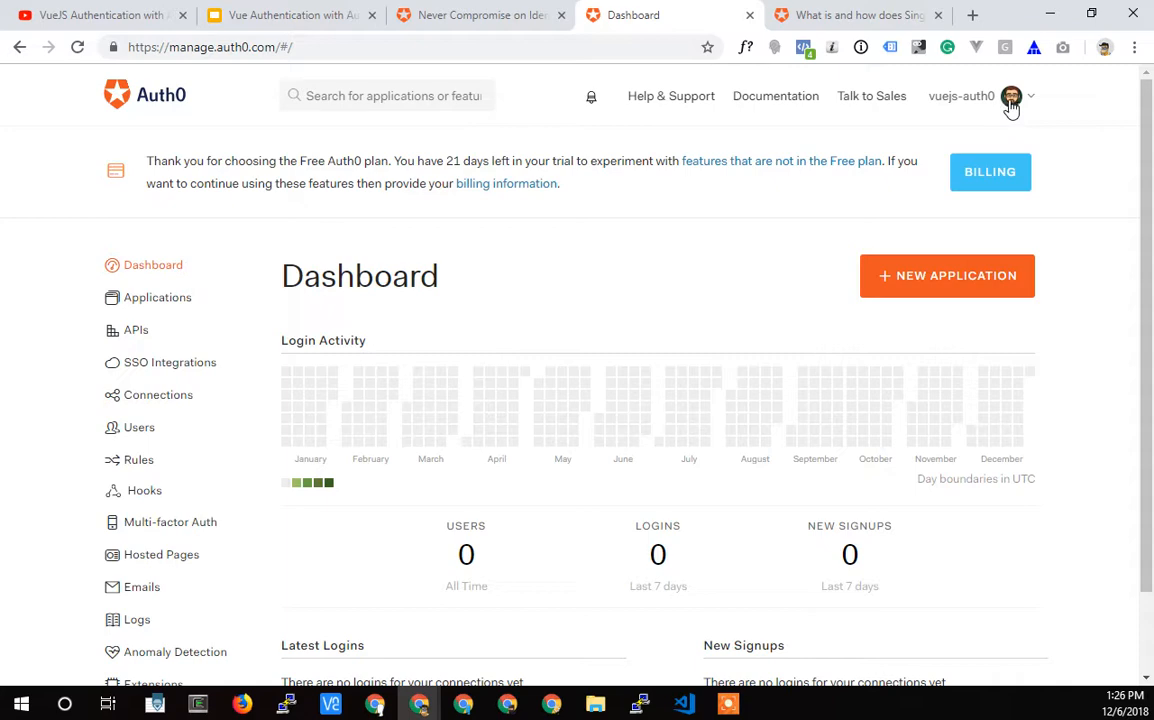
mouse_move(972, 110)
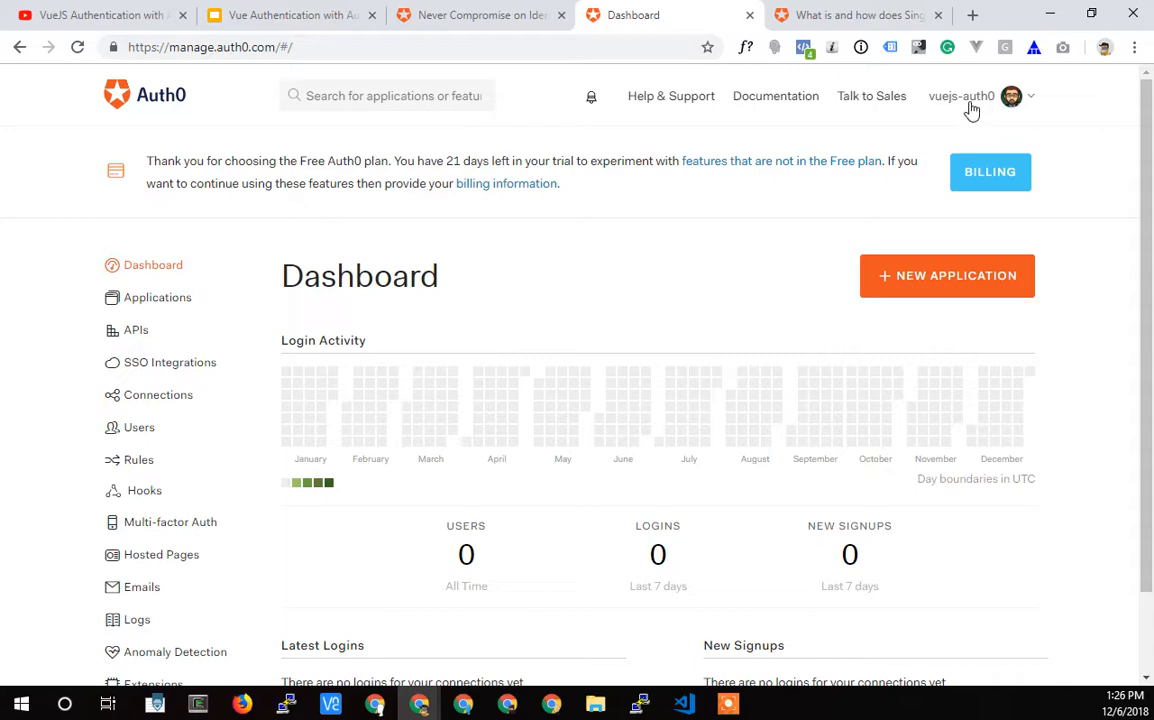
mouse_move(964, 108)
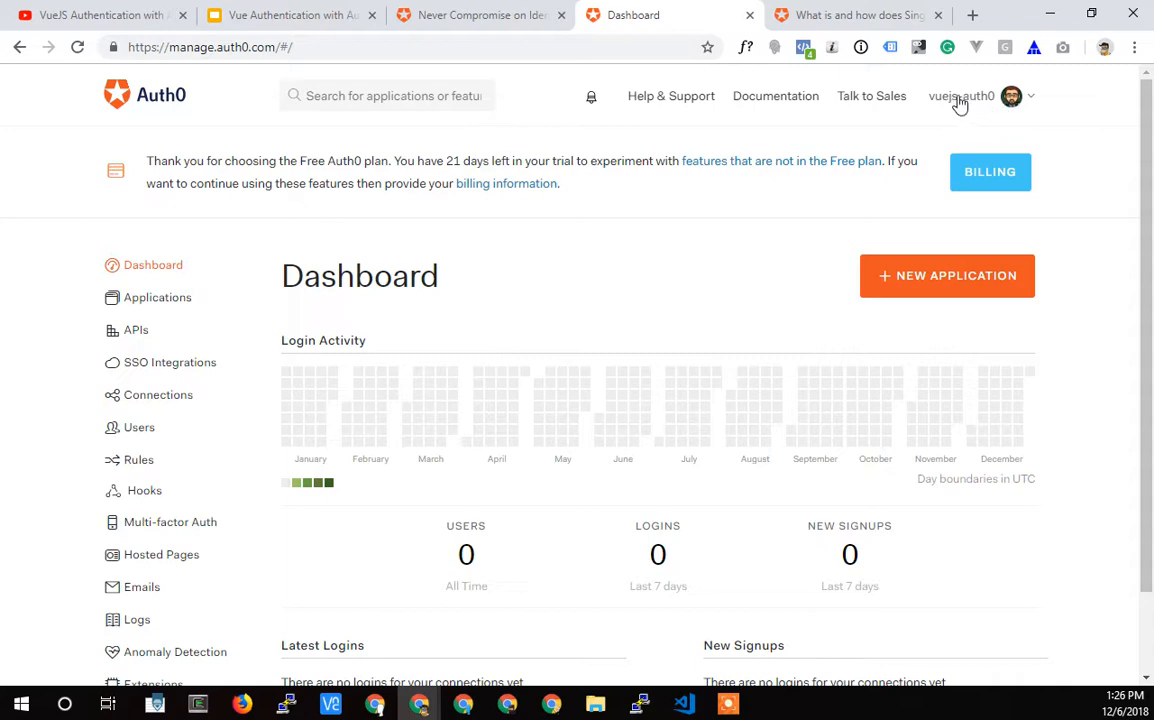
left_click(776, 96)
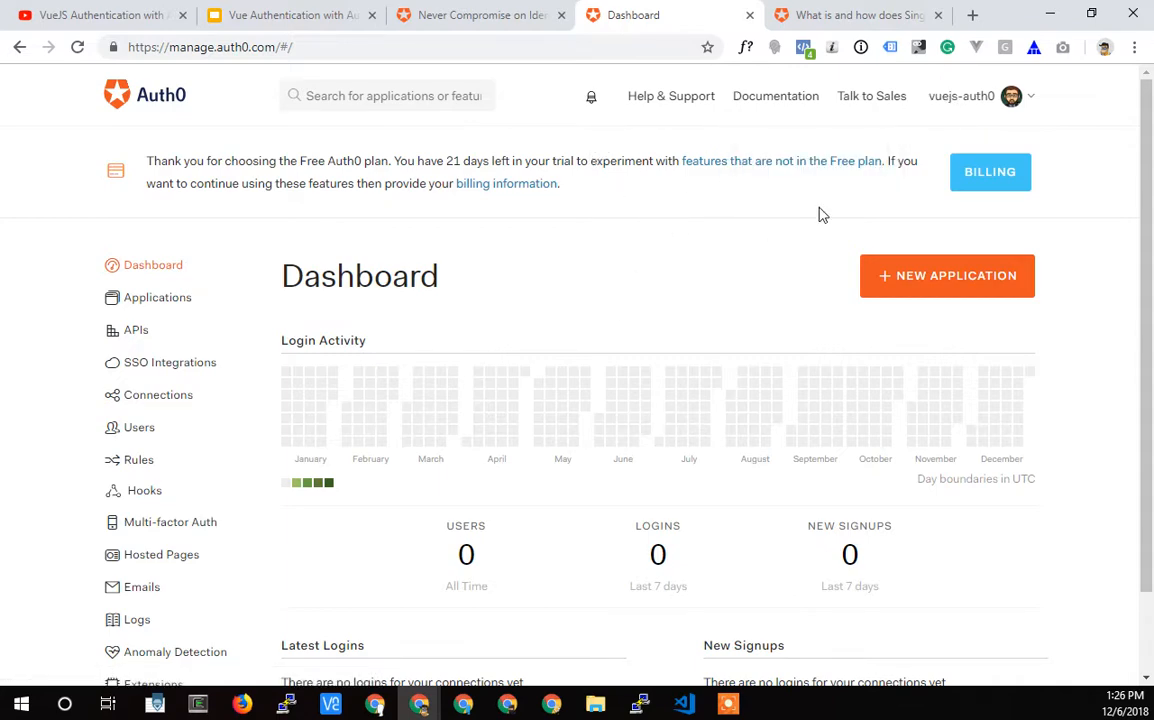
mouse_move(944, 108)
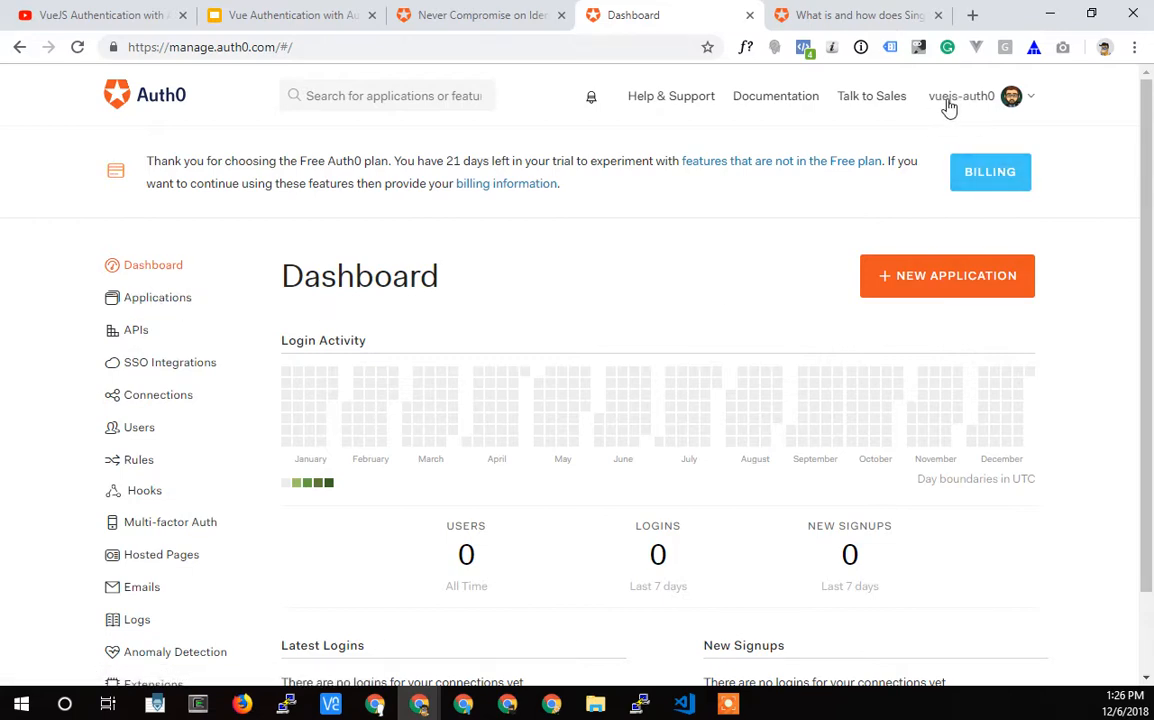
mouse_move(144, 304)
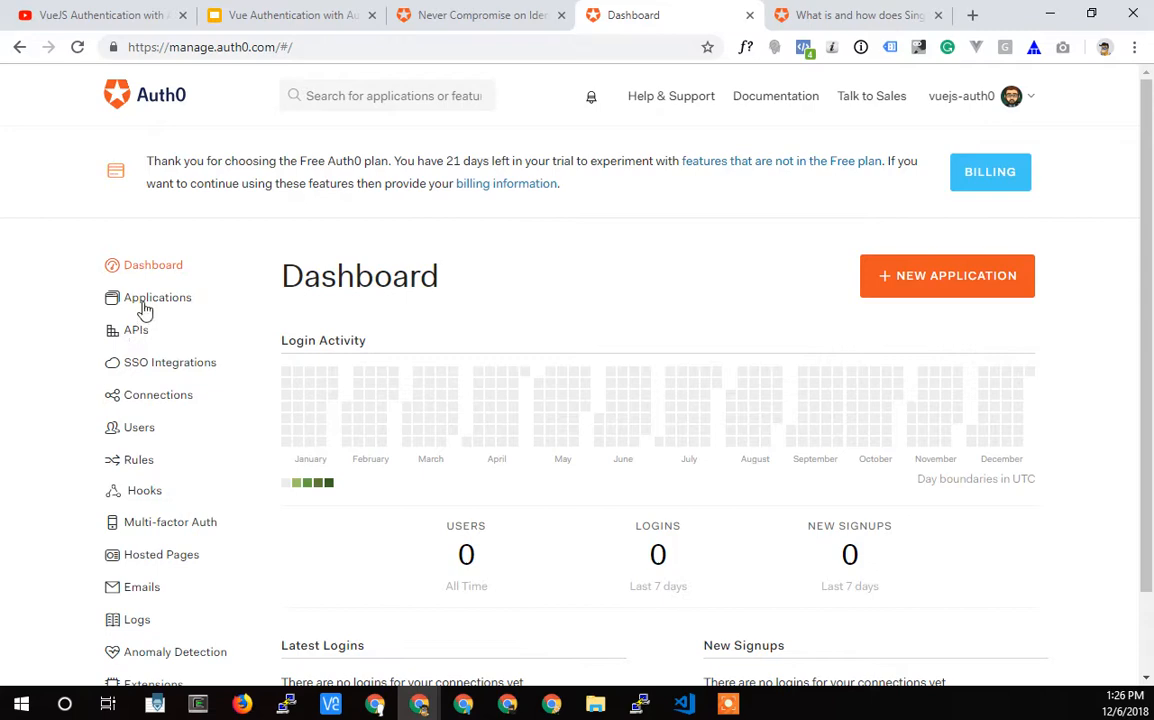
left_click(156, 296)
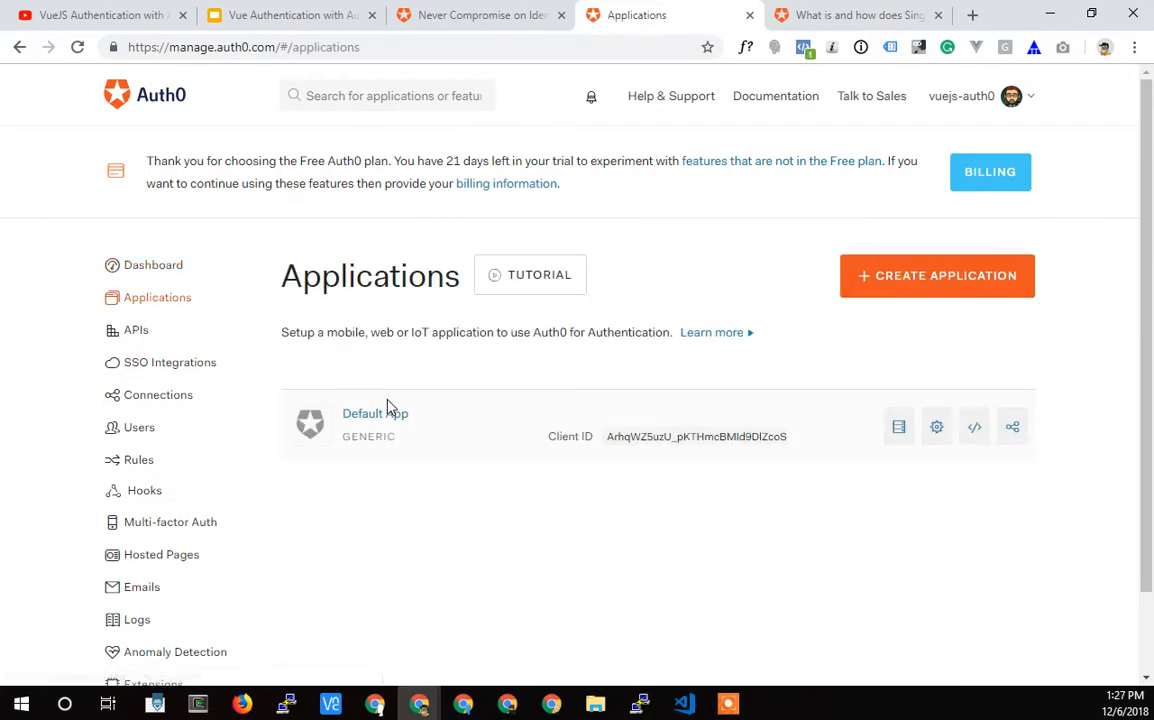
mouse_move(480, 16)
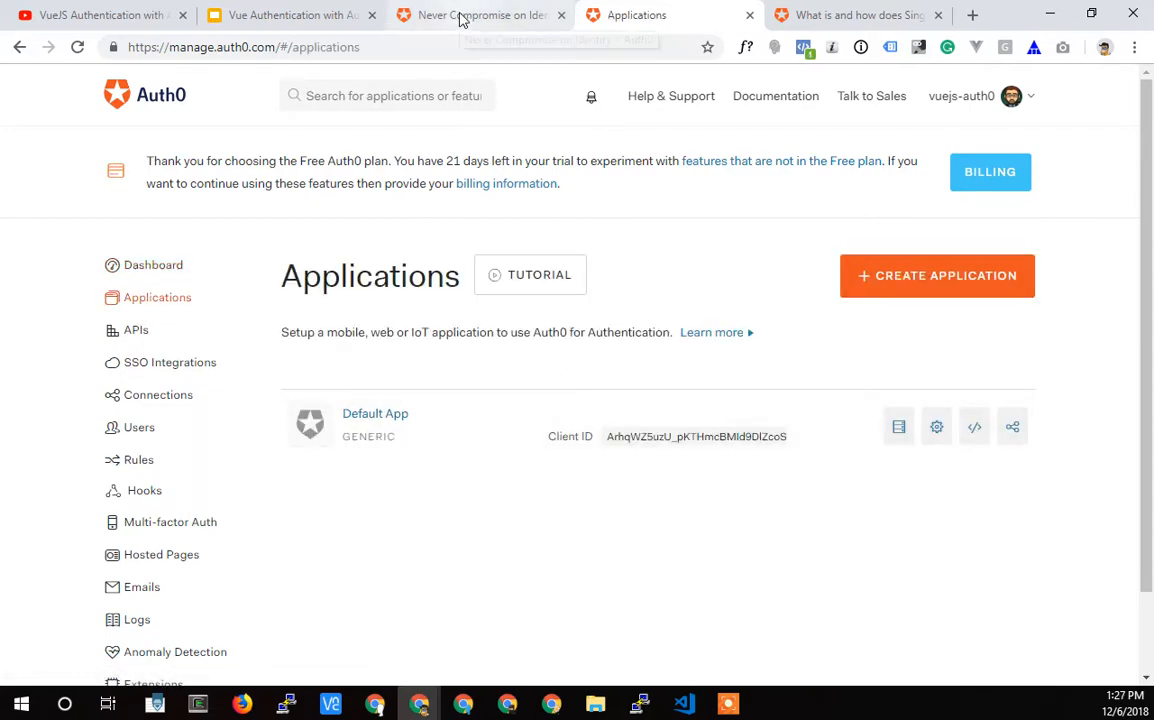
- From auth0.com Developers menu, choose Single Page App quickstarts and pick Vue
left_click(480, 16)
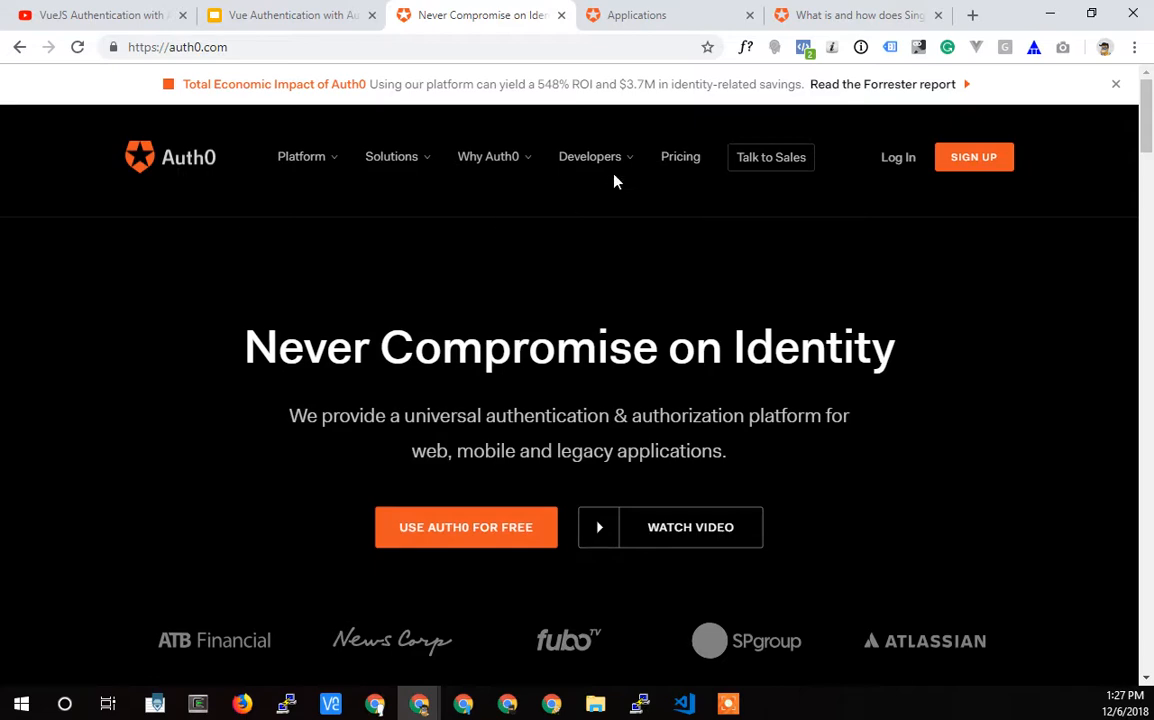
left_click(588, 156)
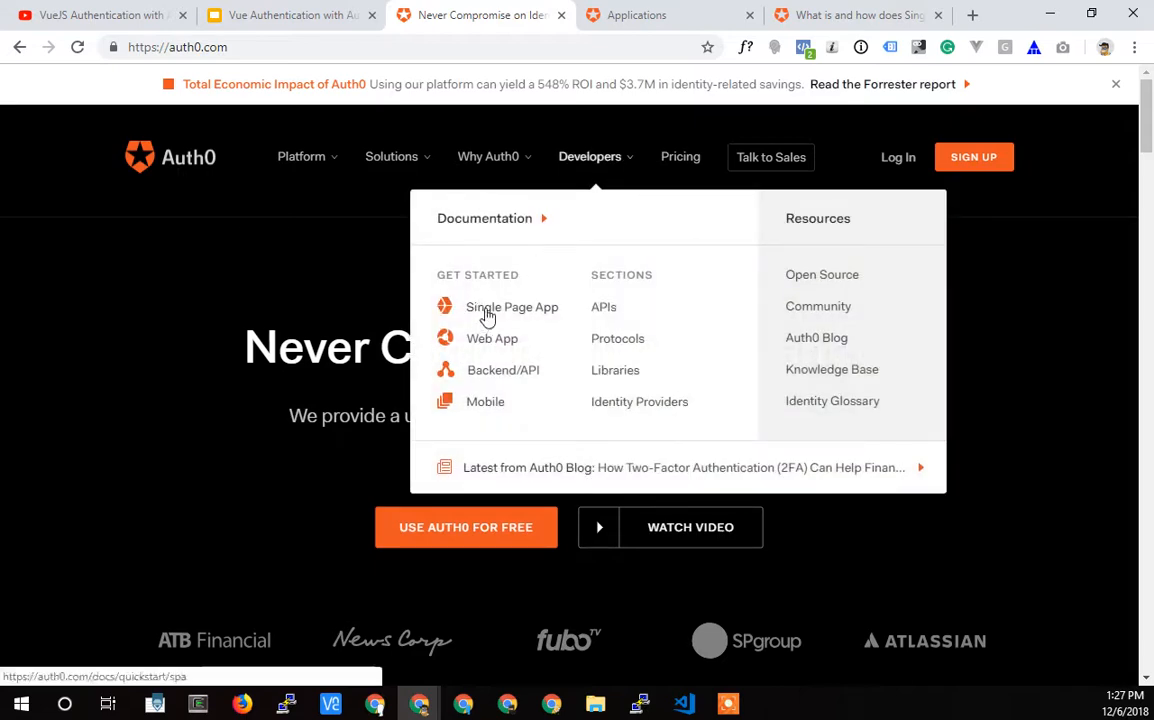
mouse_move(498, 314)
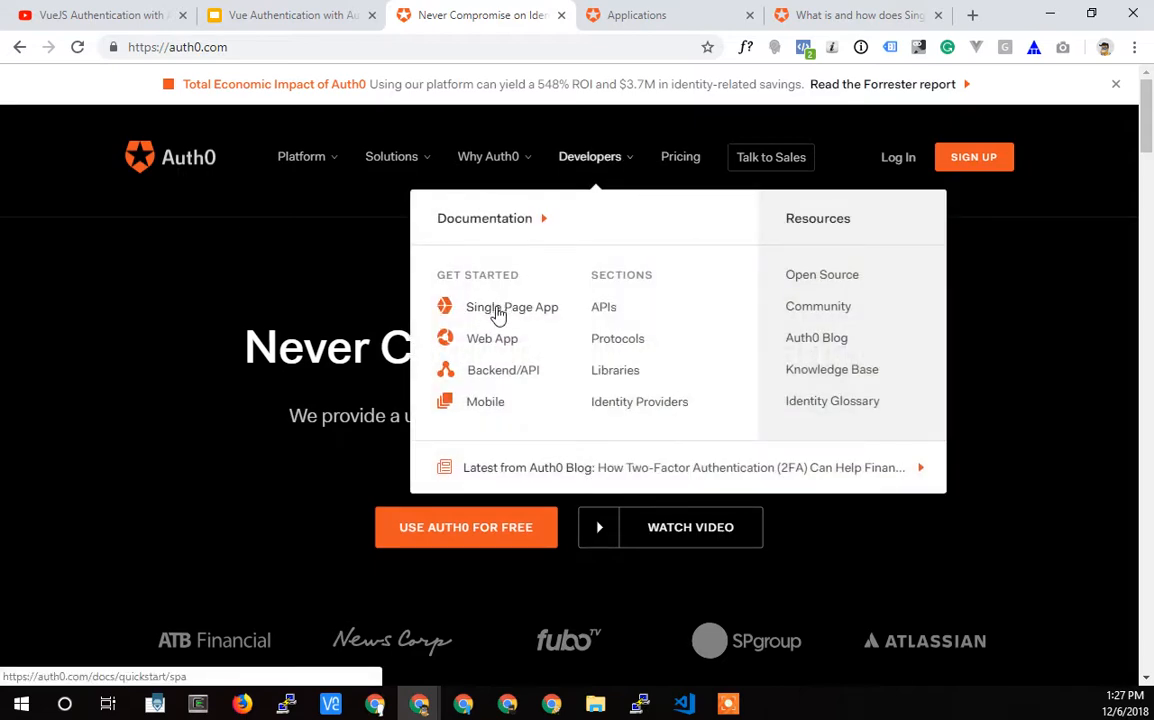
left_click(512, 308)
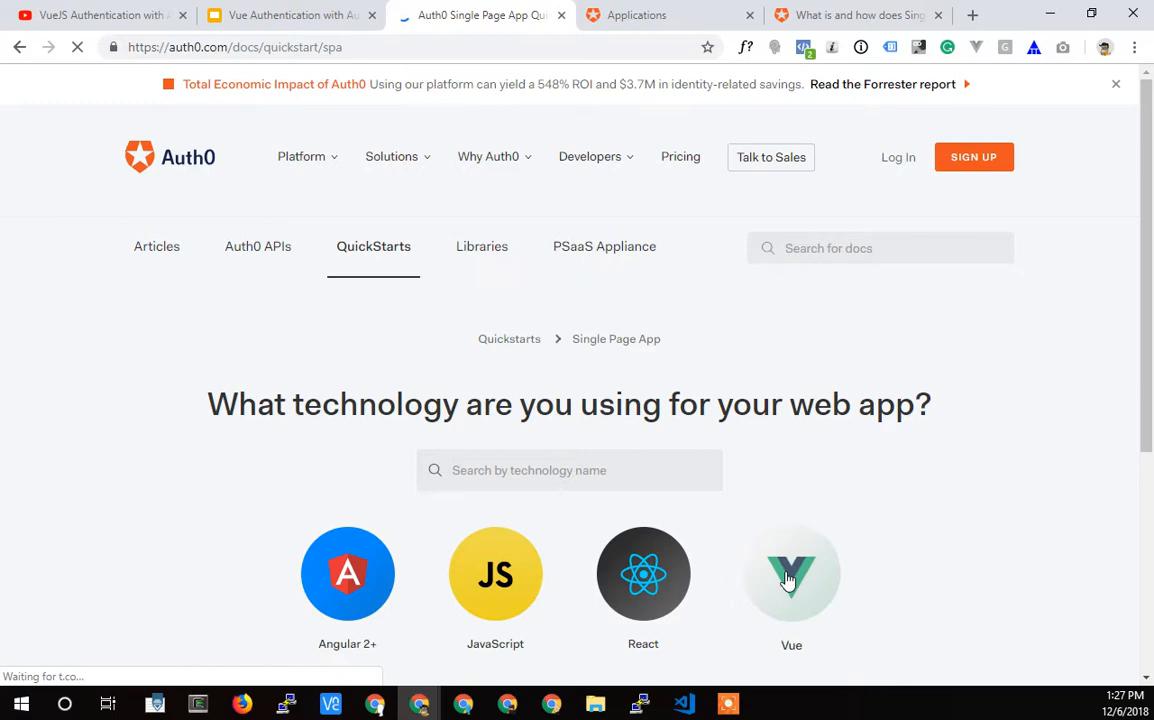
left_click(792, 572)
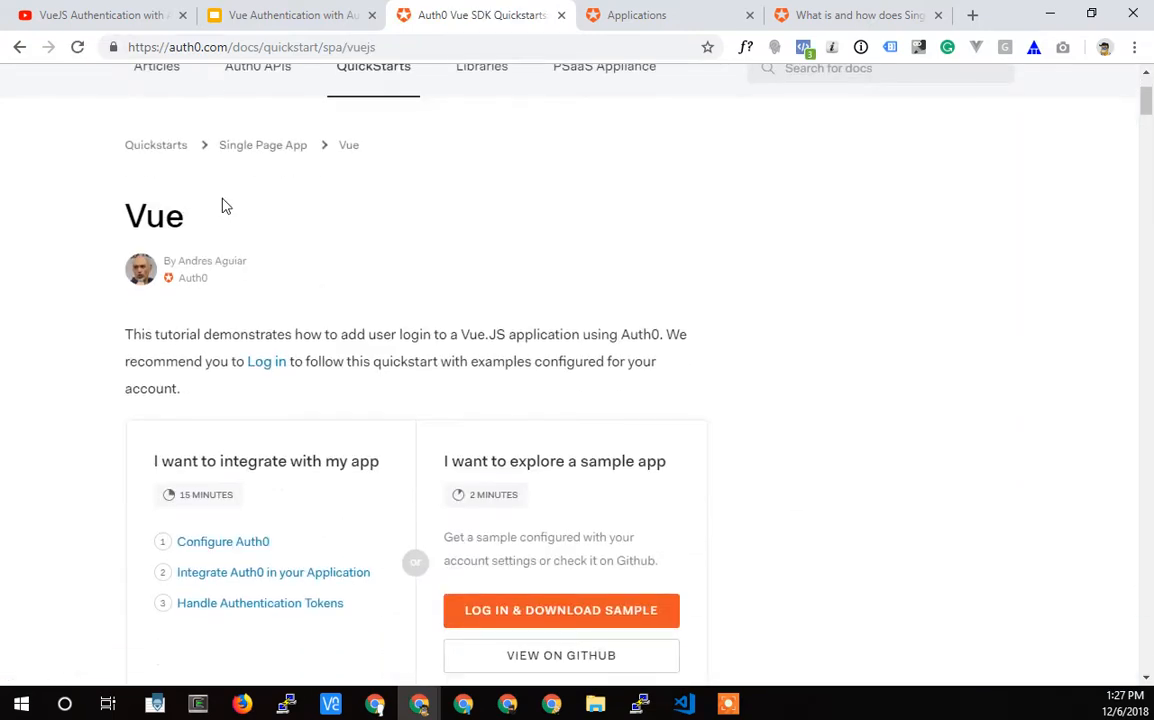
- Scroll the Vue quickstart through Get Your Application Keys to Configure Callback URLs
scroll("down", 3)
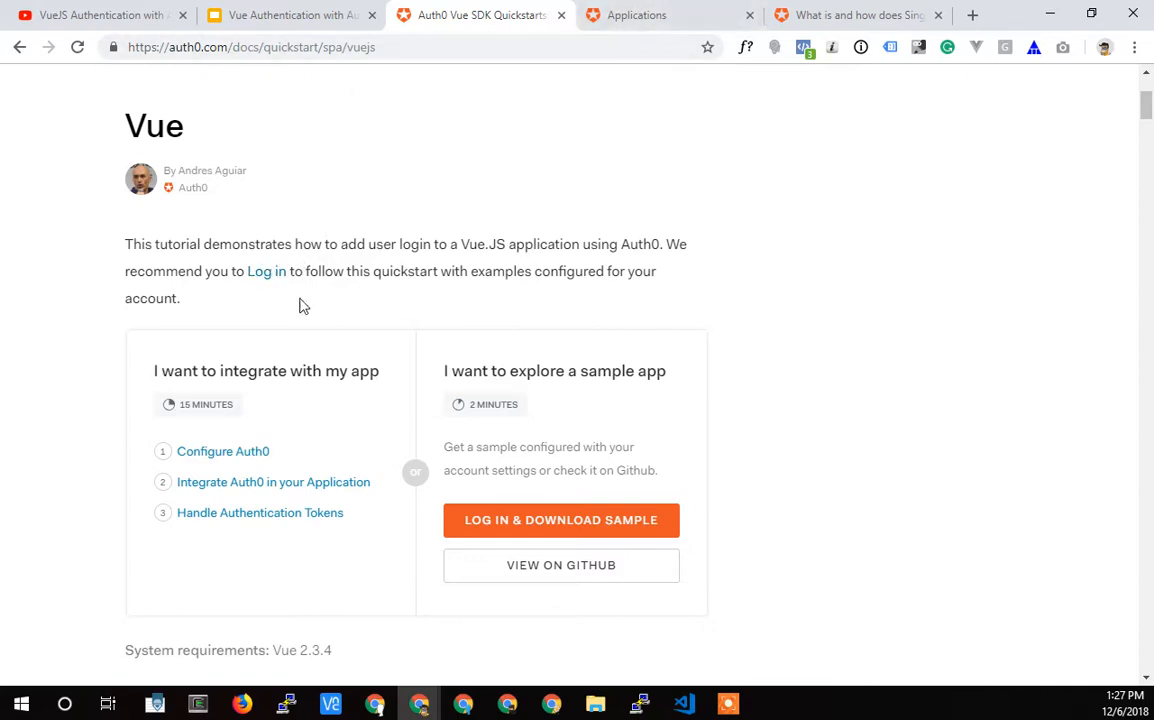
mouse_move(280, 312)
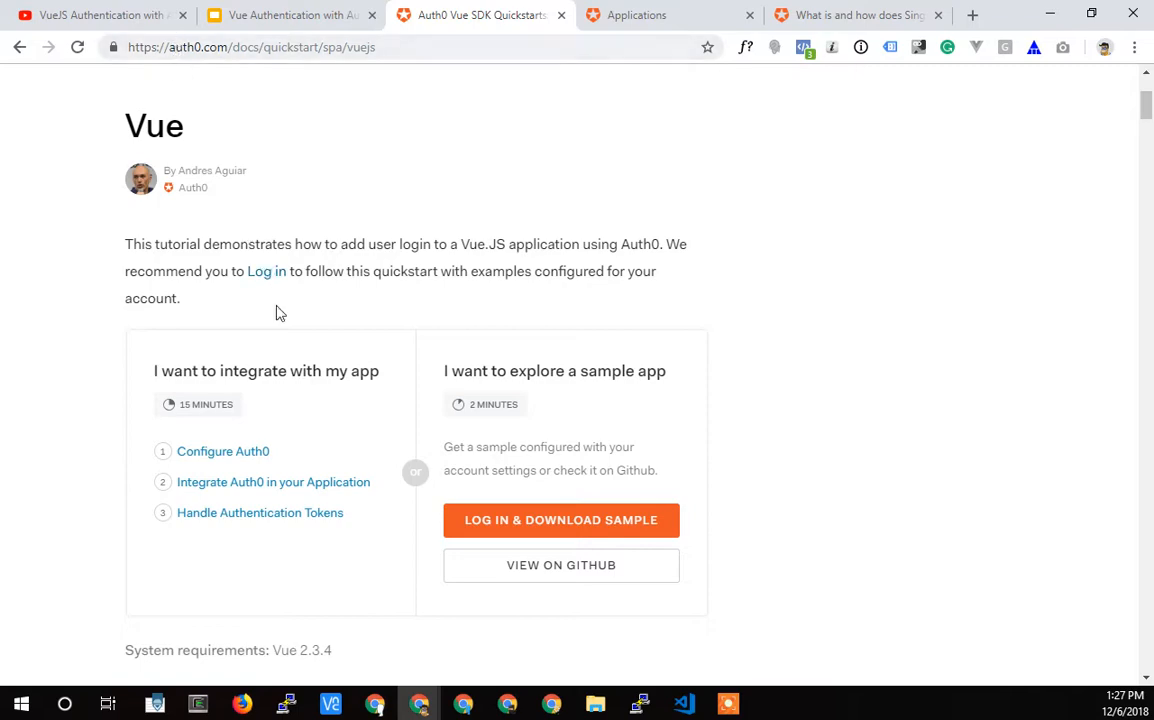
mouse_move(266, 272)
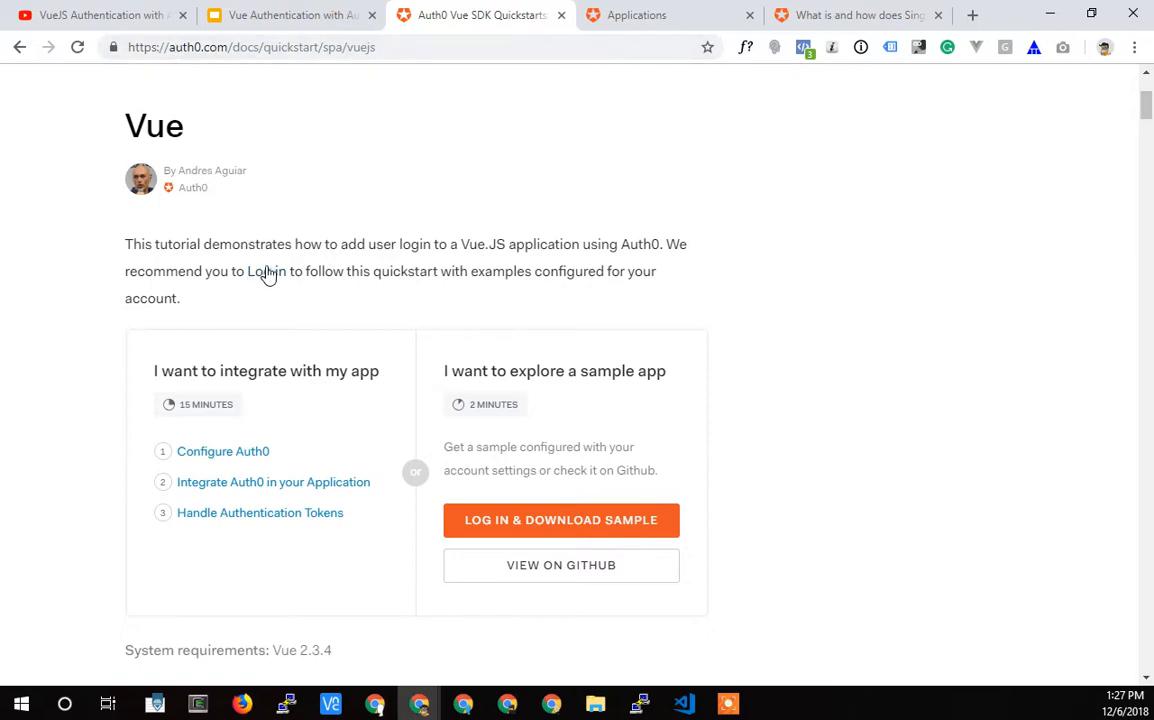
scroll("down", 3)
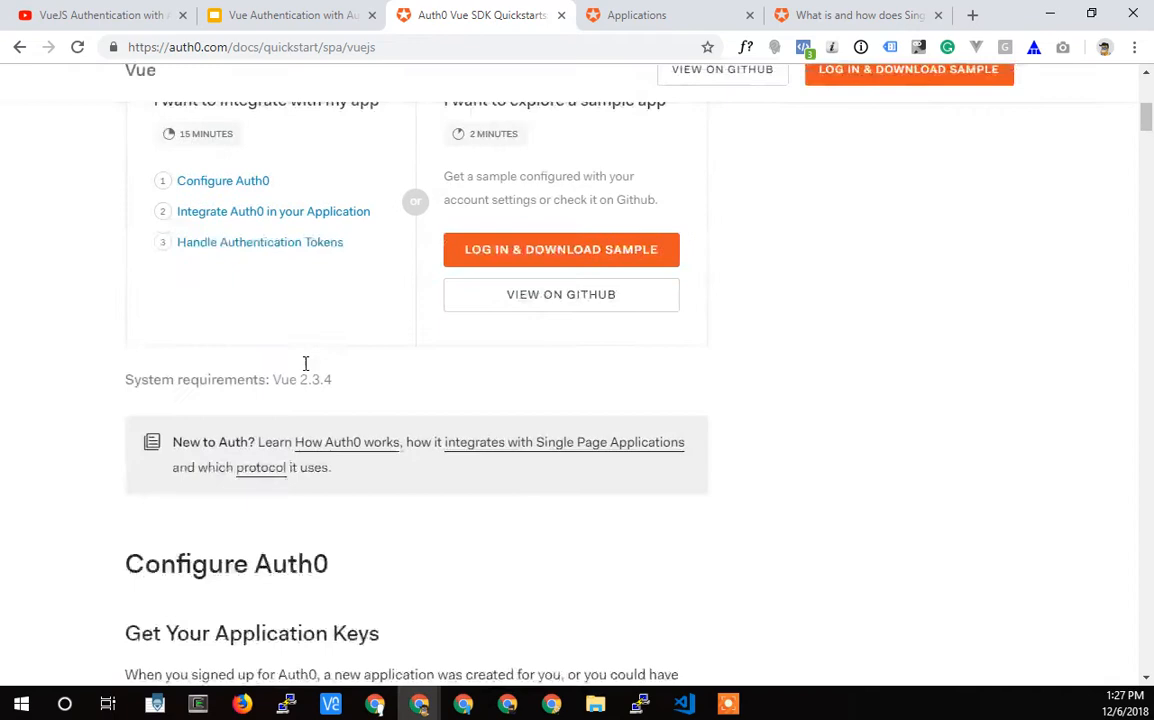
scroll("down", 3)
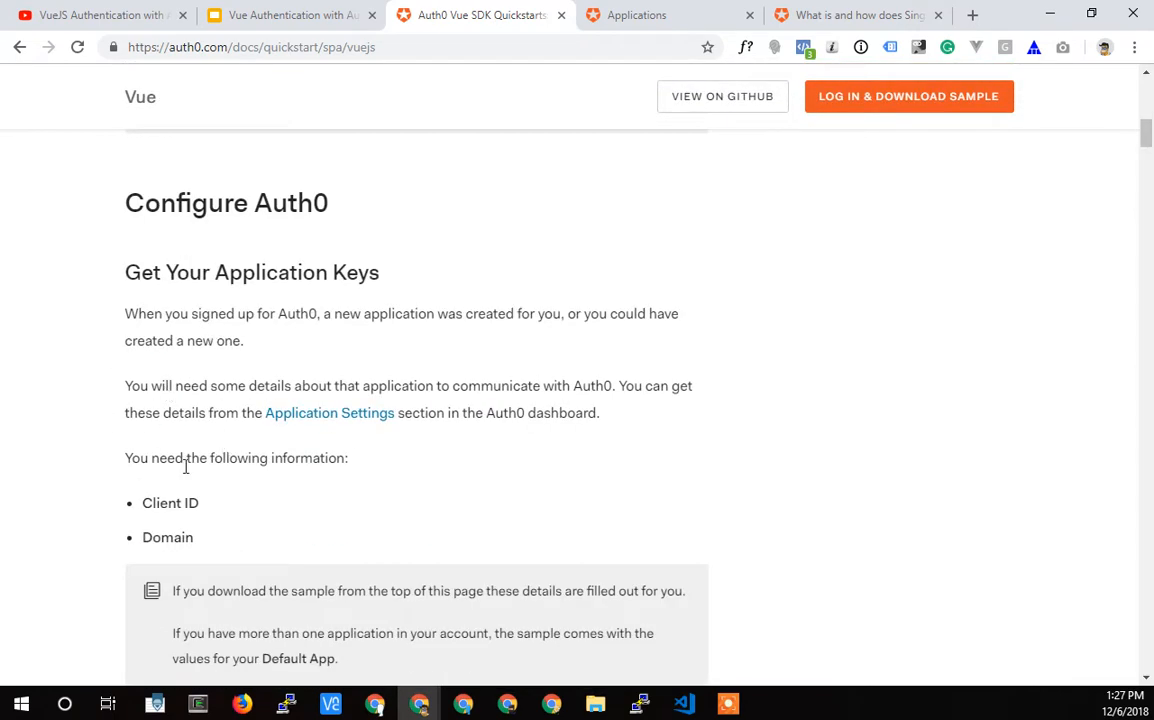
mouse_move(226, 516)
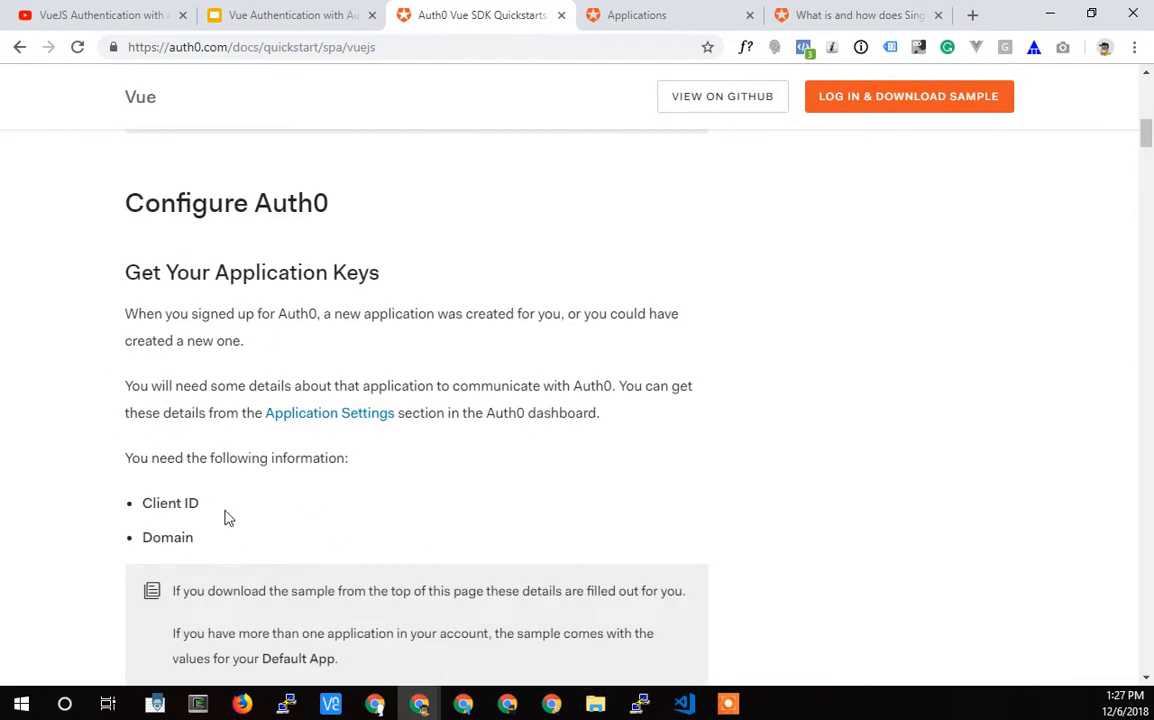
scroll("down", 3)
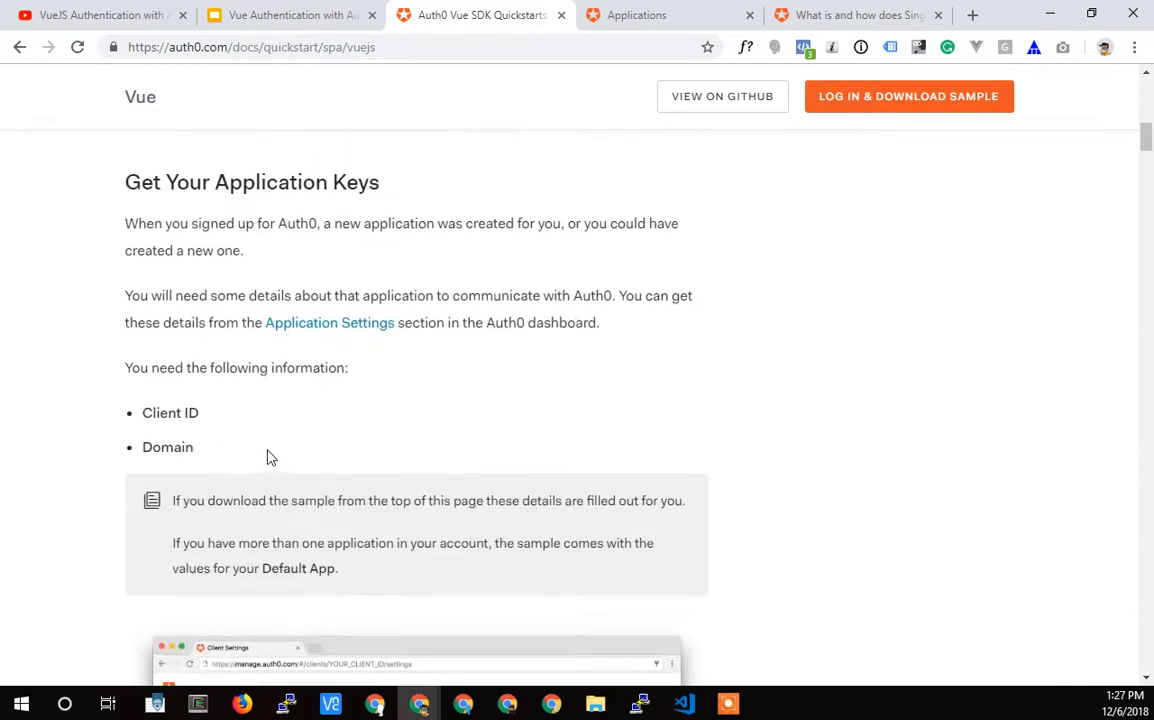
scroll("up", 3)
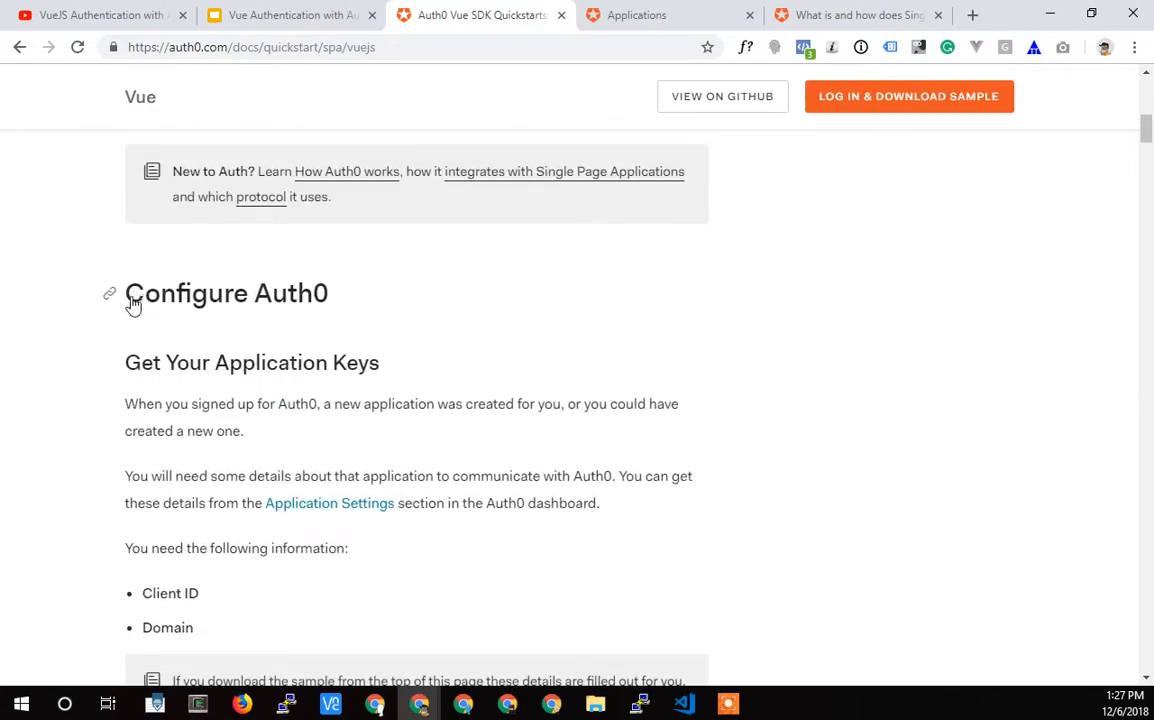
mouse_move(178, 368)
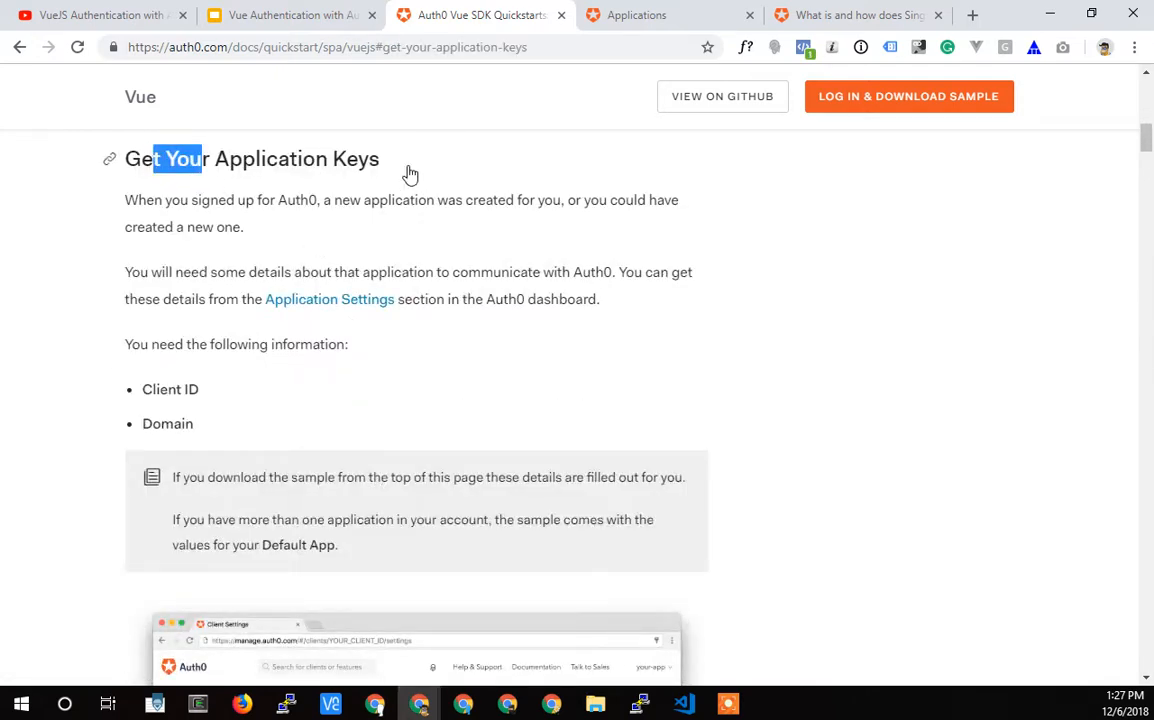
triple_click(252, 158)
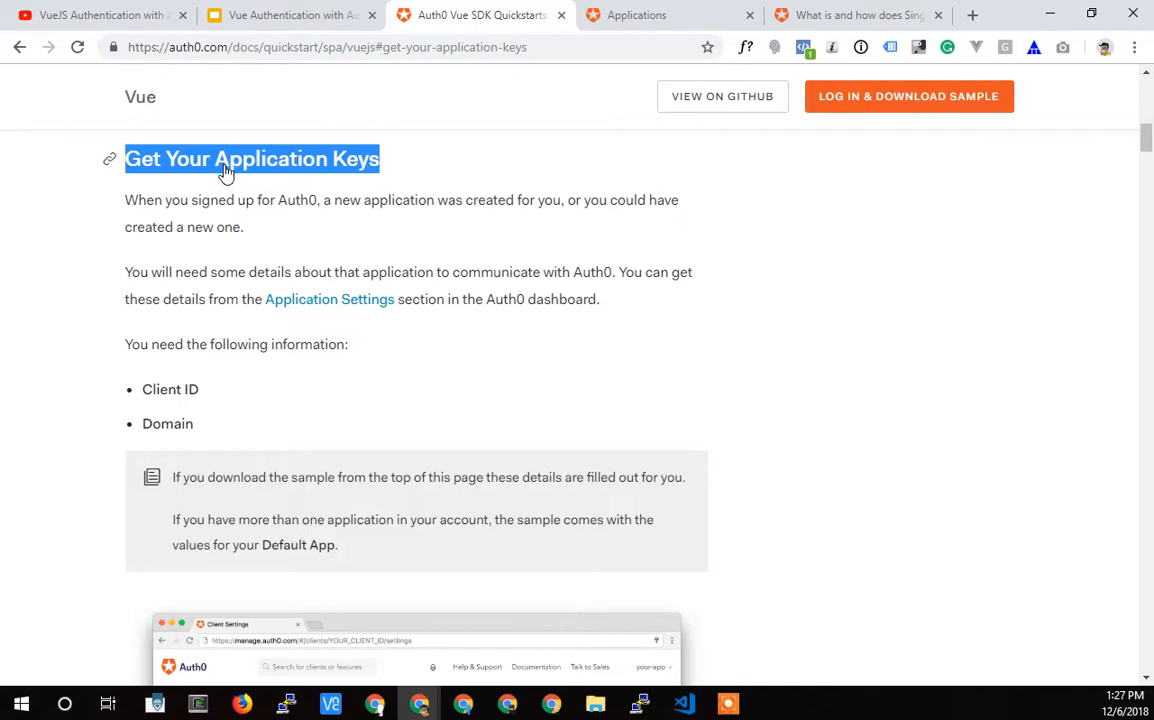
mouse_move(316, 220)
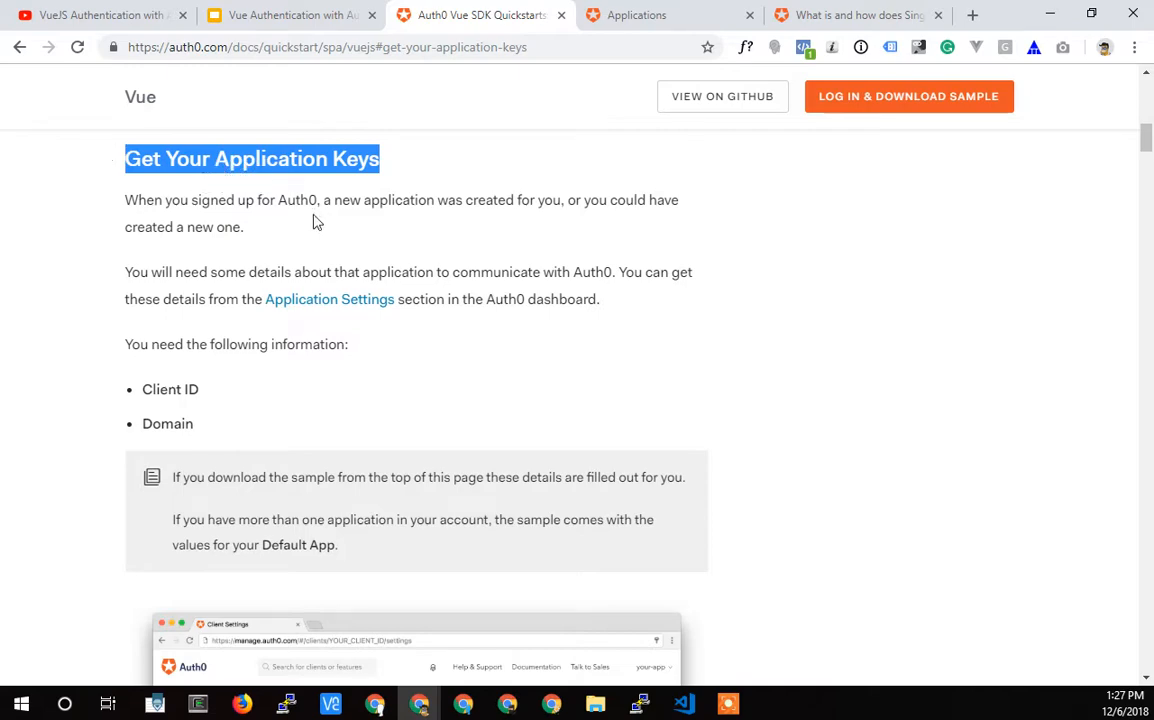
scroll("down", 3)
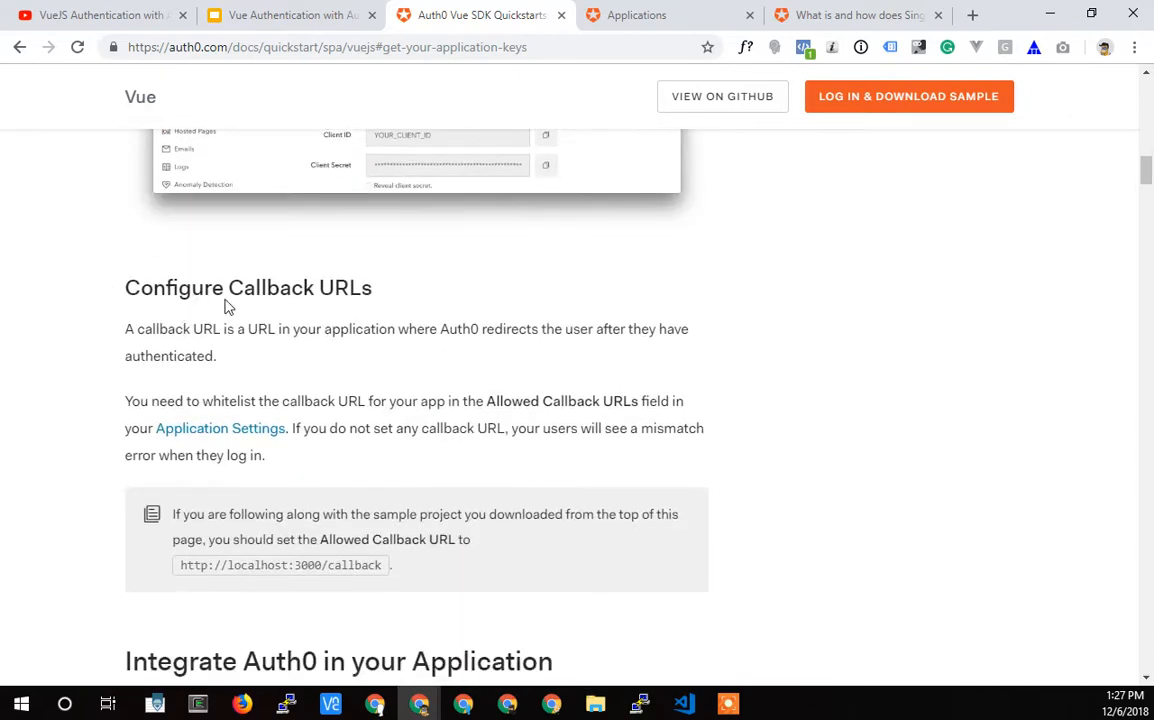
mouse_move(272, 296)
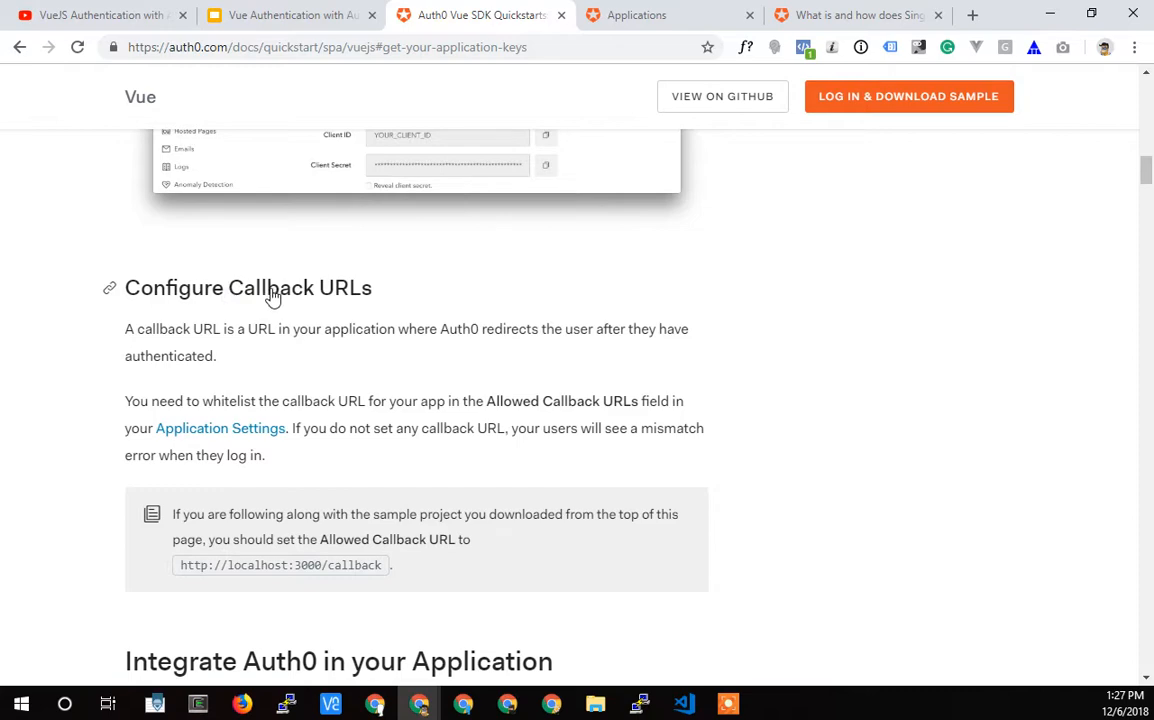
scroll("down", 3)
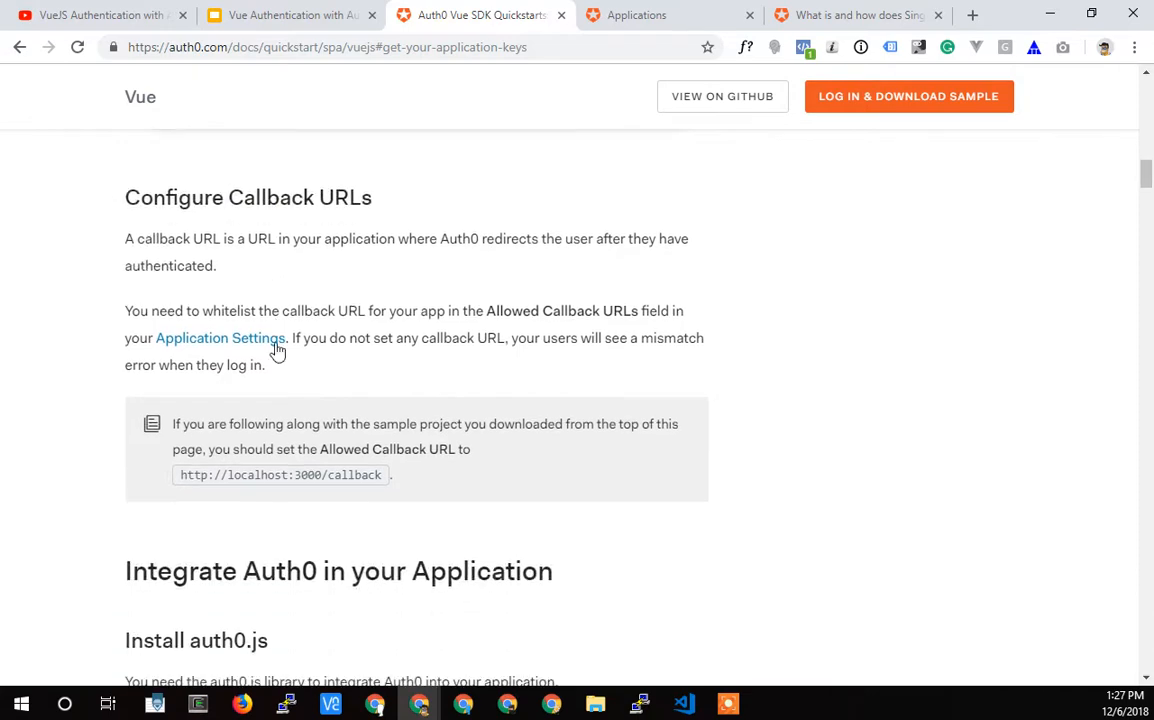
scroll("up", 3)
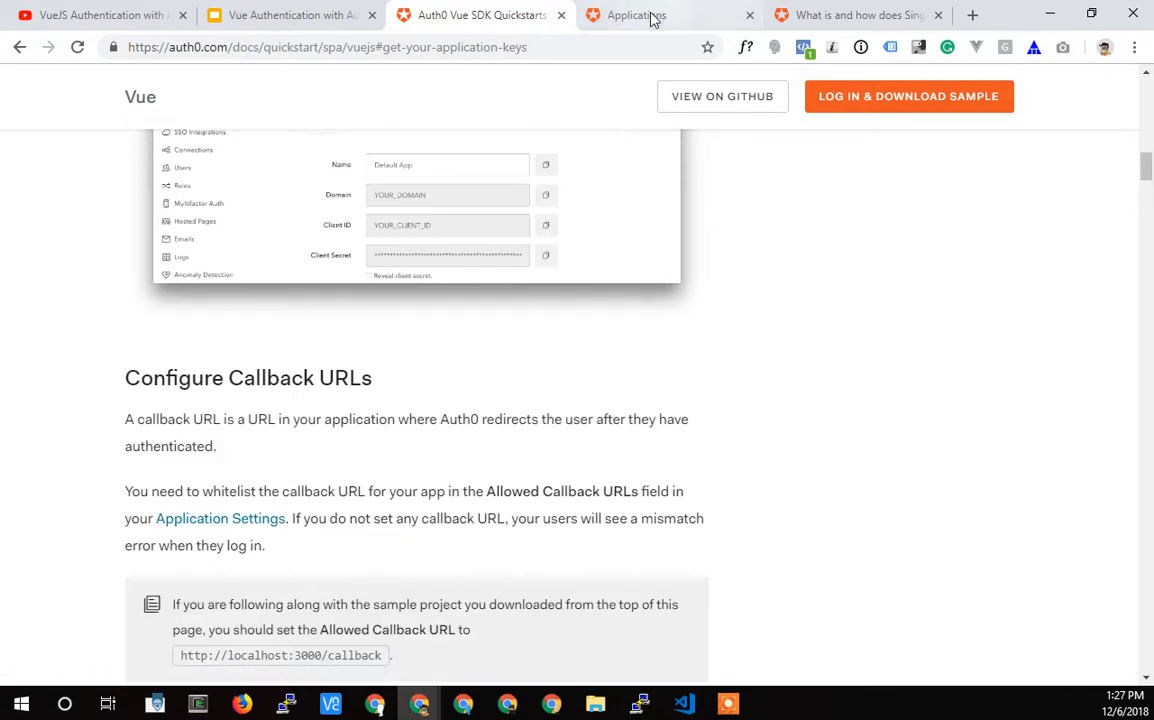
- Glance at the applications list, then scroll the Vue quickstart back to Get Your Application Keys
left_click(624, 16)
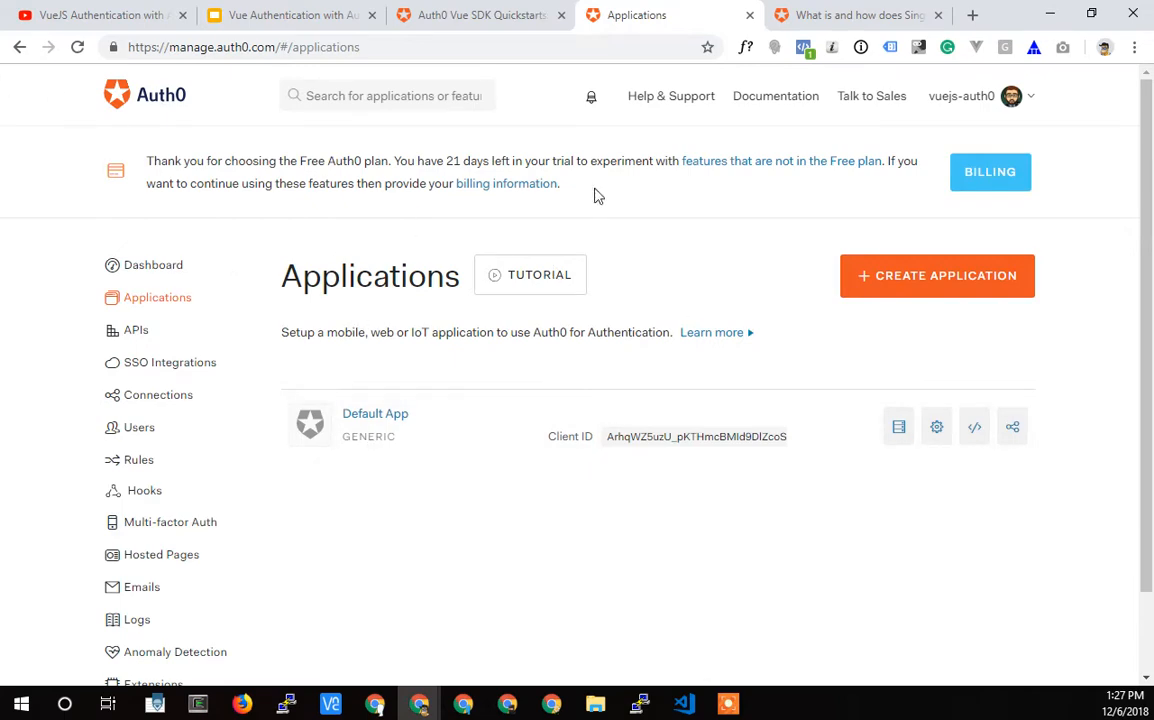
mouse_move(332, 276)
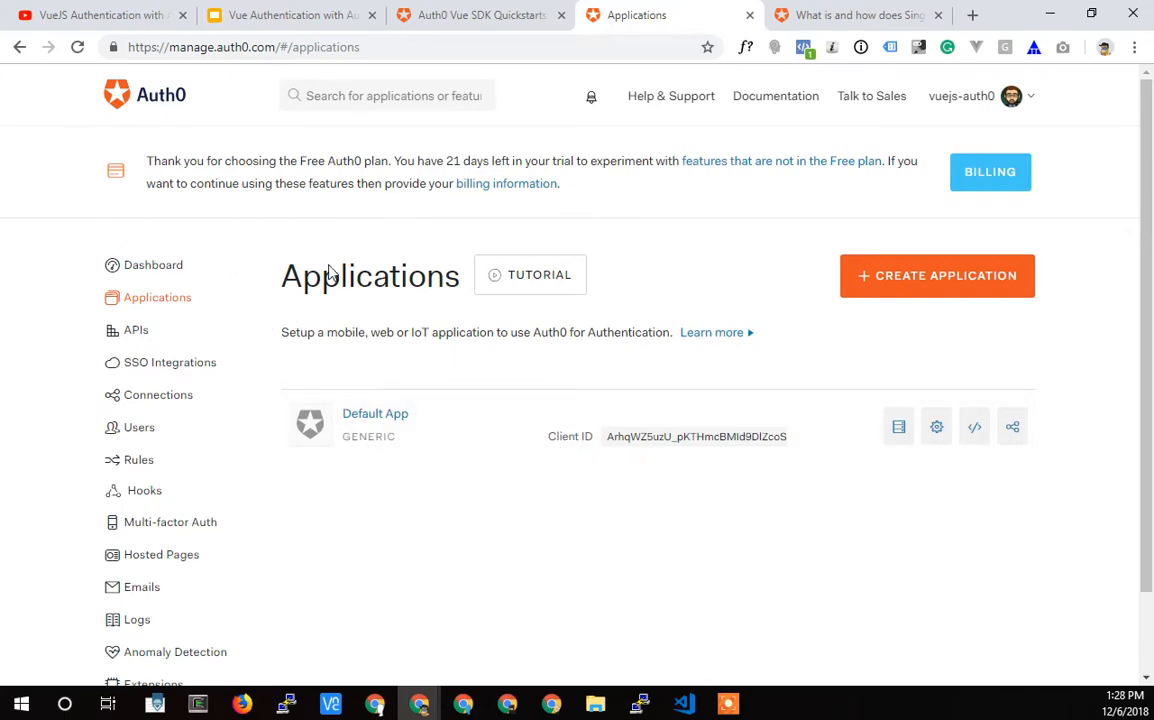
mouse_move(444, 432)
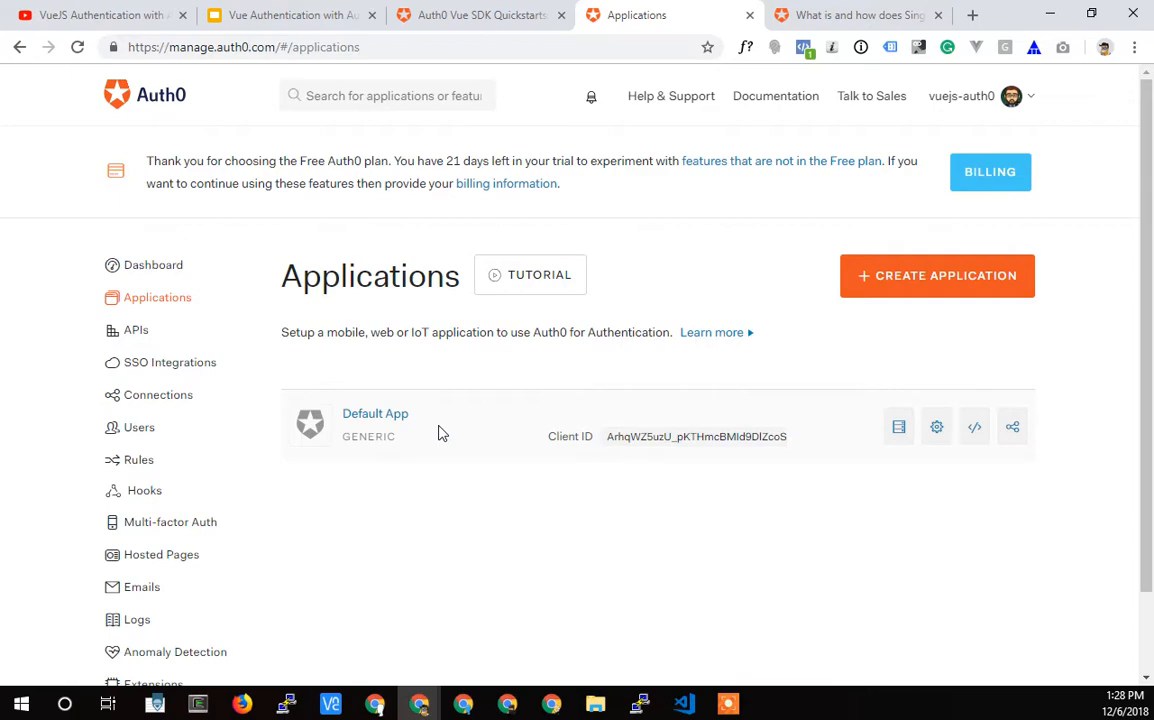
left_click(480, 16)
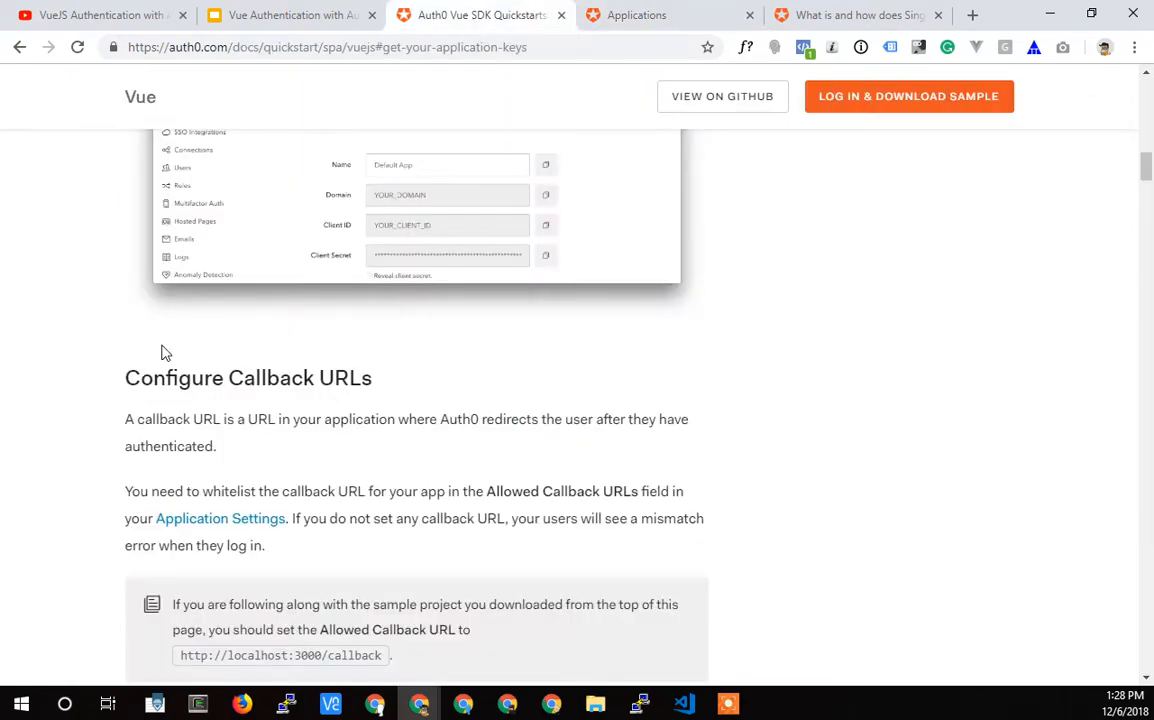
scroll("down", 3)
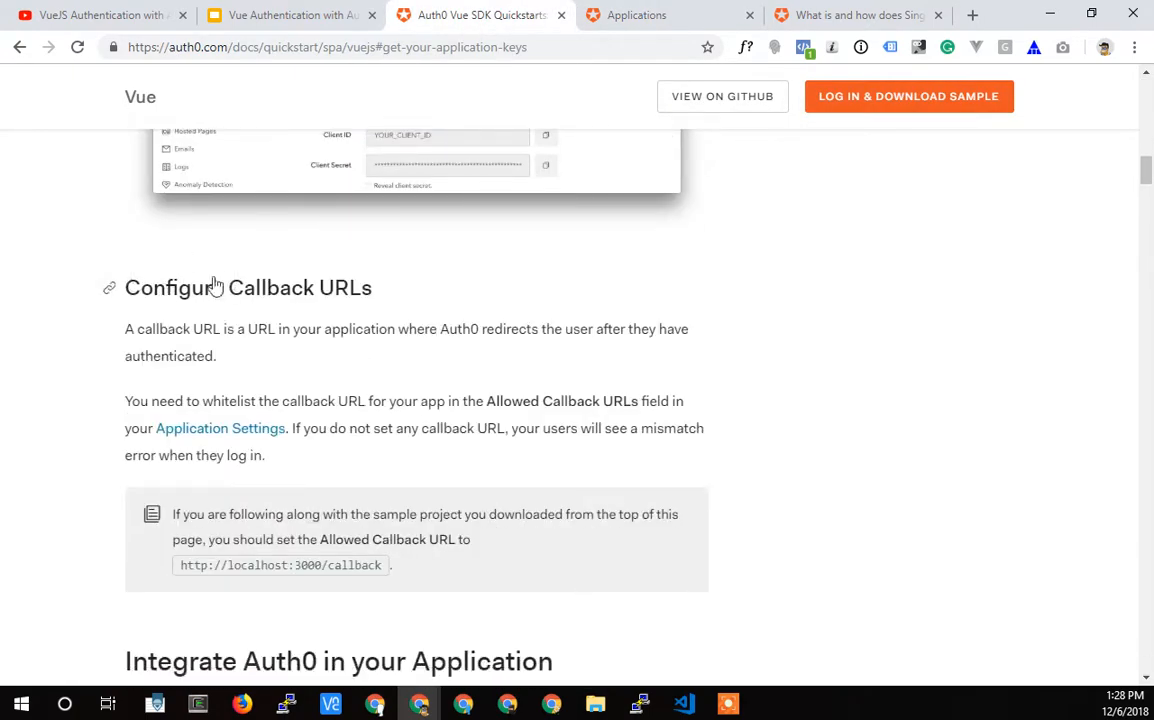
scroll("down", 3)
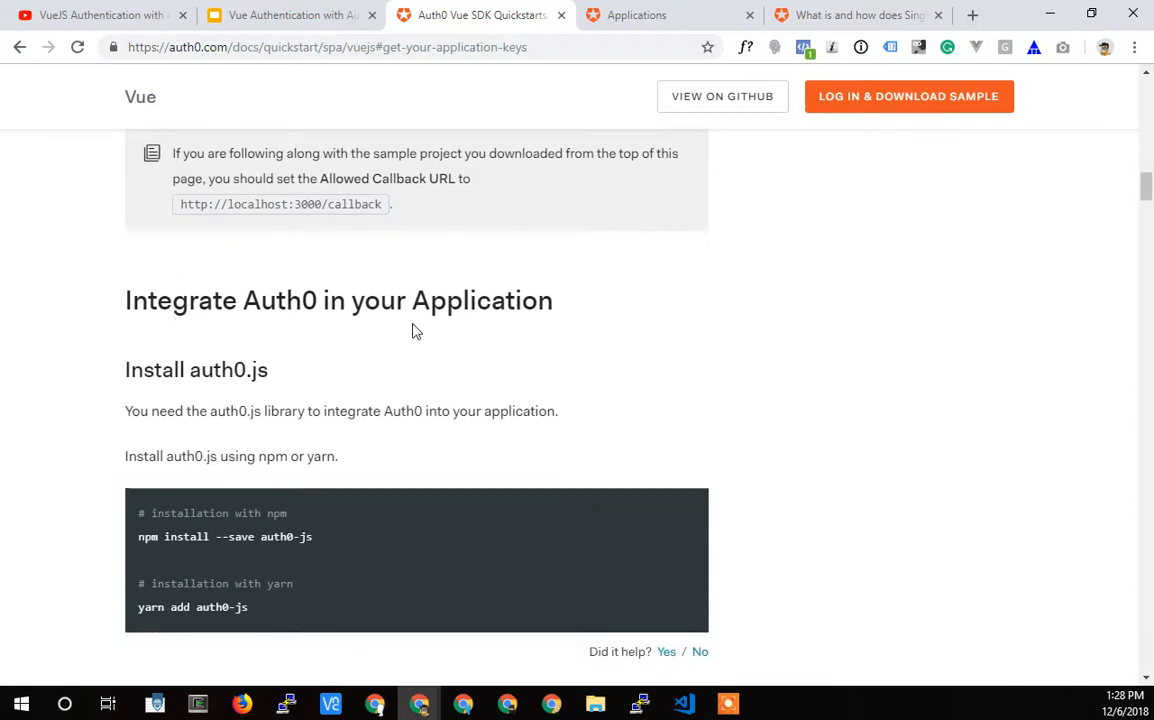
mouse_move(300, 456)
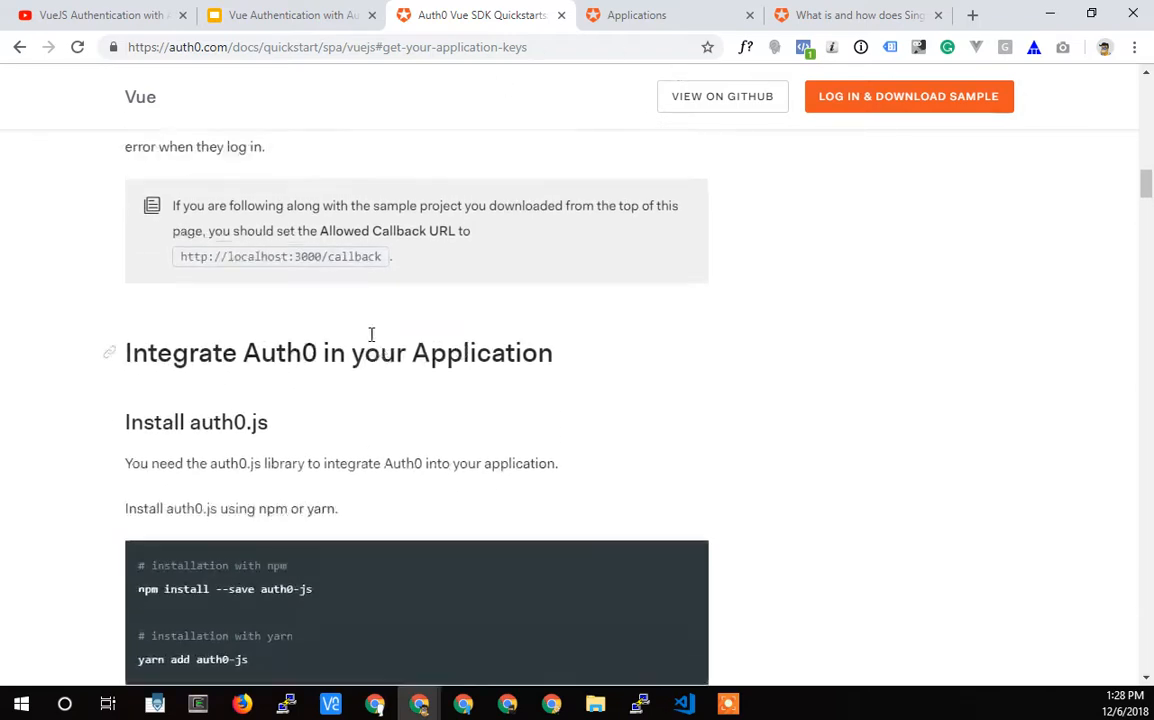
scroll("up", 3)
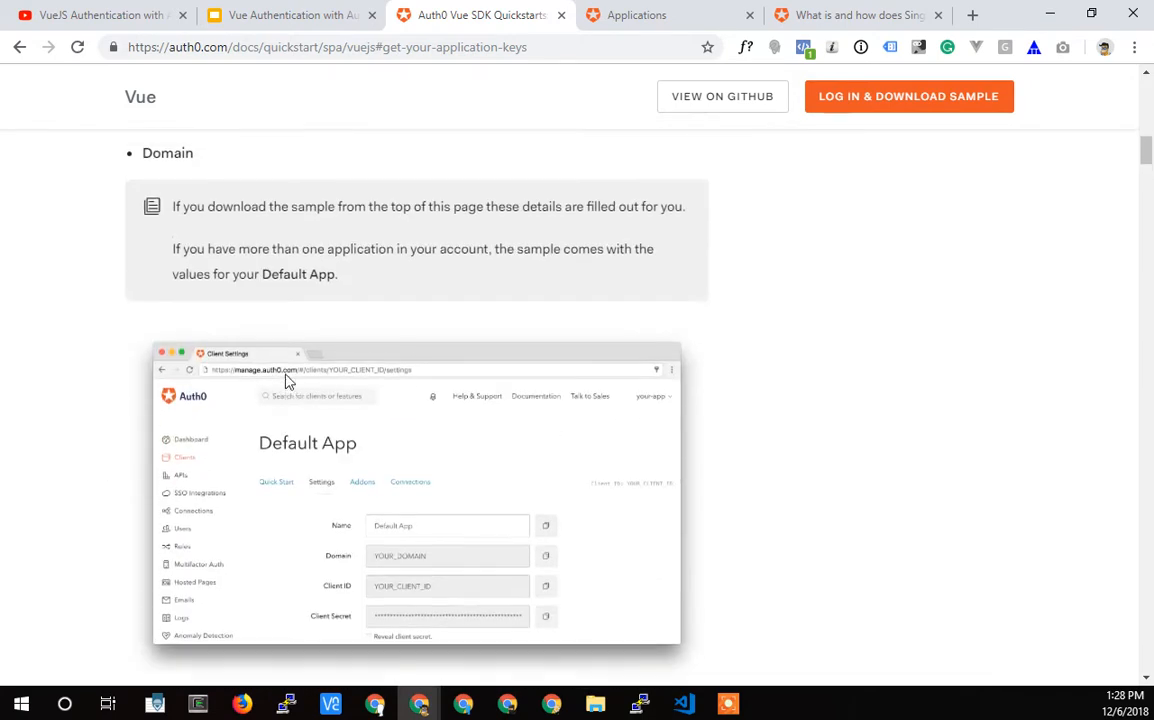
scroll("up", 3)
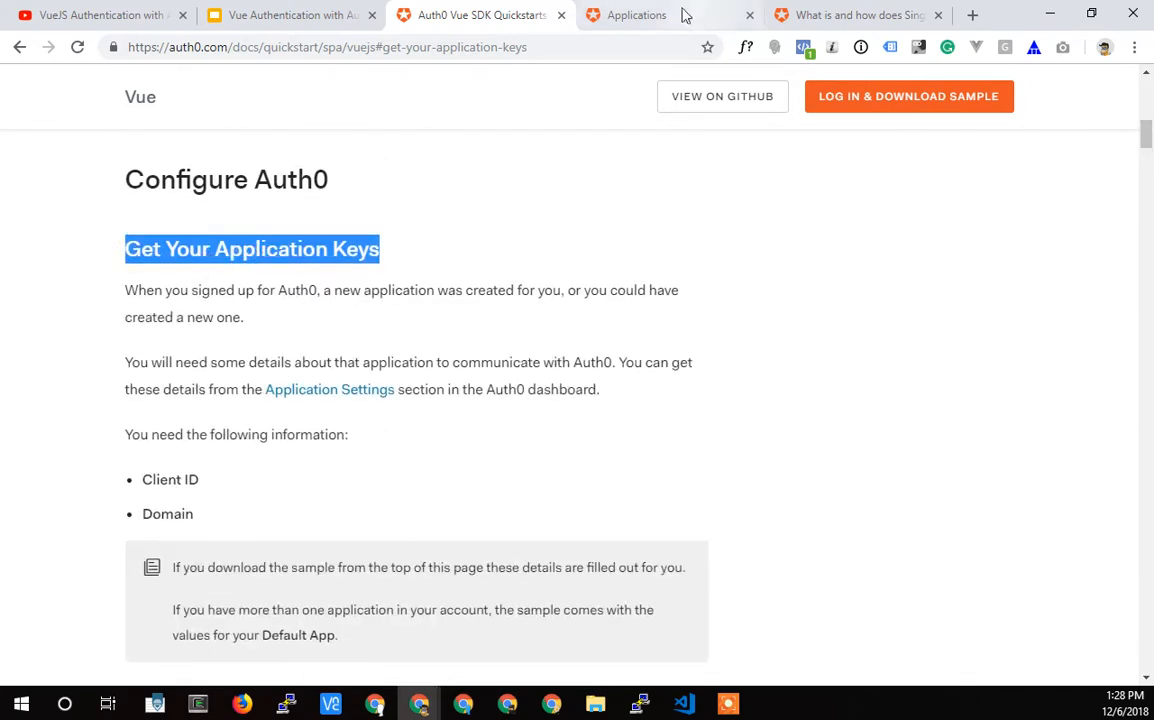
- In Default App settings, change the Name field to 'VueJS with Auth0' via the autofill suggestion
left_click(636, 14)
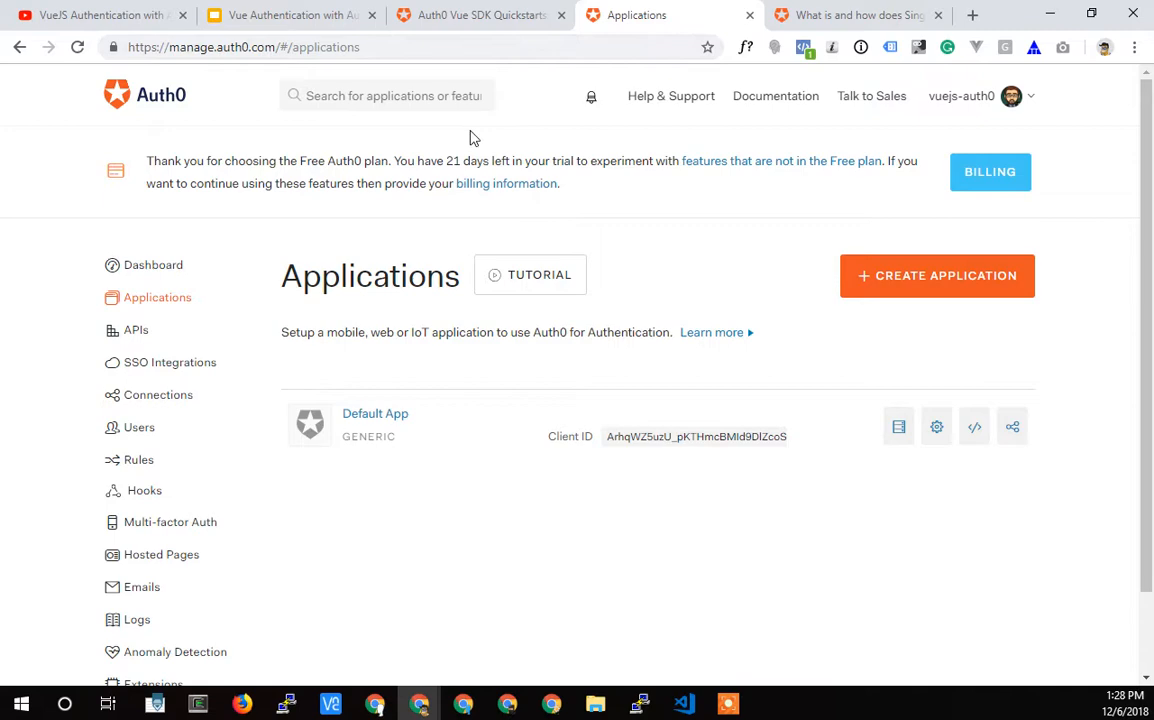
mouse_move(504, 428)
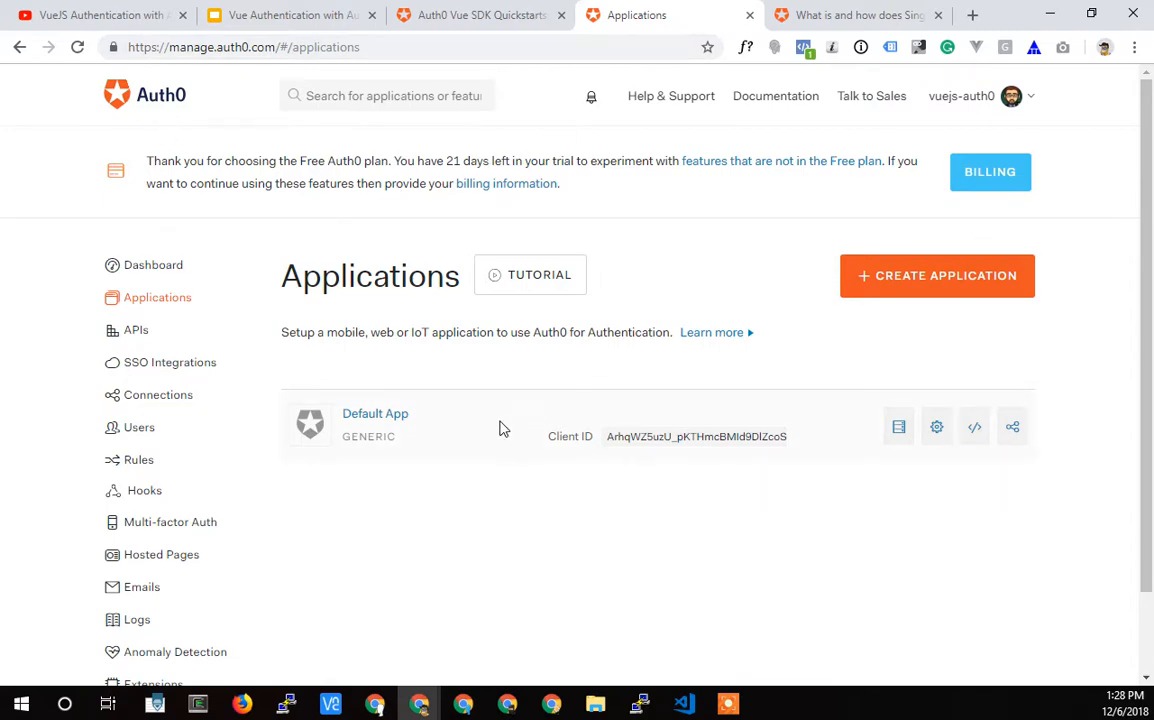
mouse_move(396, 356)
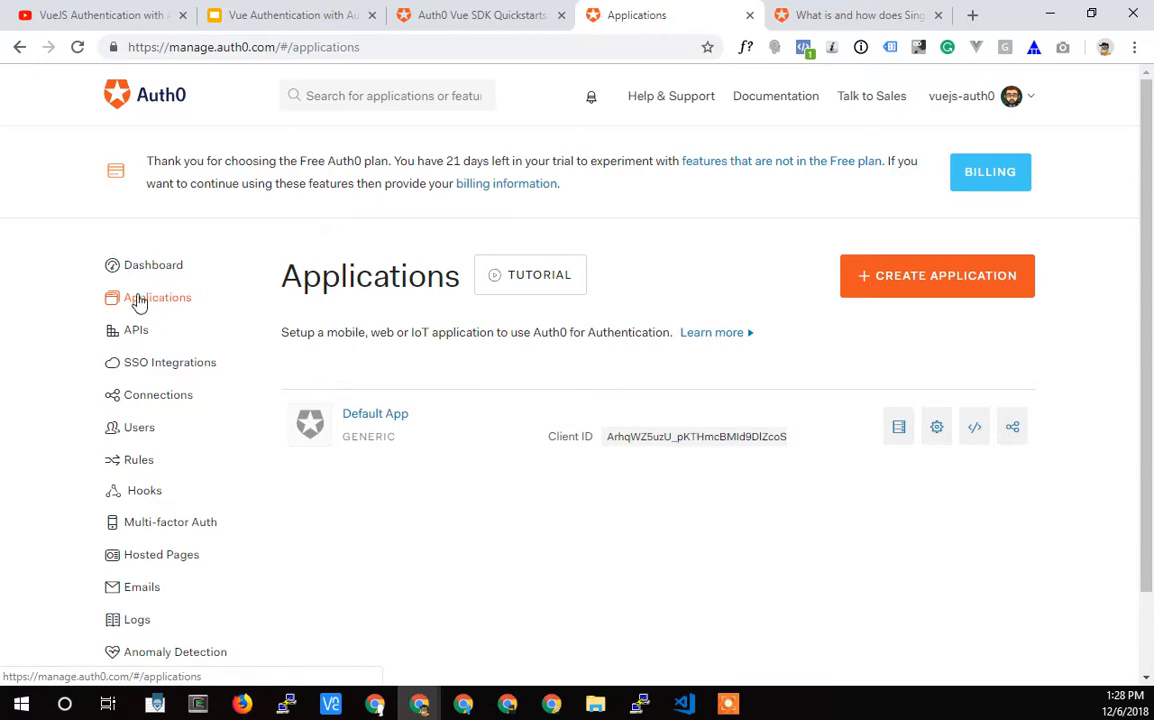
mouse_move(376, 412)
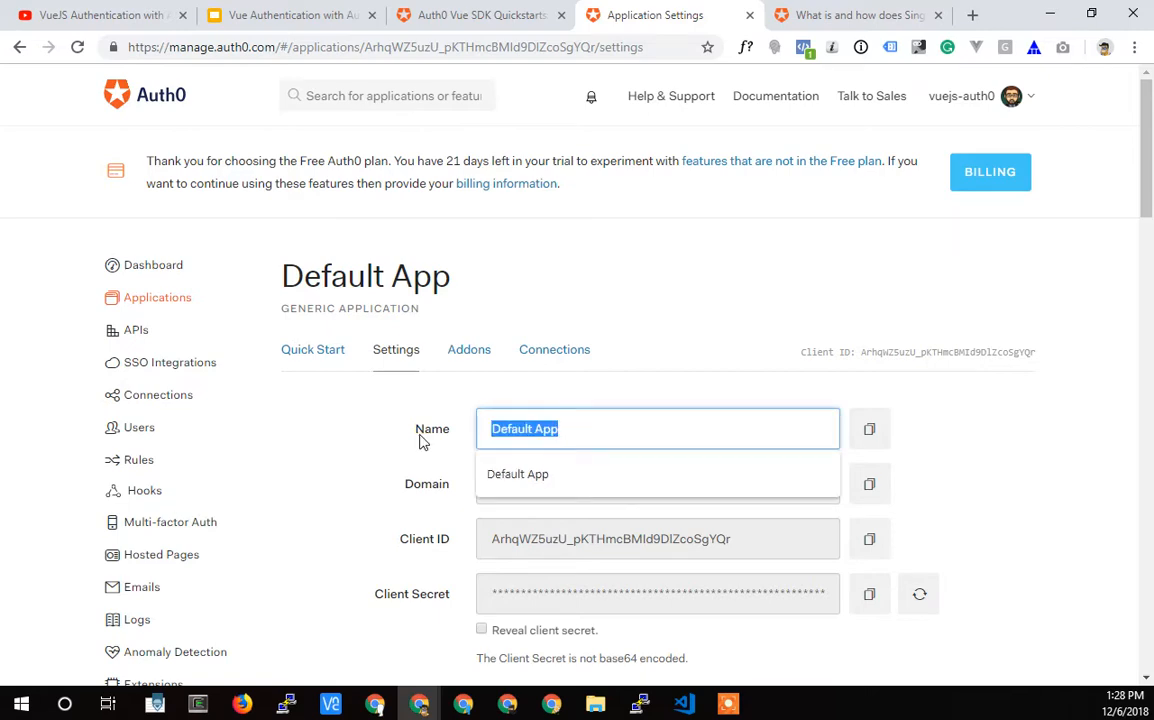
type("vue")
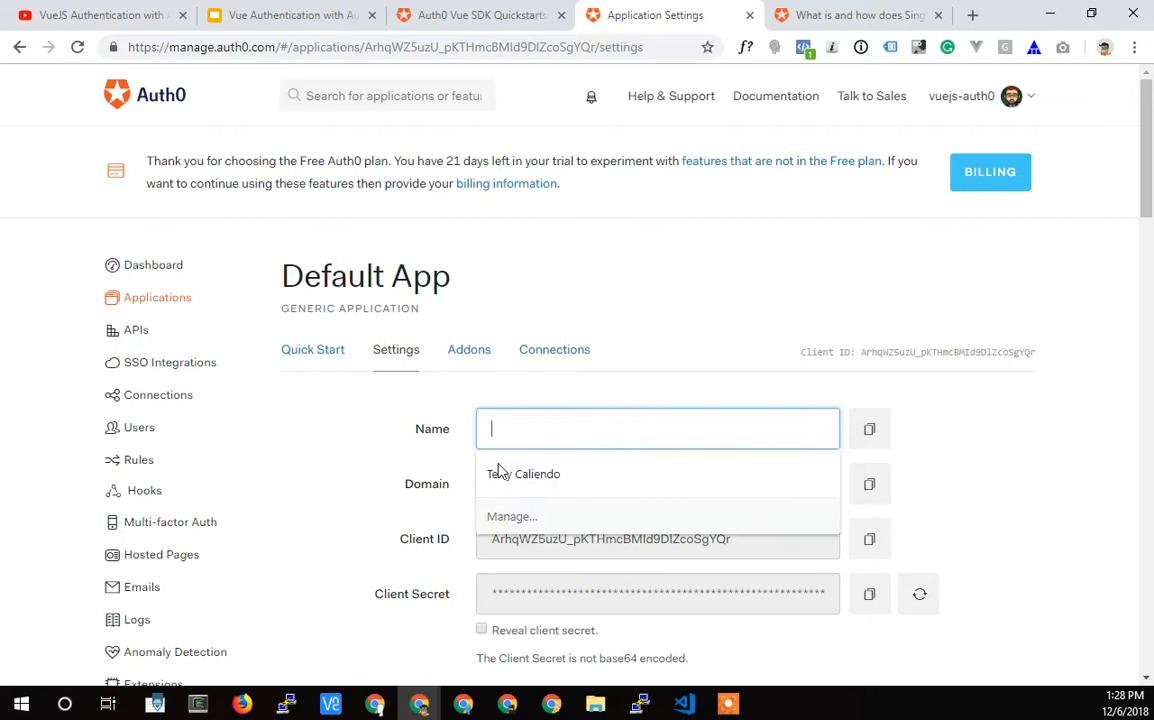
type("vu")
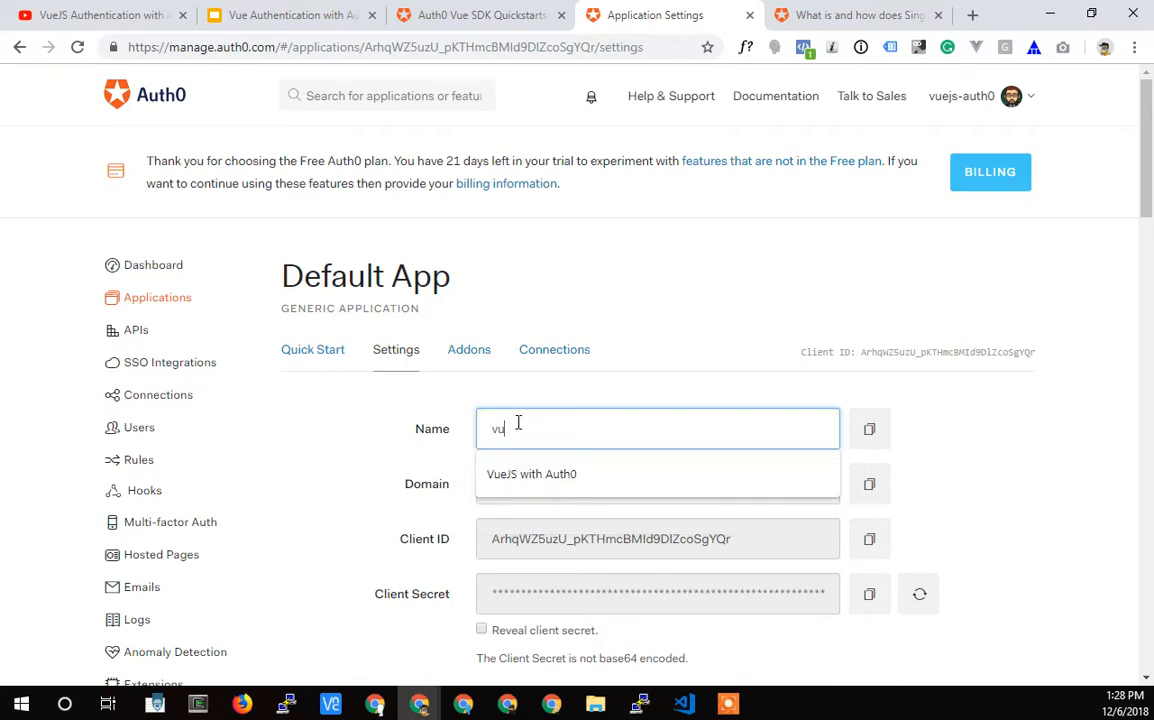
left_click(532, 474)
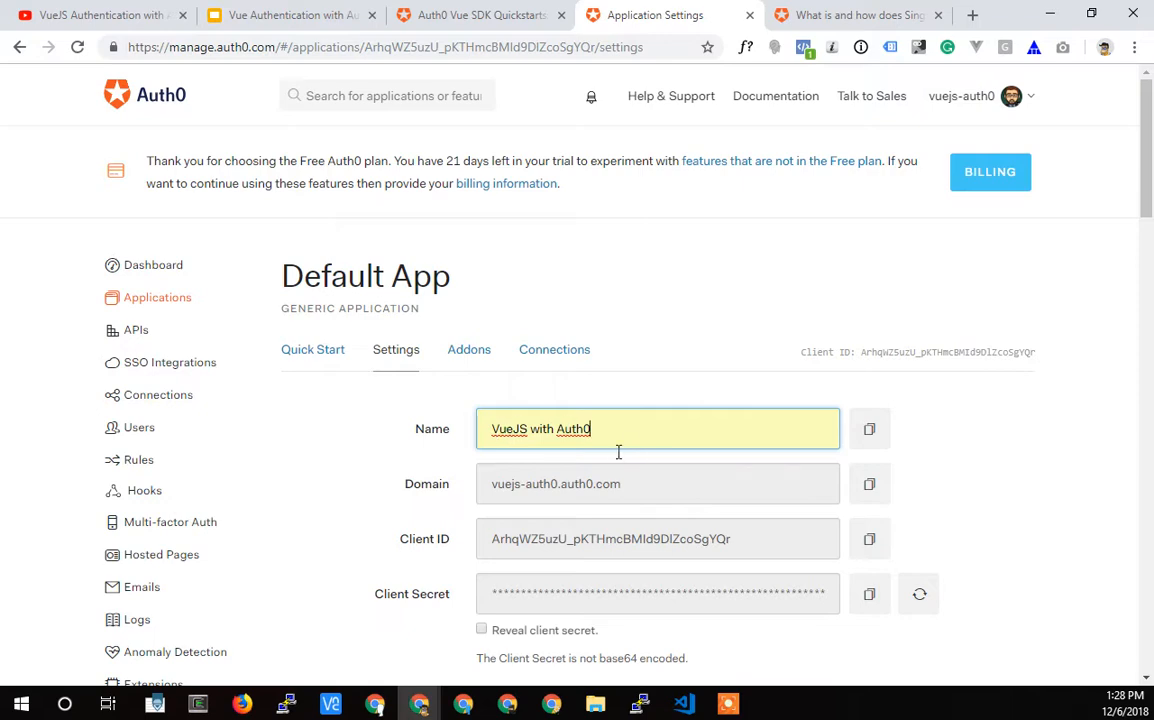
scroll("down", 3)
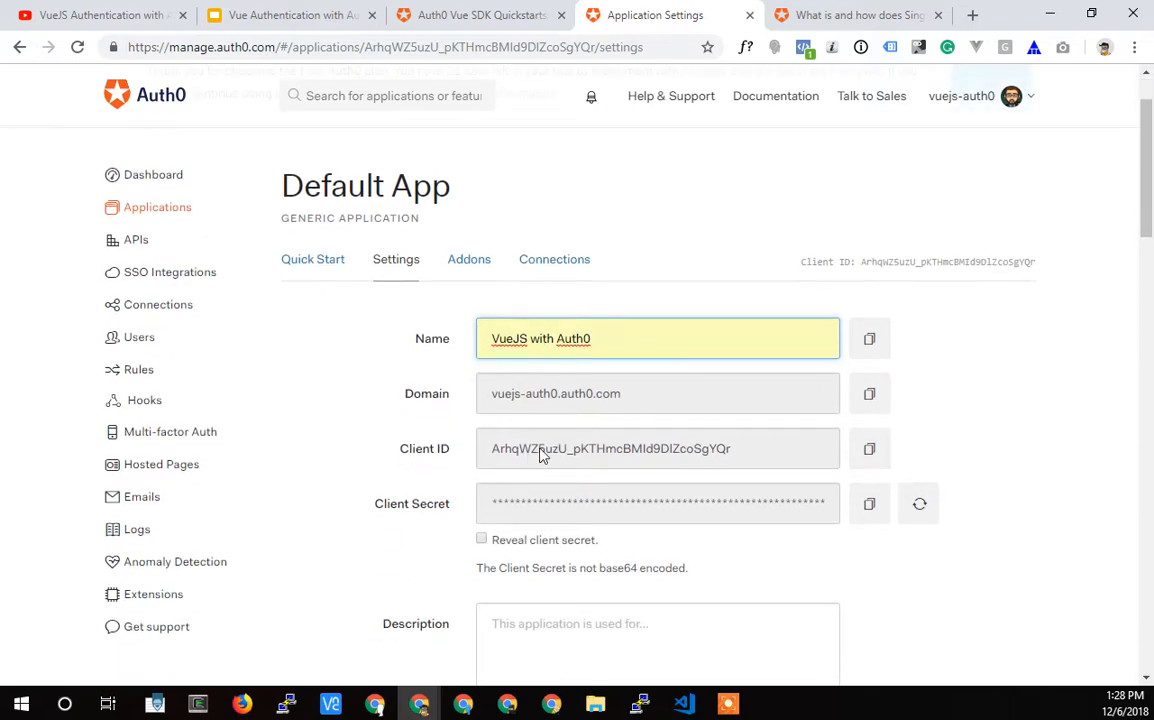
mouse_move(618, 462)
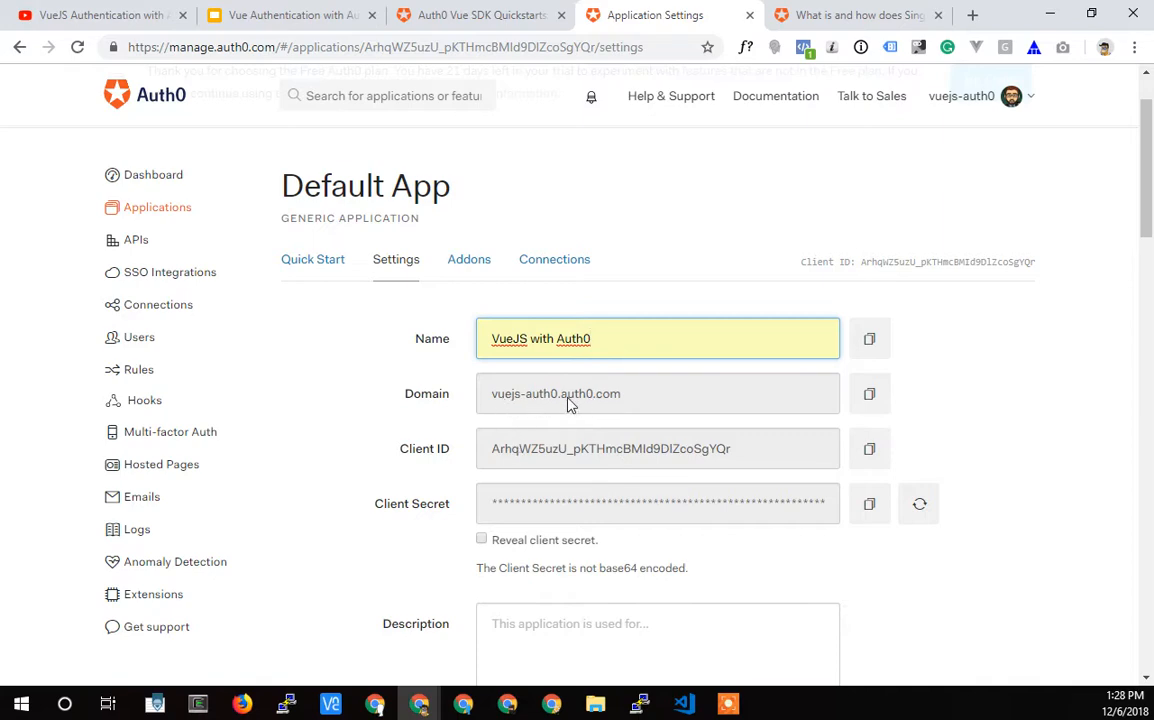
mouse_move(558, 404)
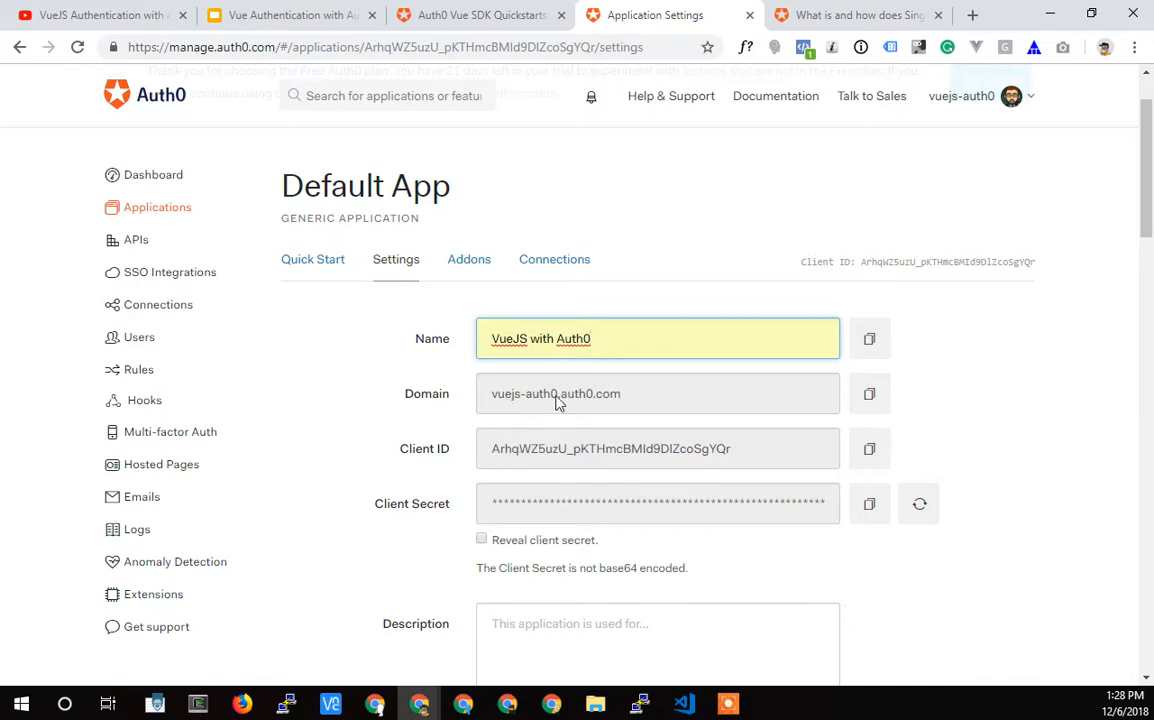
mouse_move(520, 420)
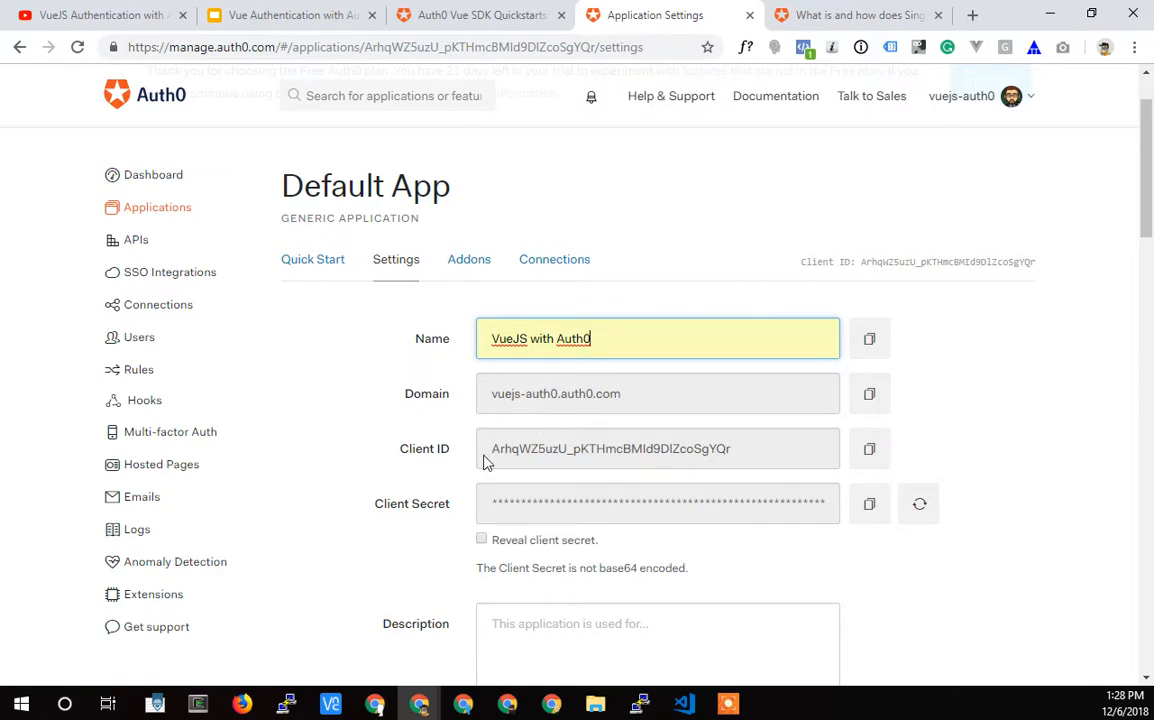
mouse_move(548, 414)
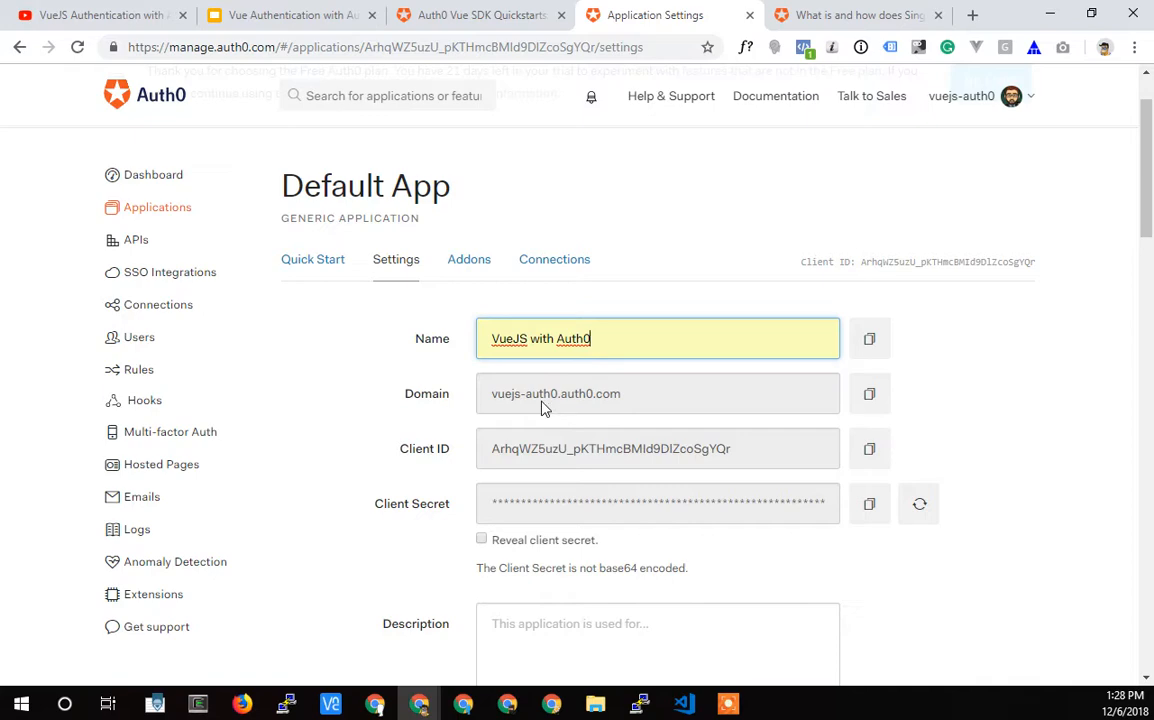
mouse_move(564, 484)
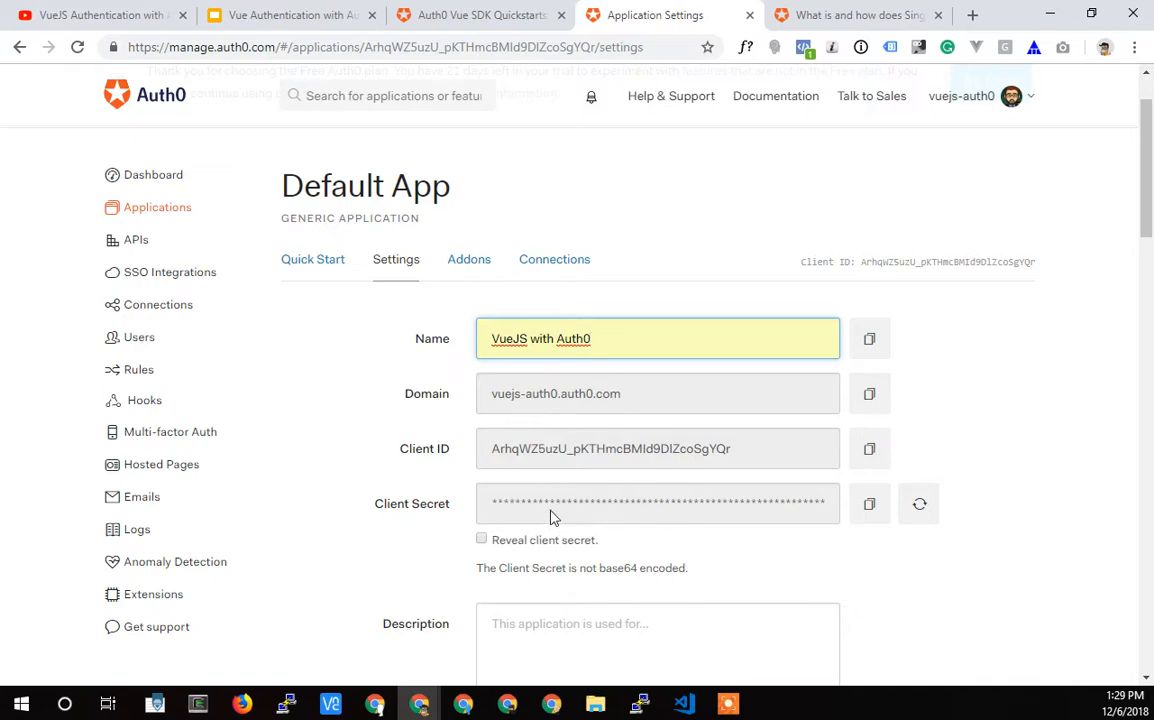
mouse_move(656, 516)
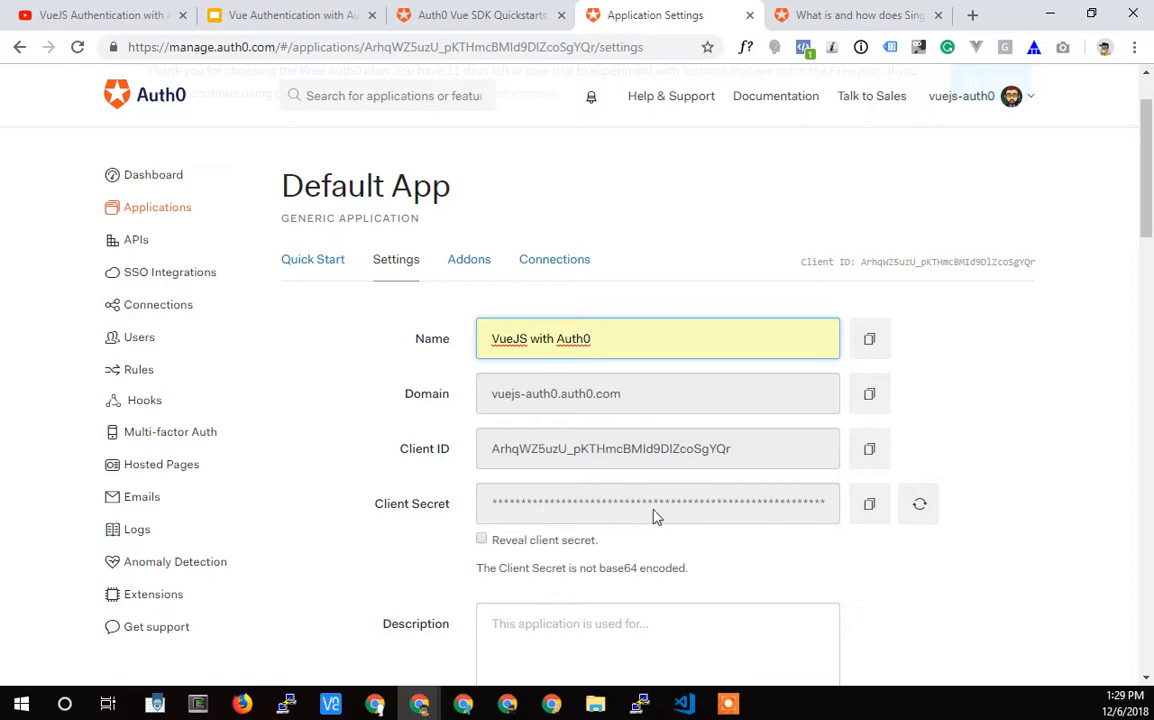
mouse_move(546, 510)
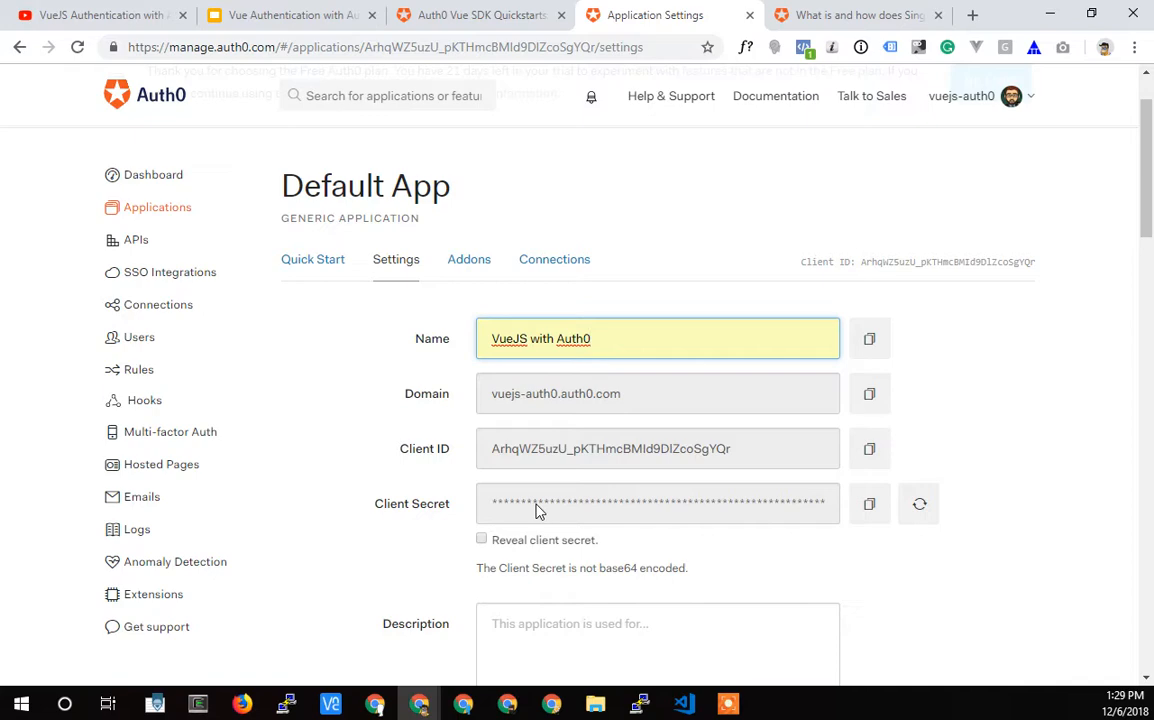
mouse_move(536, 288)
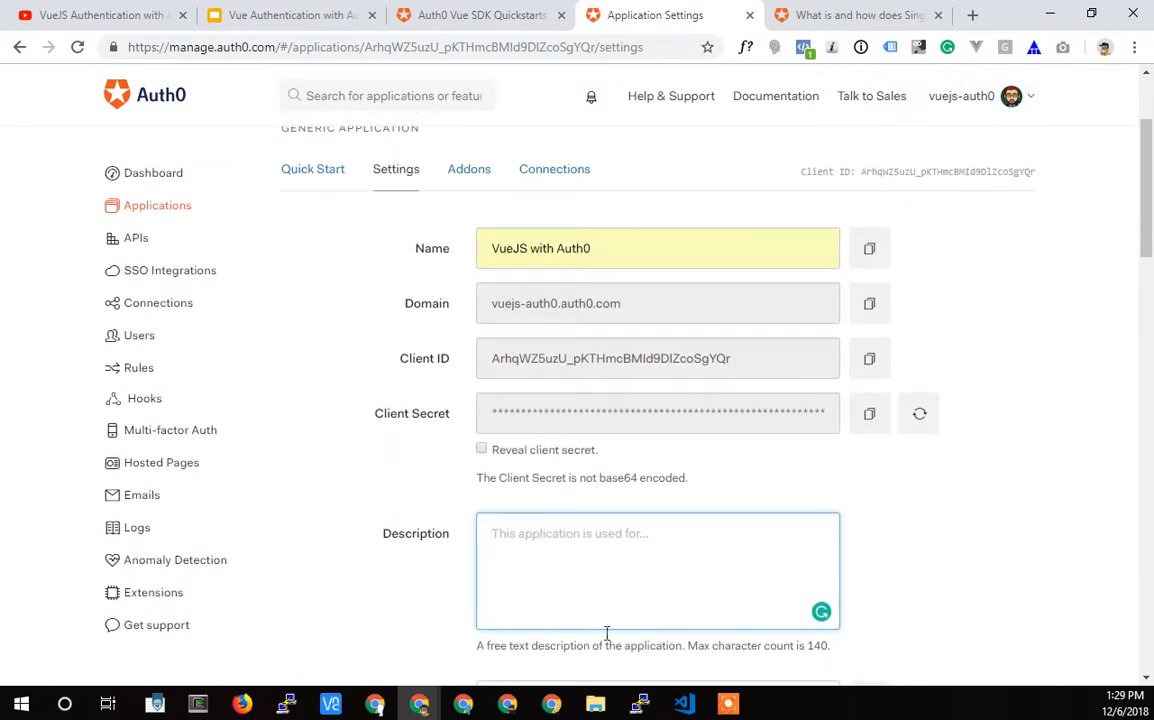
mouse_move(500, 412)
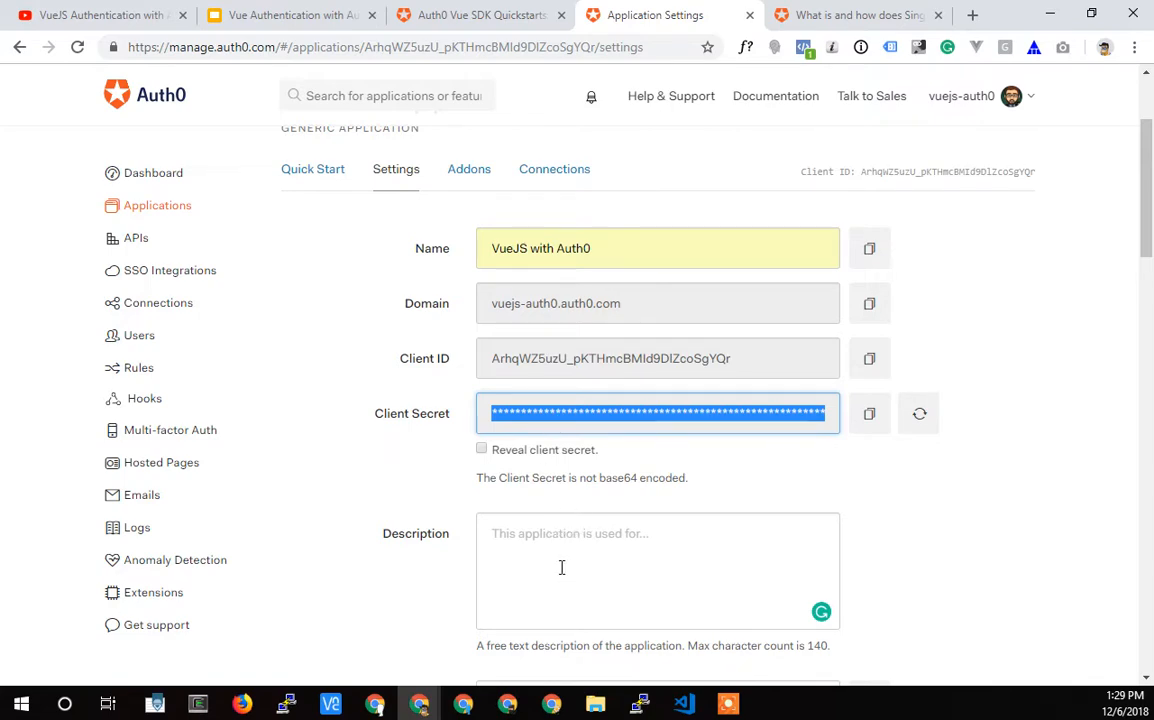
scroll("down", 3)
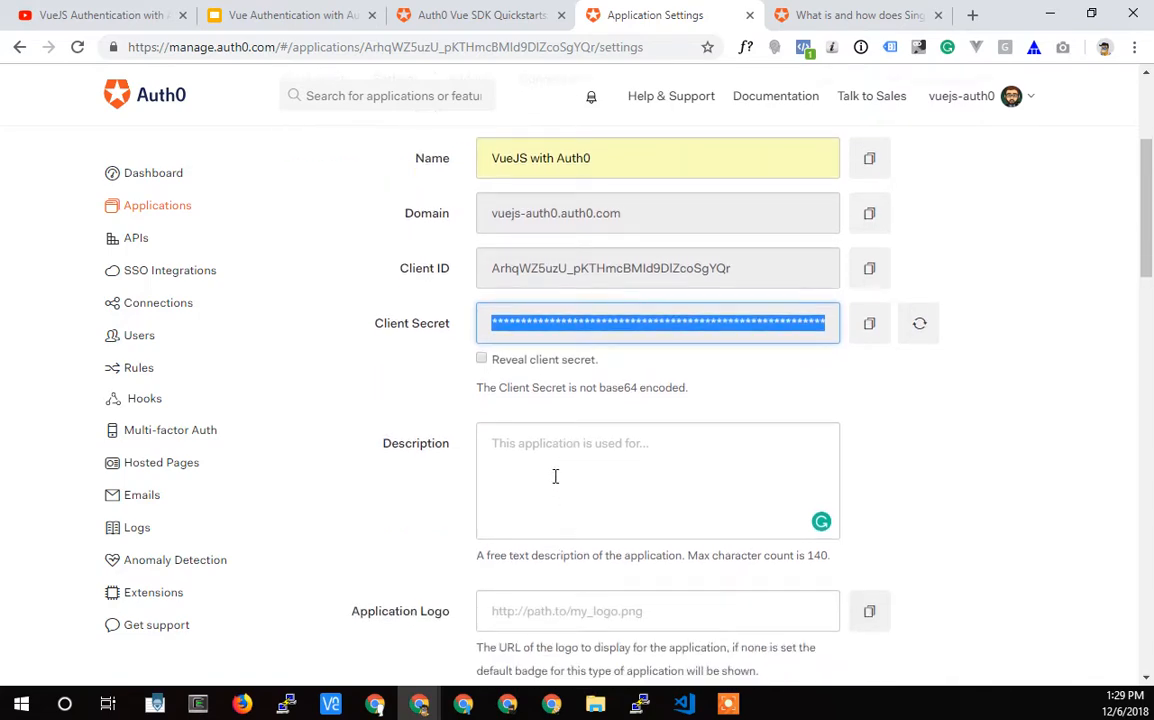
scroll("up", 3)
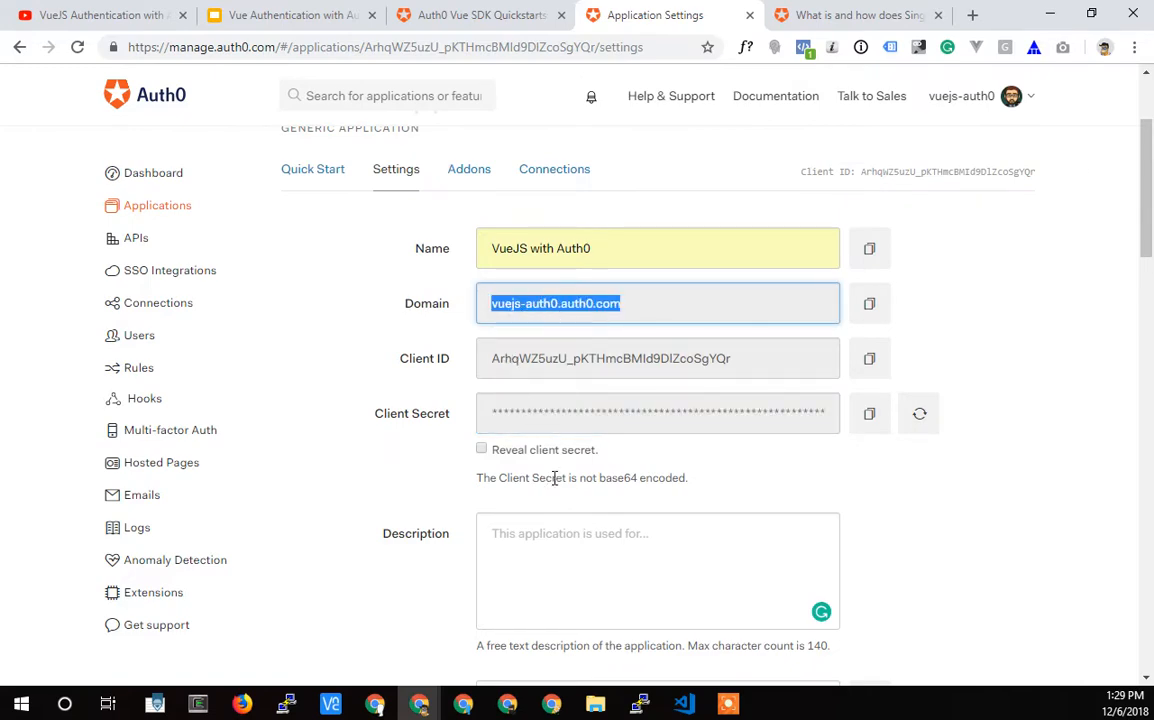
scroll("down", 3)
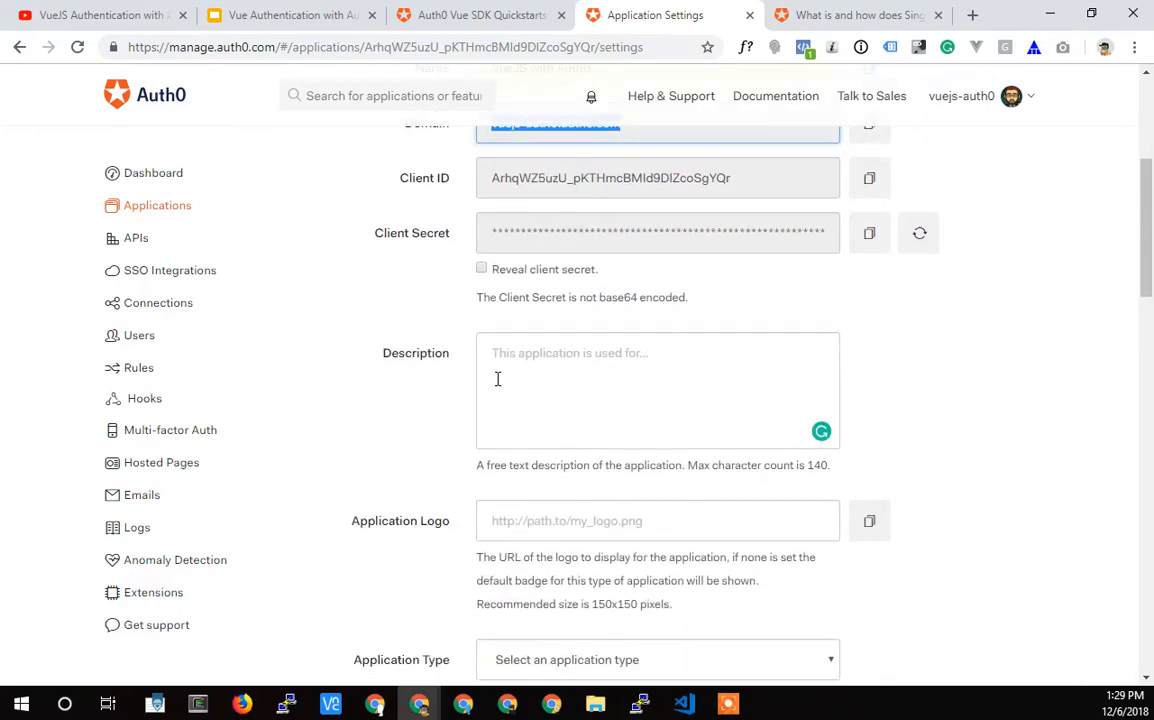
scroll("down", 3)
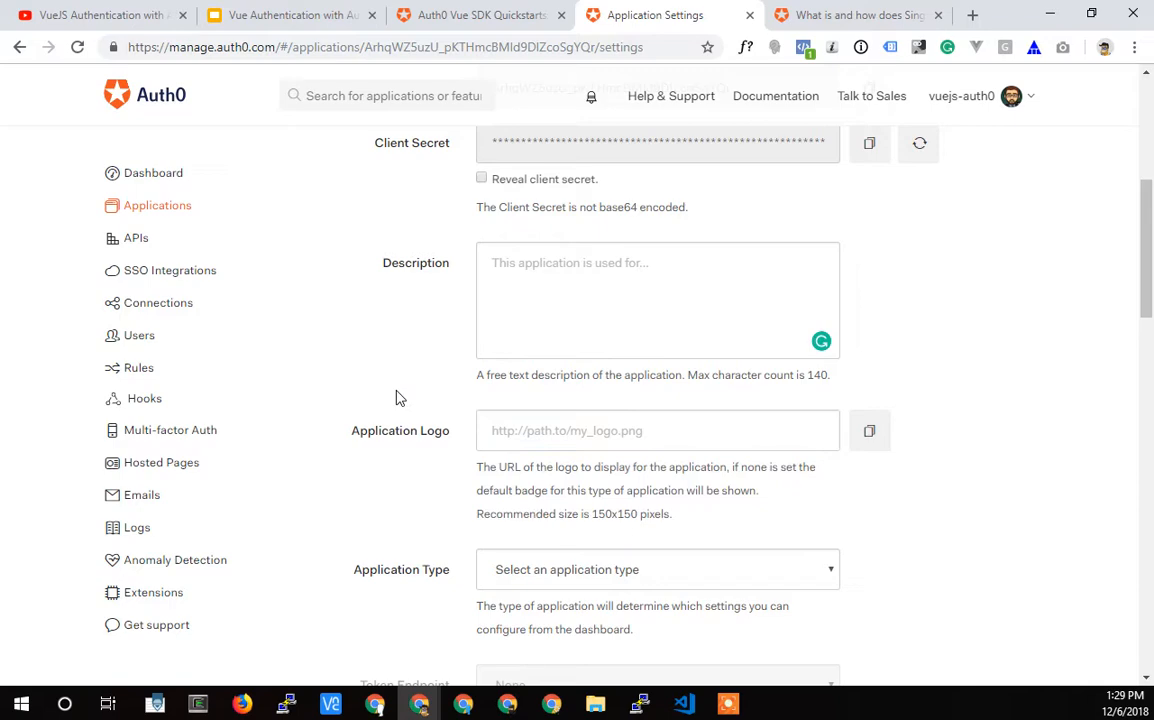
scroll("down", 3)
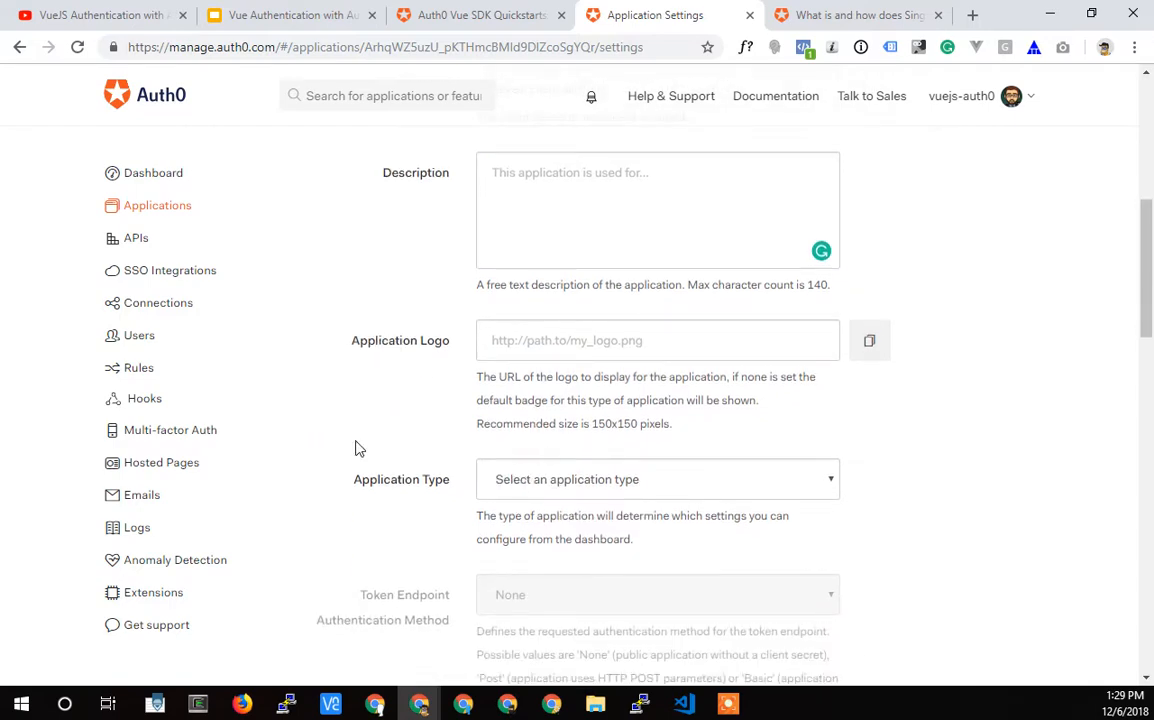
- Set Application Type to Single Page Application and focus the Allowed Callback URLs box
left_click(656, 480)
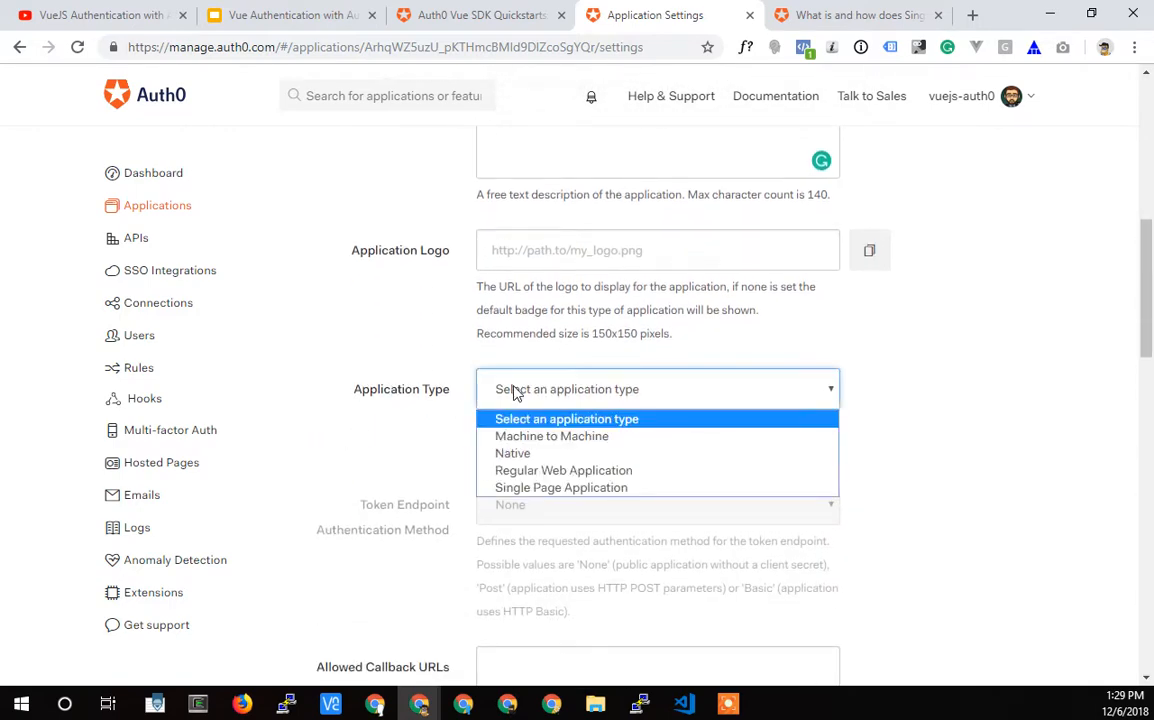
left_click(560, 488)
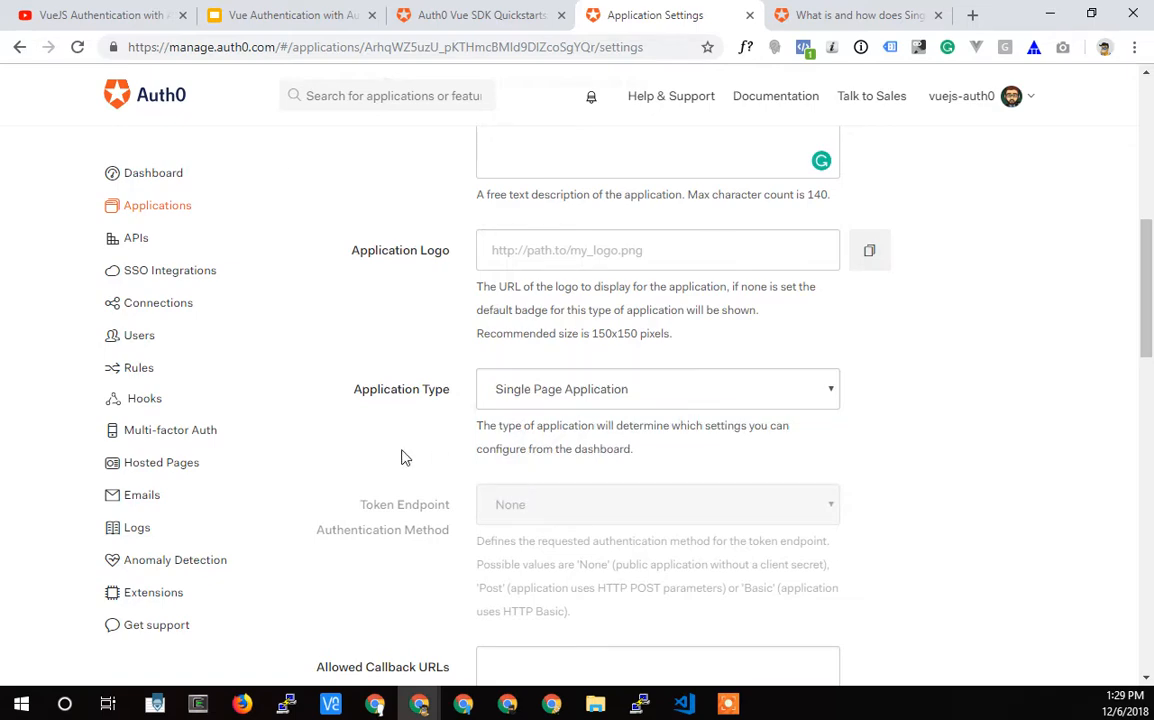
scroll("down", 3)
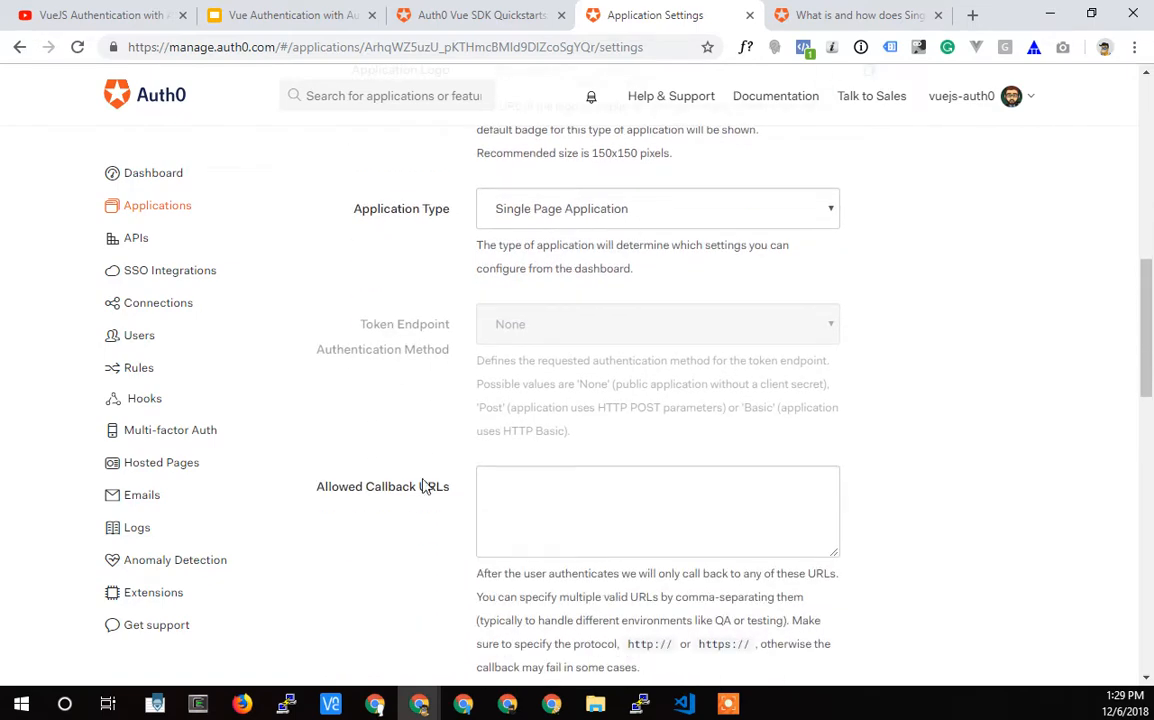
left_click(656, 510)
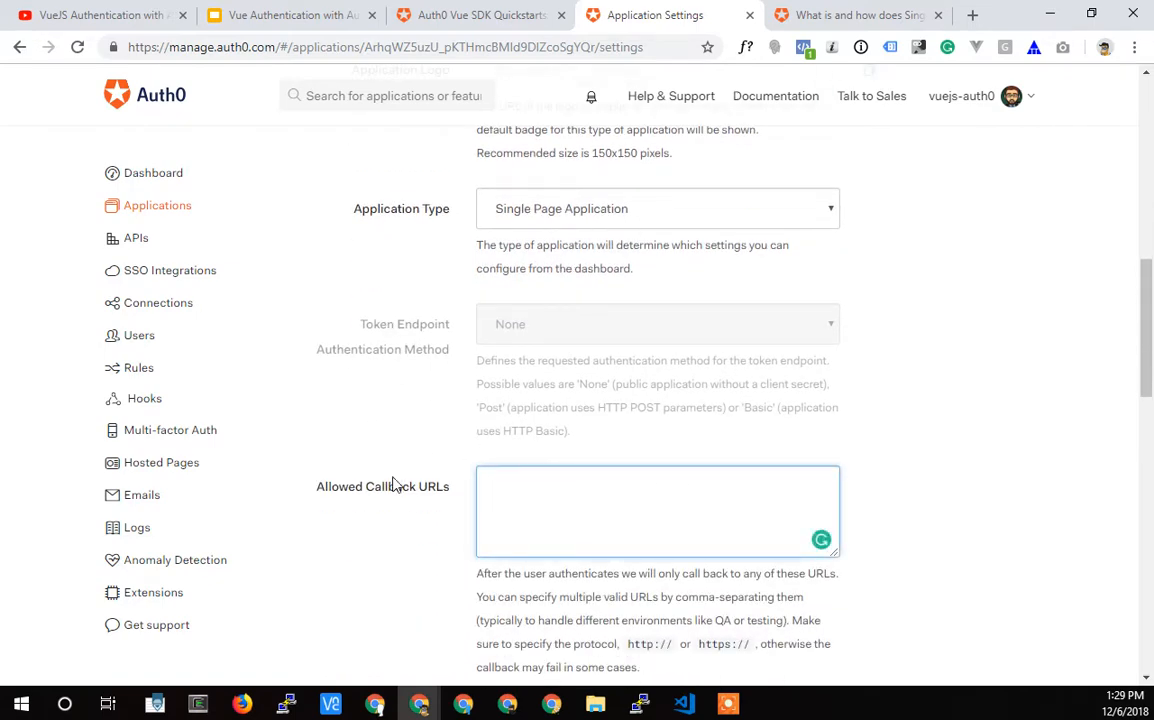
scroll("down", 3)
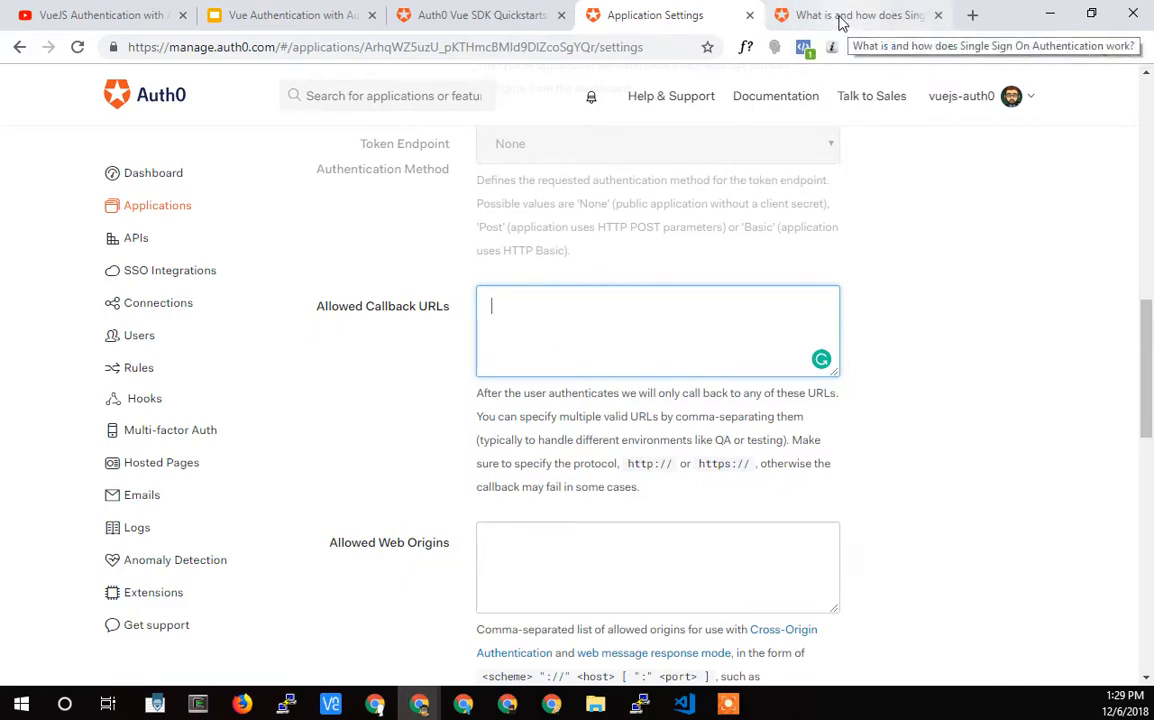
left_click(856, 16)
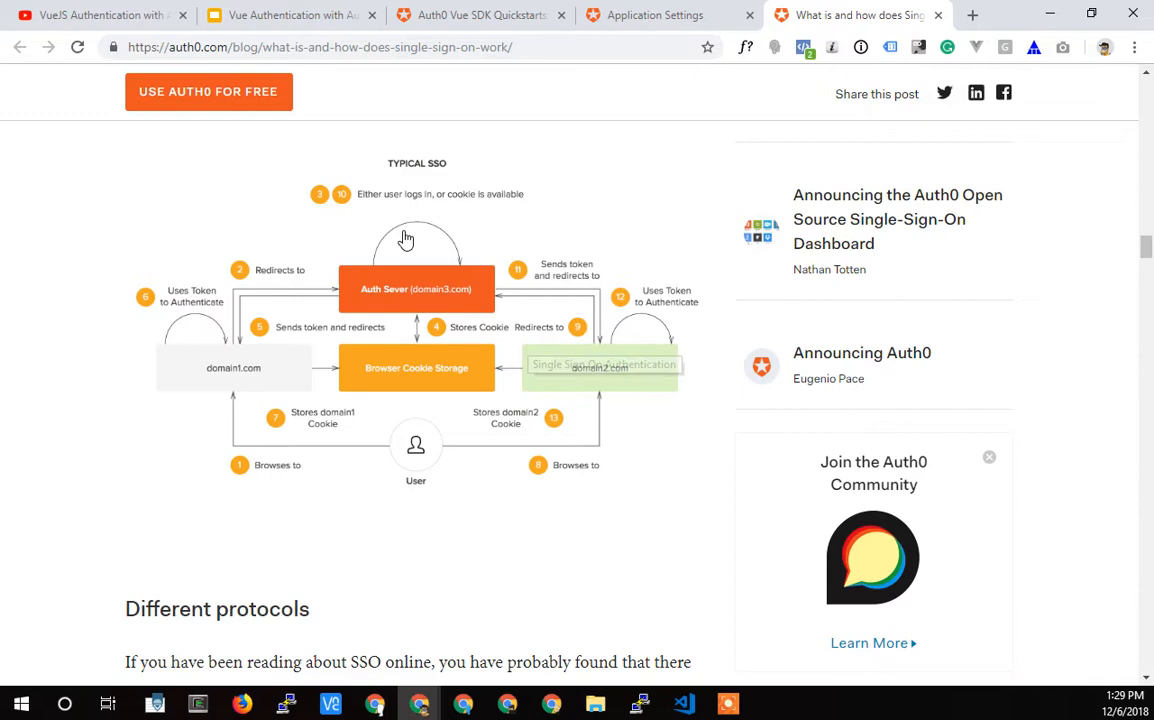
mouse_move(196, 398)
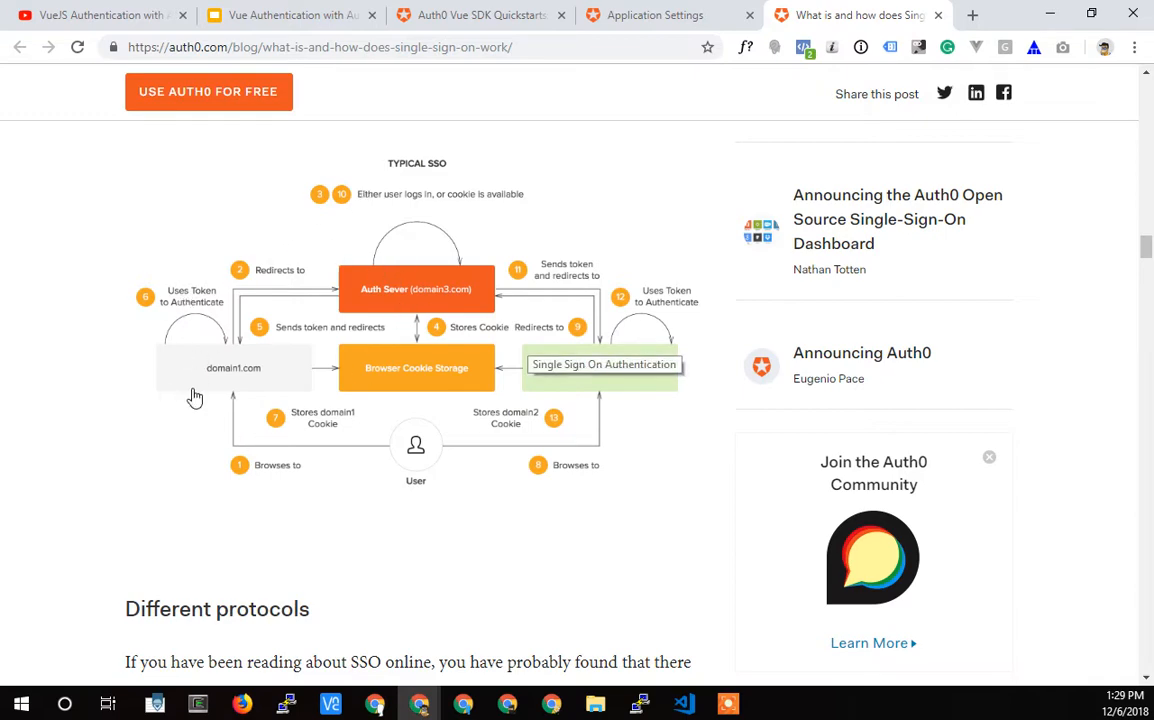
mouse_move(368, 260)
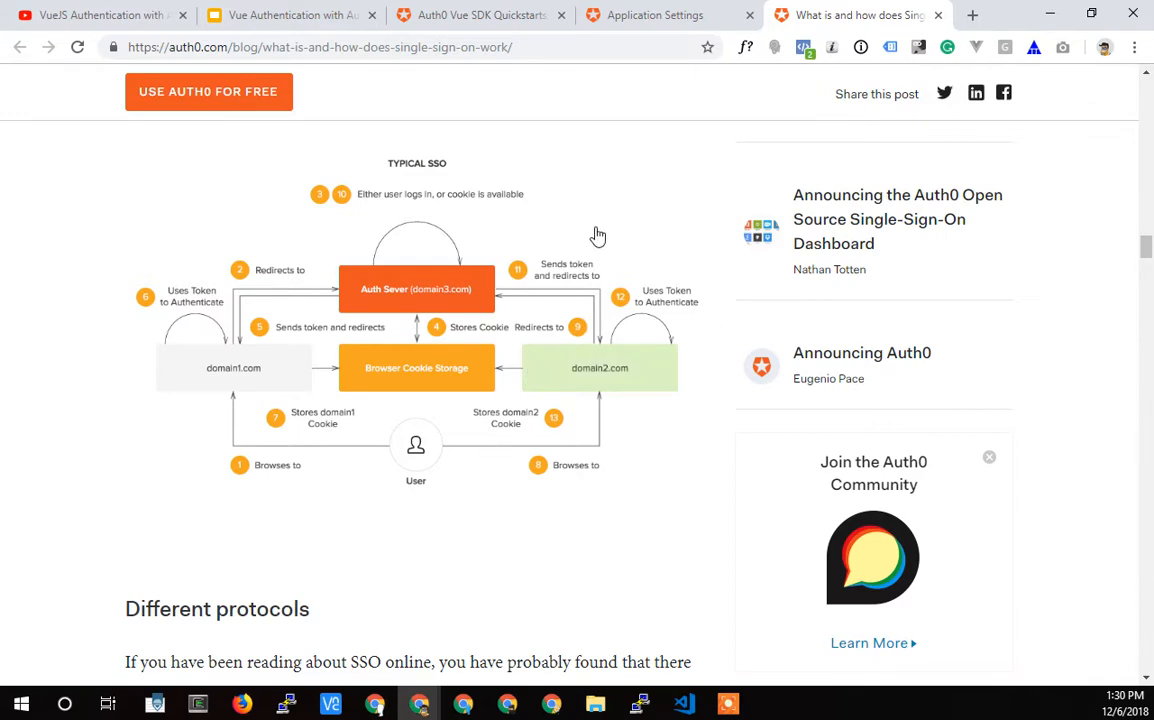
mouse_move(228, 248)
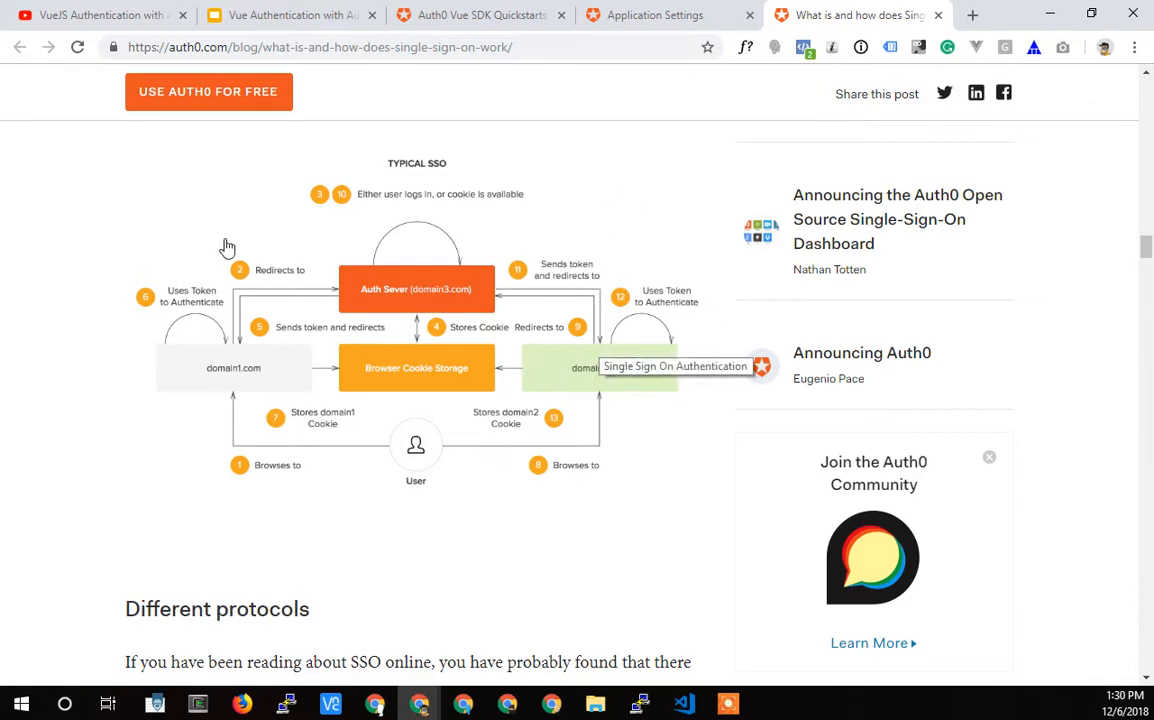
mouse_move(580, 370)
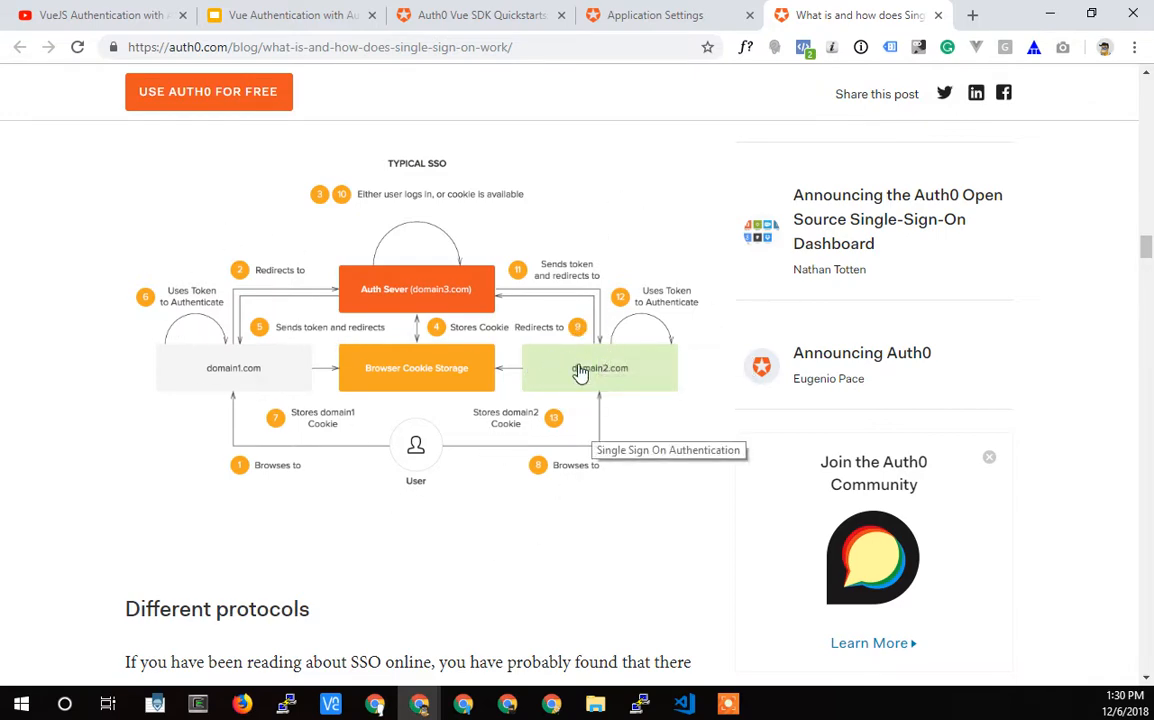
mouse_move(636, 366)
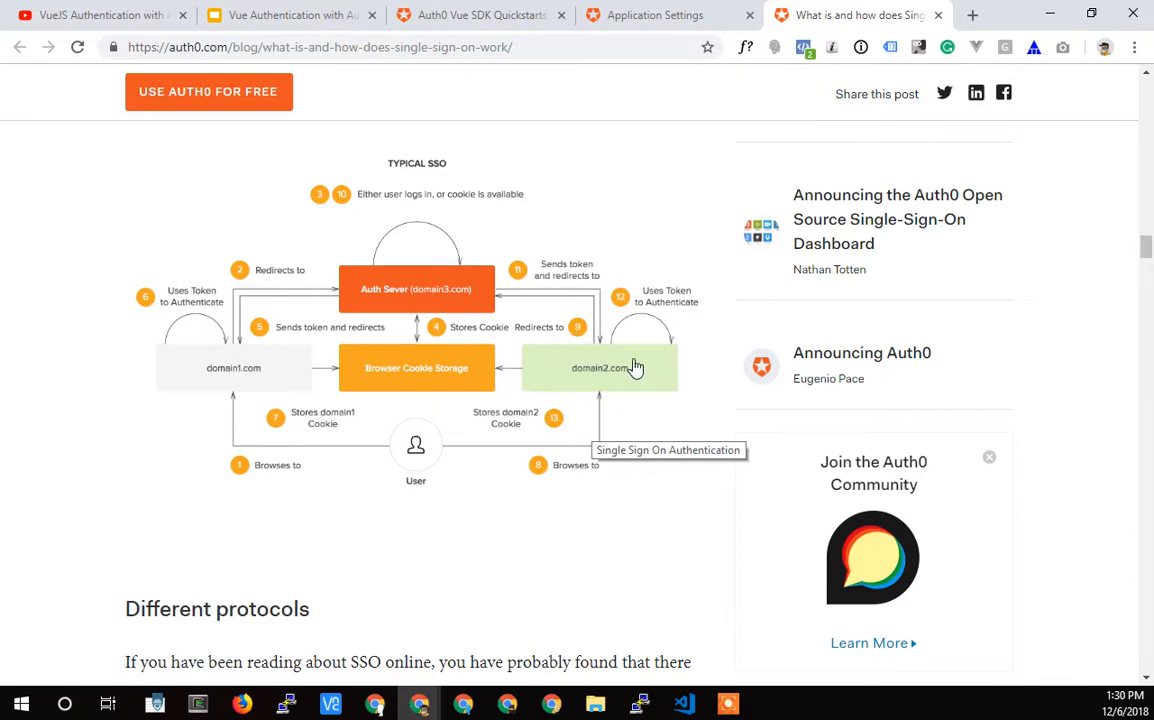
mouse_move(704, 354)
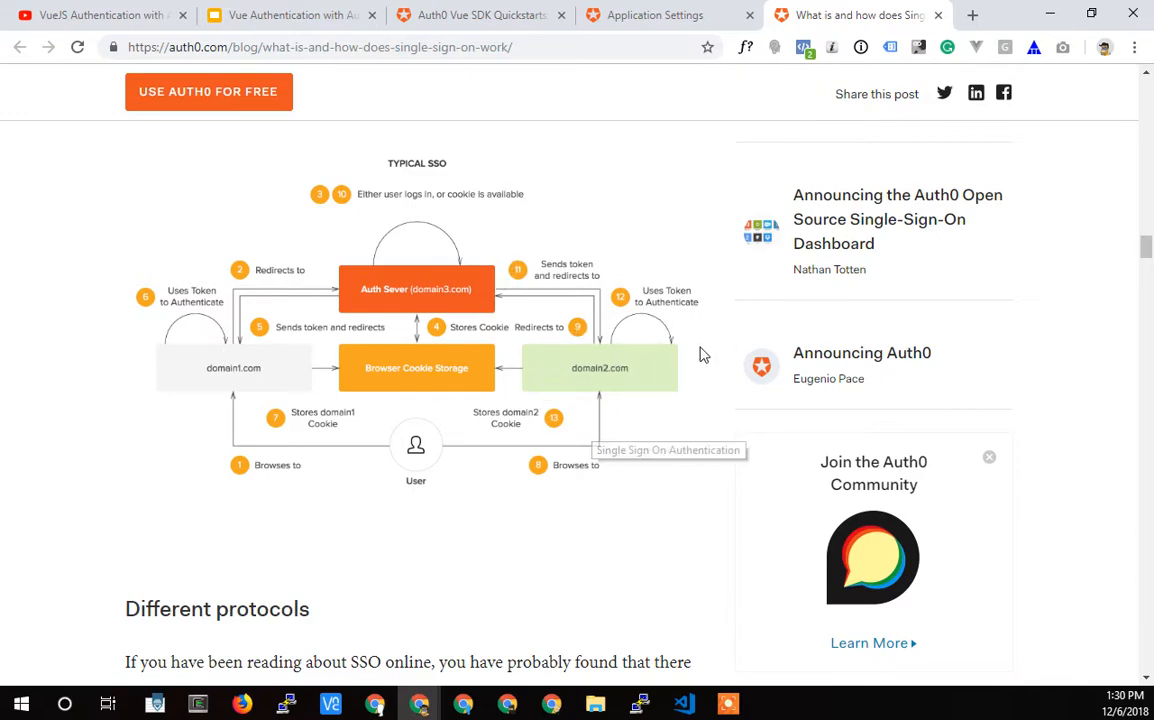
mouse_move(380, 448)
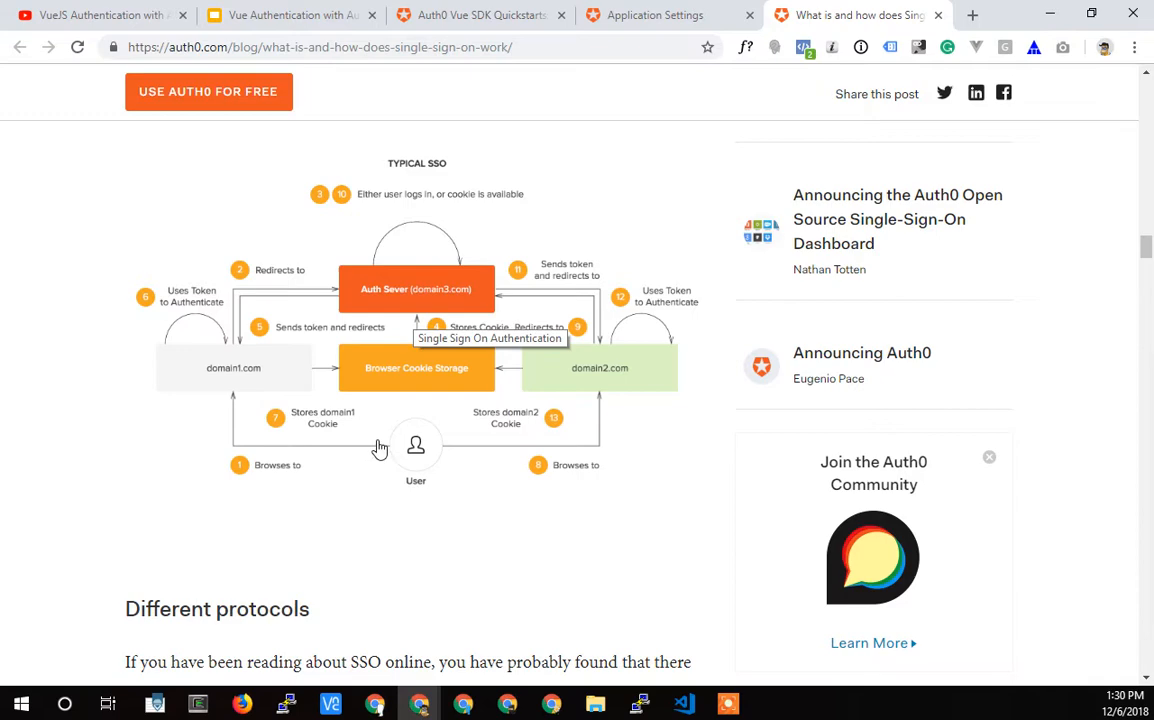
mouse_move(364, 348)
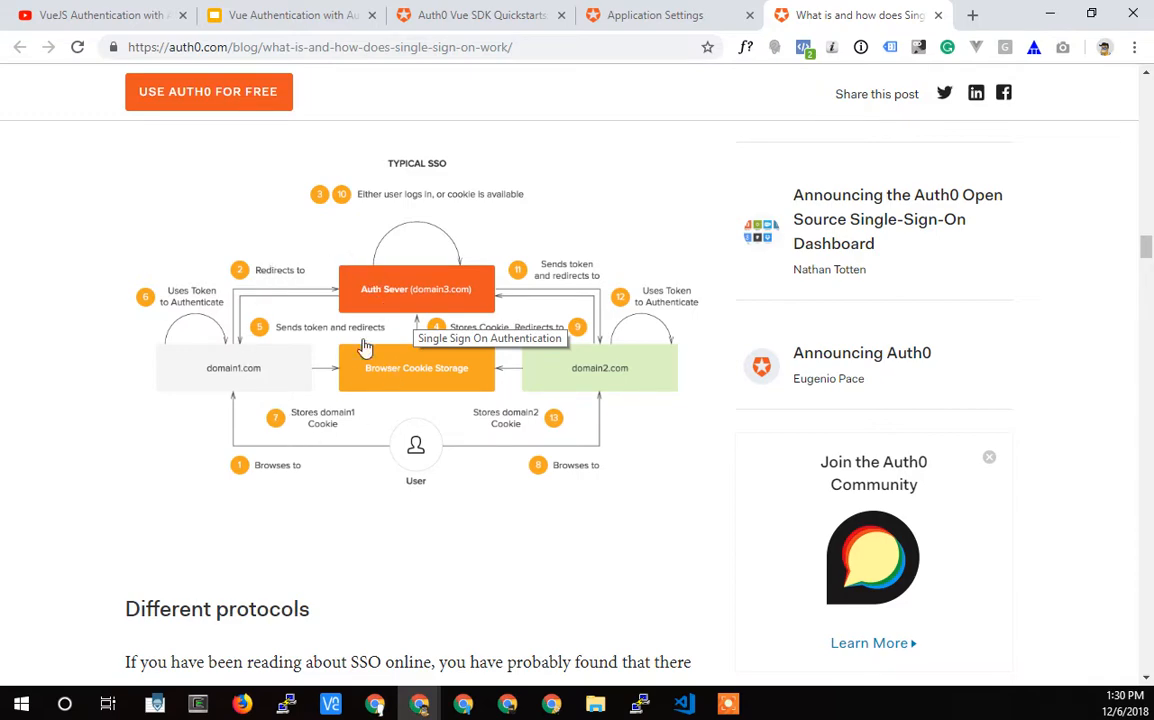
mouse_move(372, 544)
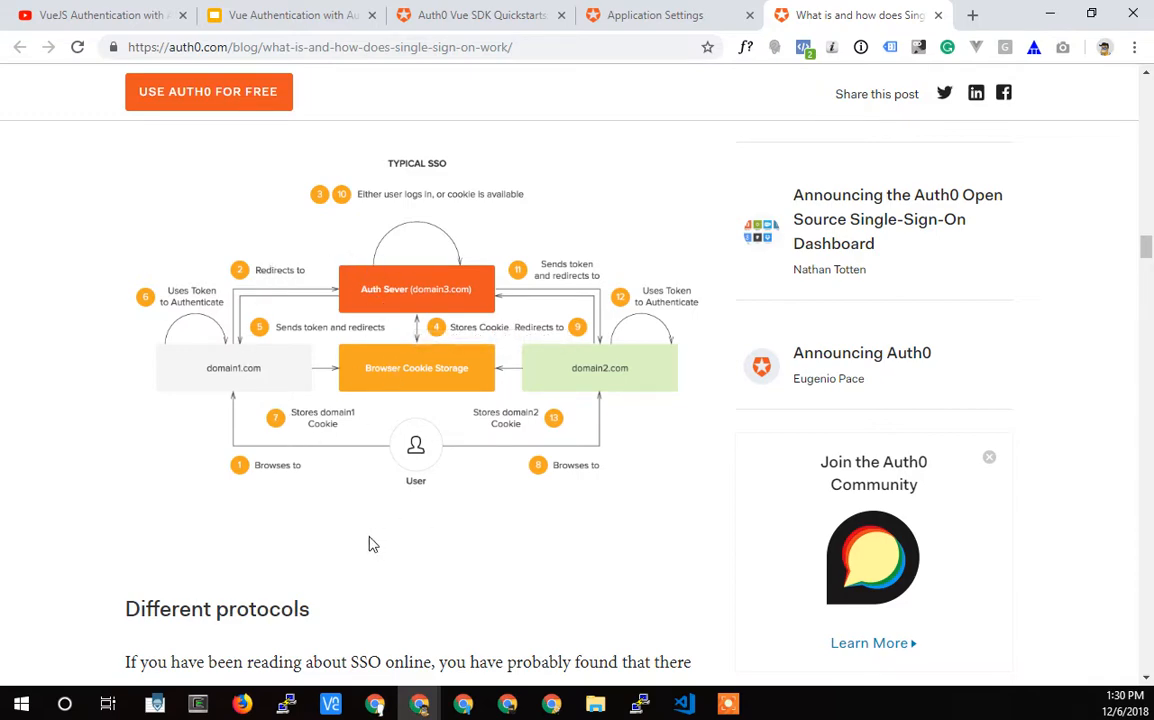
mouse_move(320, 470)
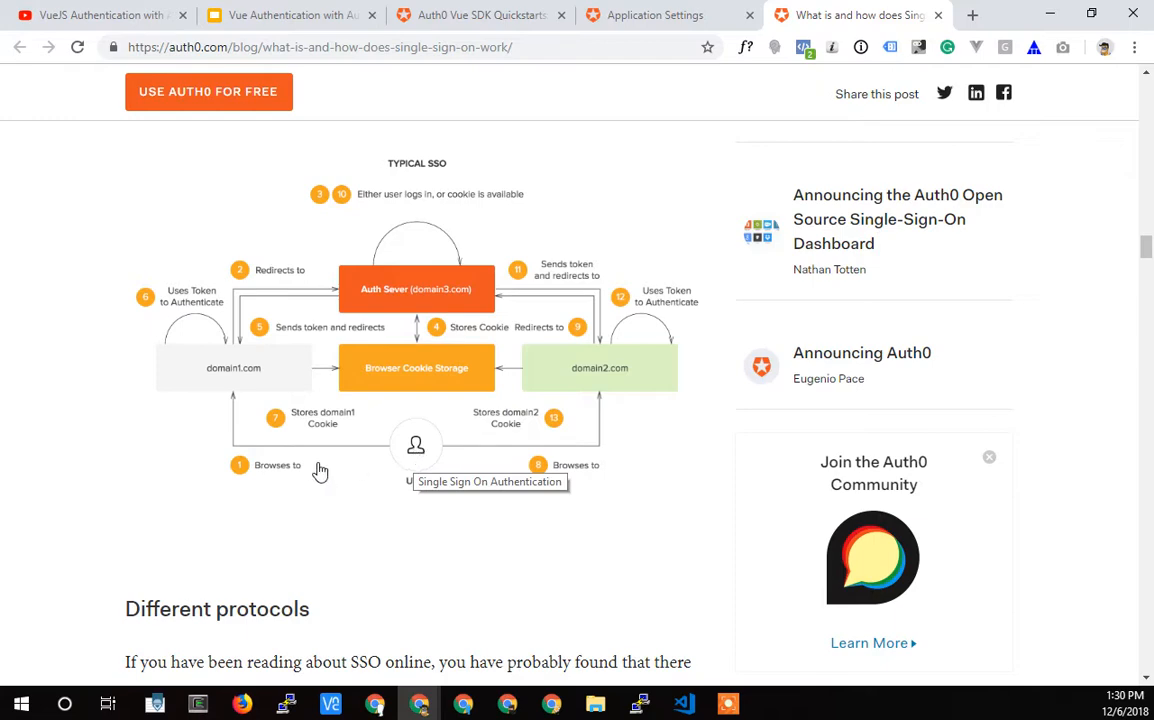
mouse_move(220, 370)
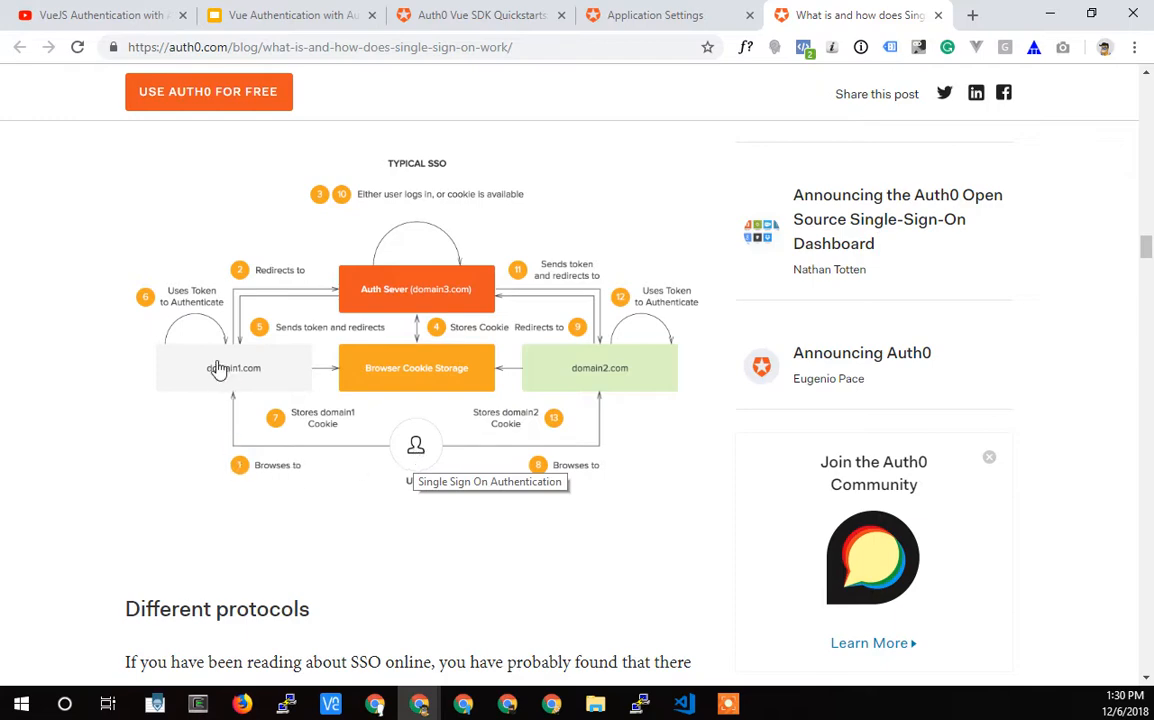
mouse_move(232, 374)
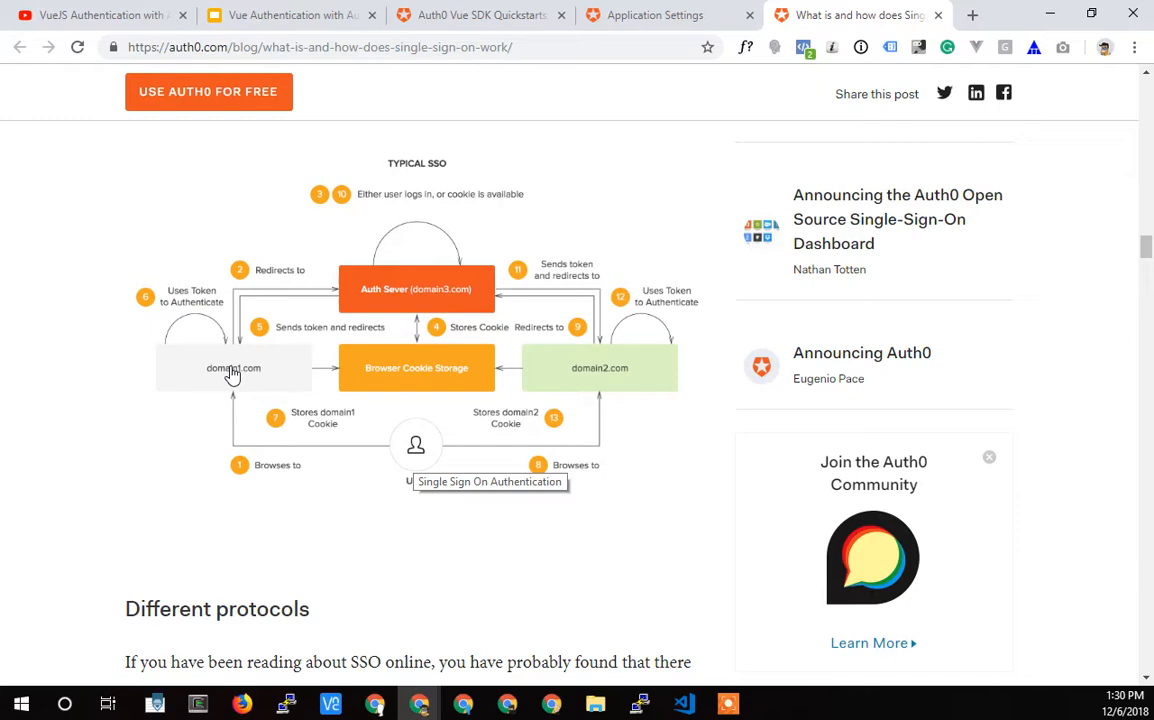
mouse_move(400, 290)
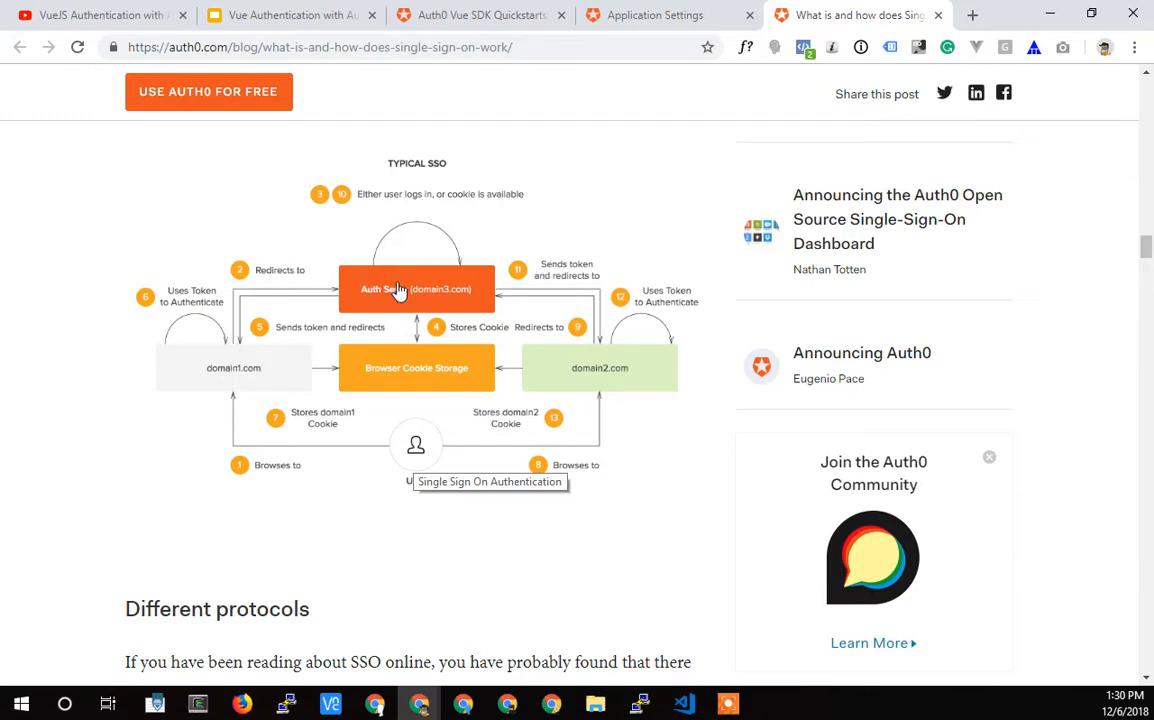
mouse_move(436, 296)
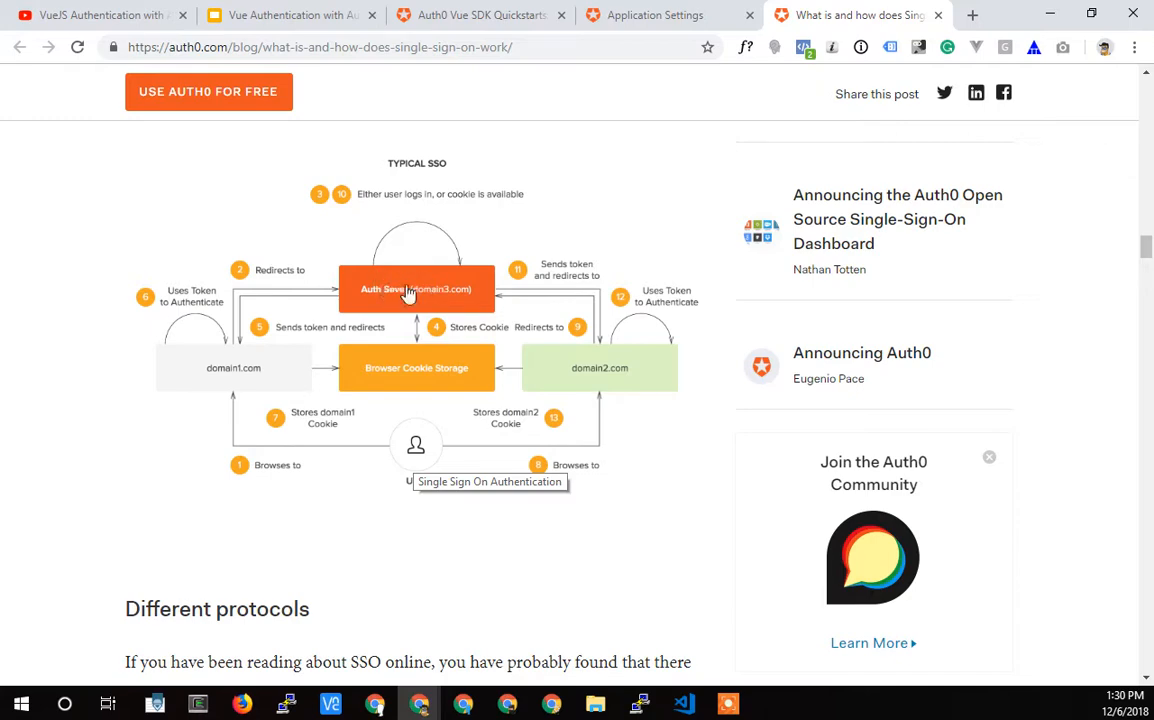
mouse_move(378, 290)
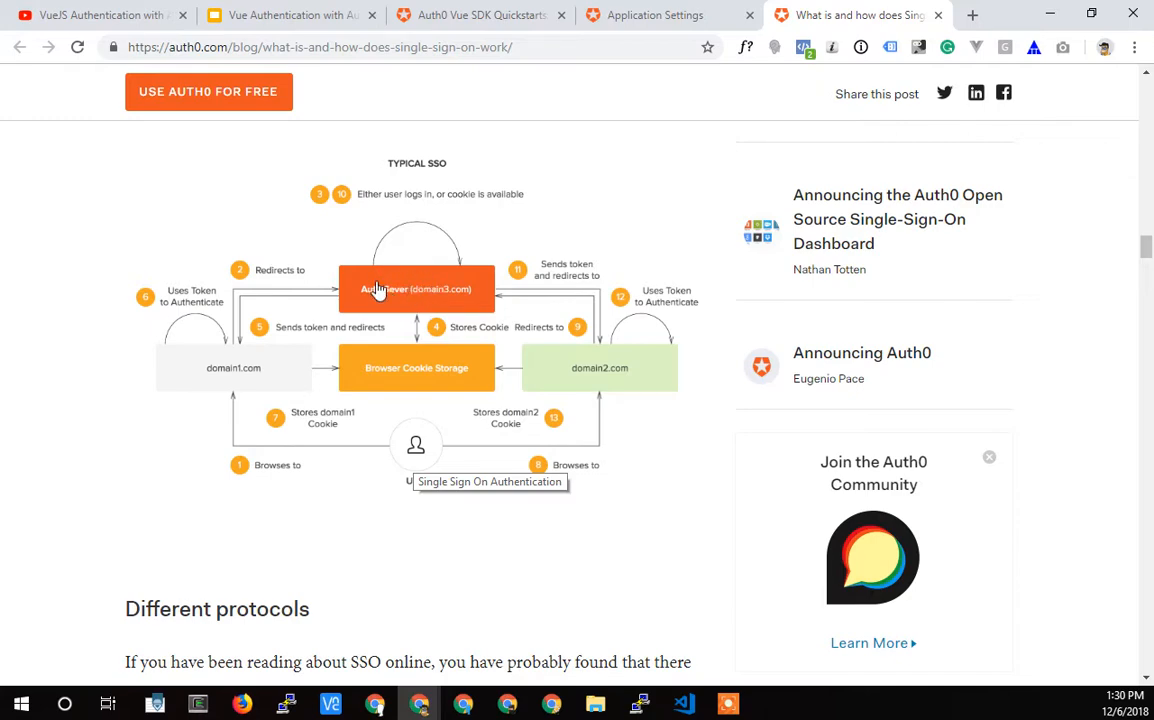
mouse_move(458, 288)
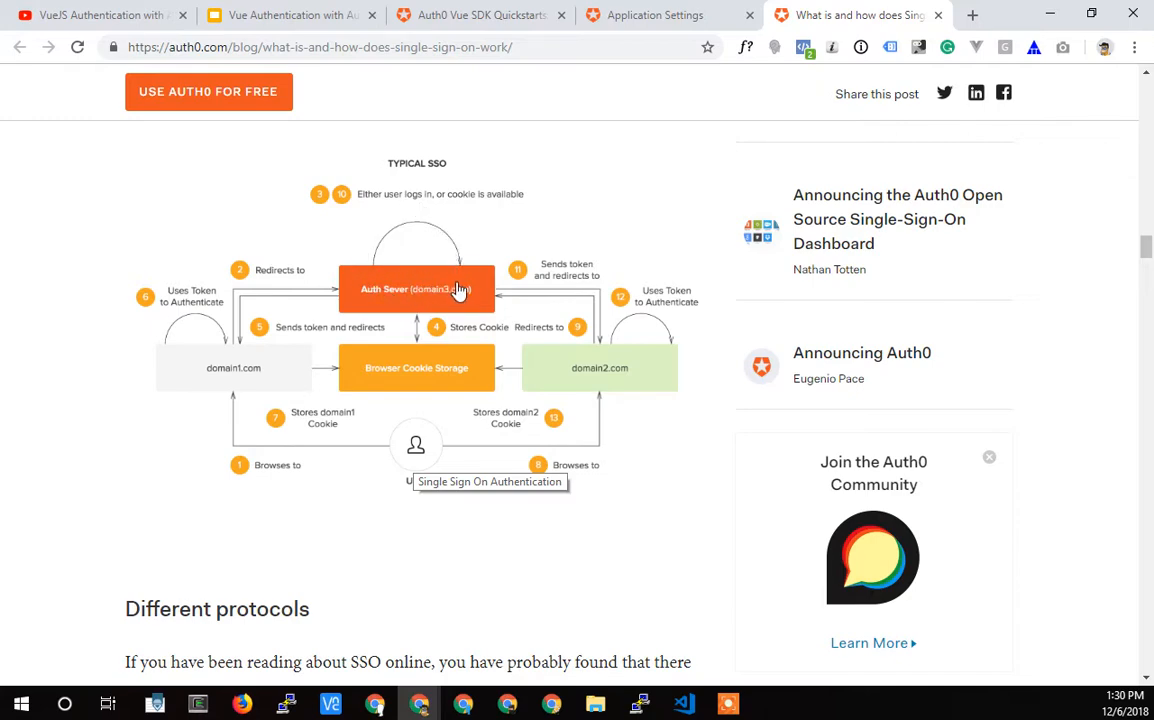
mouse_move(420, 348)
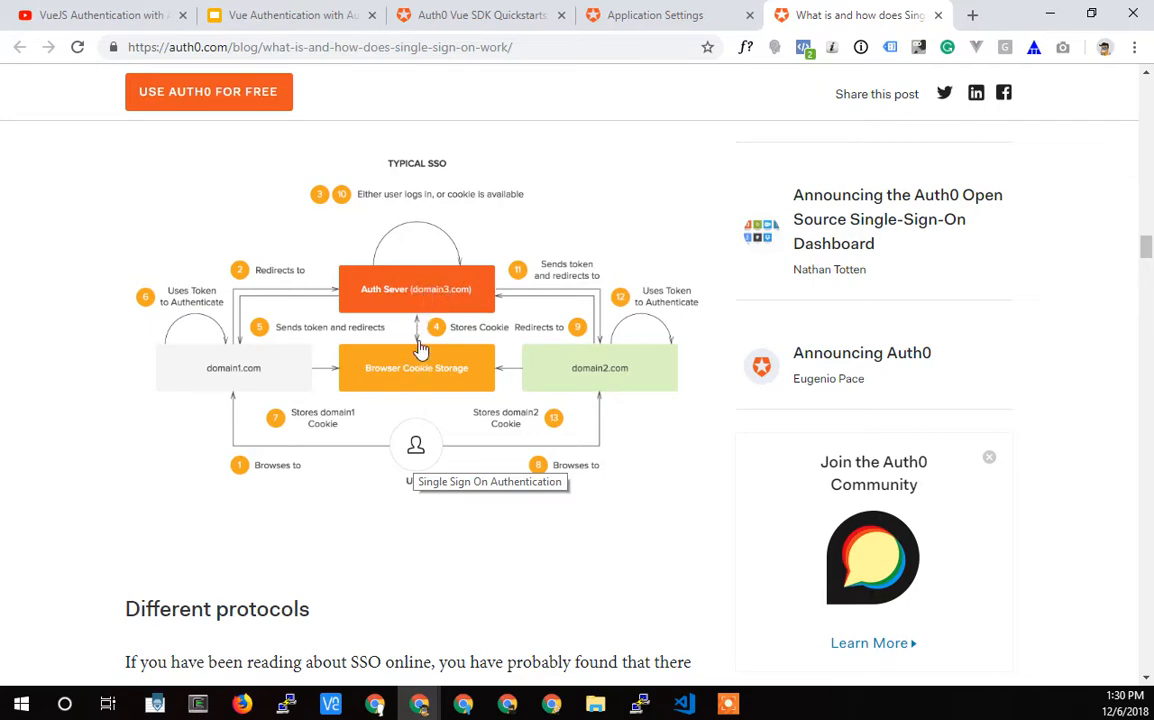
mouse_move(452, 284)
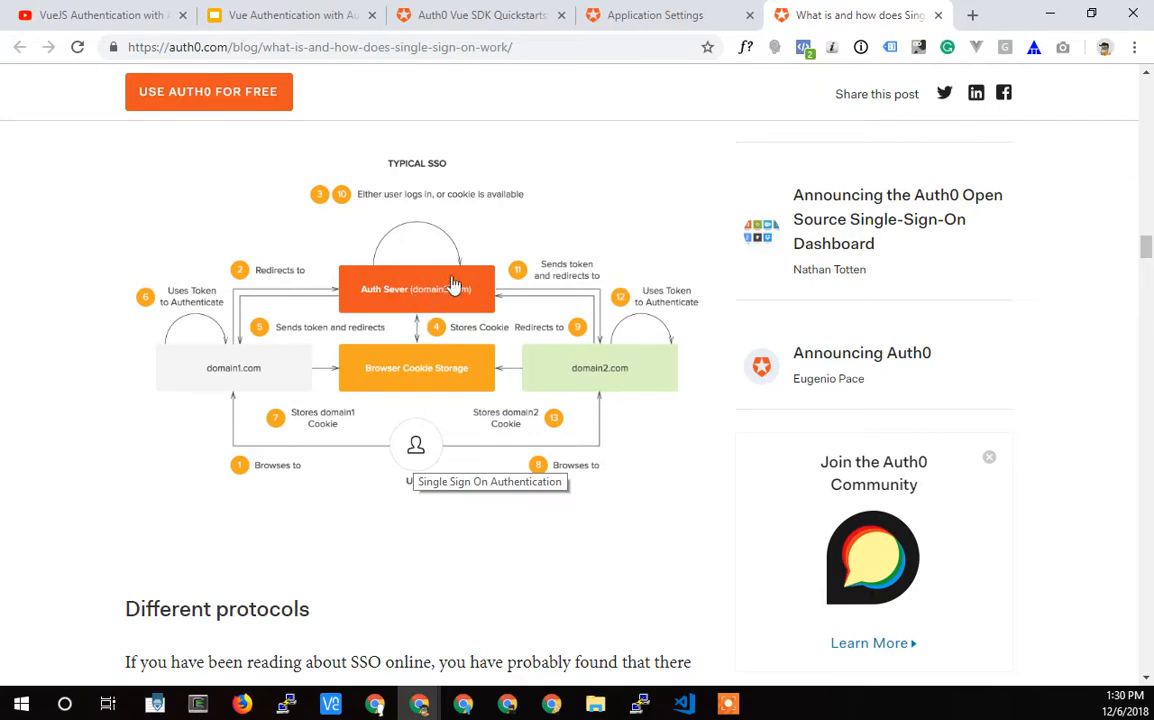
mouse_move(390, 298)
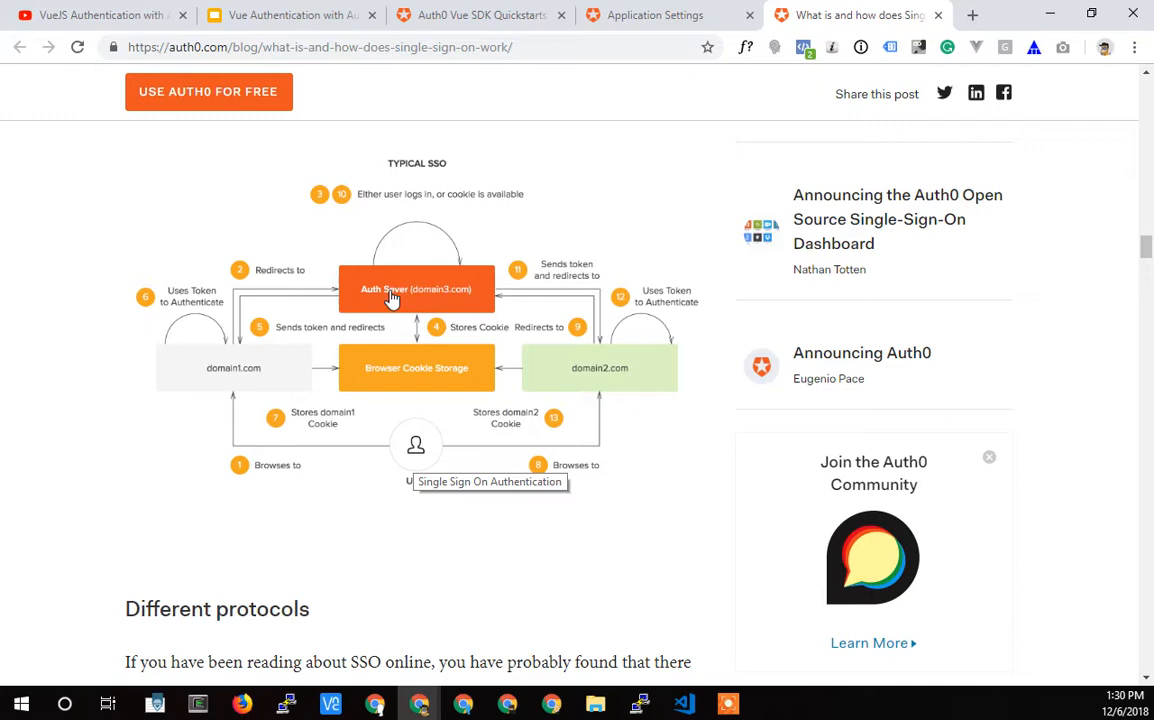
mouse_move(246, 352)
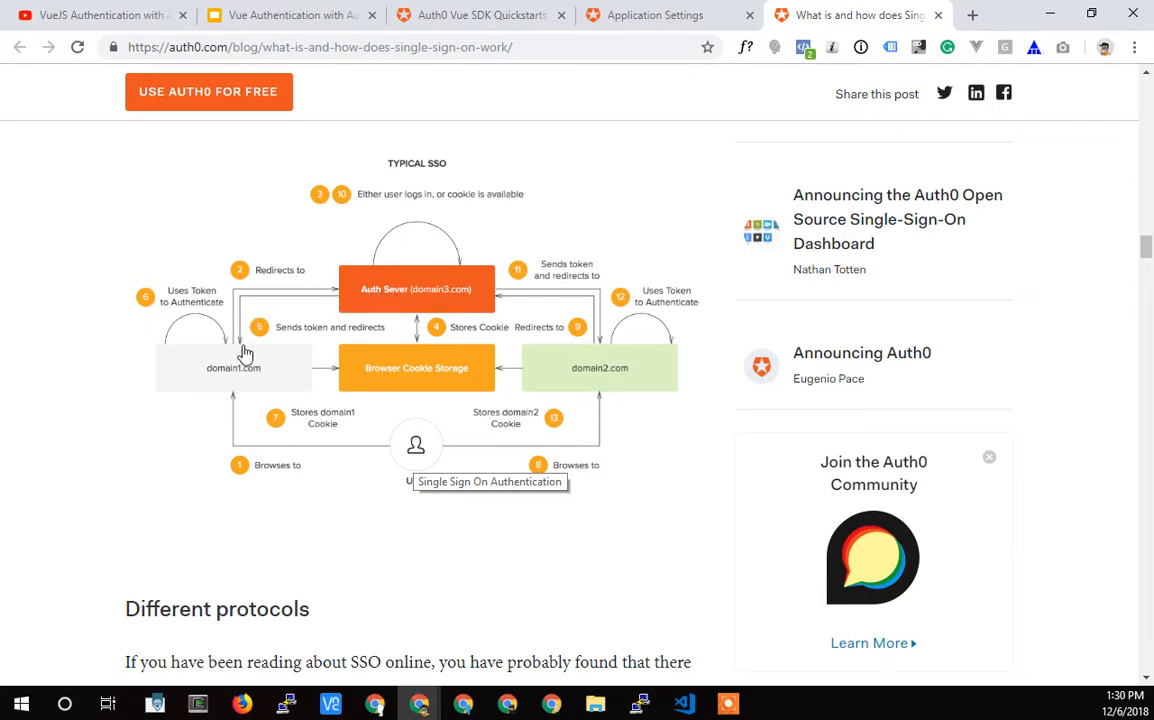
mouse_move(236, 372)
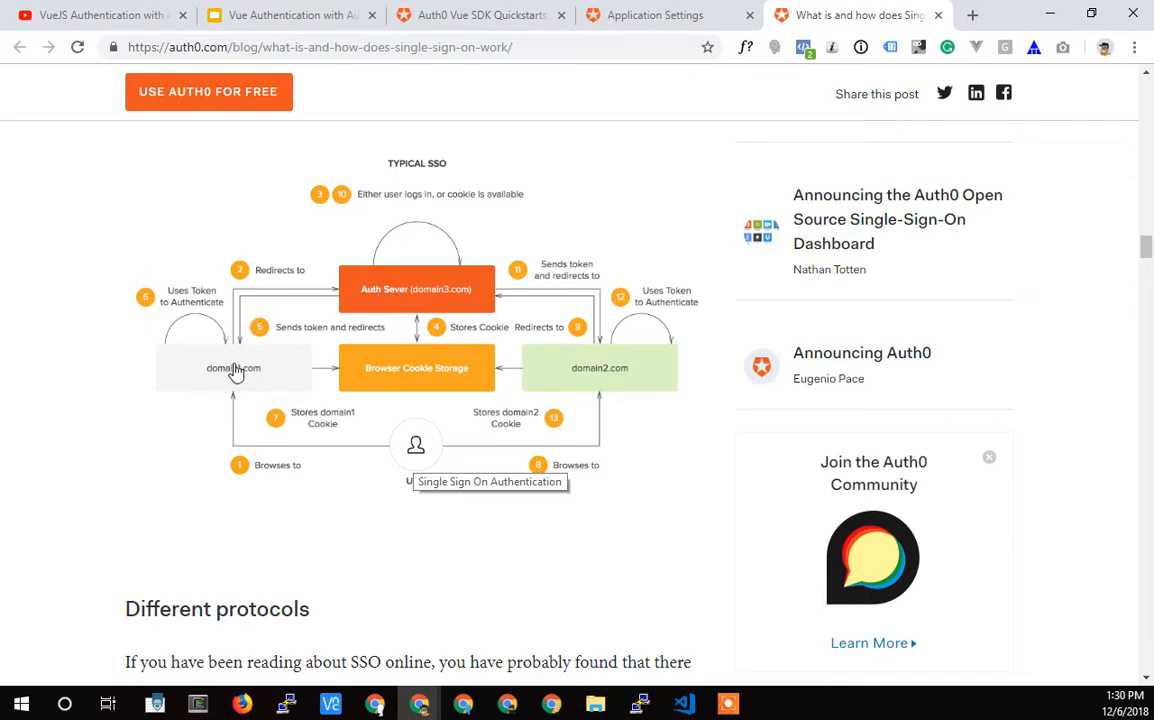
mouse_move(312, 340)
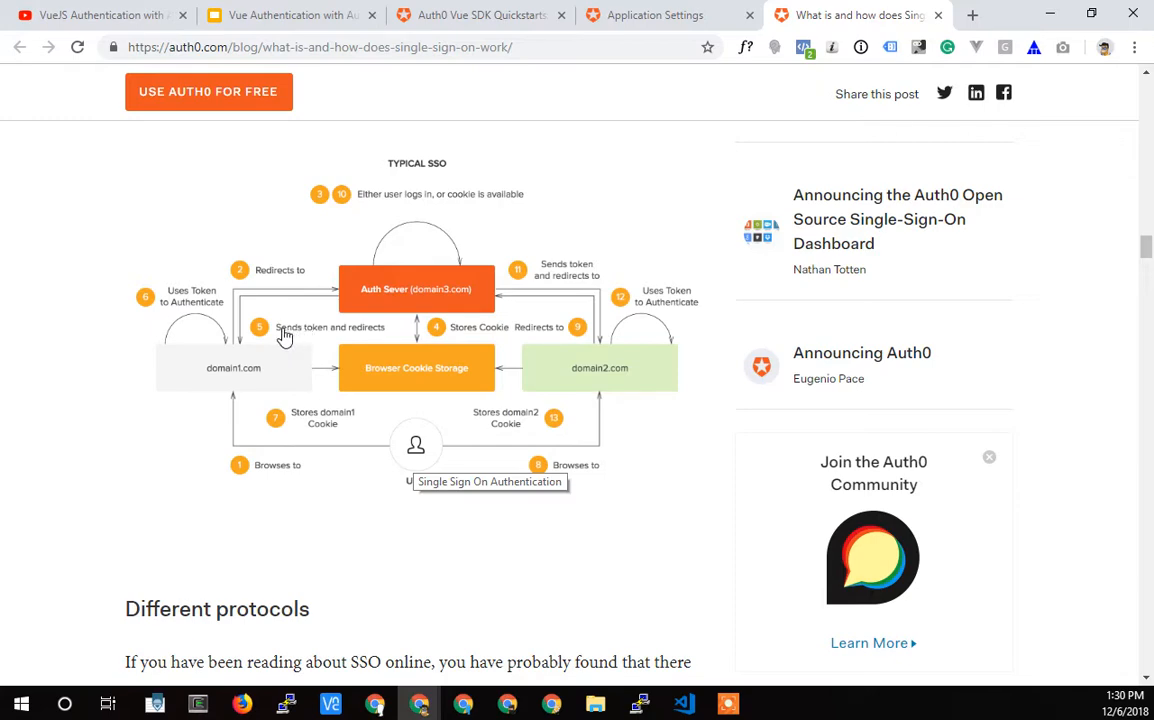
mouse_move(256, 338)
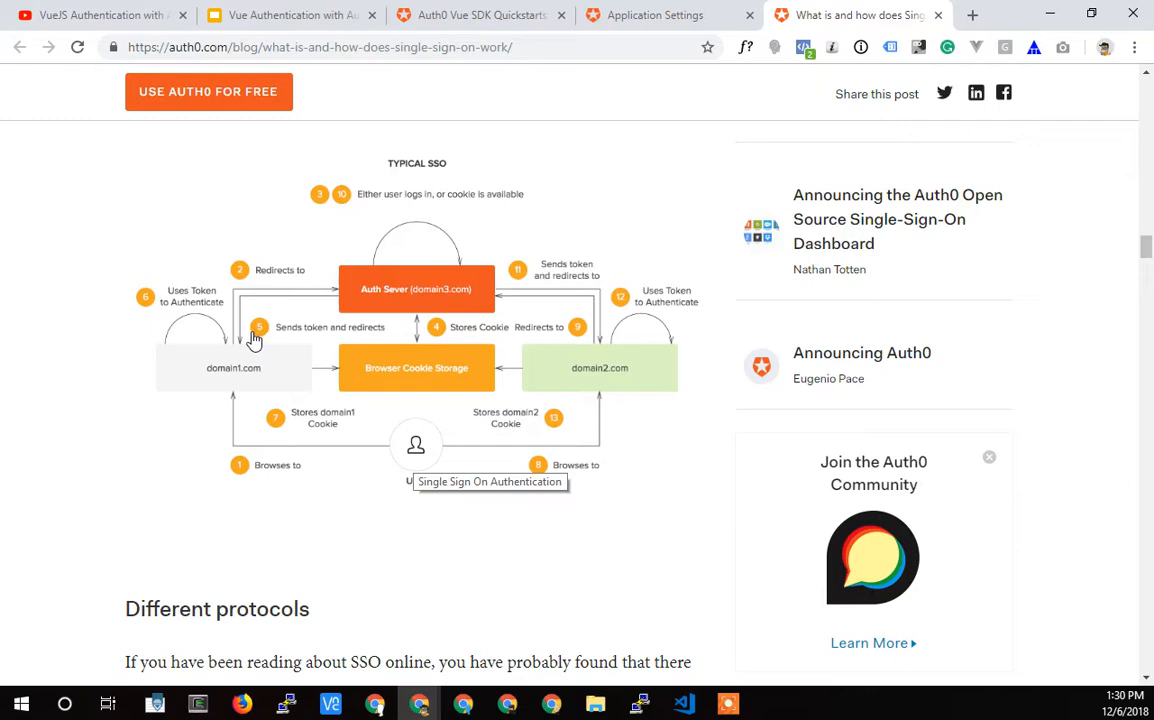
mouse_move(218, 350)
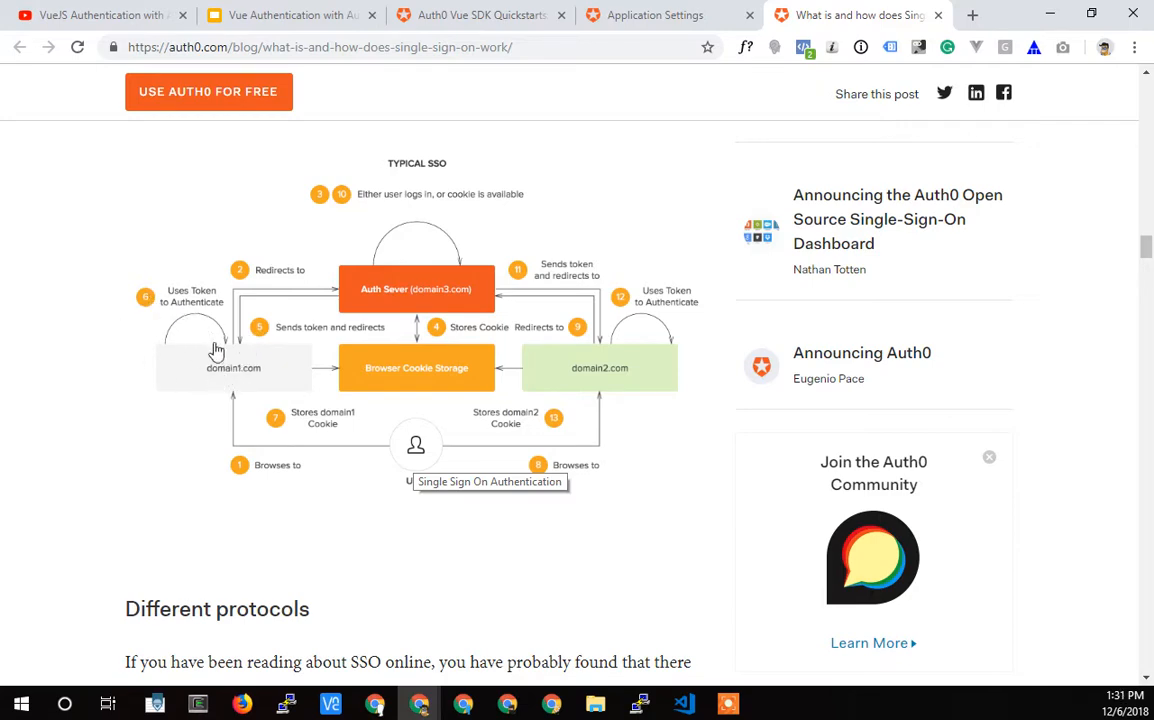
mouse_move(256, 374)
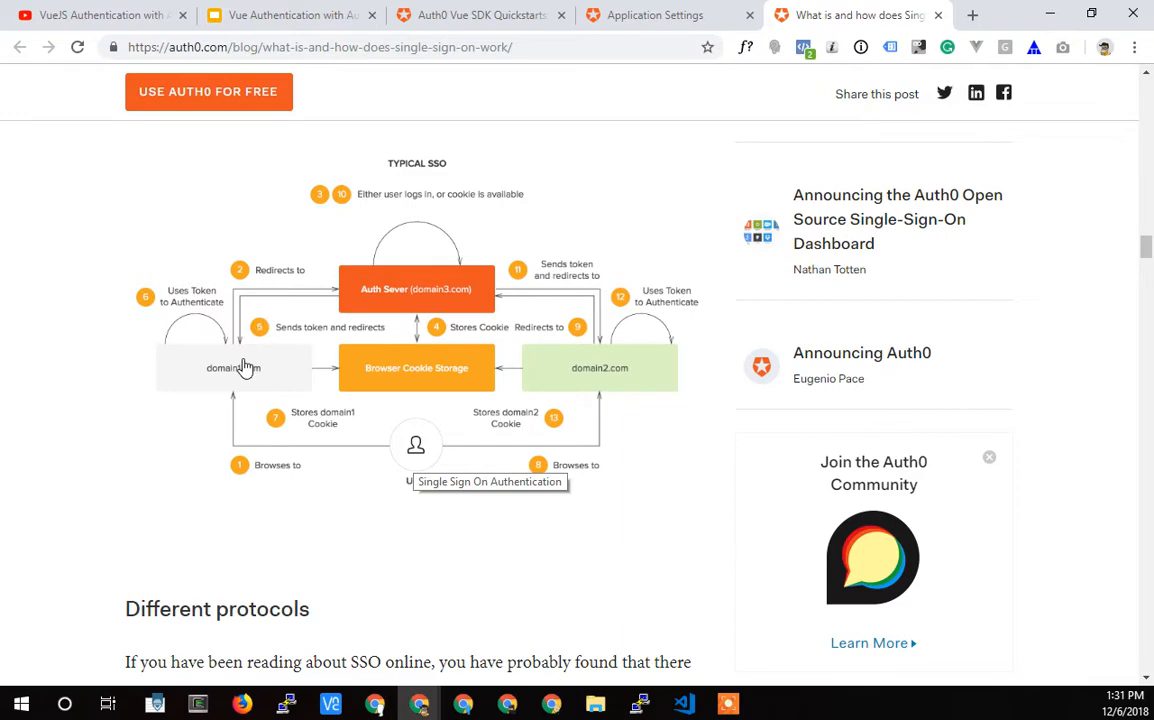
mouse_move(176, 332)
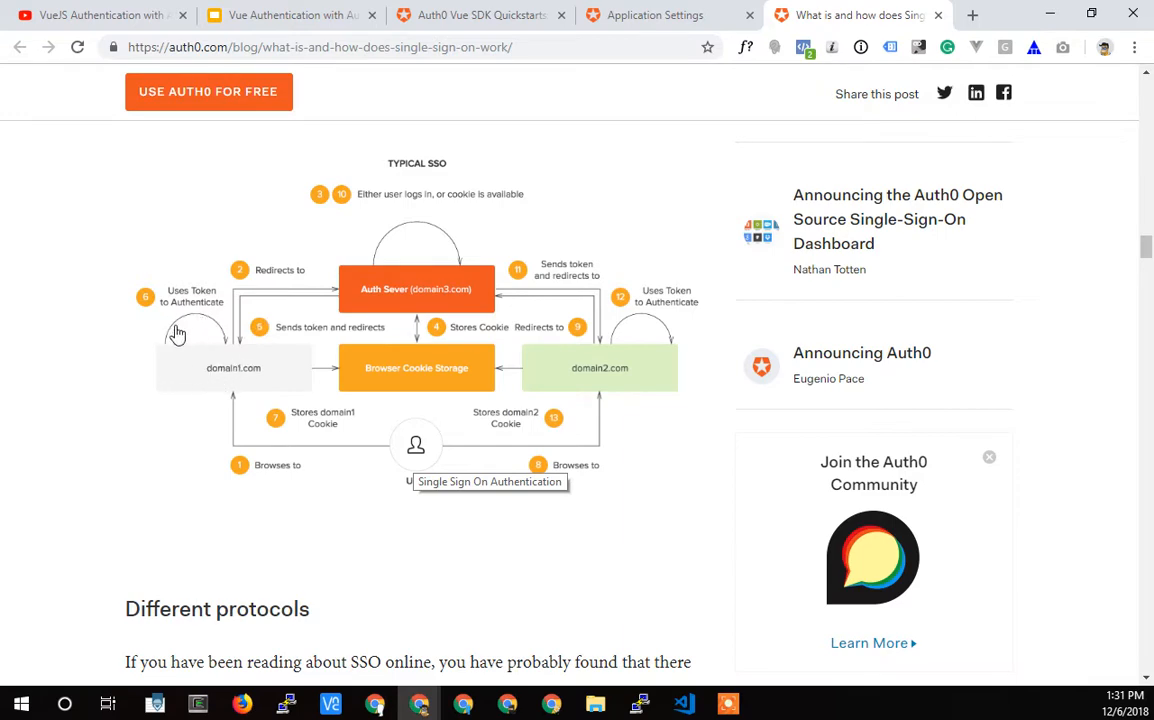
mouse_move(220, 370)
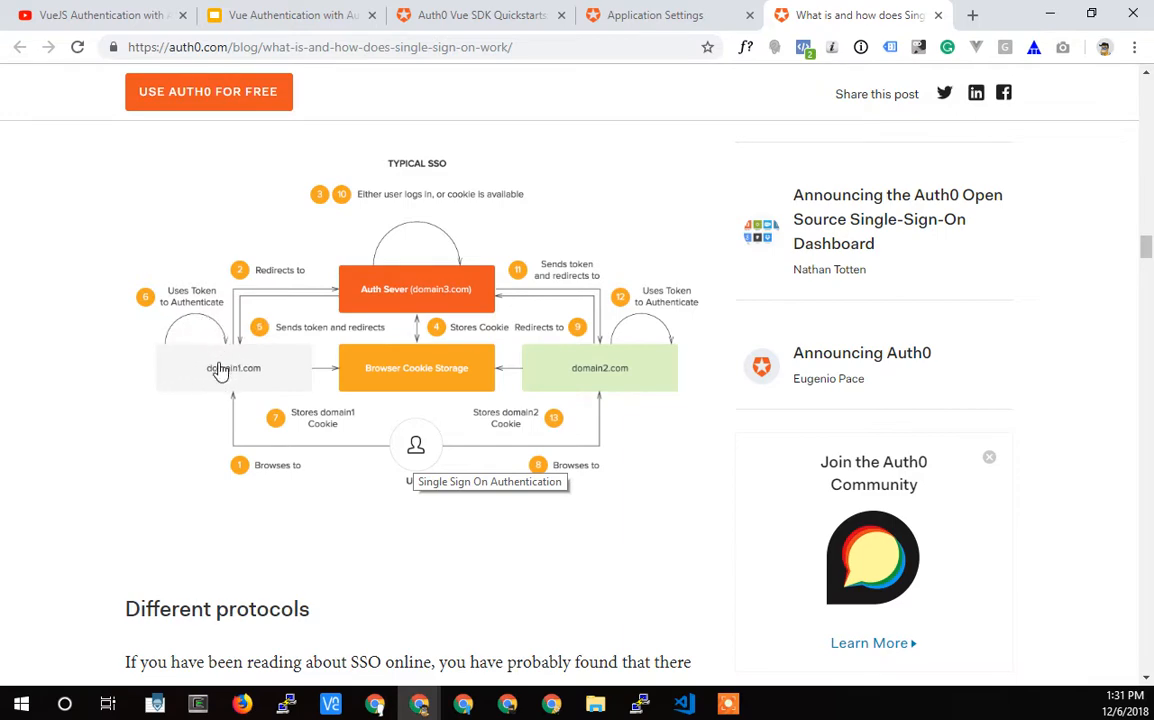
mouse_move(230, 372)
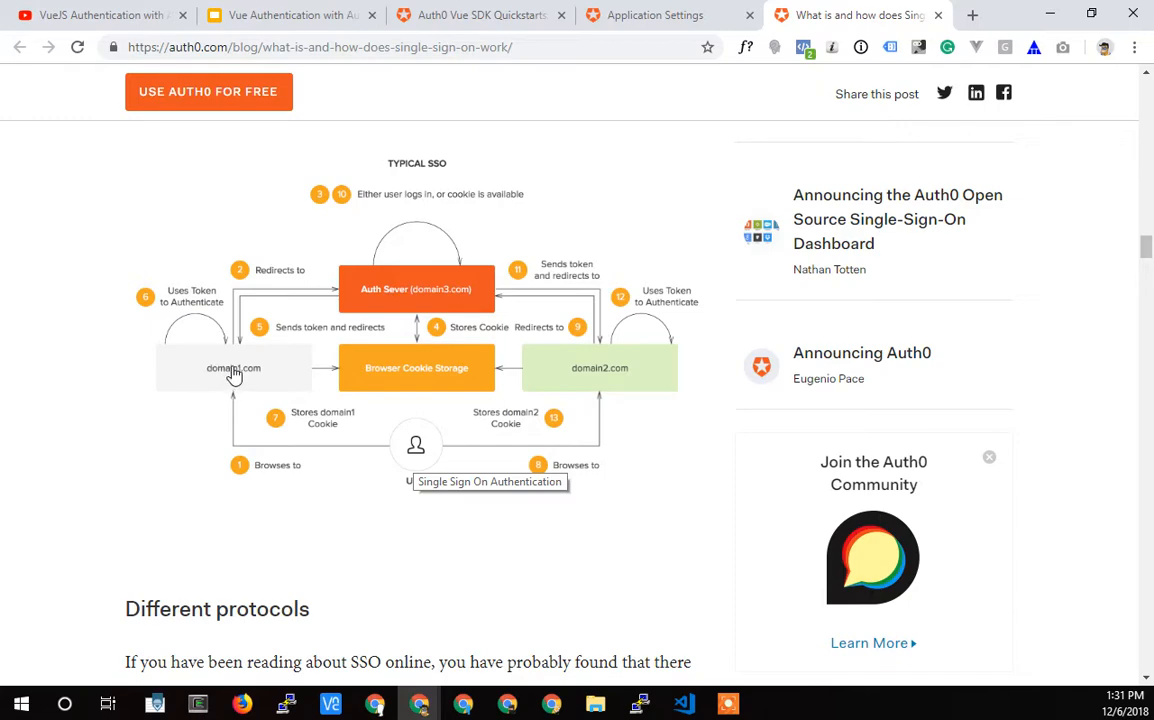
mouse_move(356, 378)
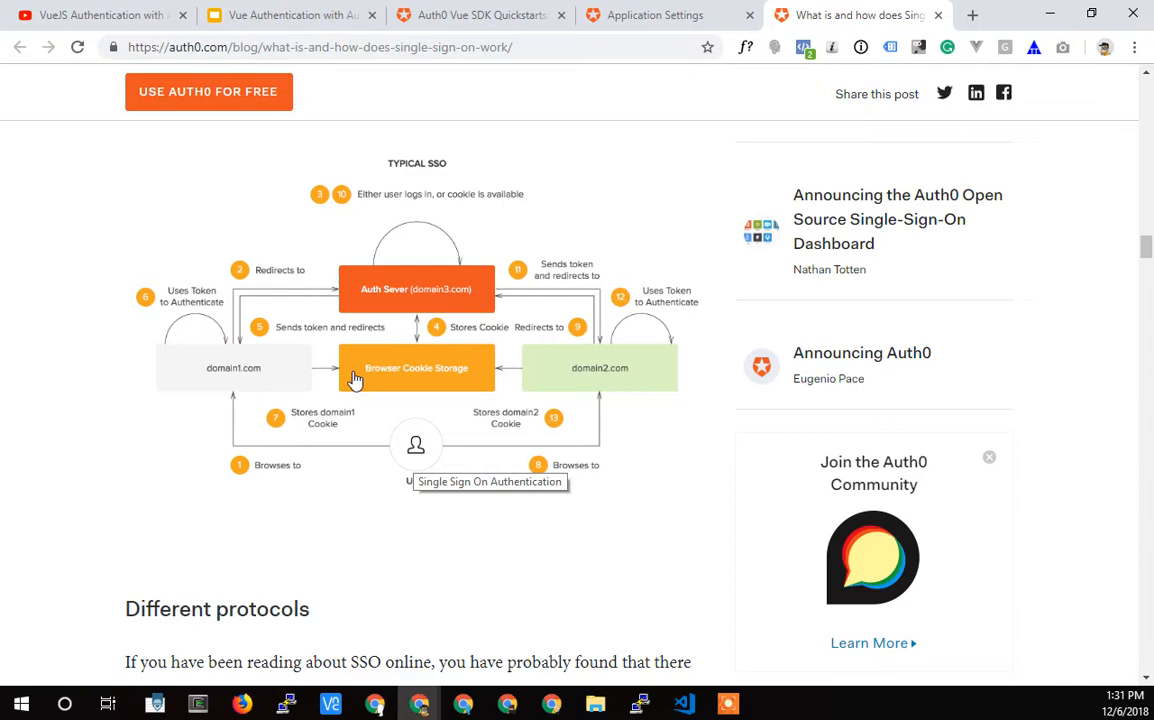
mouse_move(364, 382)
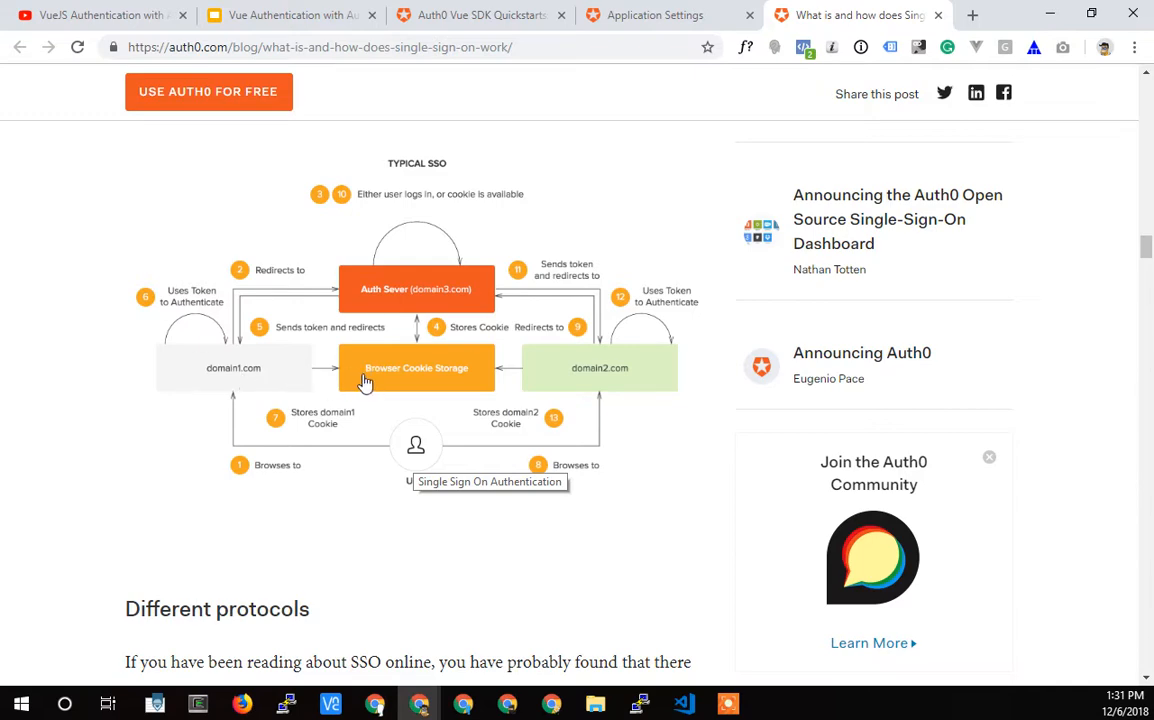
mouse_move(420, 376)
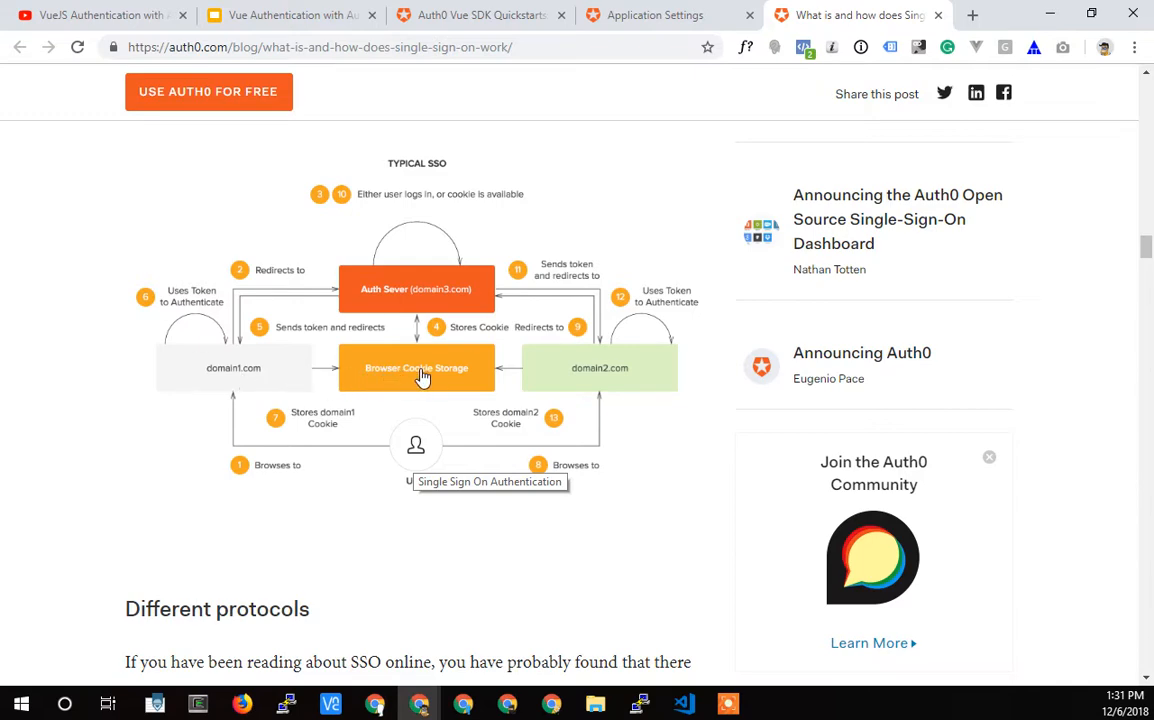
mouse_move(424, 366)
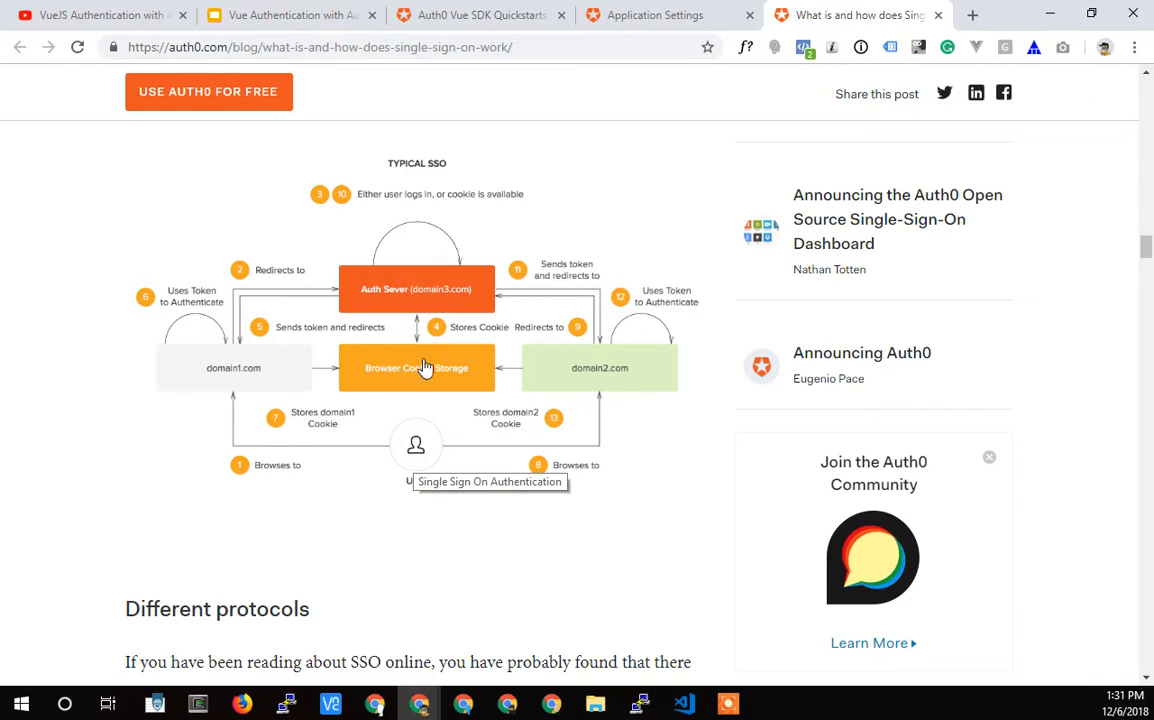
mouse_move(308, 372)
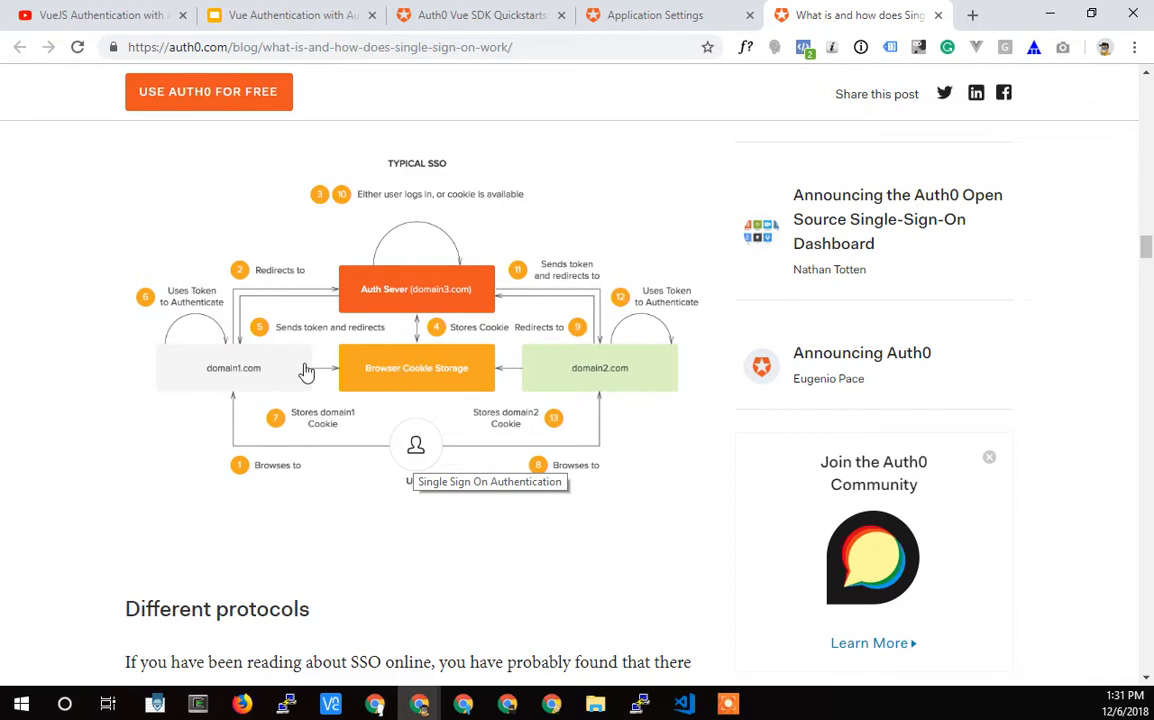
mouse_move(232, 370)
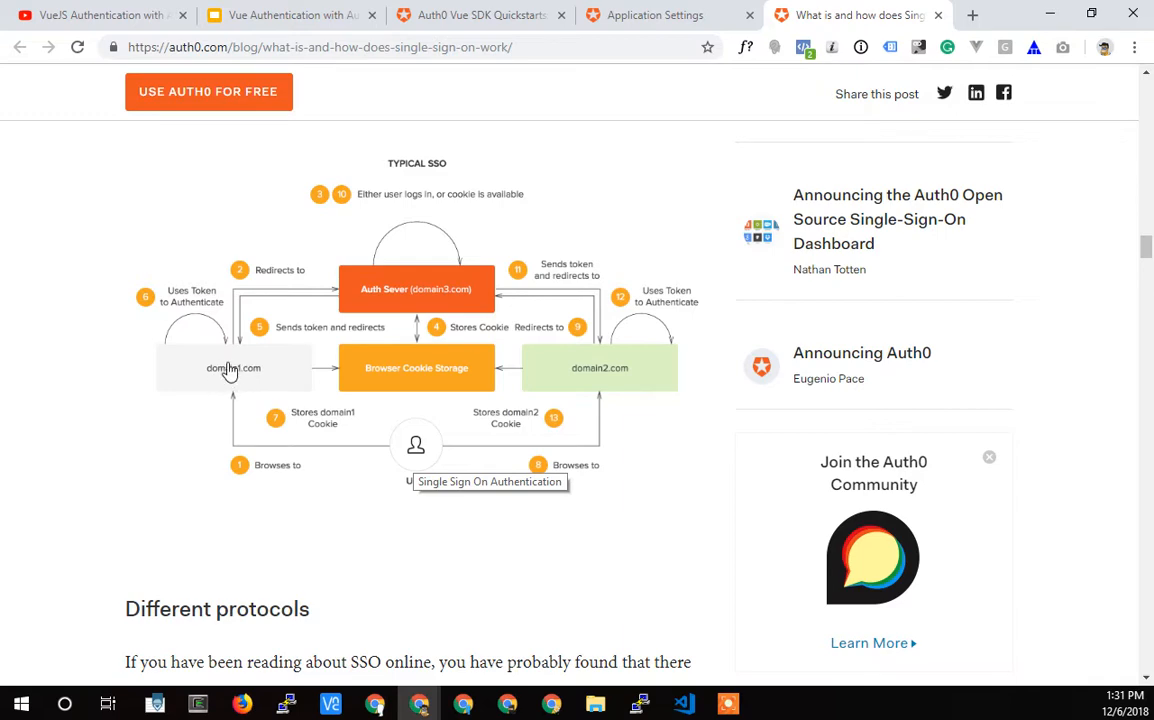
mouse_move(174, 364)
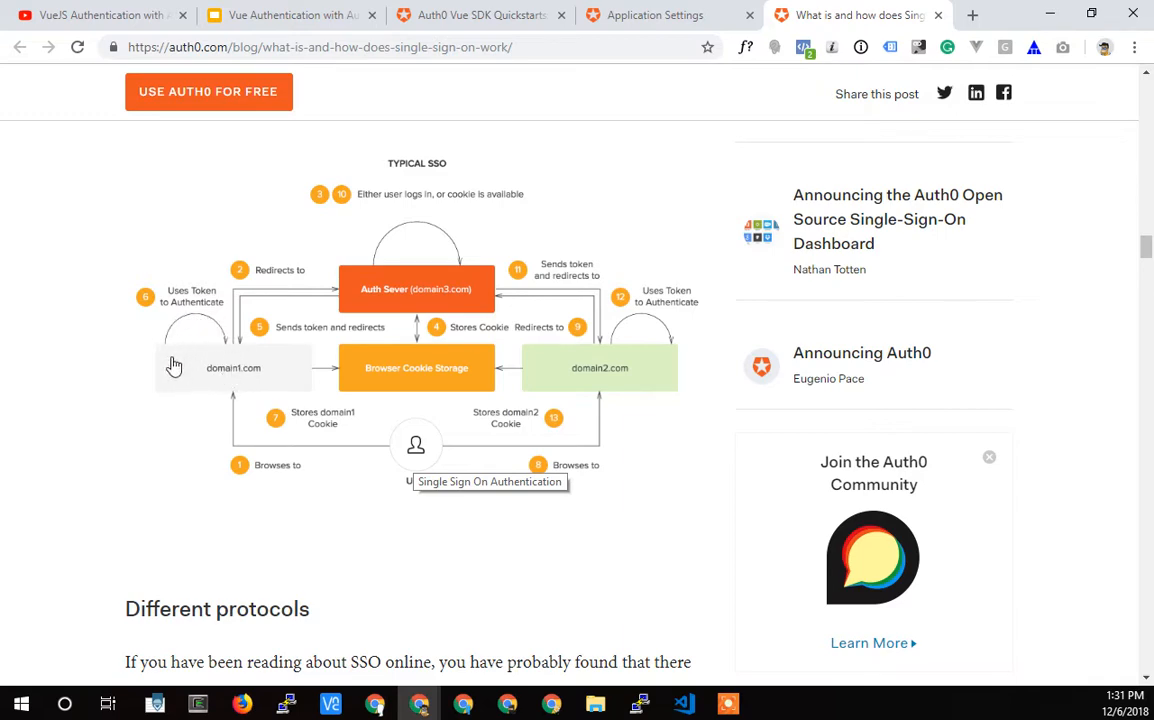
mouse_move(220, 374)
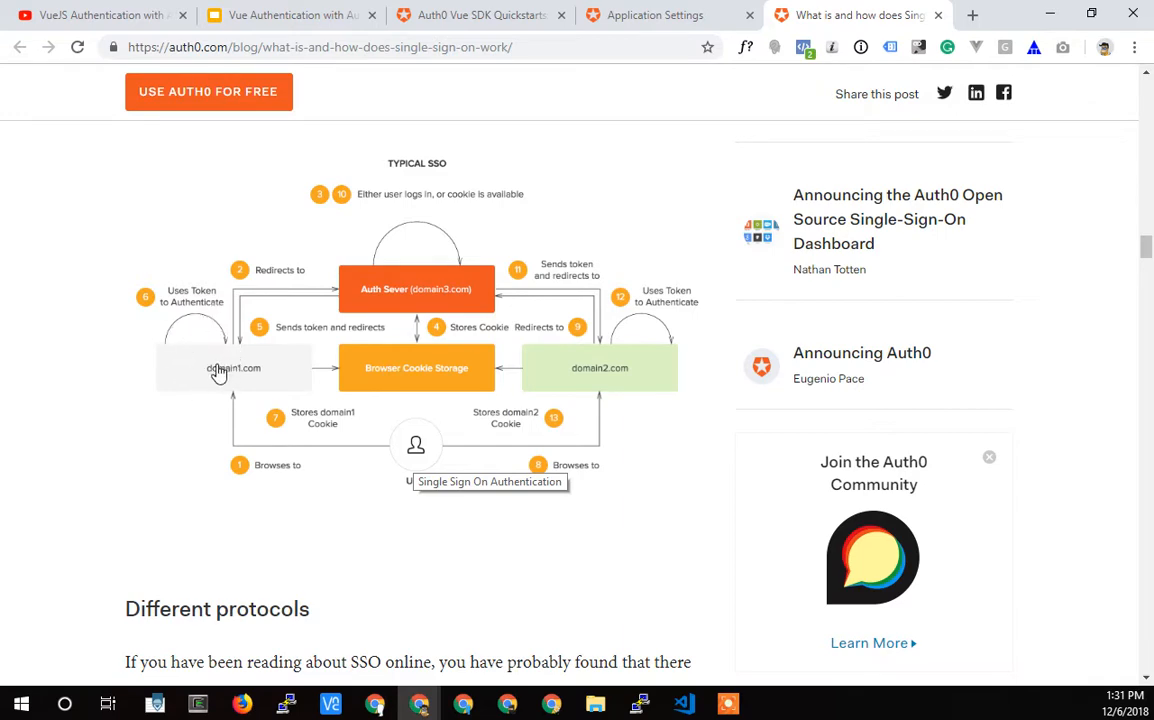
mouse_move(222, 378)
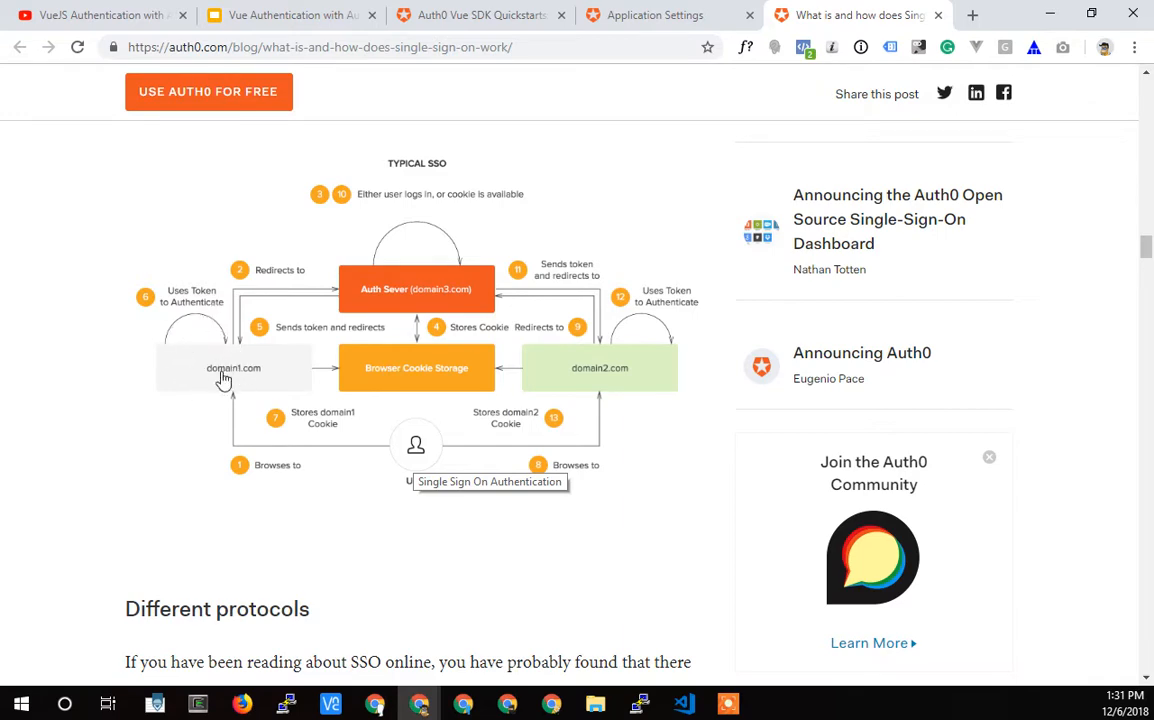
mouse_move(220, 372)
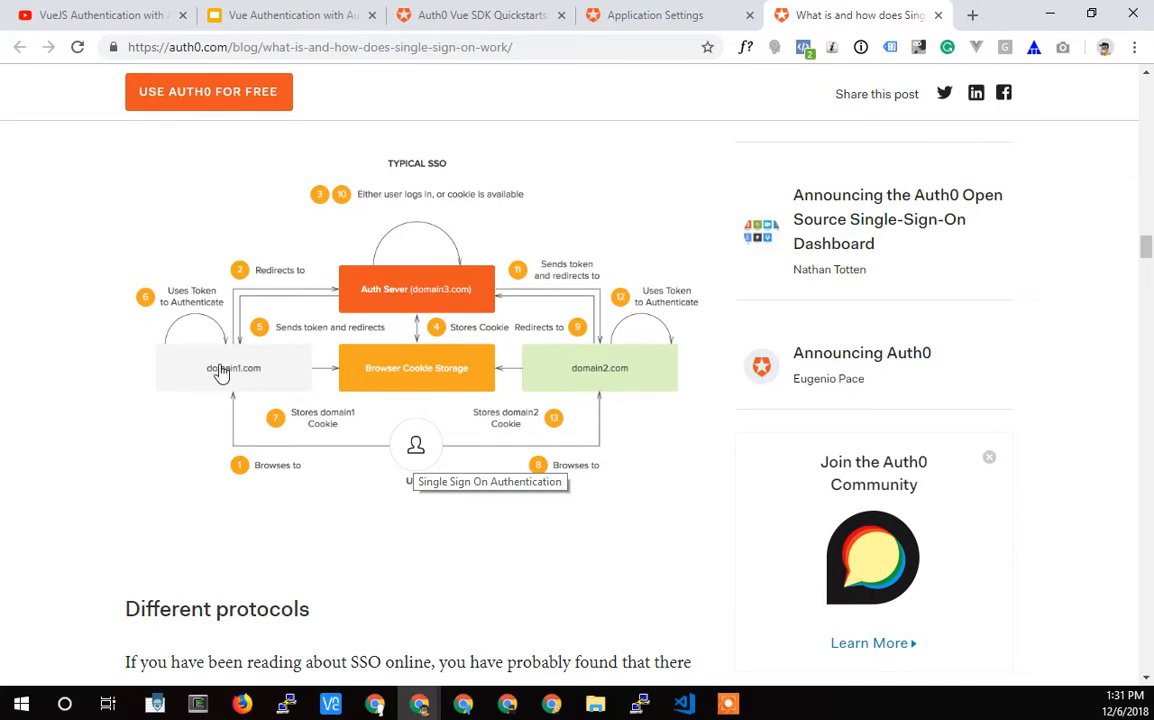
mouse_move(258, 378)
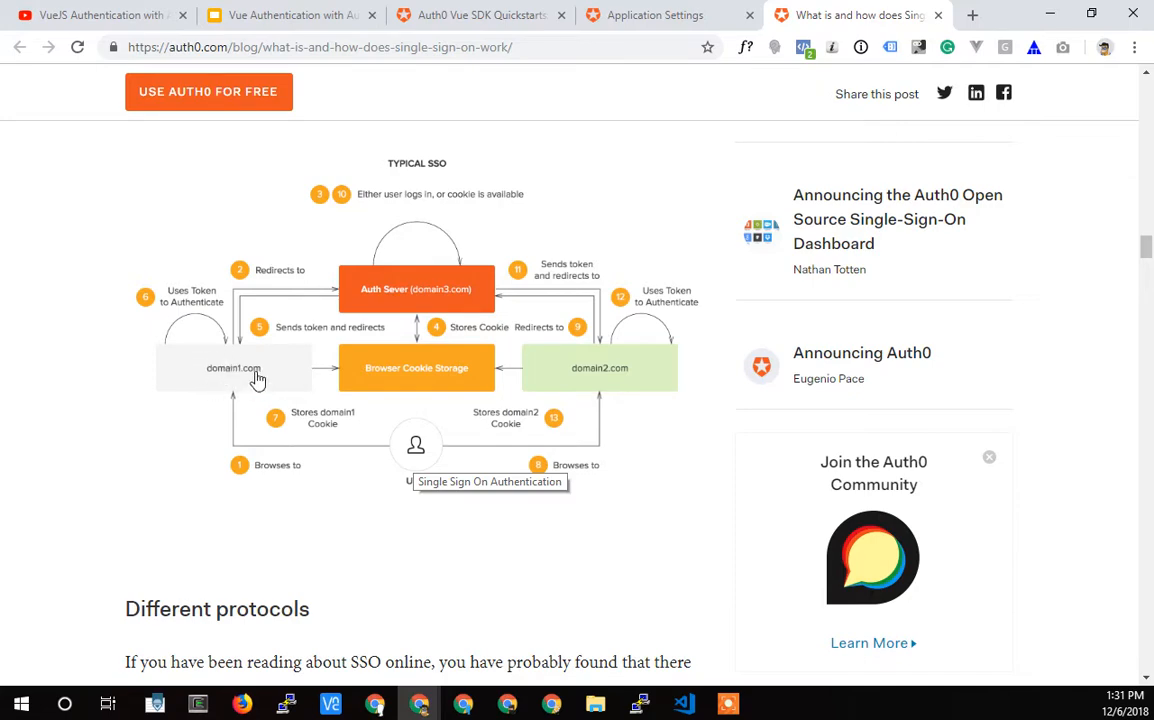
mouse_move(244, 366)
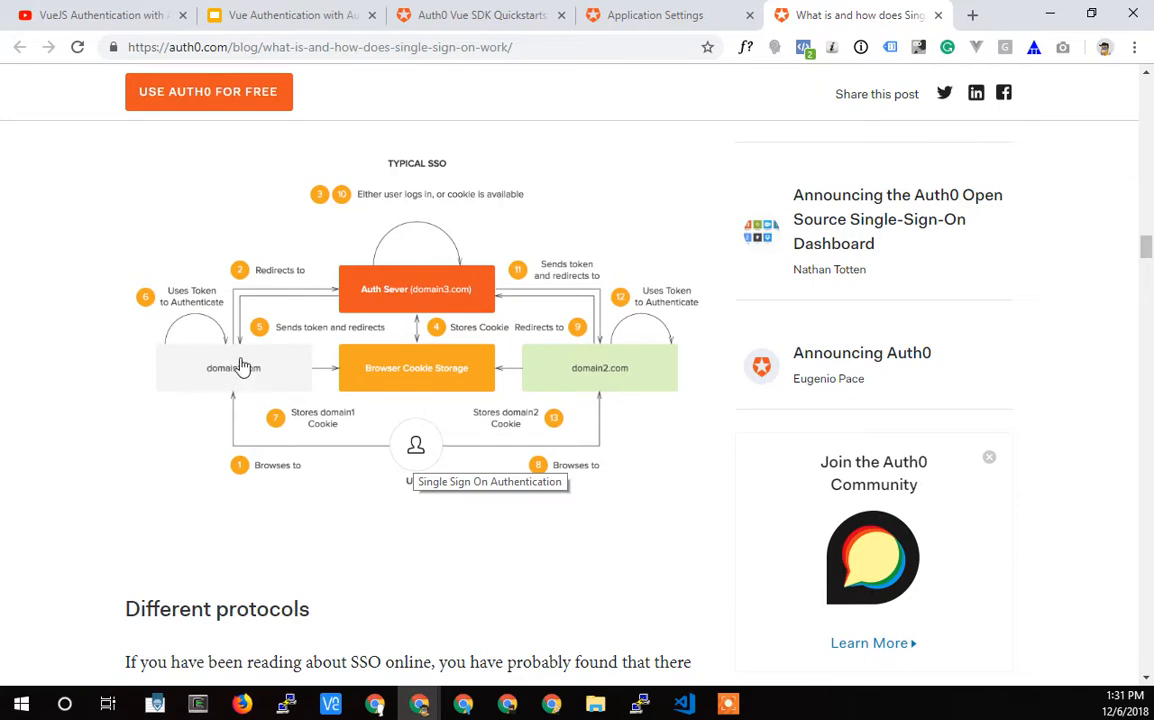
mouse_move(230, 372)
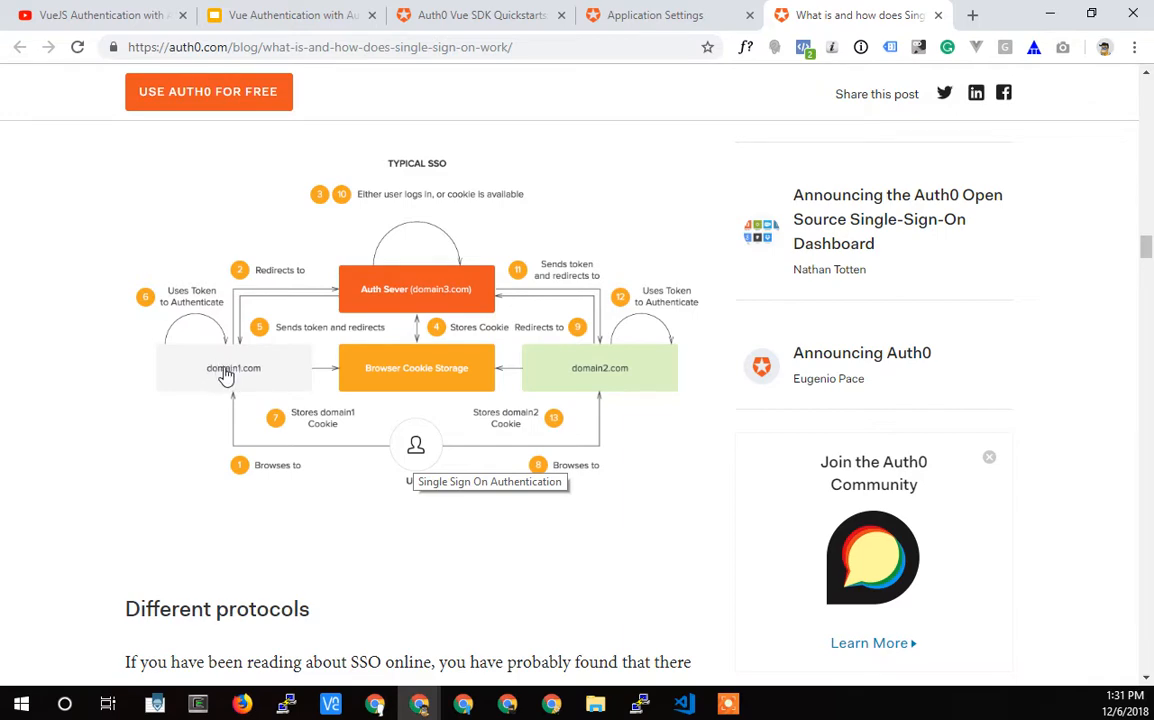
mouse_move(218, 374)
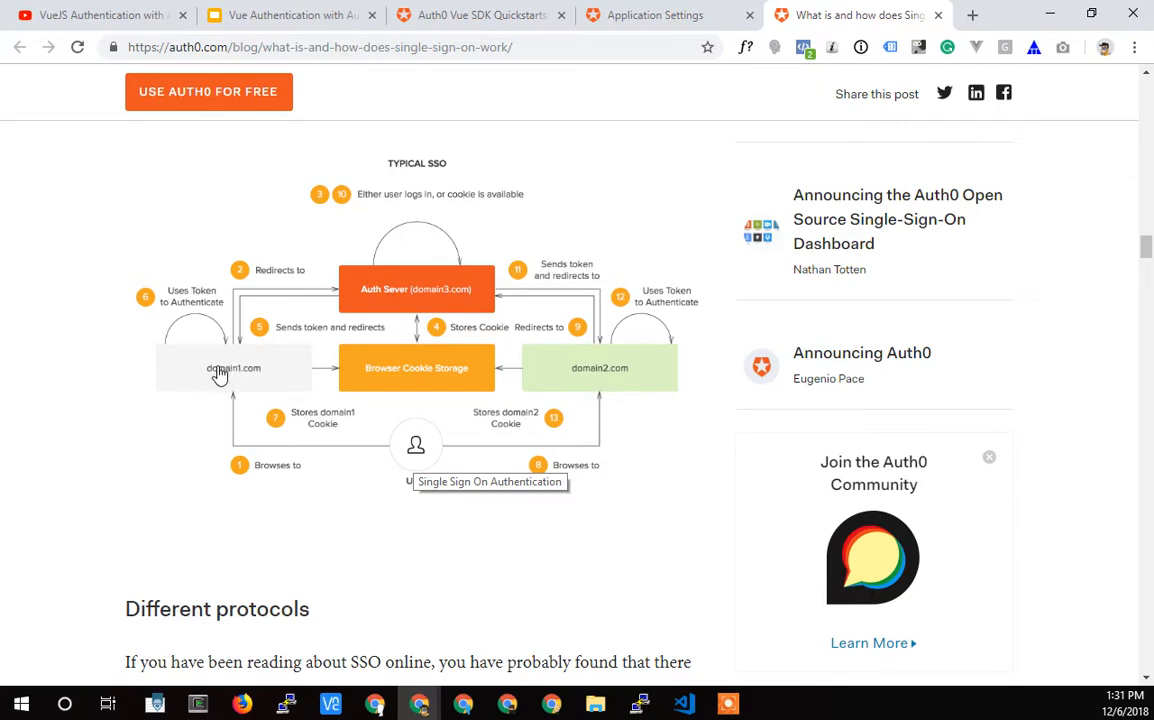
mouse_move(220, 380)
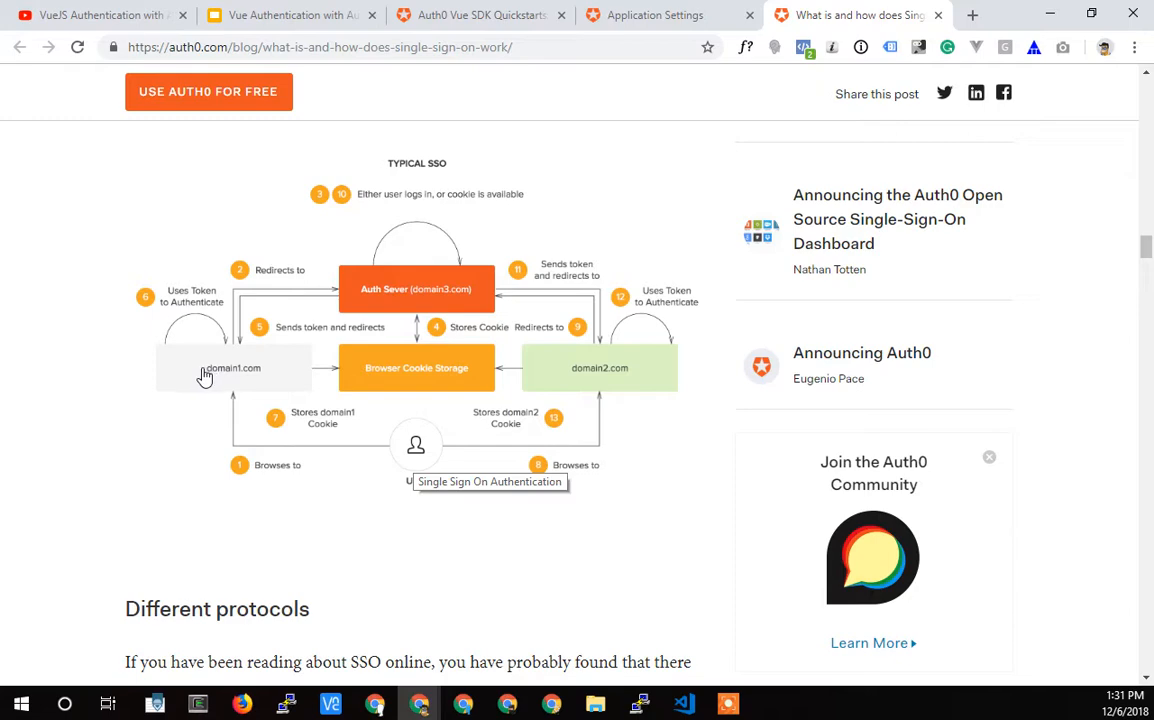
mouse_move(196, 376)
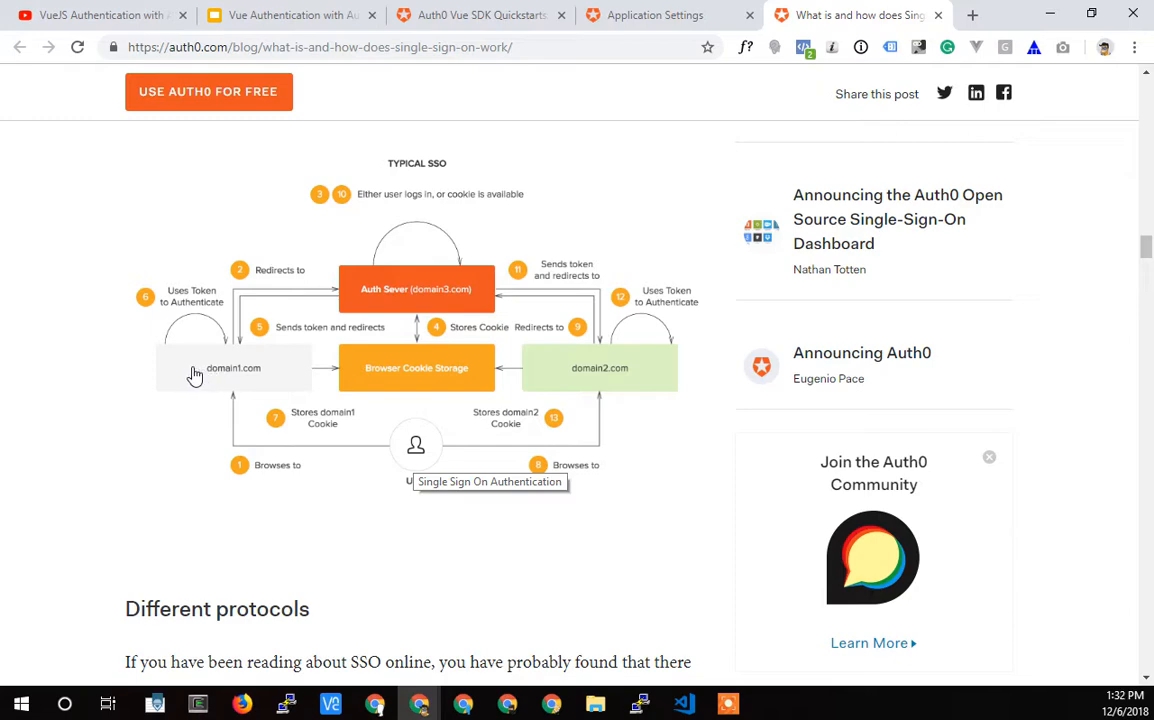
mouse_move(8, 344)
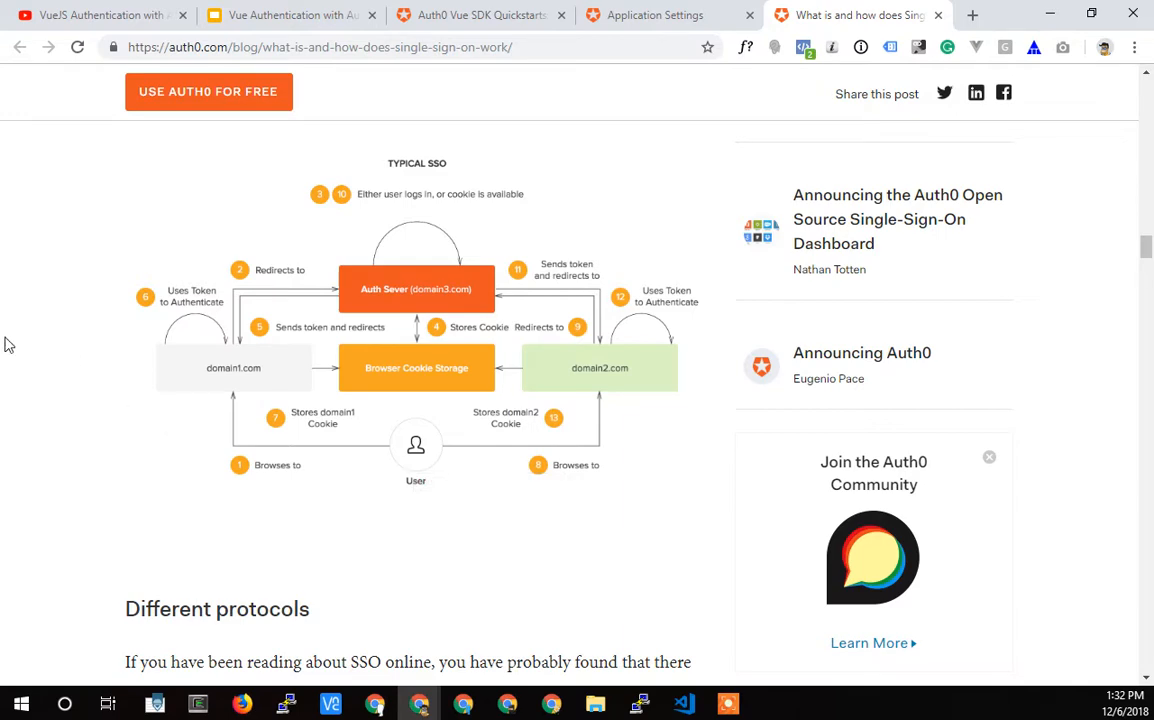
mouse_move(64, 324)
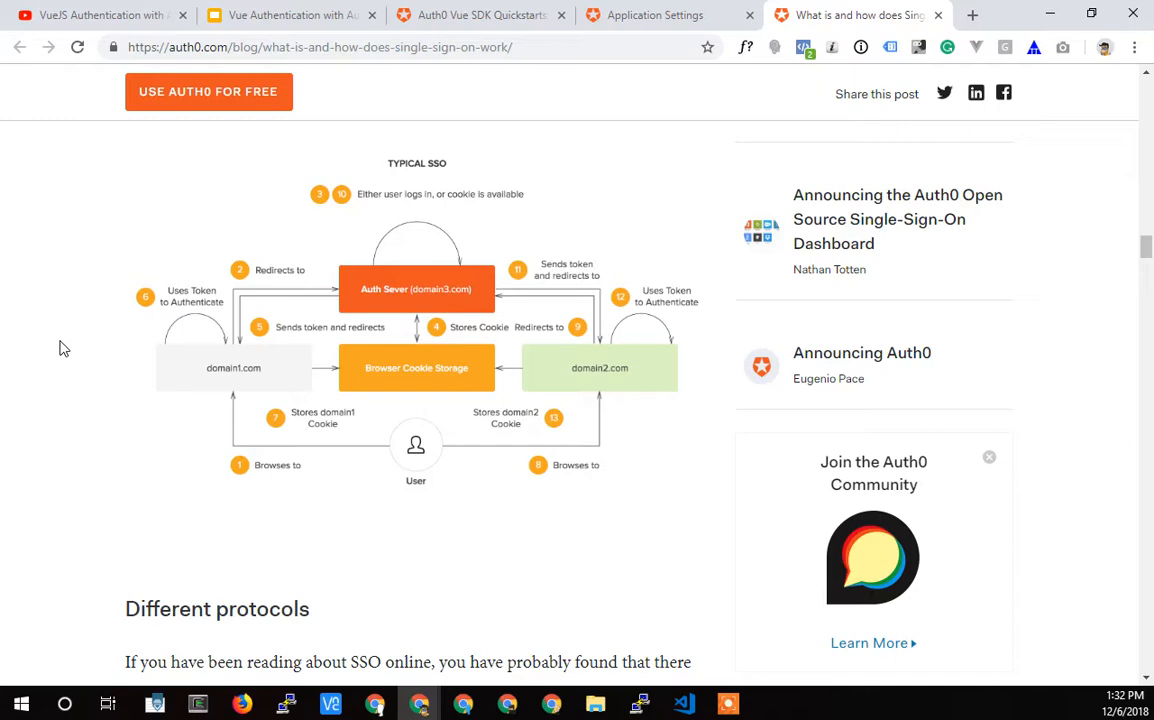
mouse_move(58, 352)
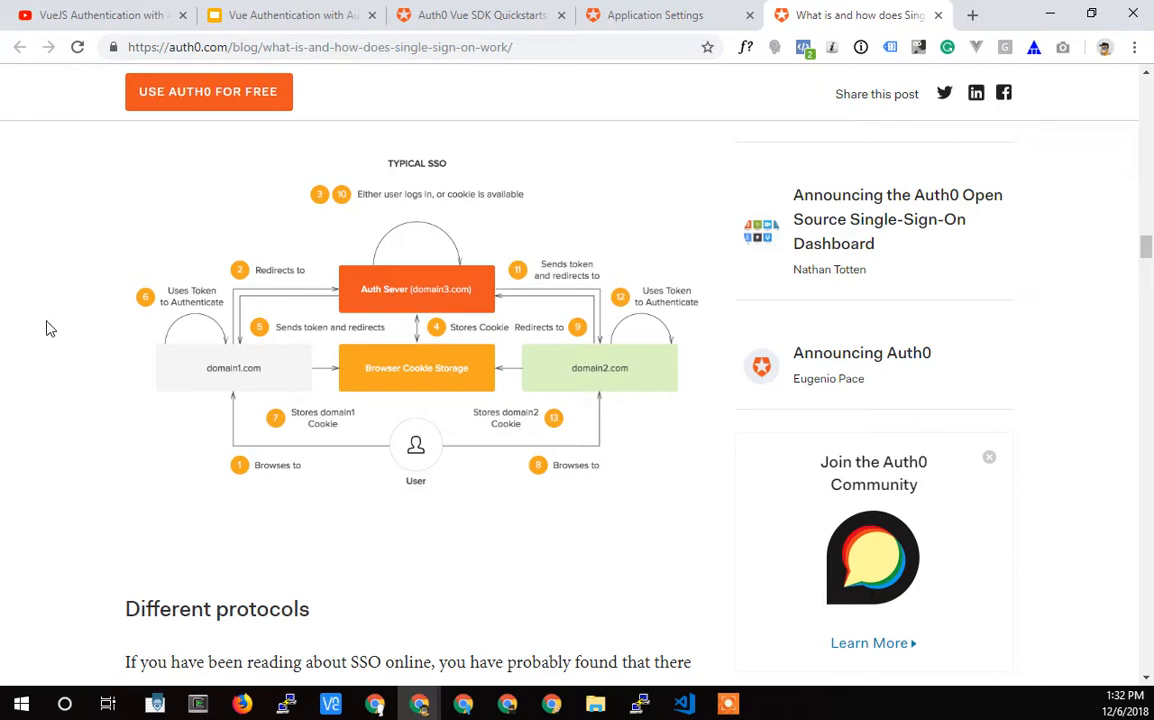
mouse_move(204, 370)
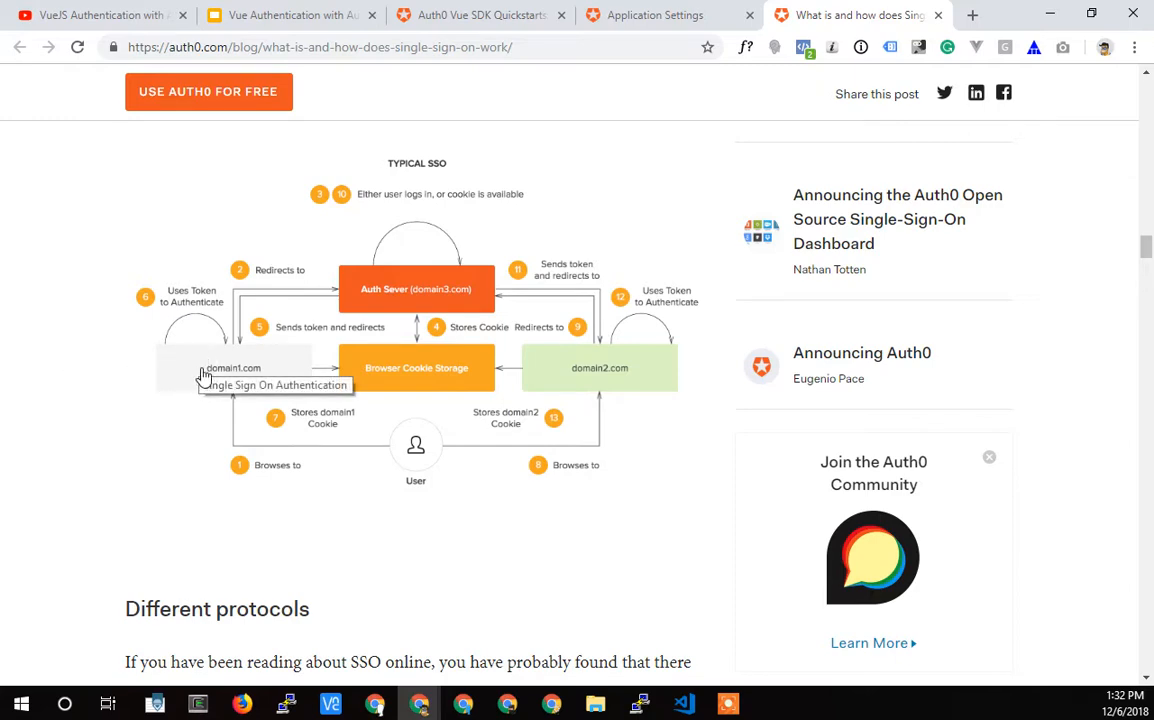
mouse_move(190, 370)
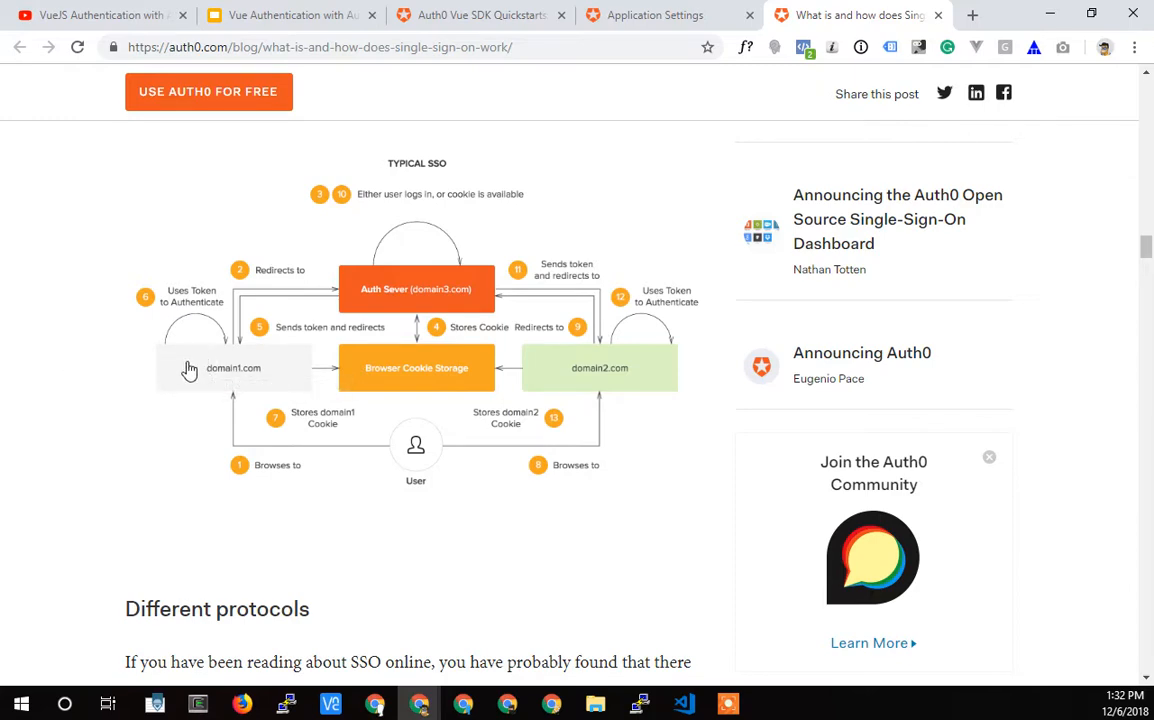
mouse_move(196, 302)
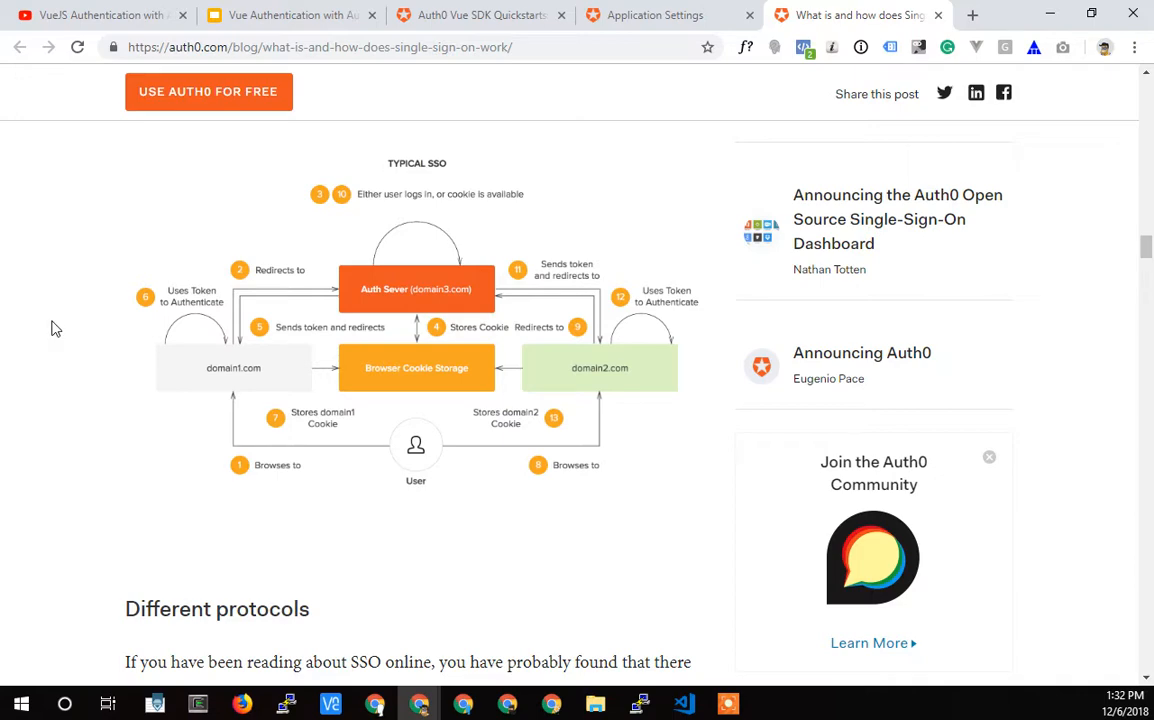
mouse_move(388, 282)
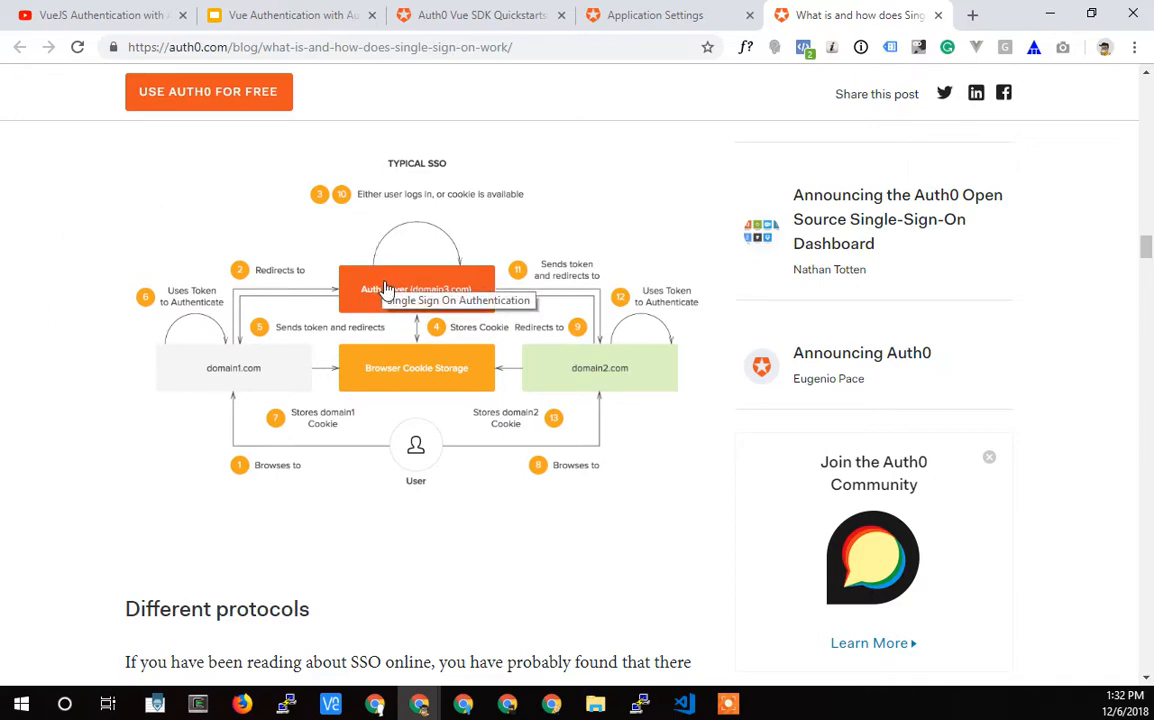
mouse_move(216, 384)
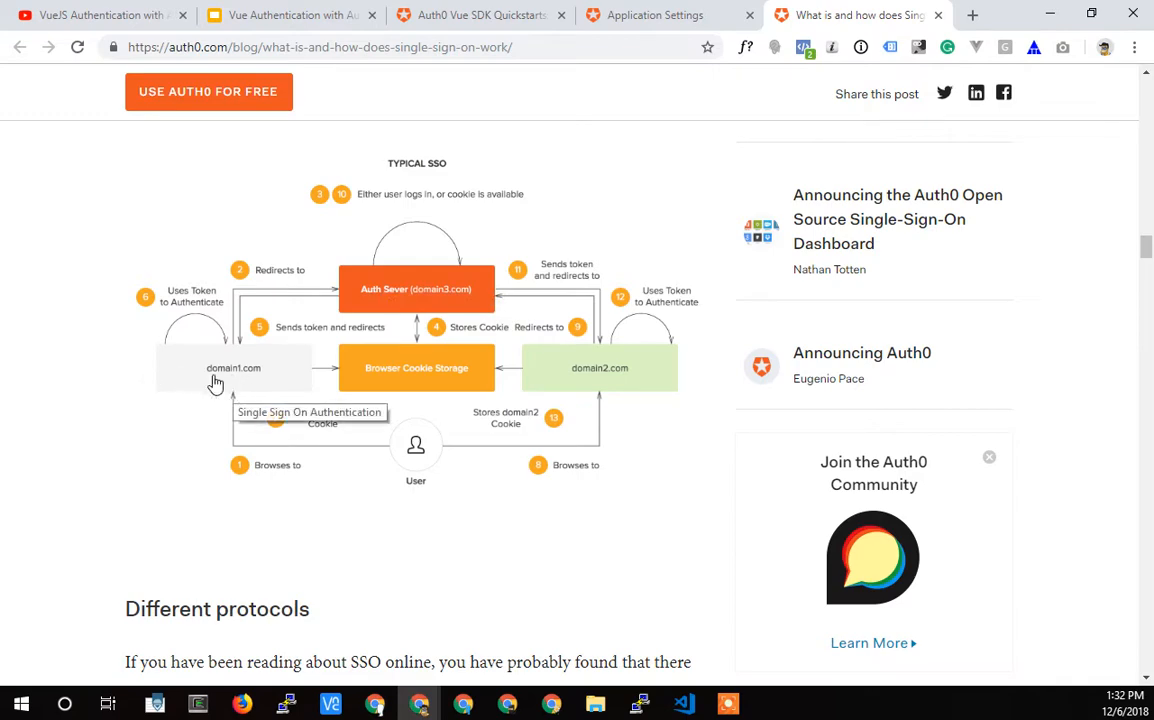
mouse_move(212, 368)
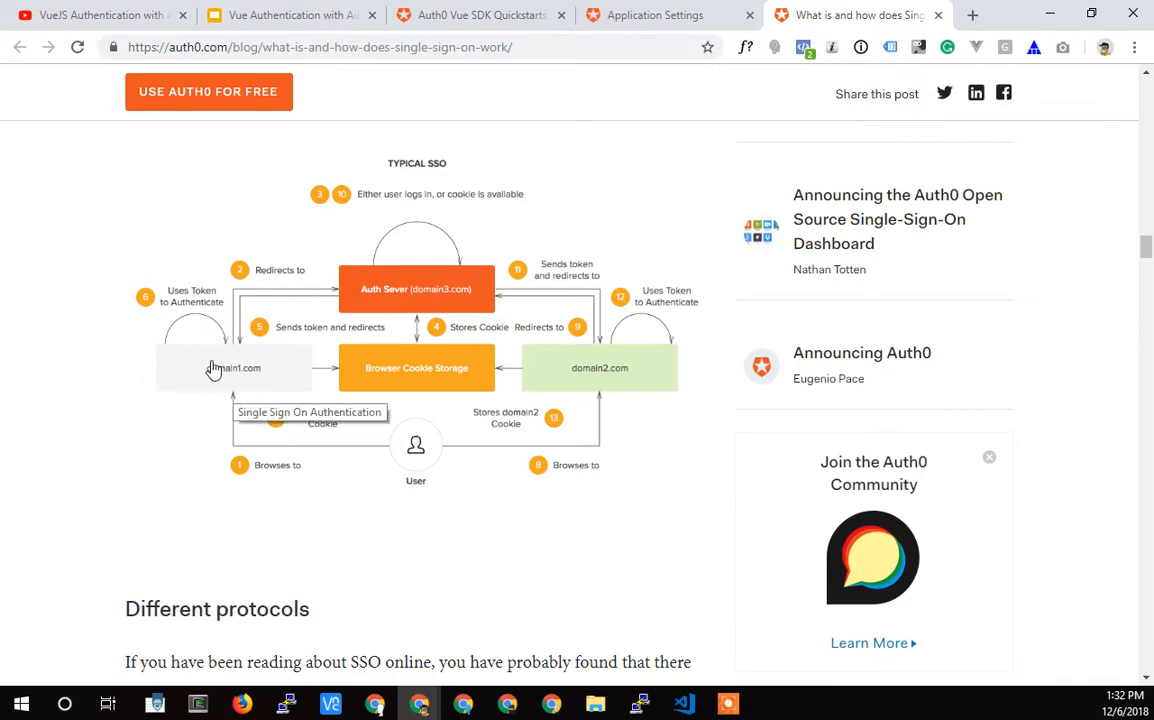
mouse_move(200, 360)
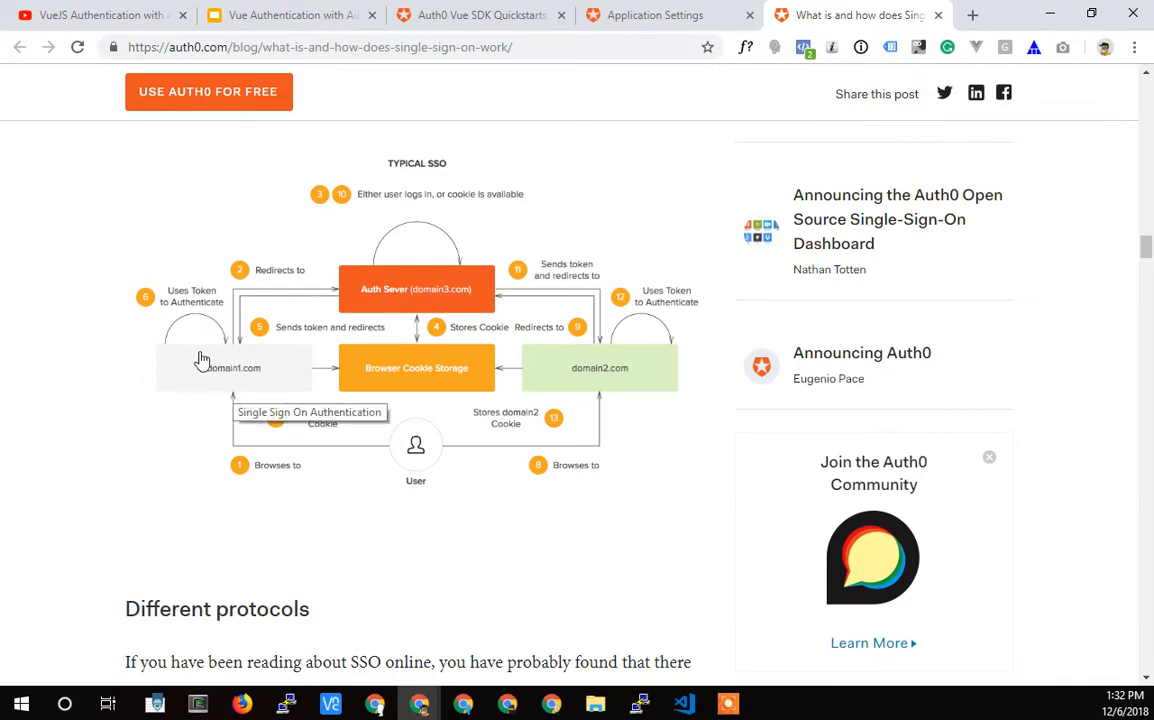
mouse_move(220, 380)
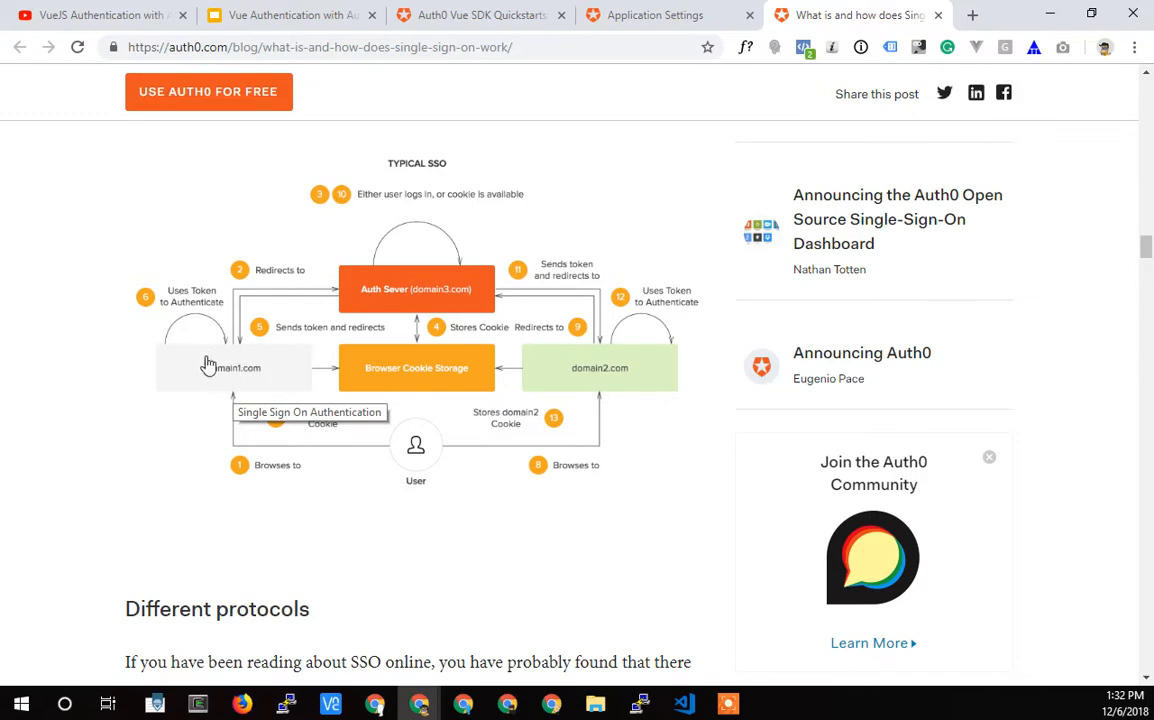
mouse_move(264, 376)
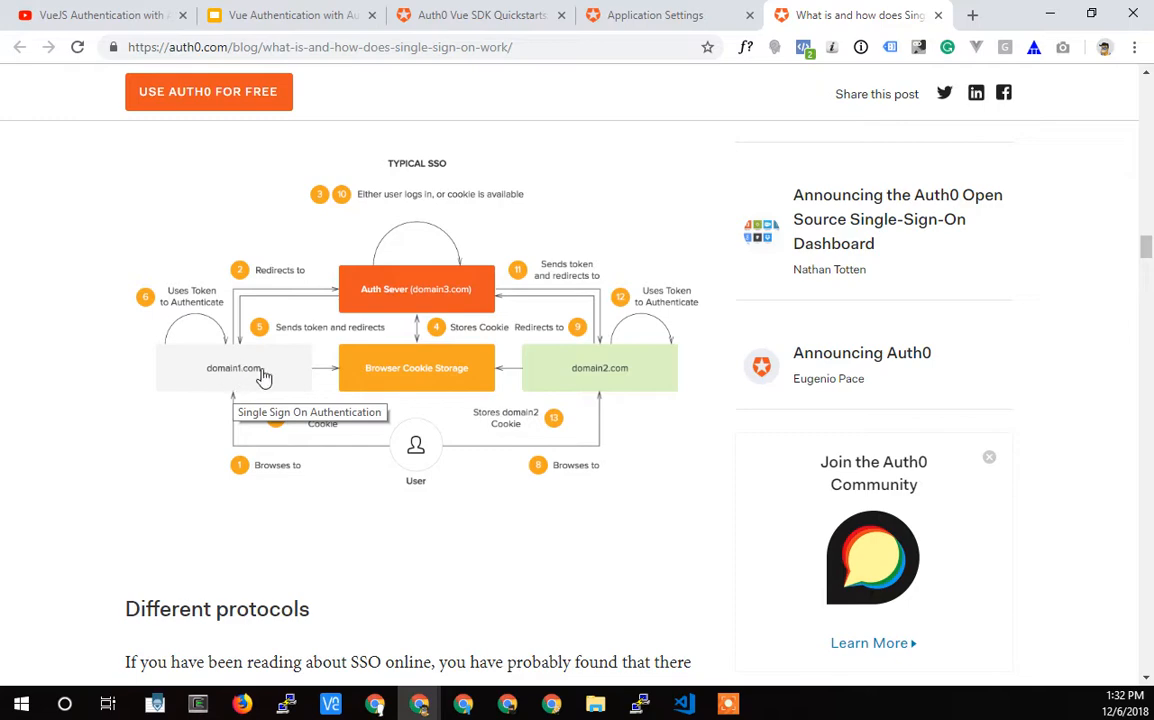
mouse_move(224, 370)
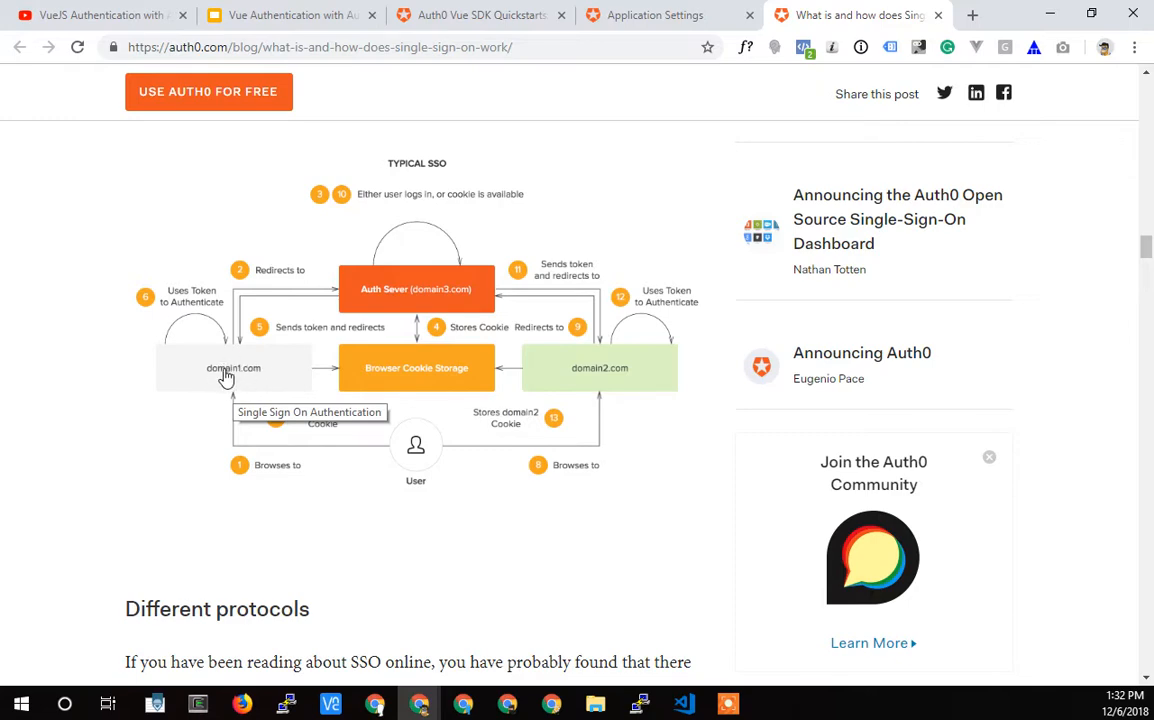
mouse_move(220, 380)
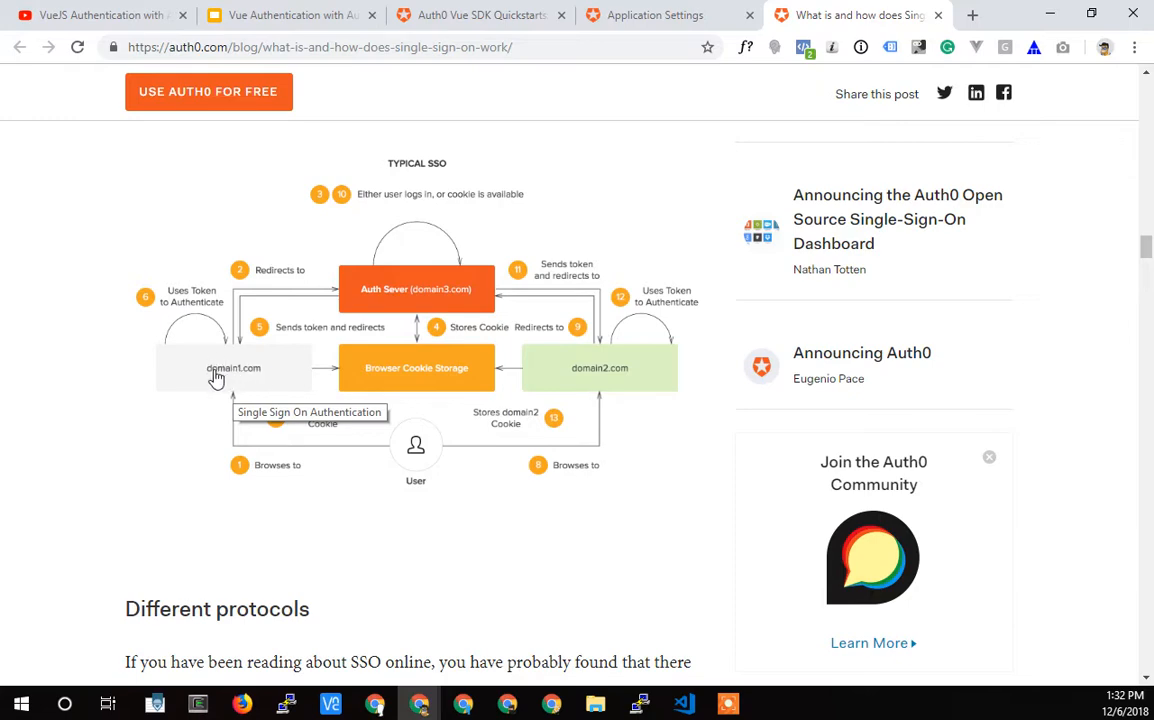
mouse_move(216, 374)
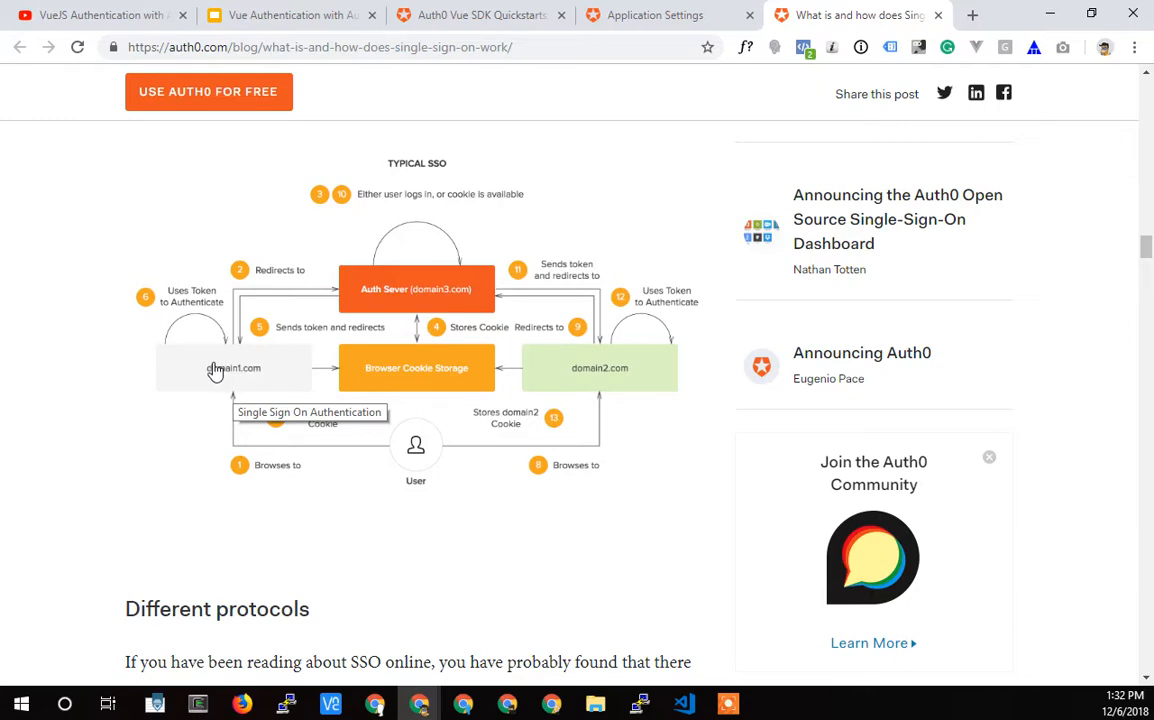
mouse_move(668, 14)
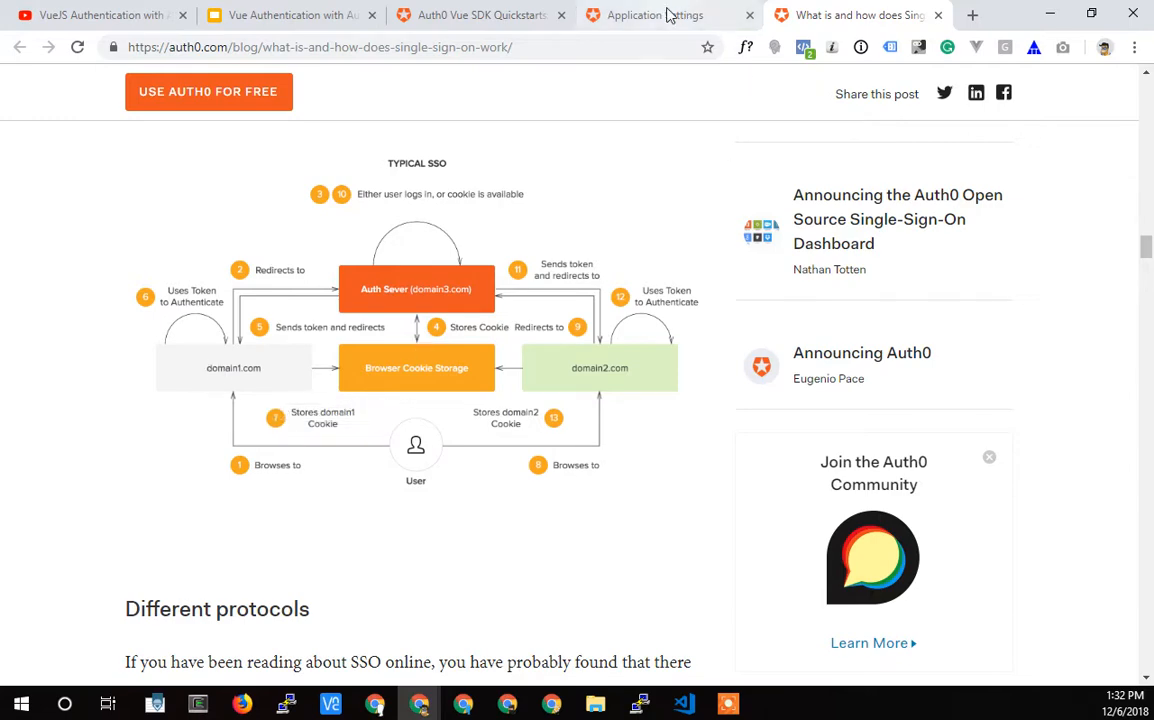
- Revisit the single sign-on blog article, then return to the Application Settings tab
left_click(668, 16)
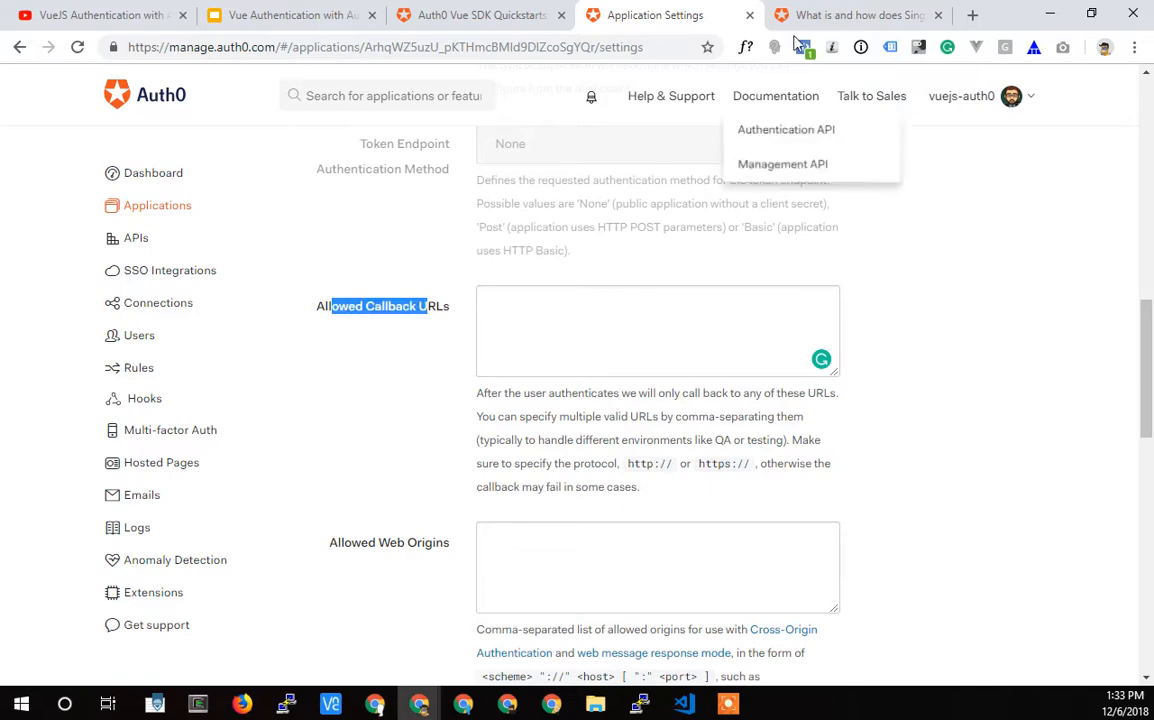
left_click(856, 16)
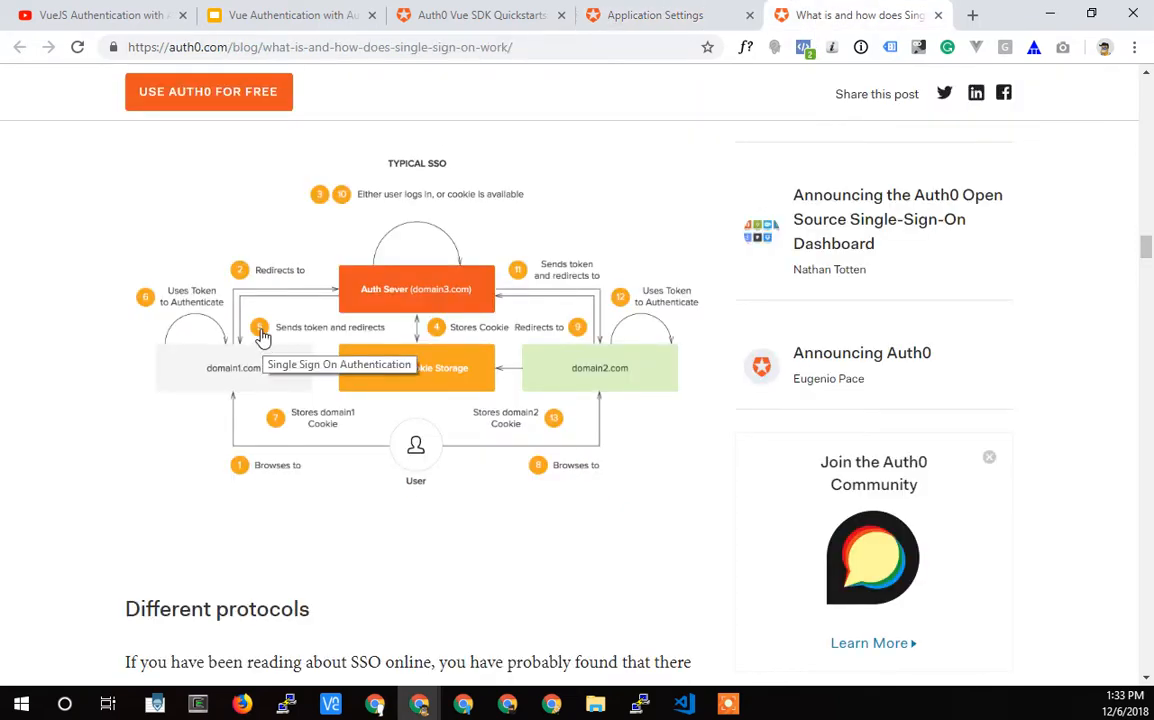
mouse_move(242, 398)
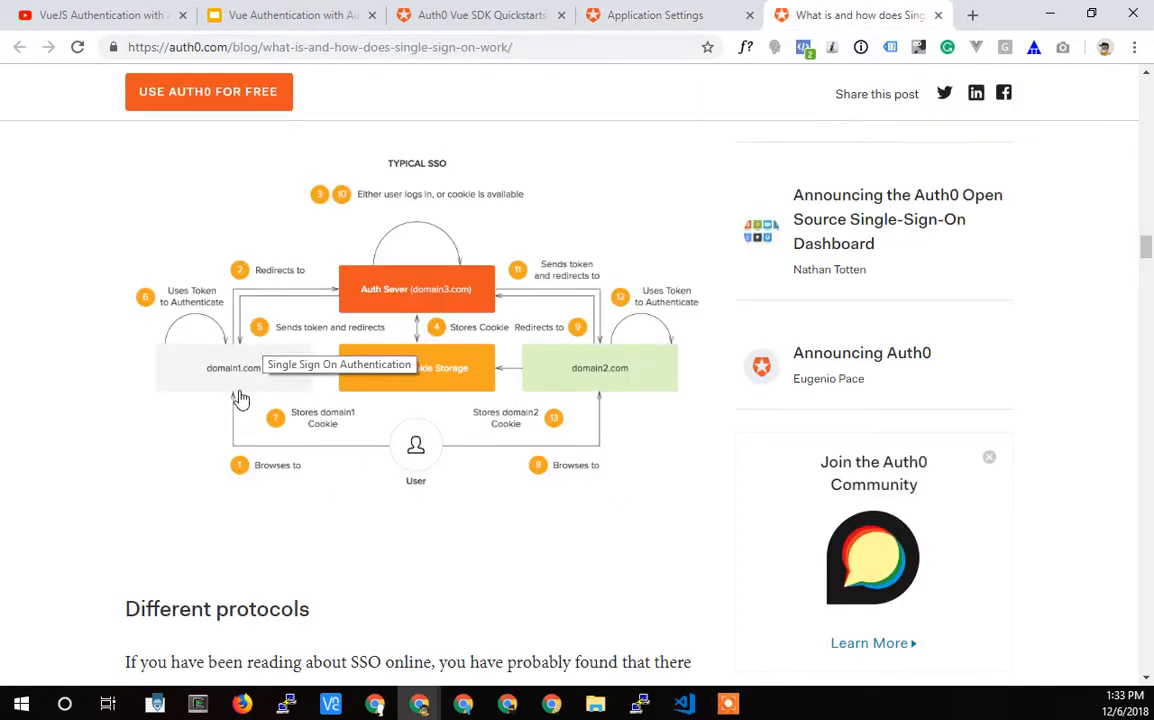
mouse_move(276, 272)
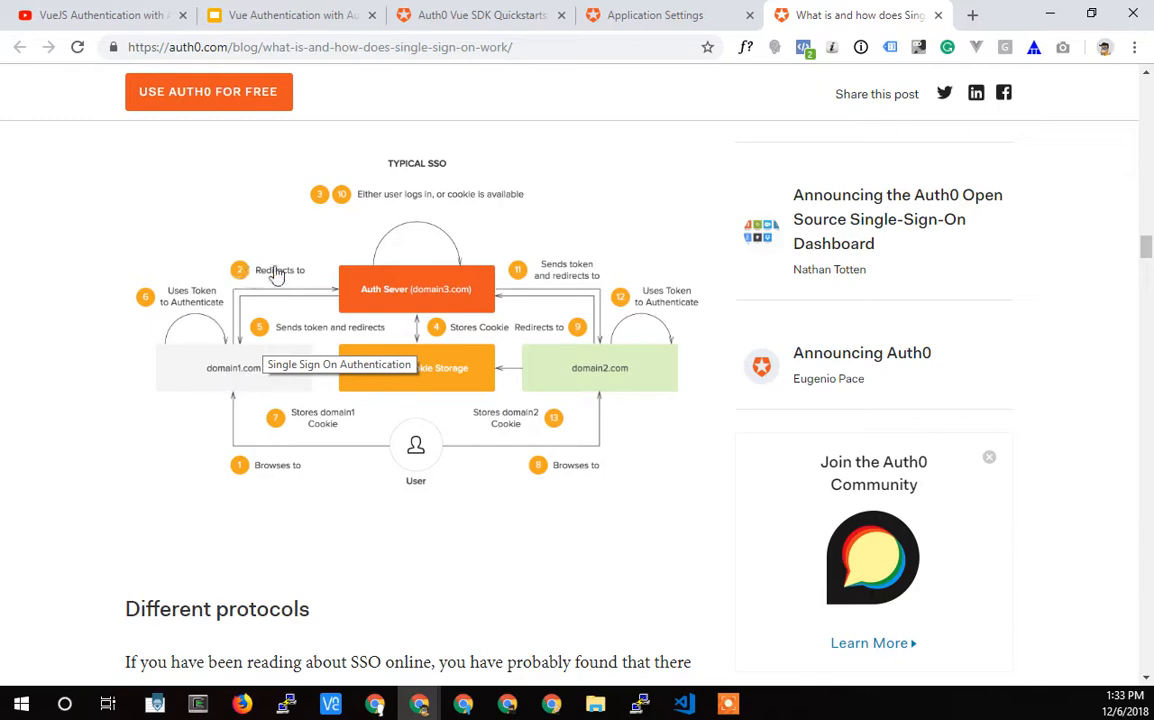
mouse_move(444, 290)
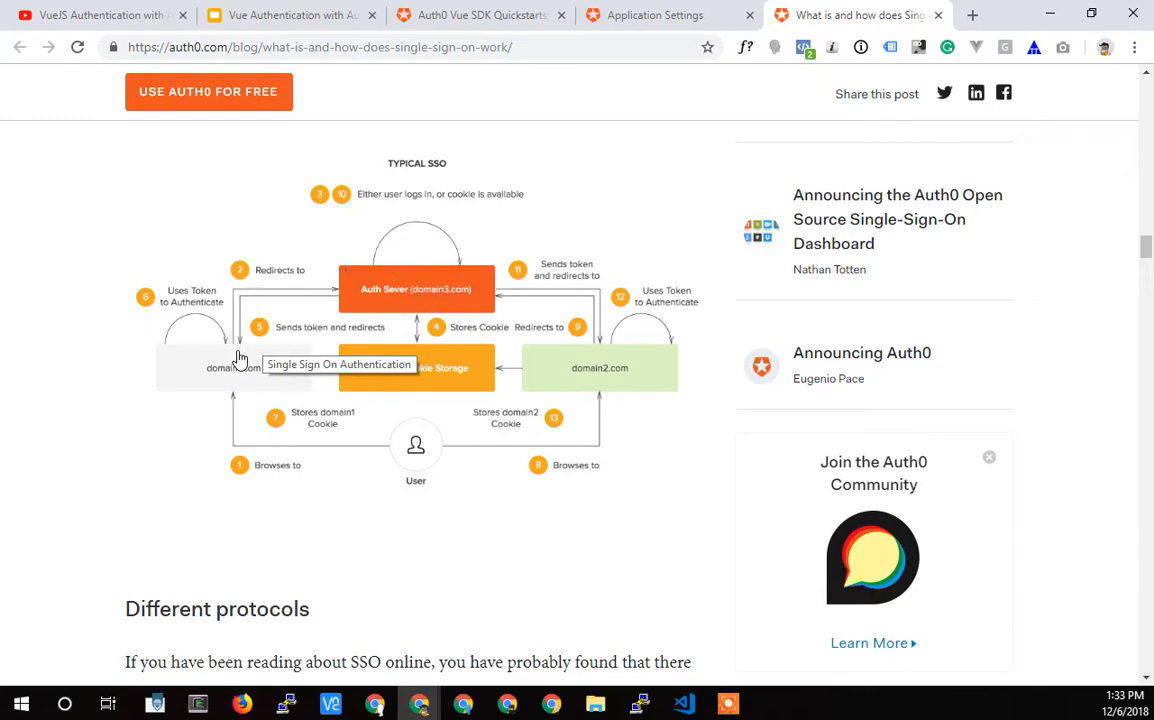
mouse_move(260, 304)
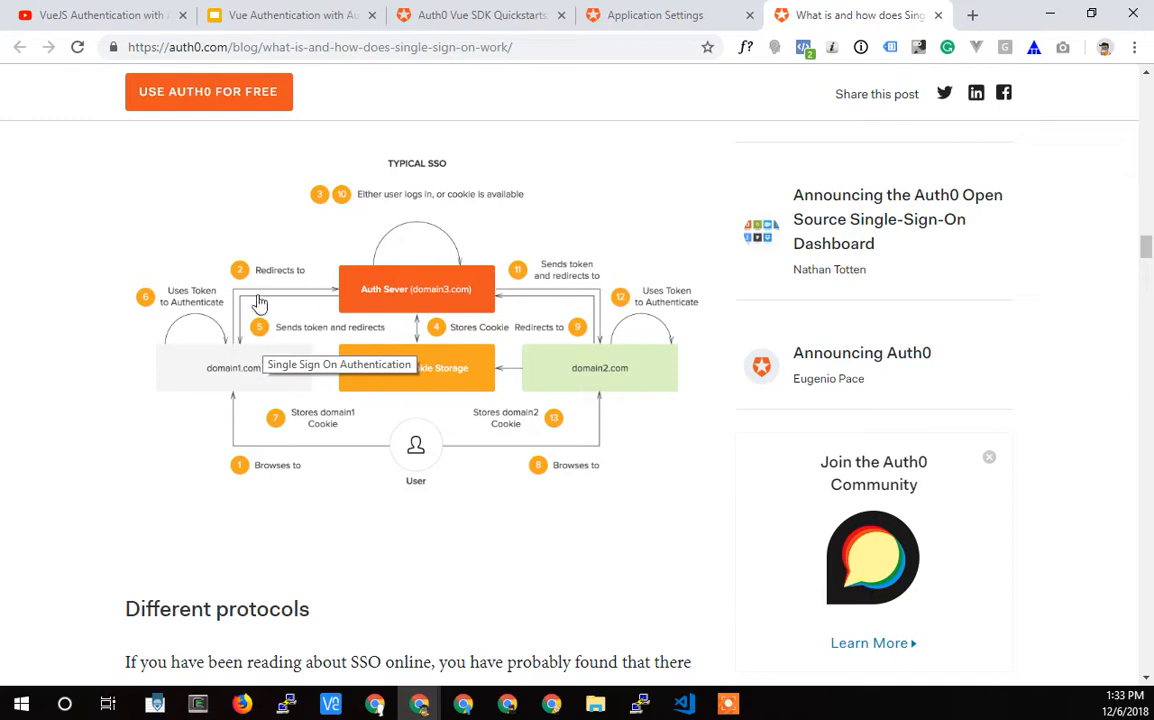
mouse_move(248, 372)
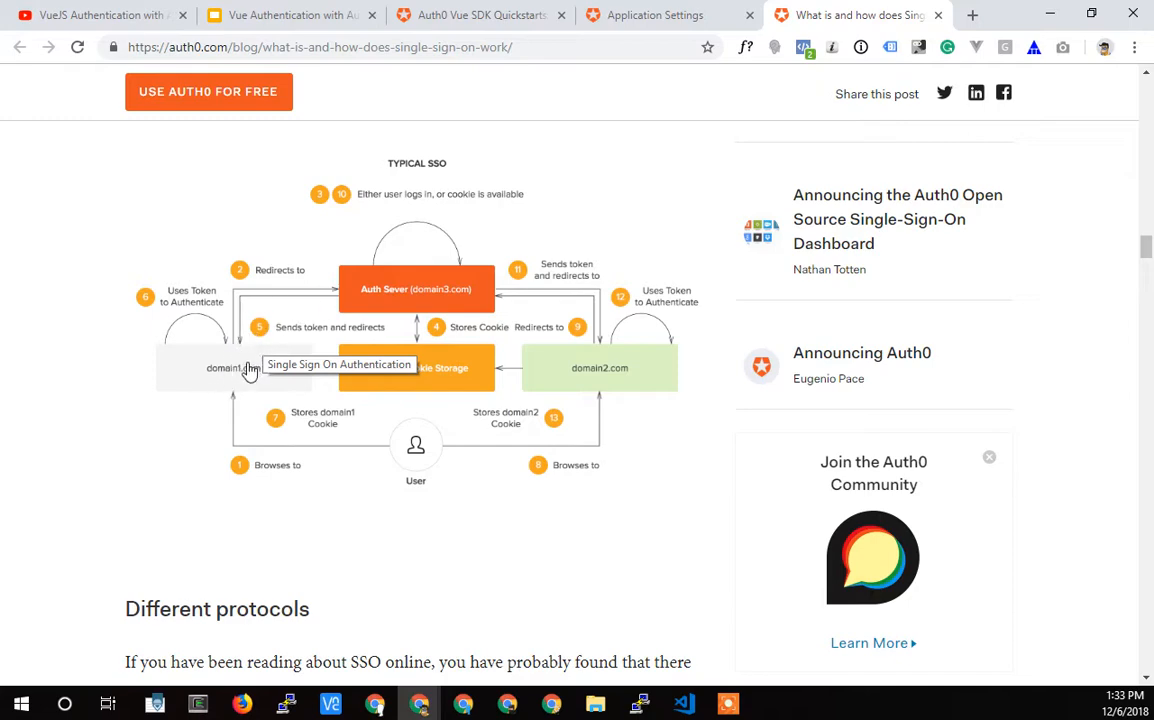
mouse_move(292, 348)
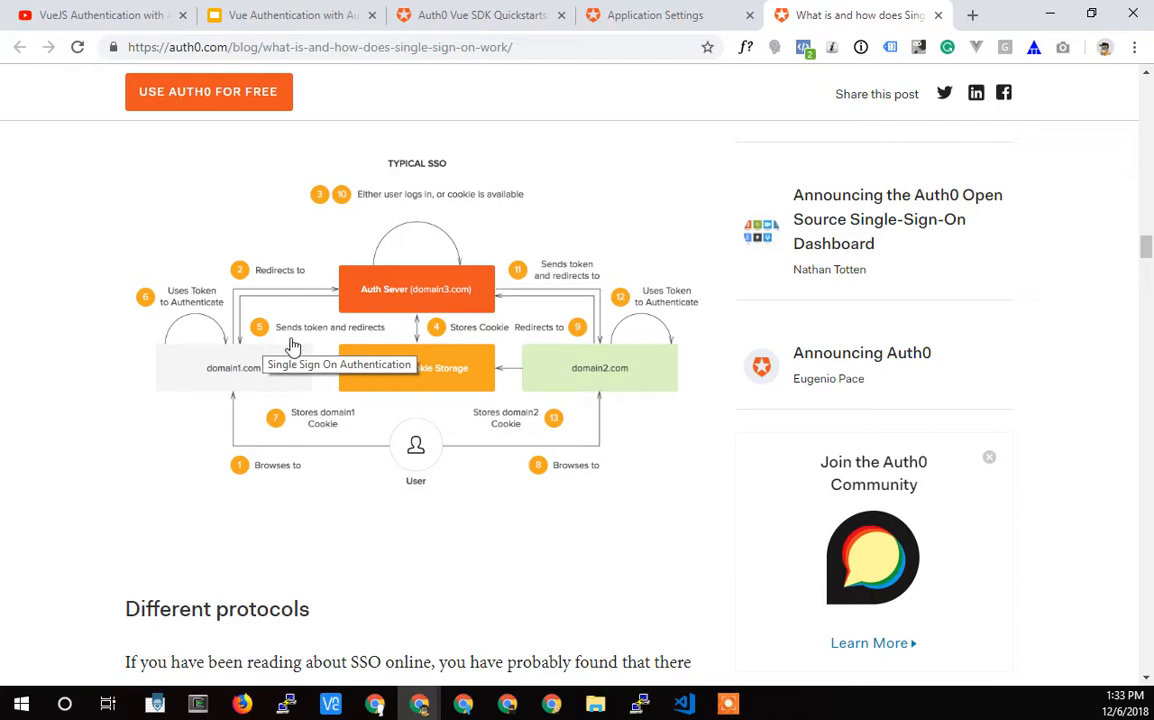
left_click(656, 16)
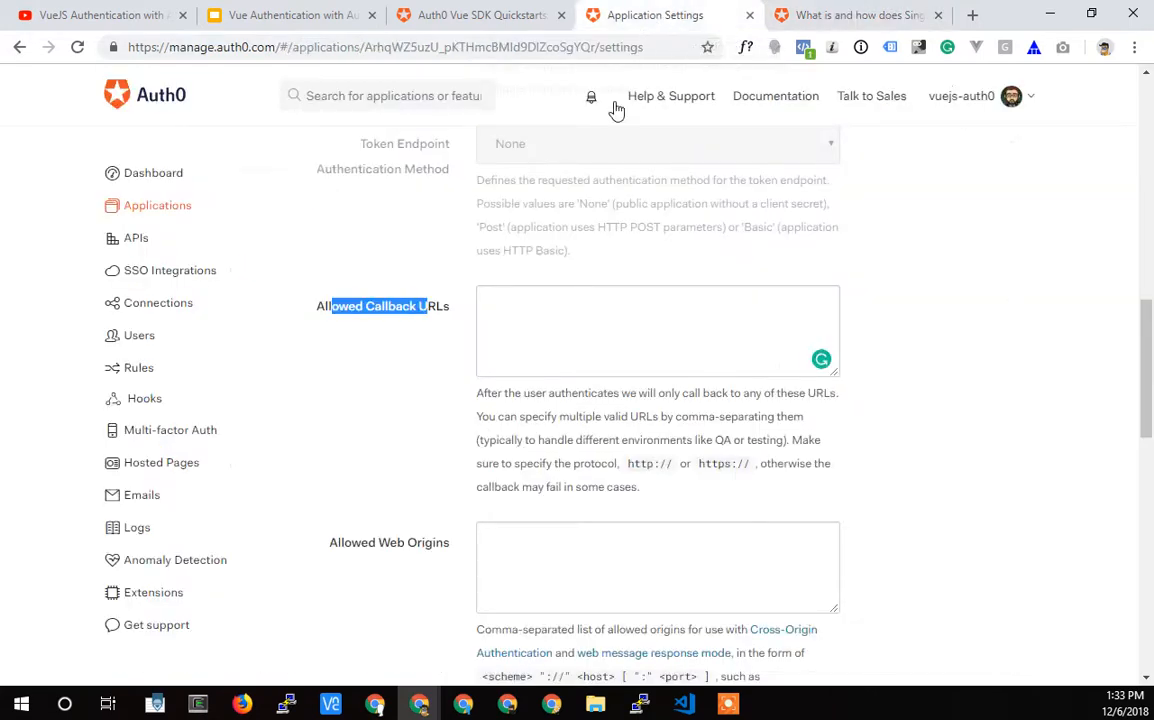
left_click(656, 332)
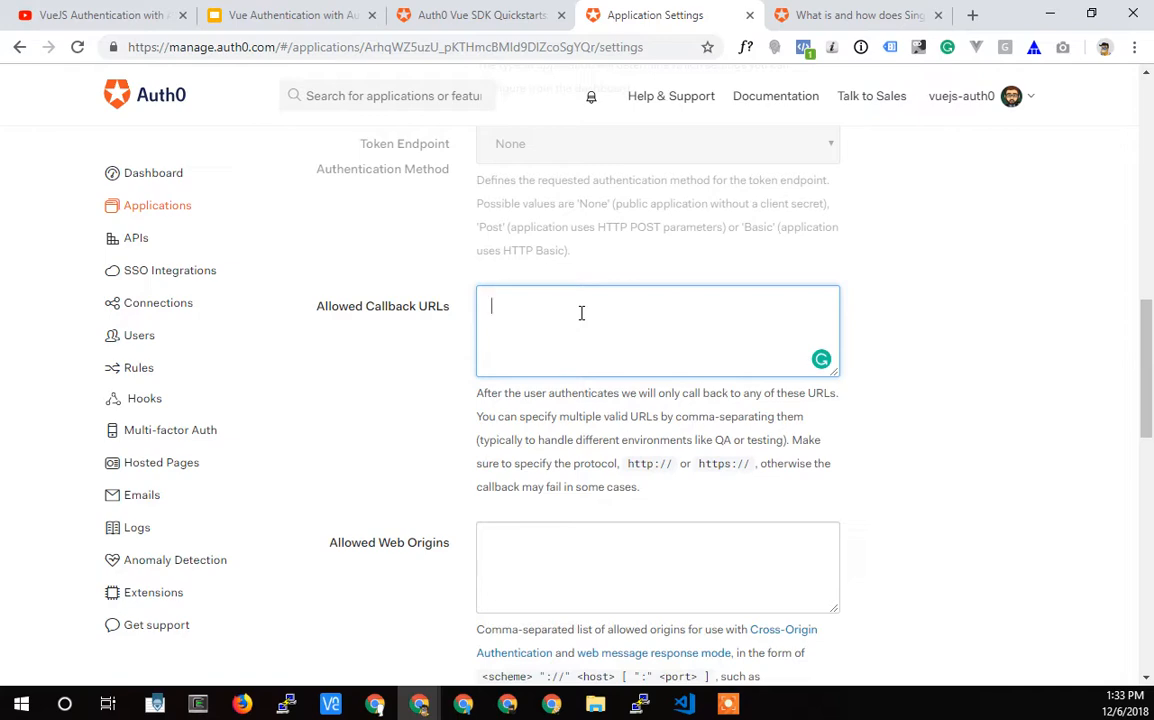
type("h")
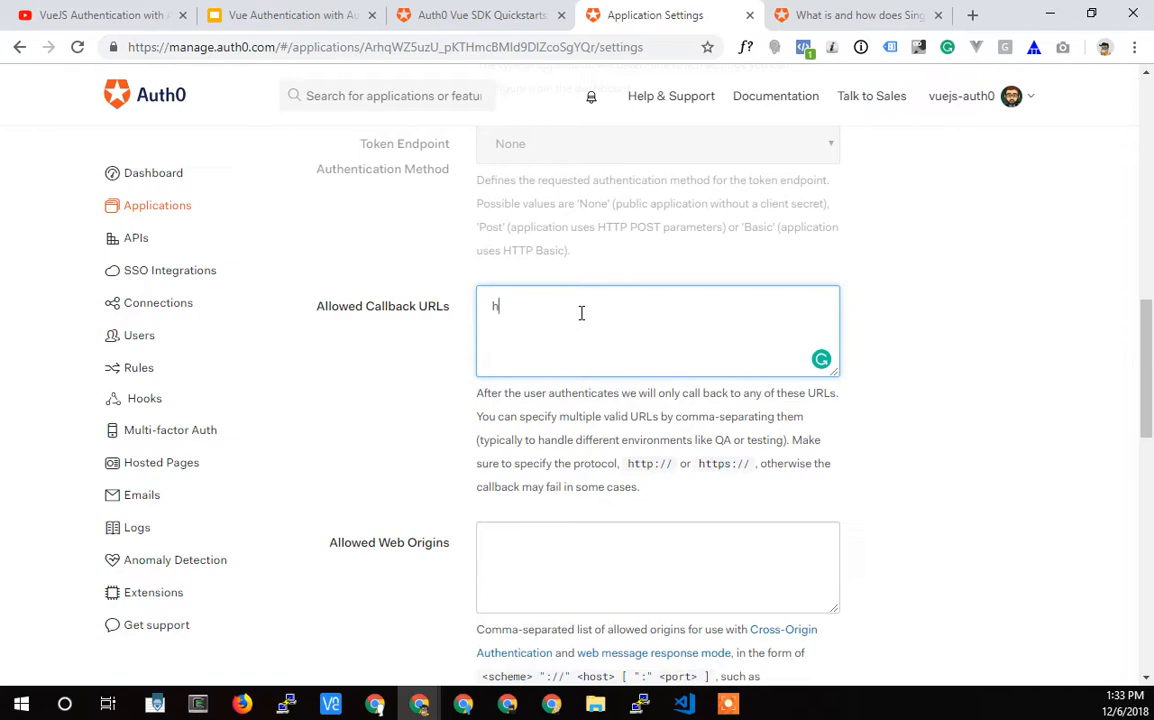
type("ttp://")
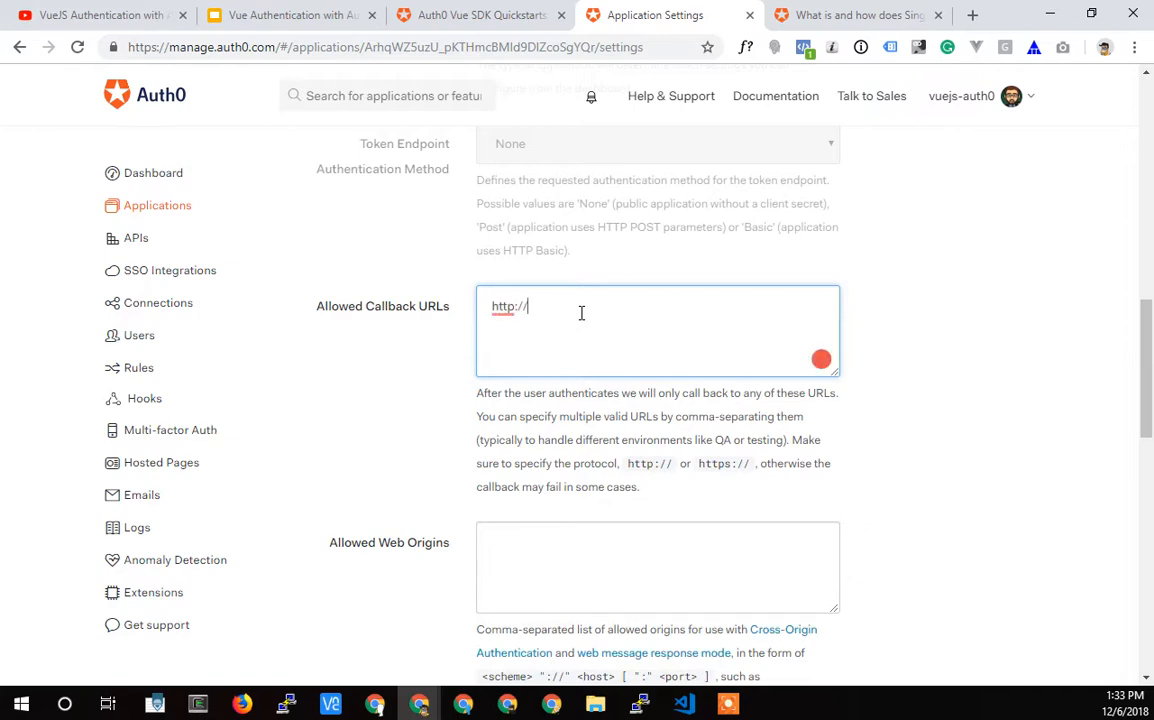
type("localh")
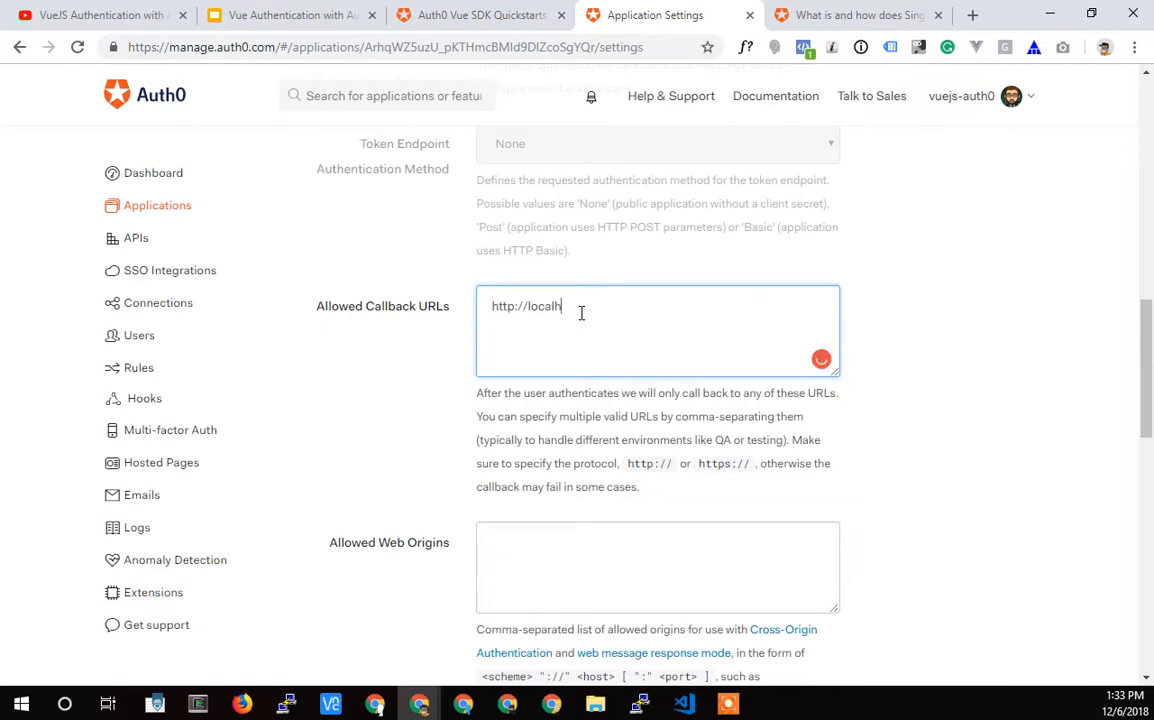
type("ost")
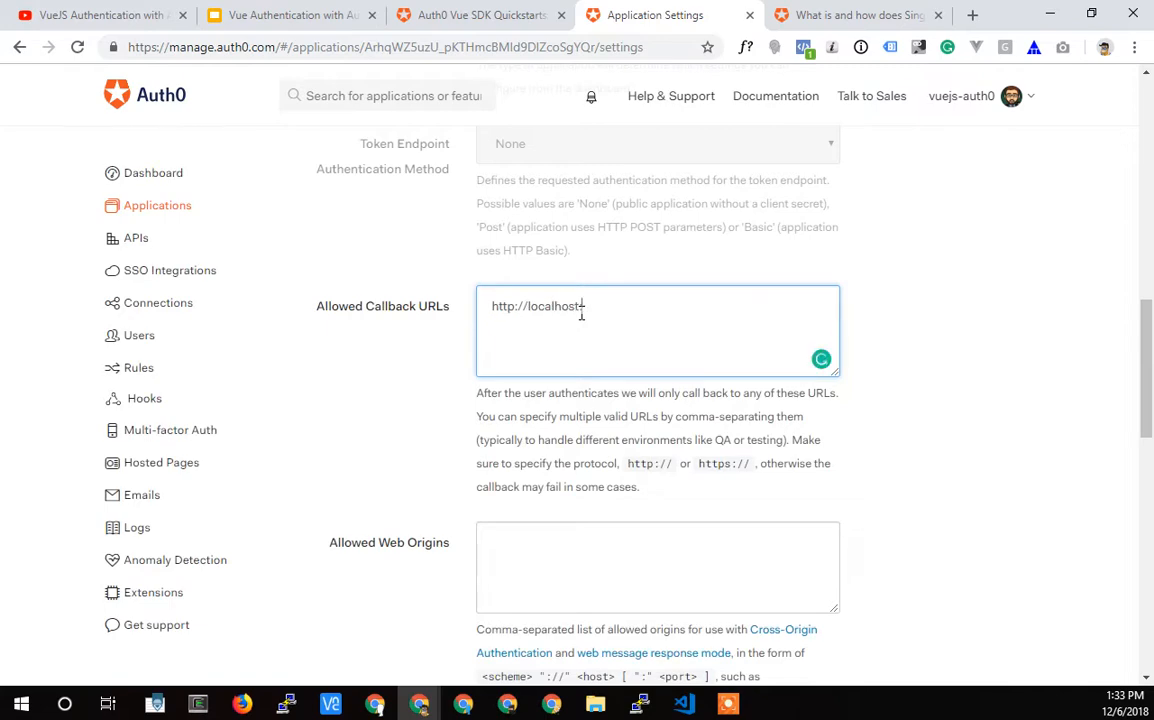
type(":8080")
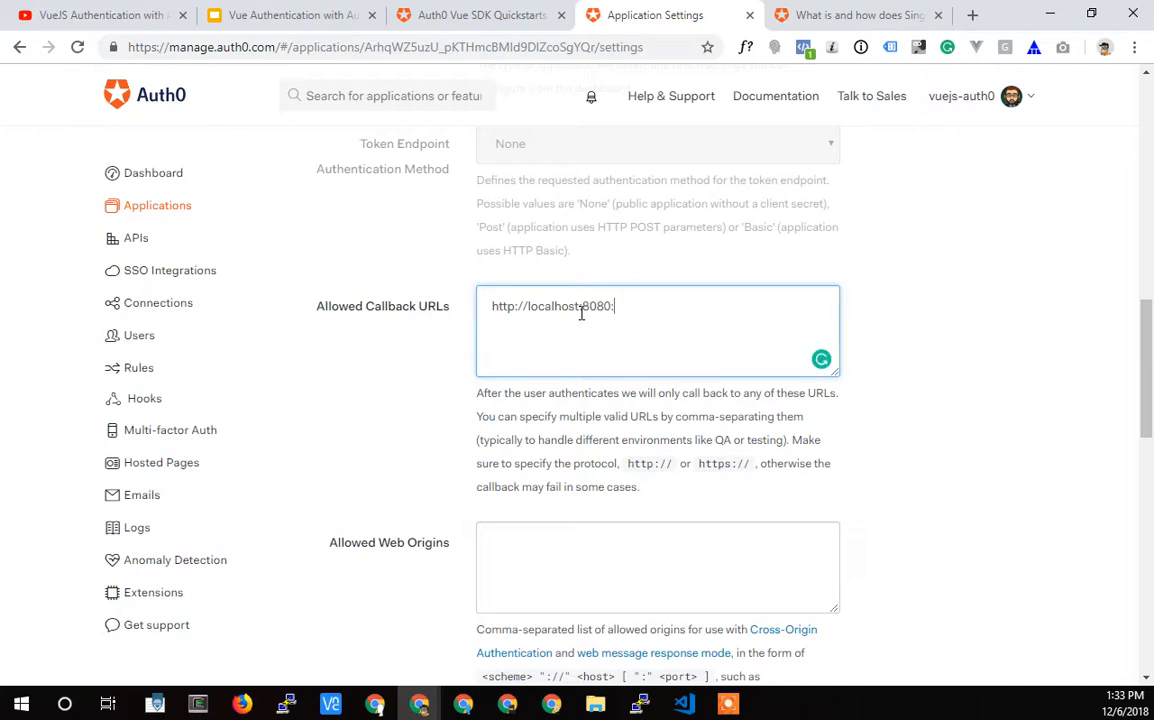
type("/")
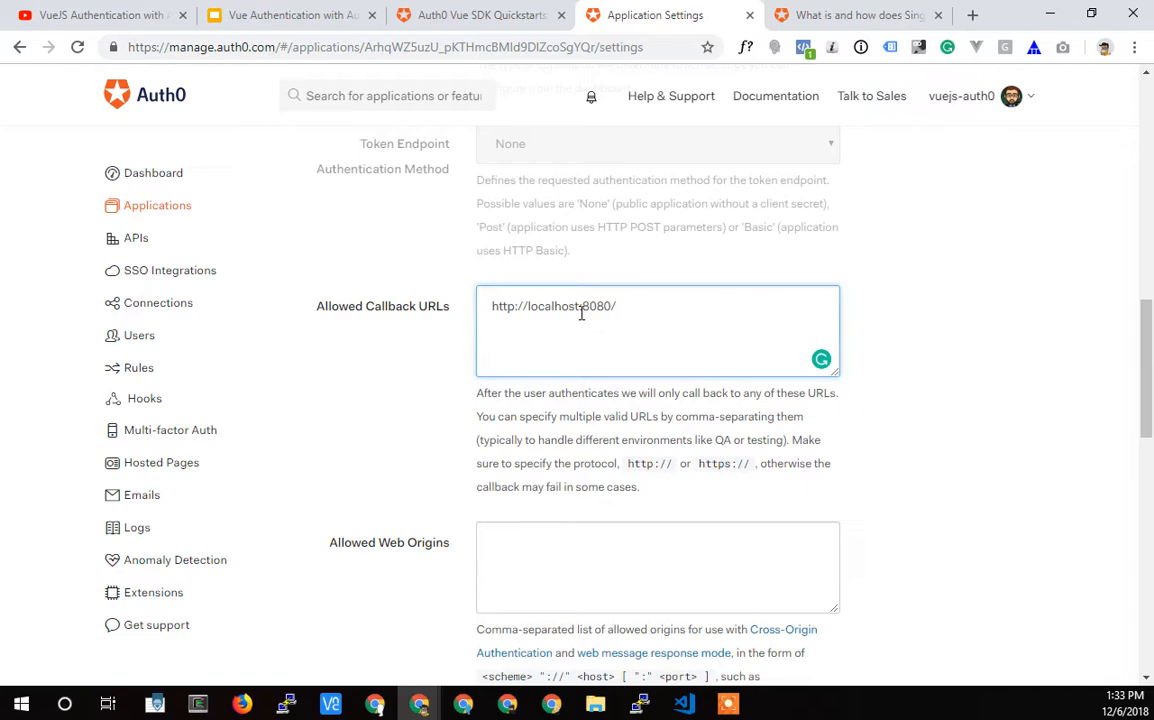
type("can")
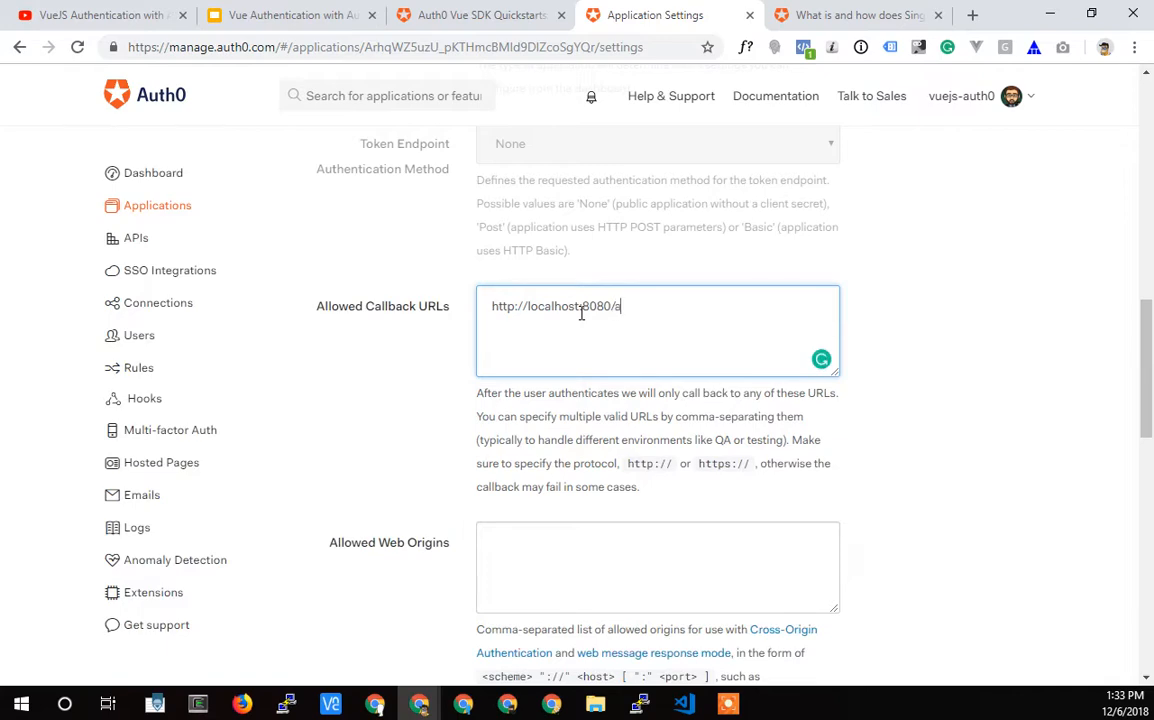
type("uth0callback")
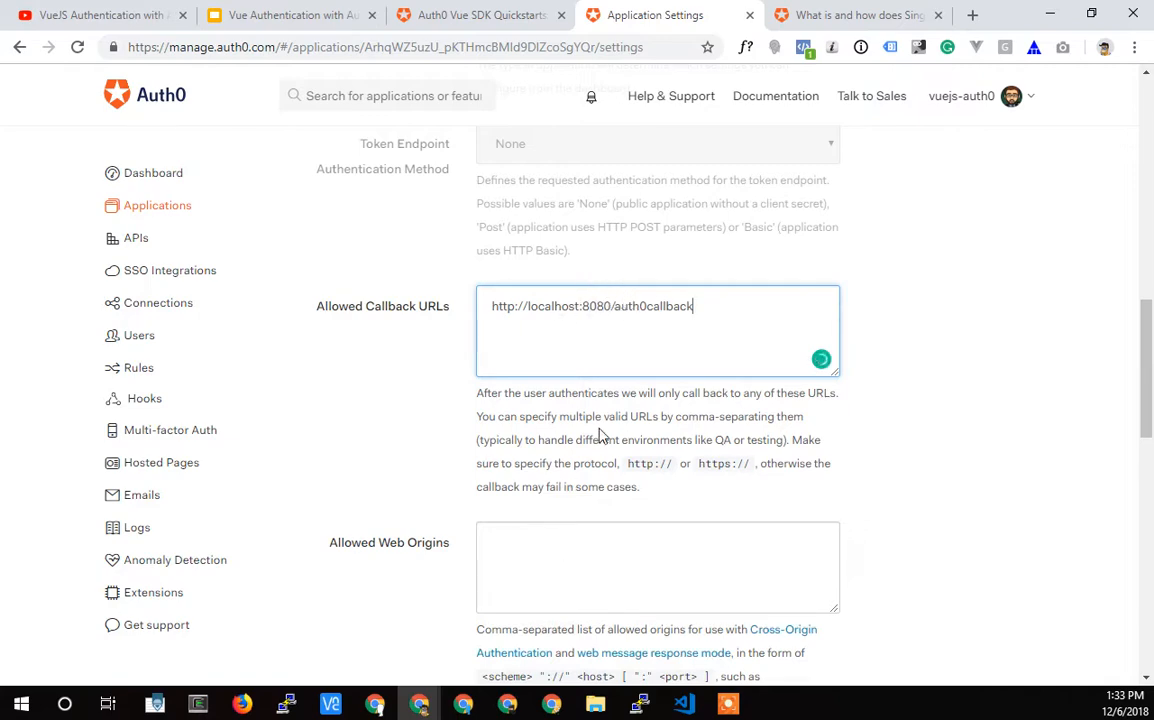
scroll("down", 3)
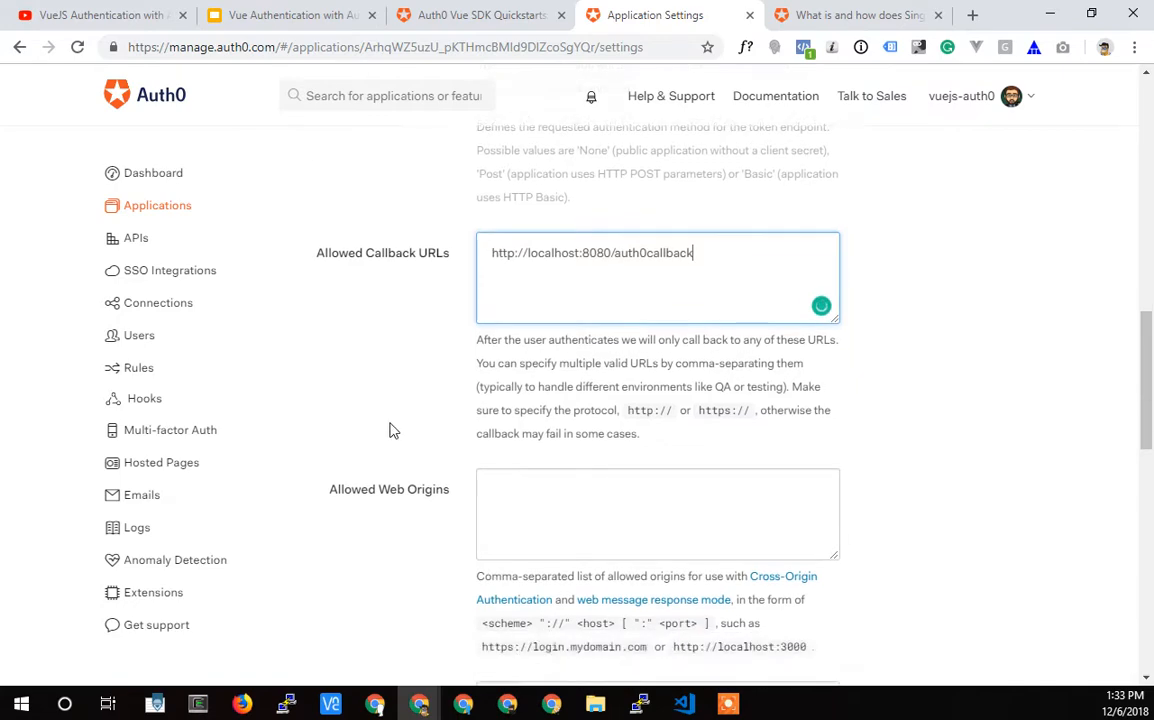
scroll("down", 3)
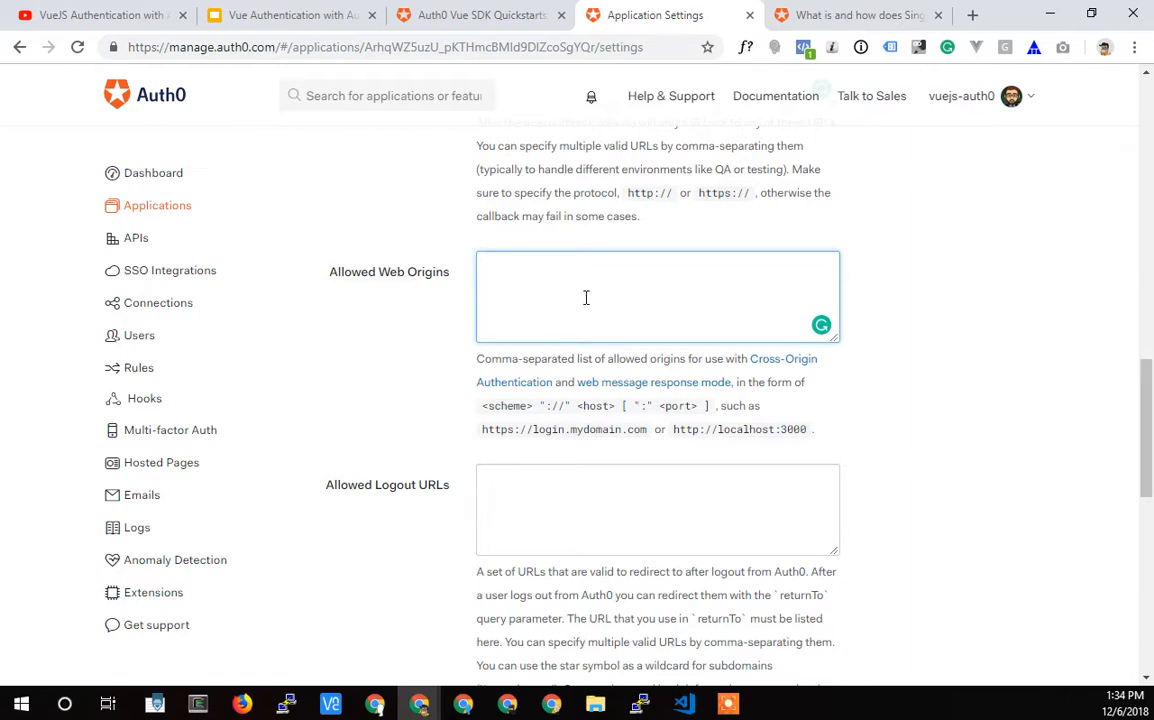
mouse_move(536, 288)
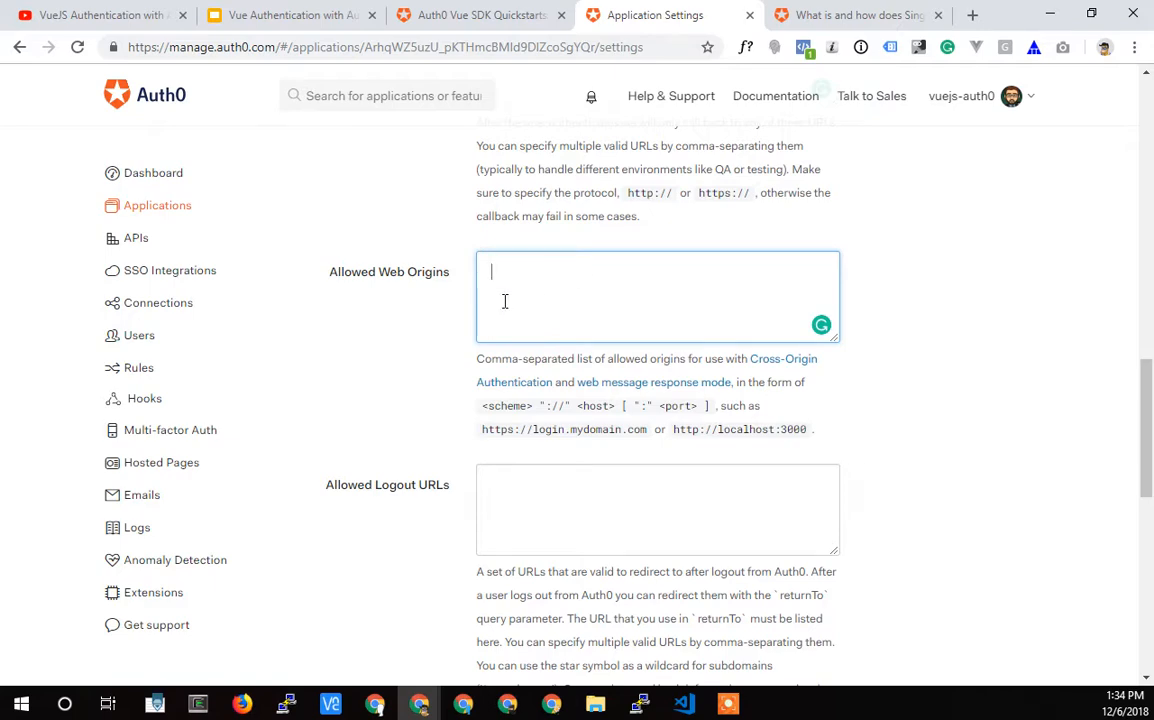
scroll("down", 3)
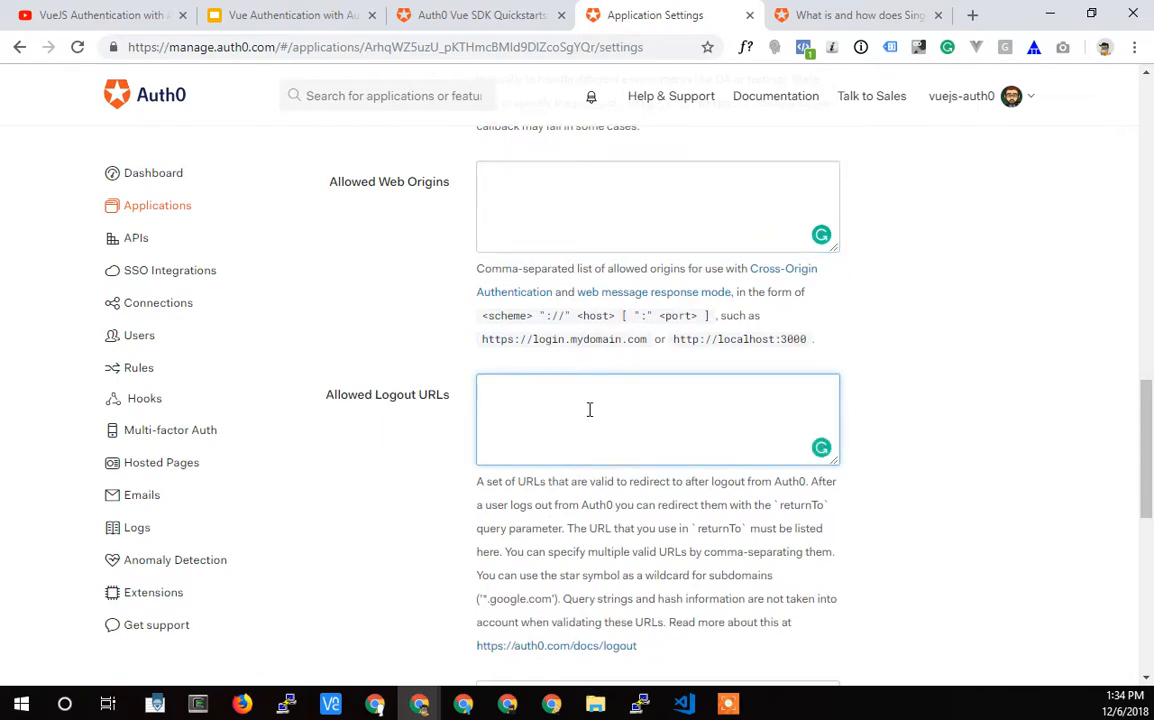
- Return to the Vue SDK quickstart and scroll down to the logout() method in AuthService.js
left_click(856, 16)
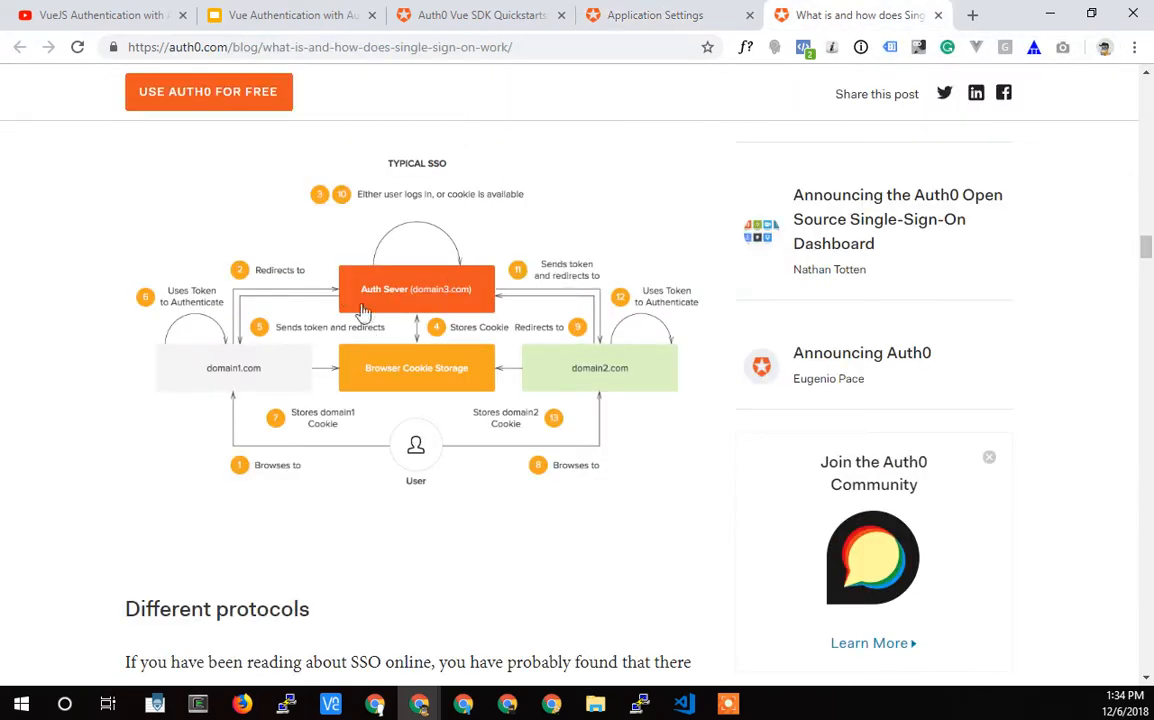
mouse_move(480, 16)
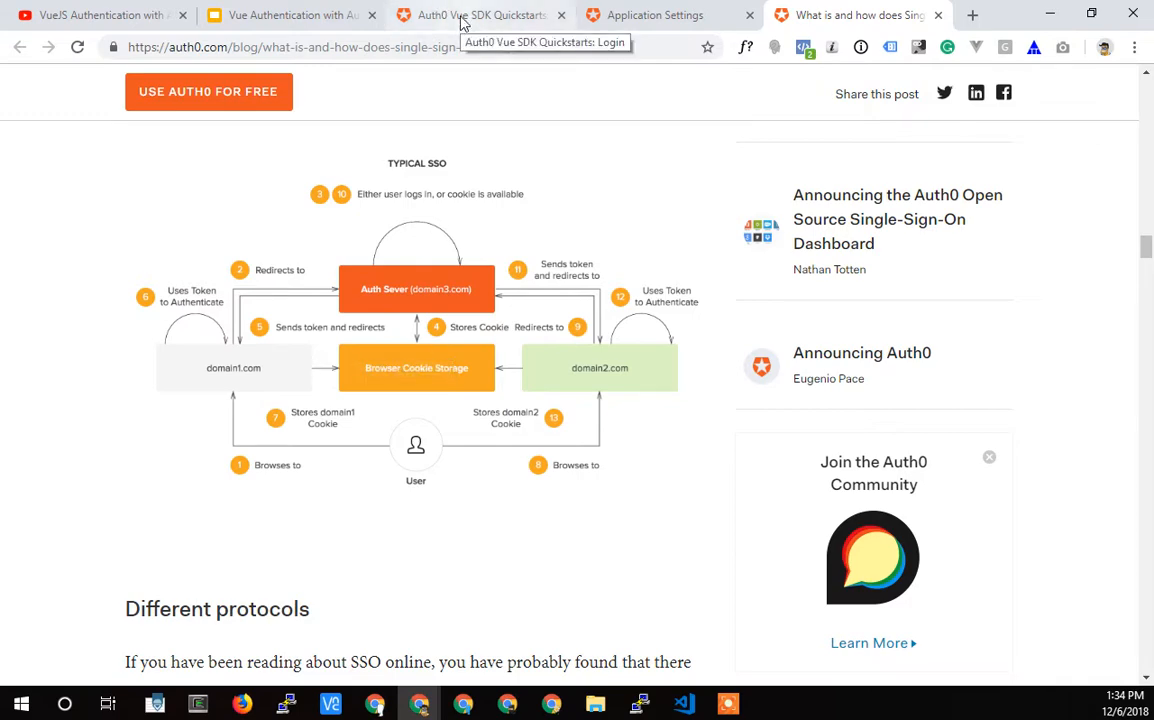
left_click(480, 14)
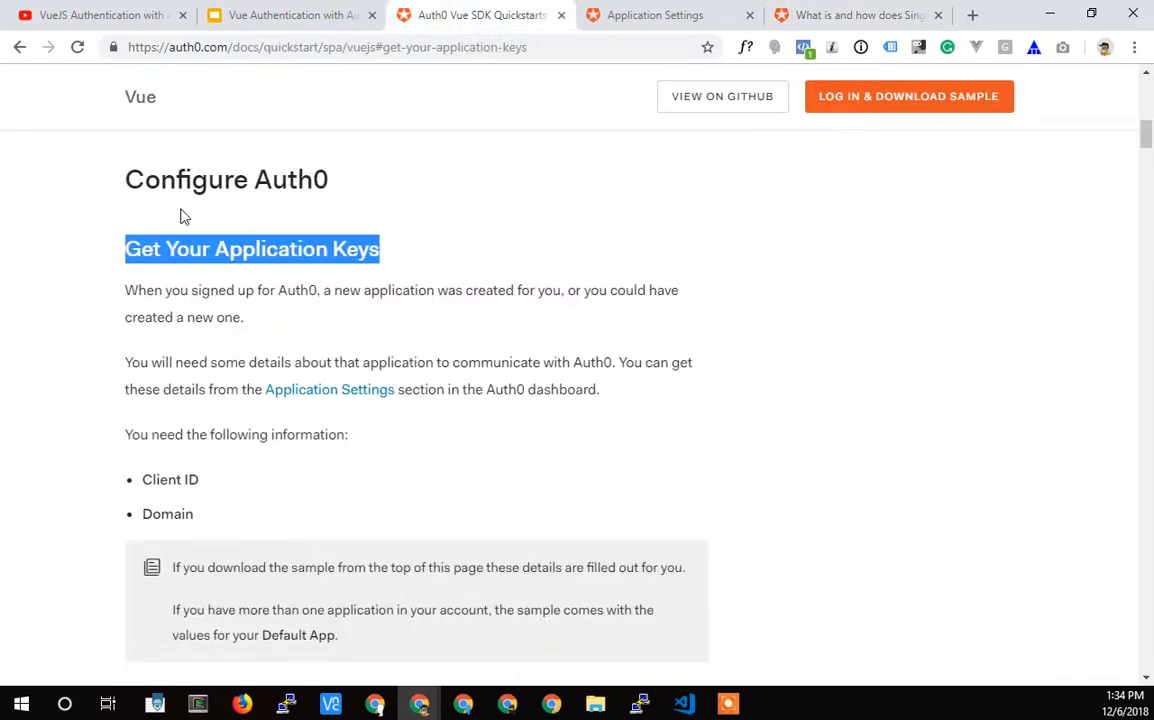
mouse_move(254, 84)
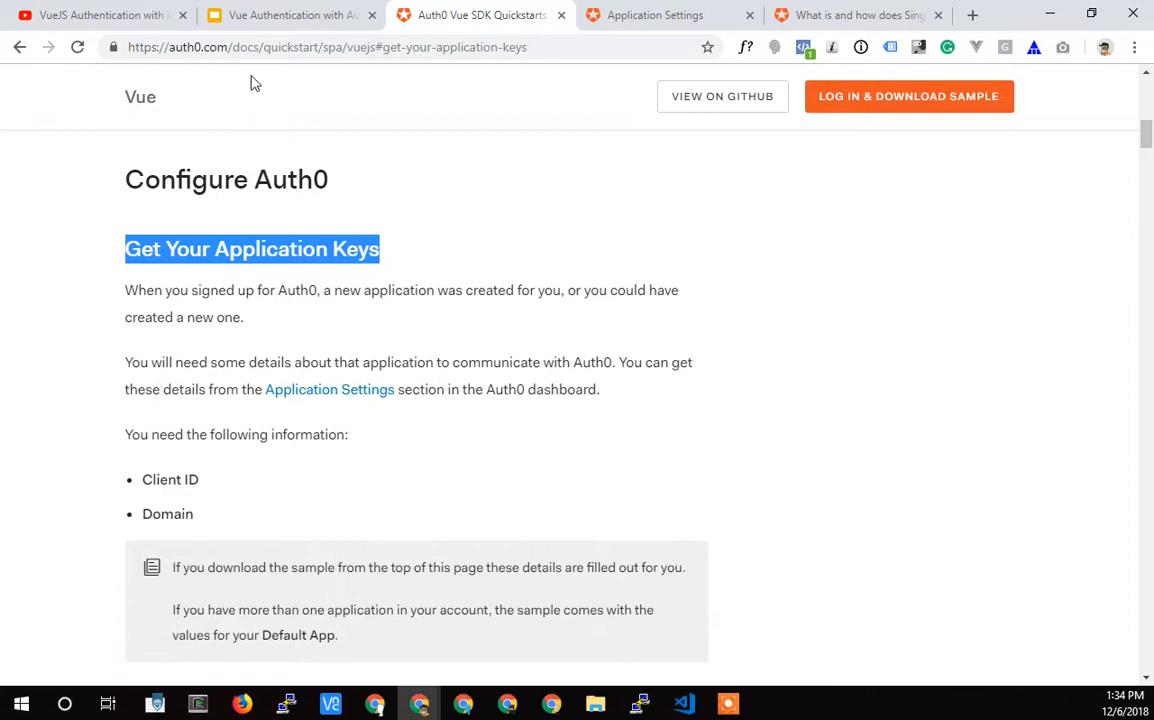
scroll("down", 3)
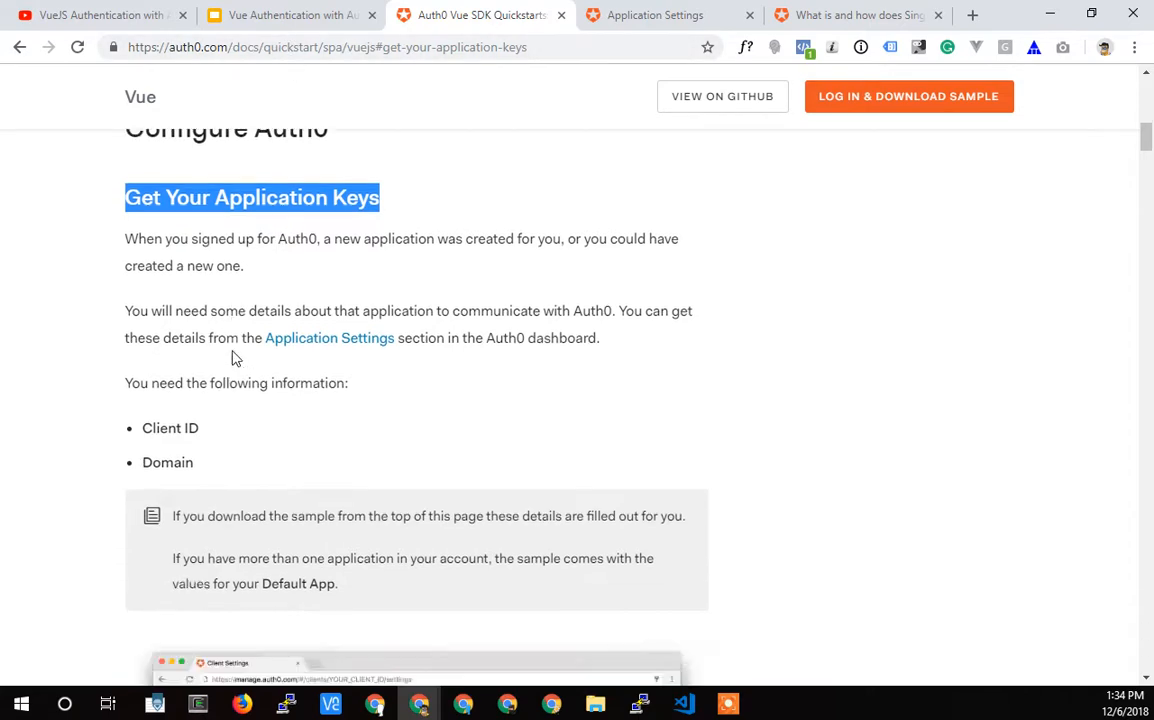
scroll("down", 3)
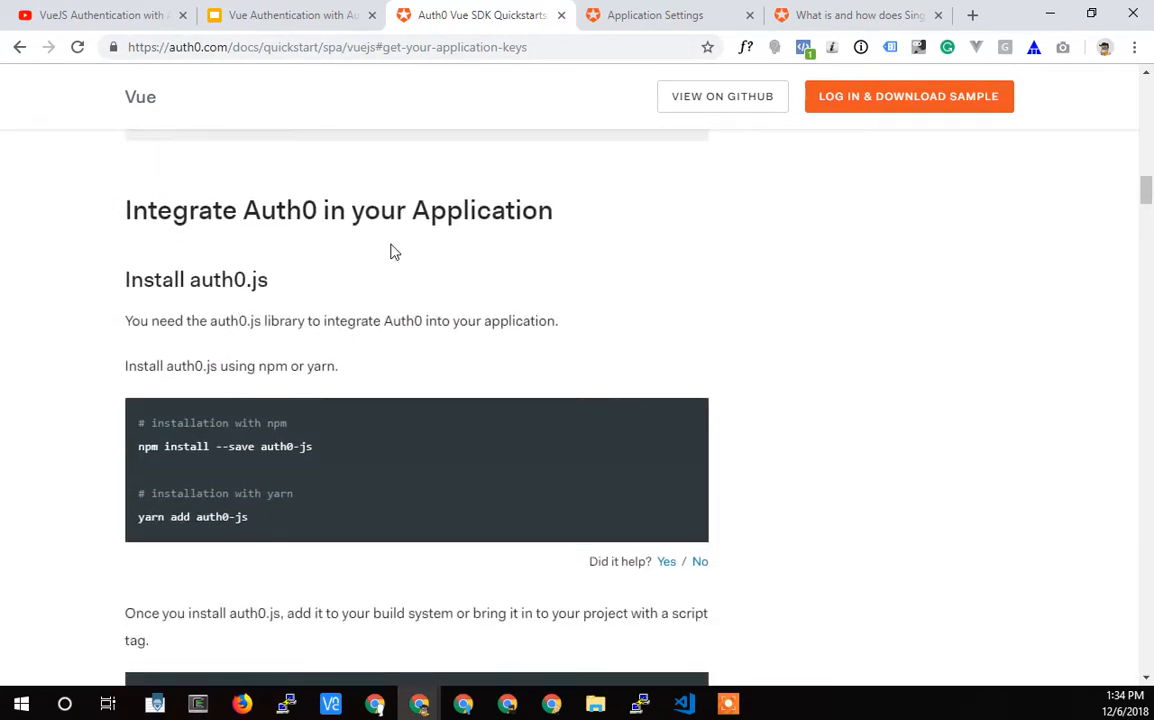
scroll("down", 3)
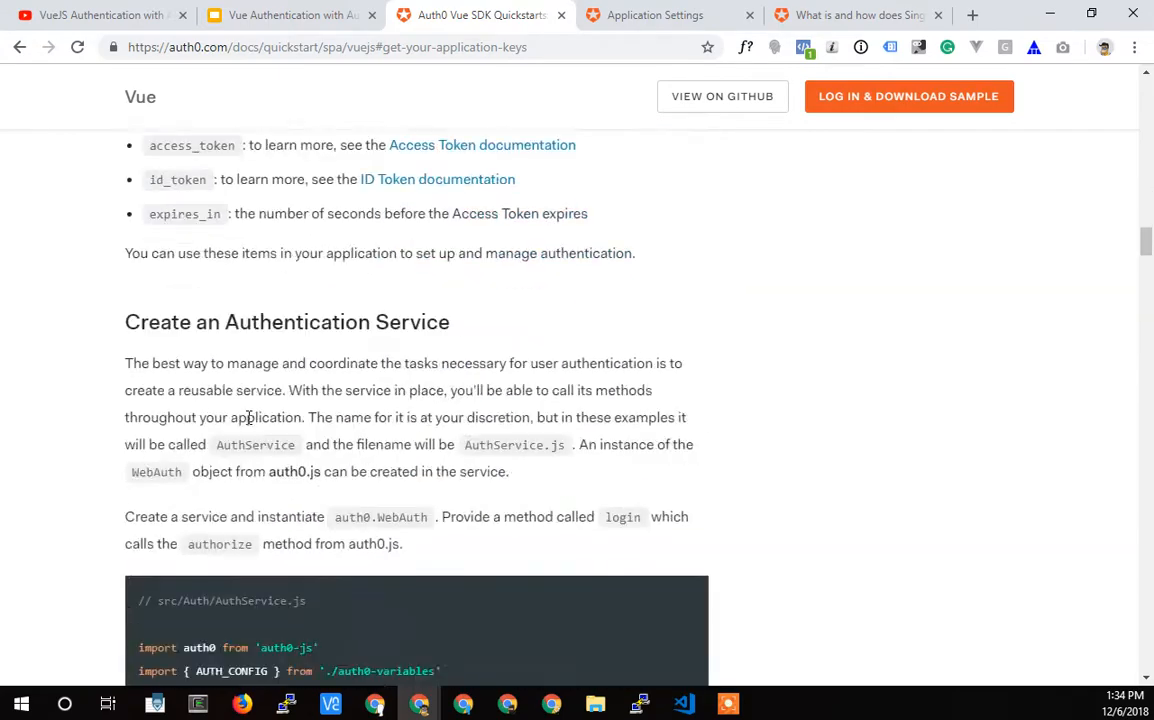
scroll("down", 3)
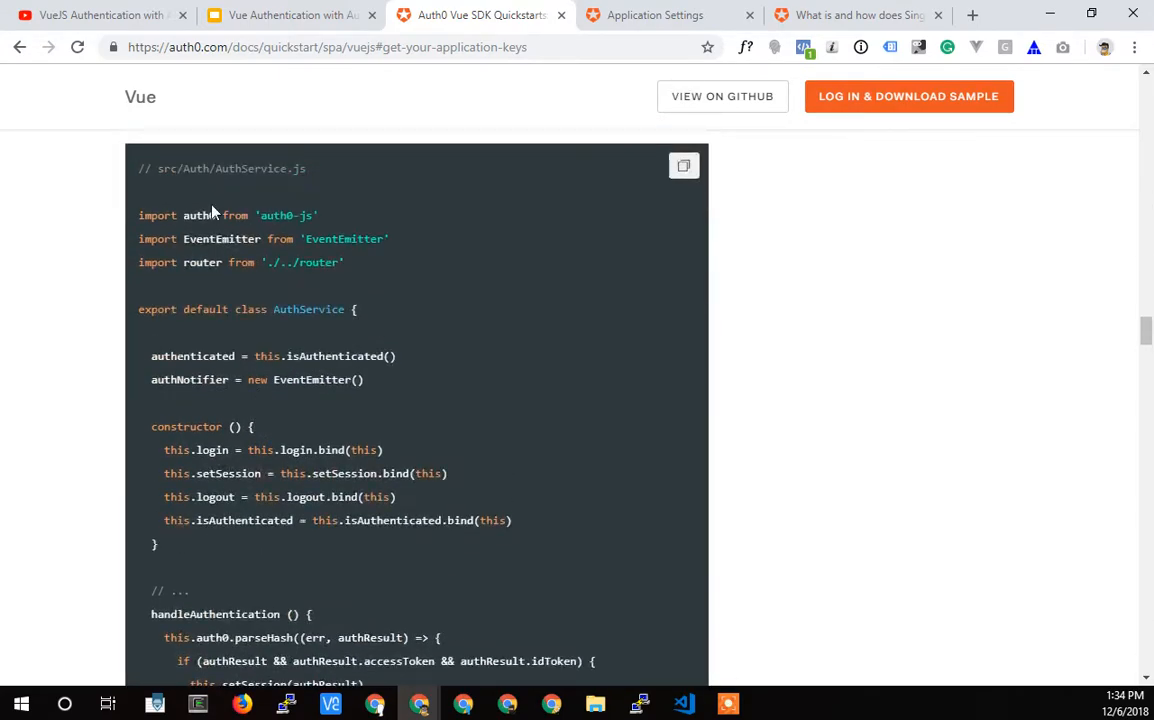
scroll("down", 3)
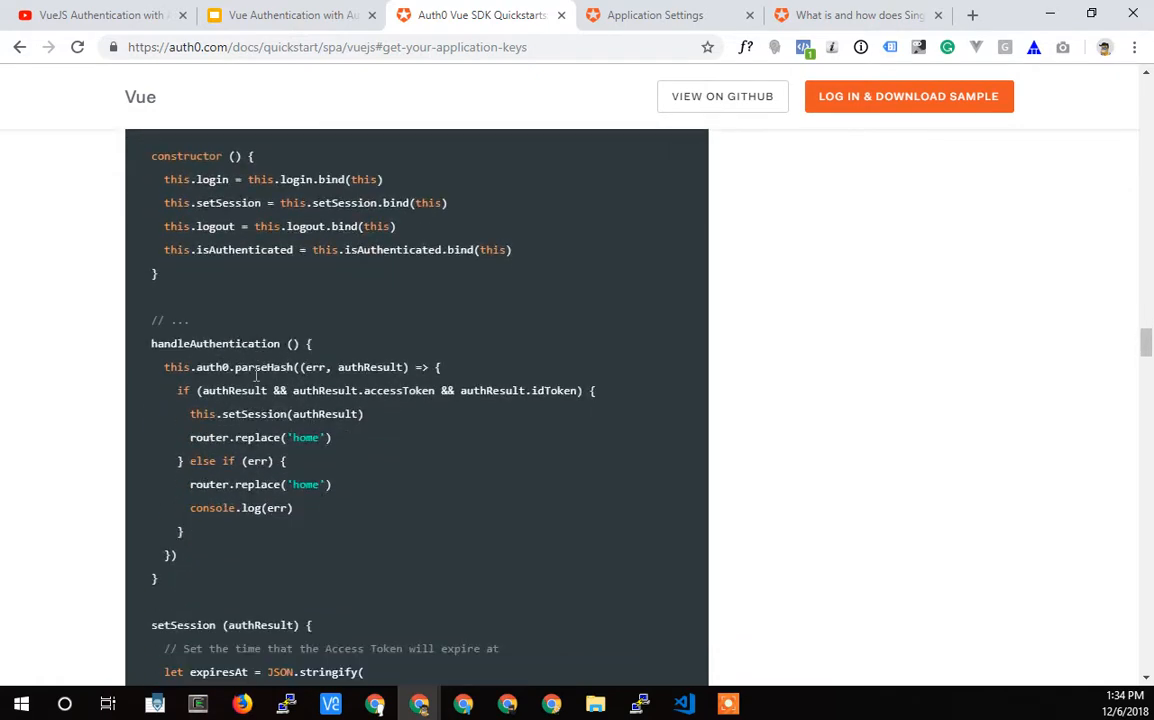
scroll("down", 3)
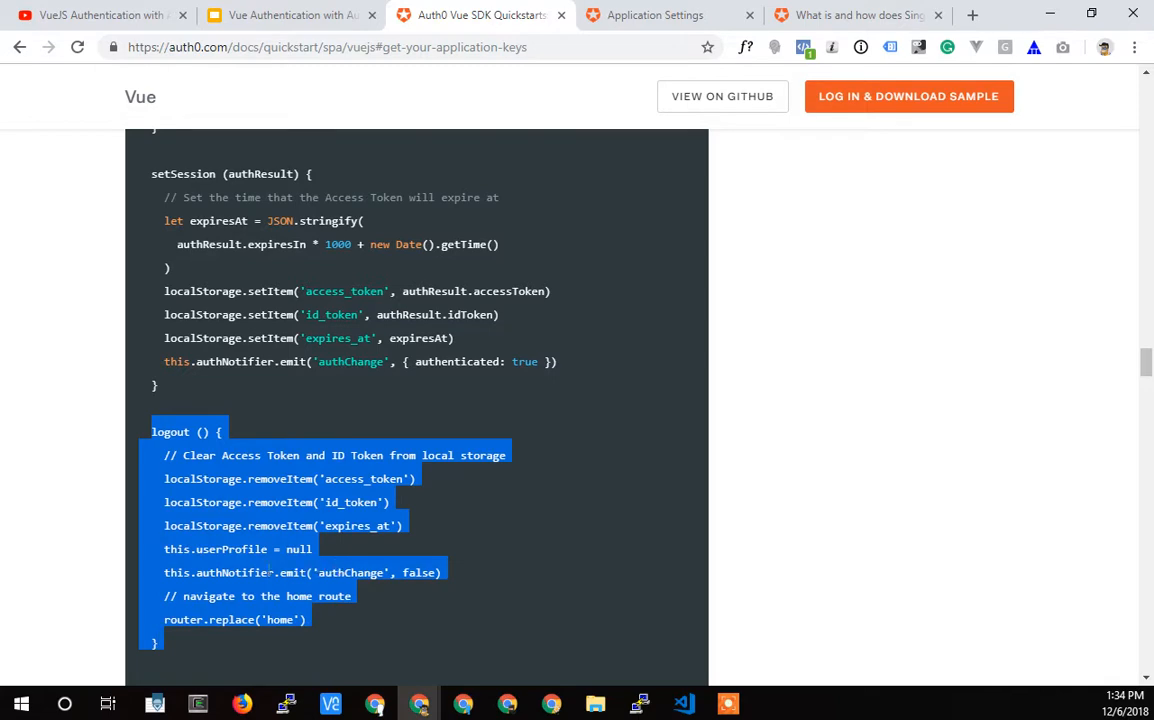
left_click(176, 470)
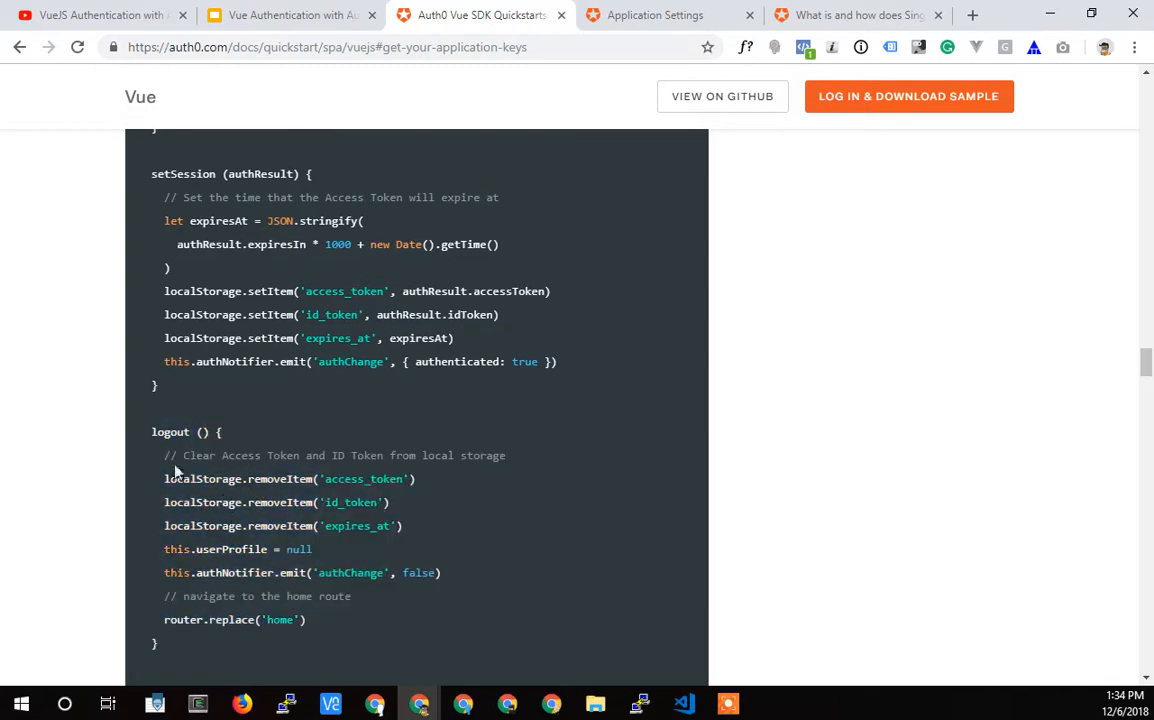
mouse_move(176, 590)
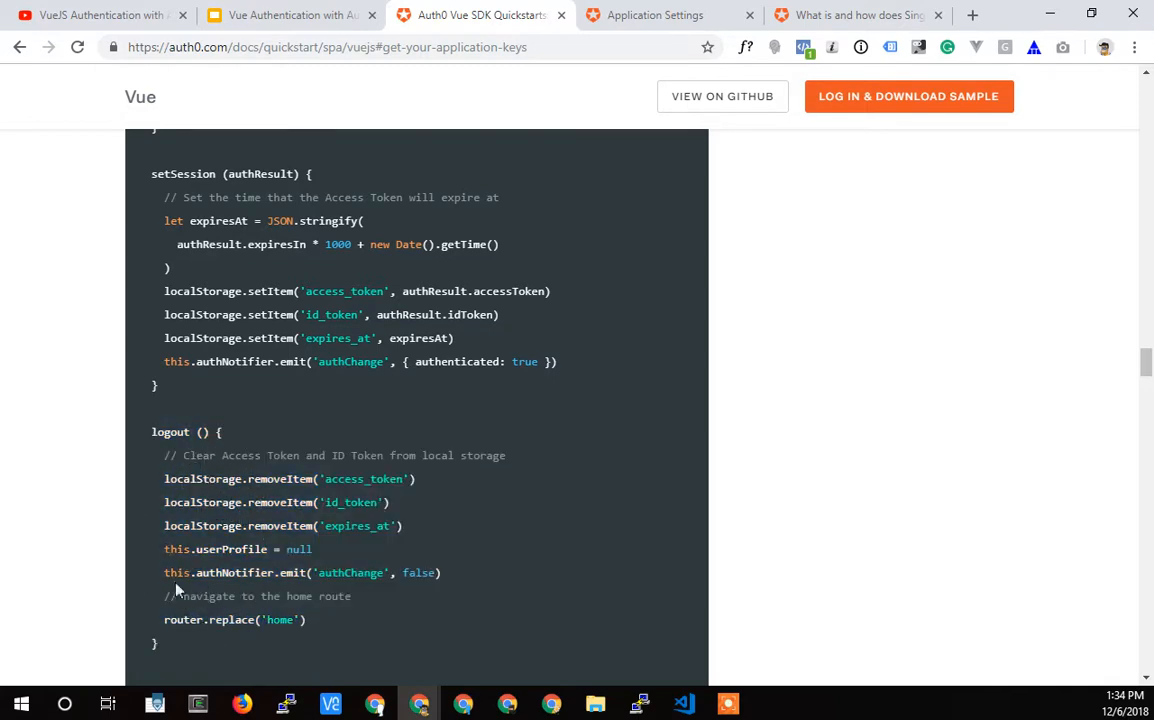
mouse_move(252, 524)
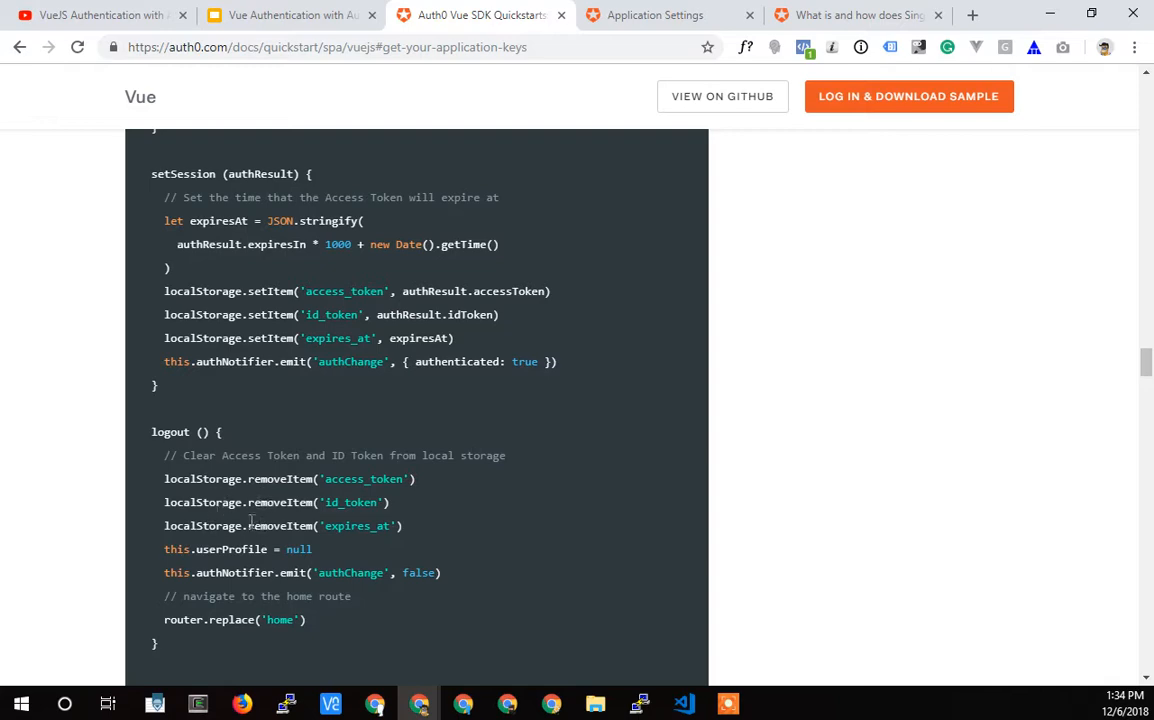
mouse_move(272, 522)
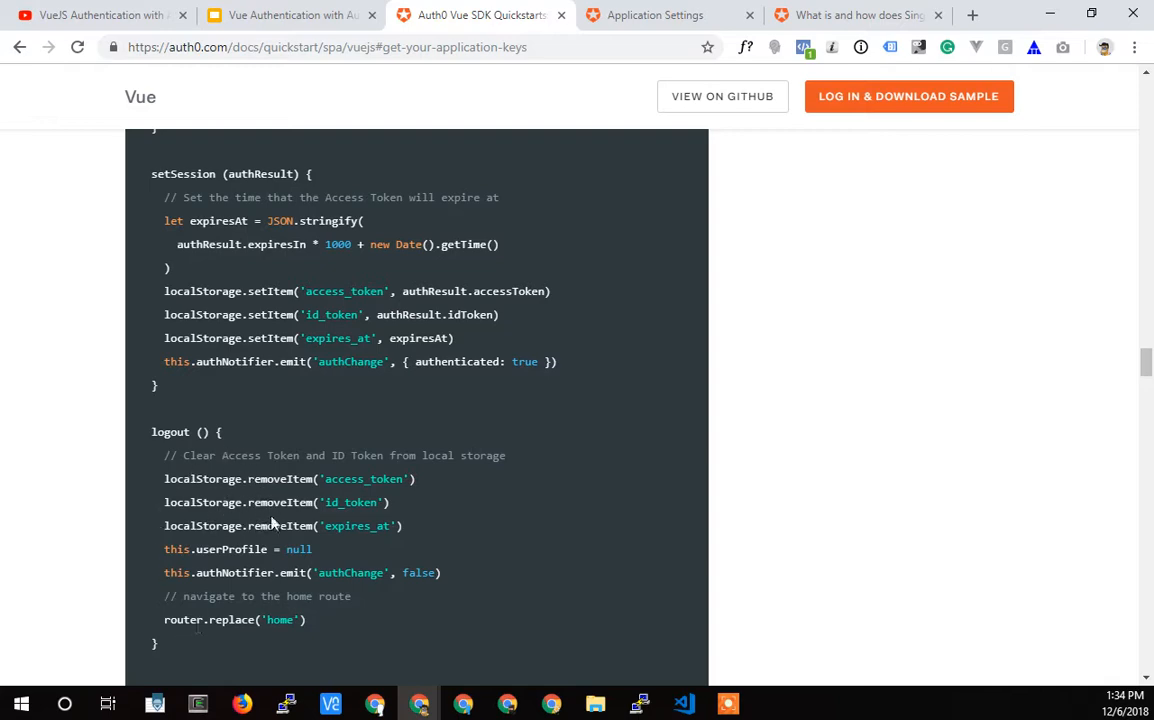
mouse_move(220, 588)
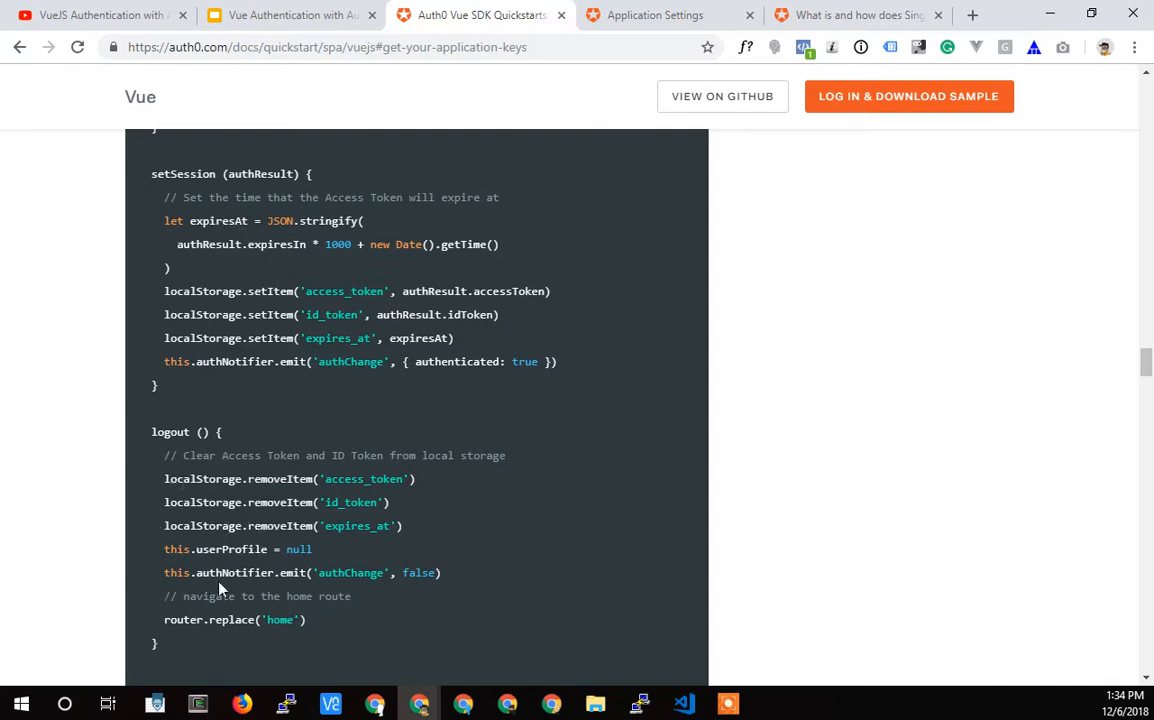
mouse_move(236, 520)
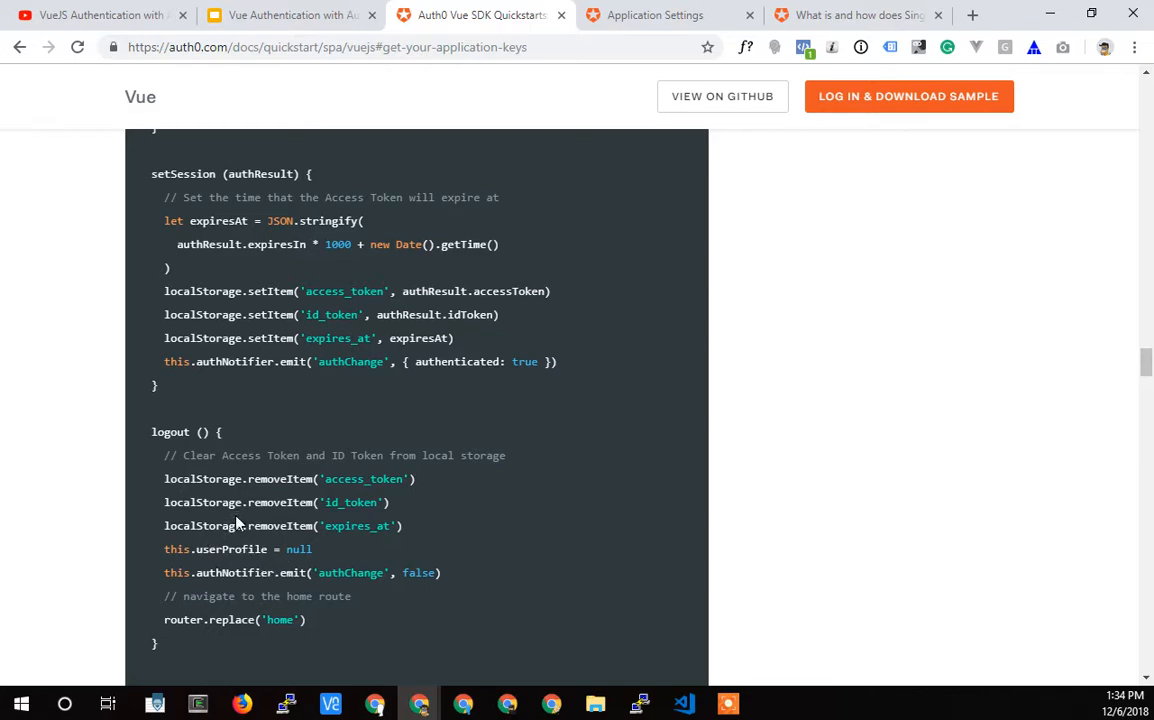
mouse_move(336, 384)
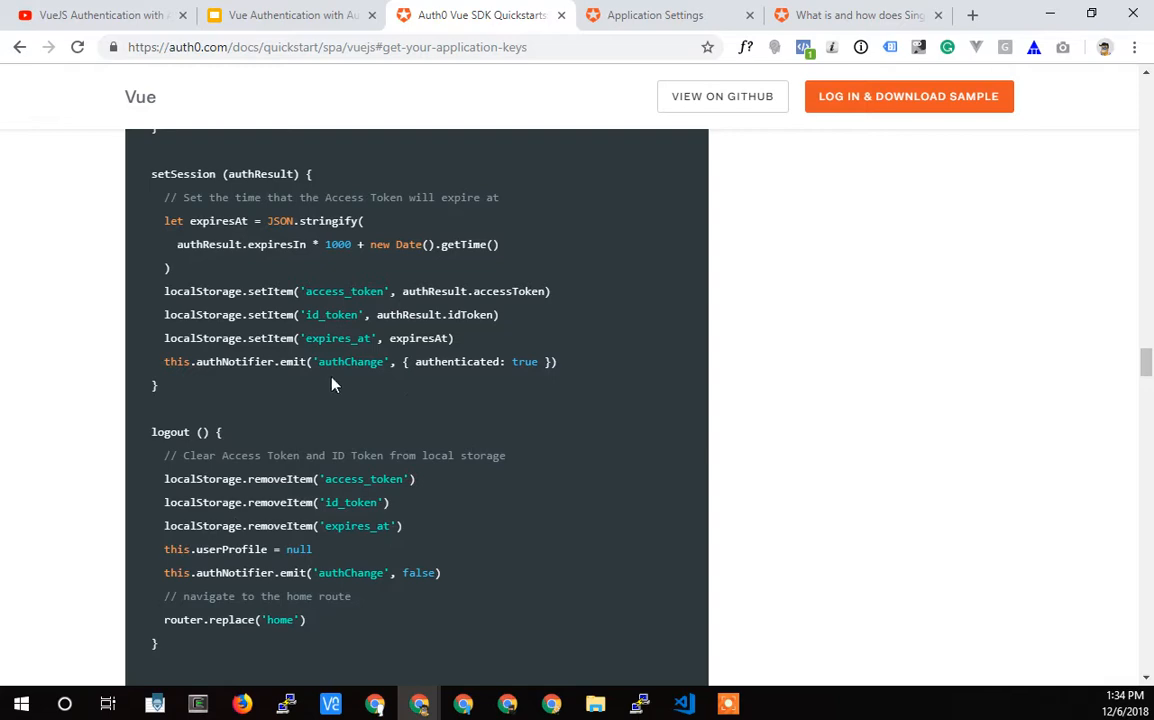
mouse_move(356, 310)
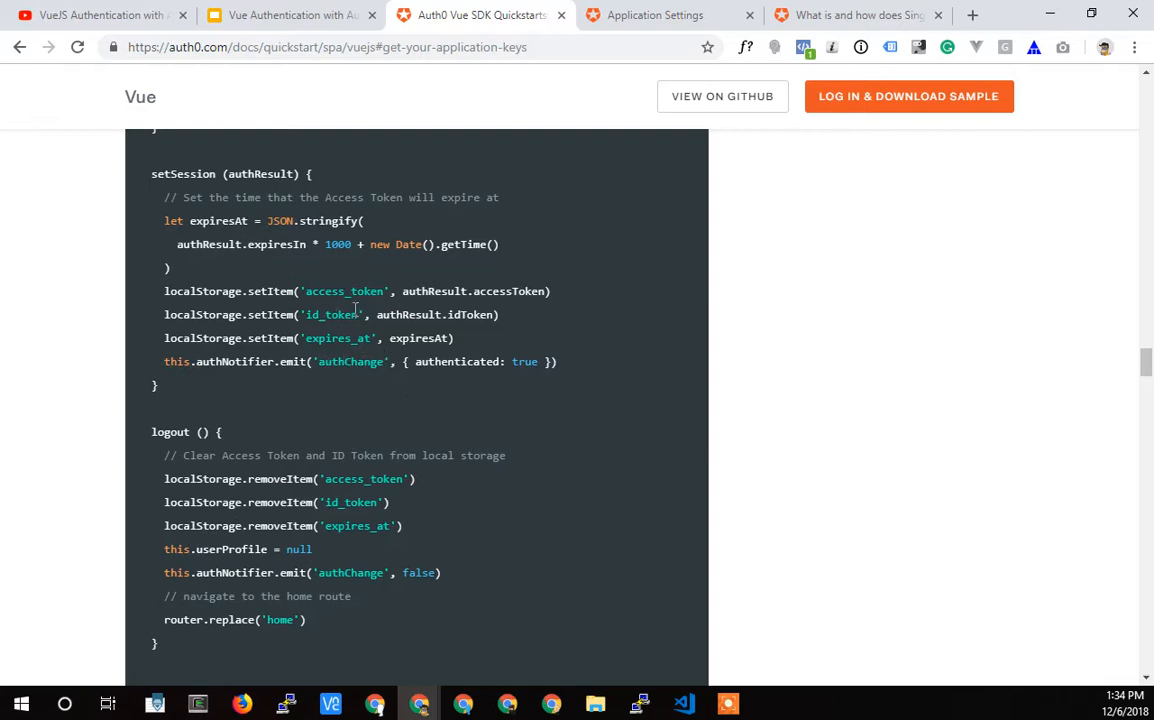
mouse_move(264, 510)
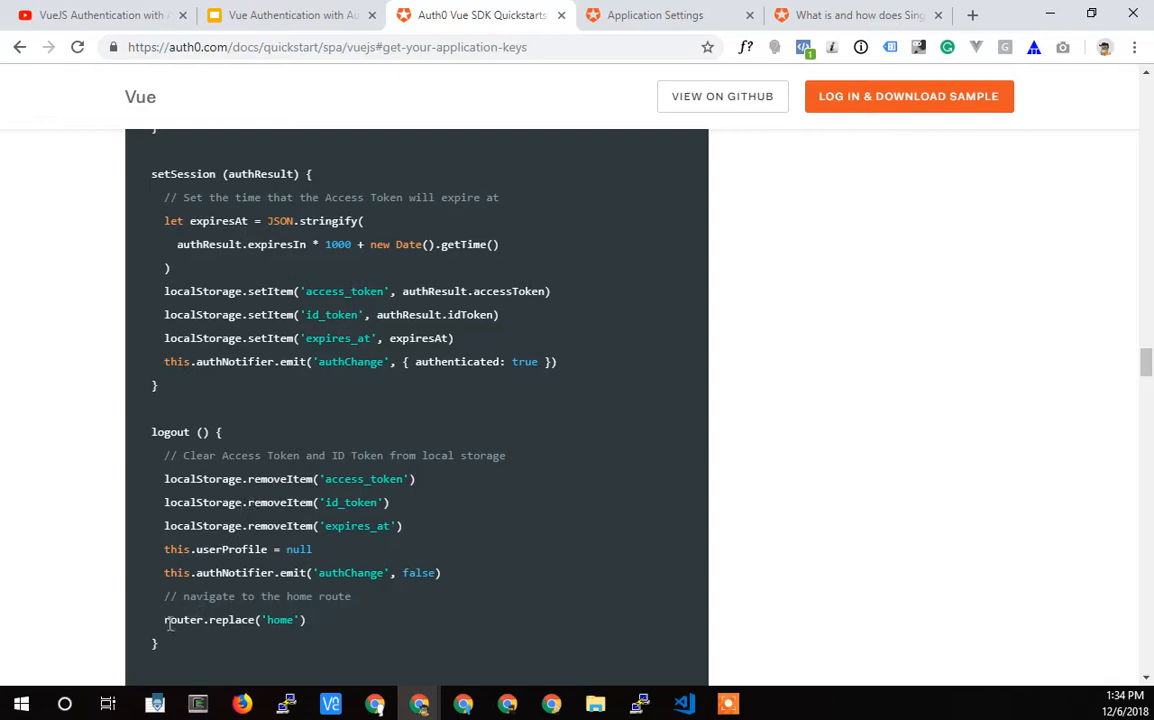
left_click_drag(164, 478, 230, 596)
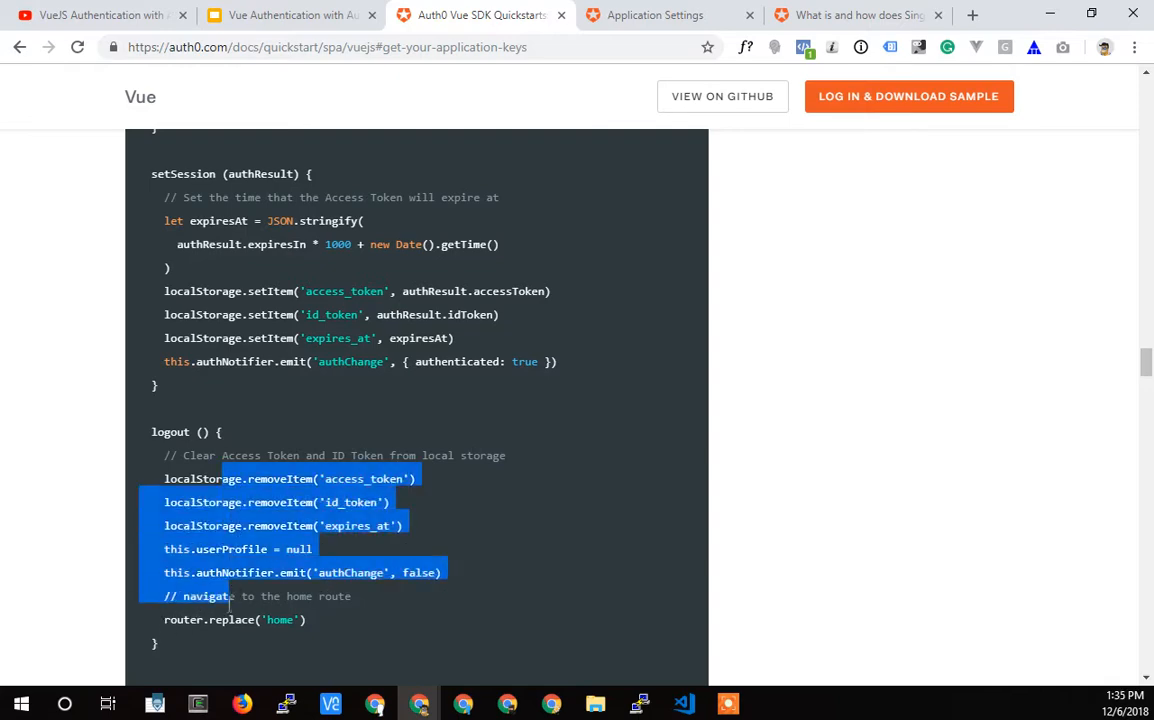
left_click(280, 620)
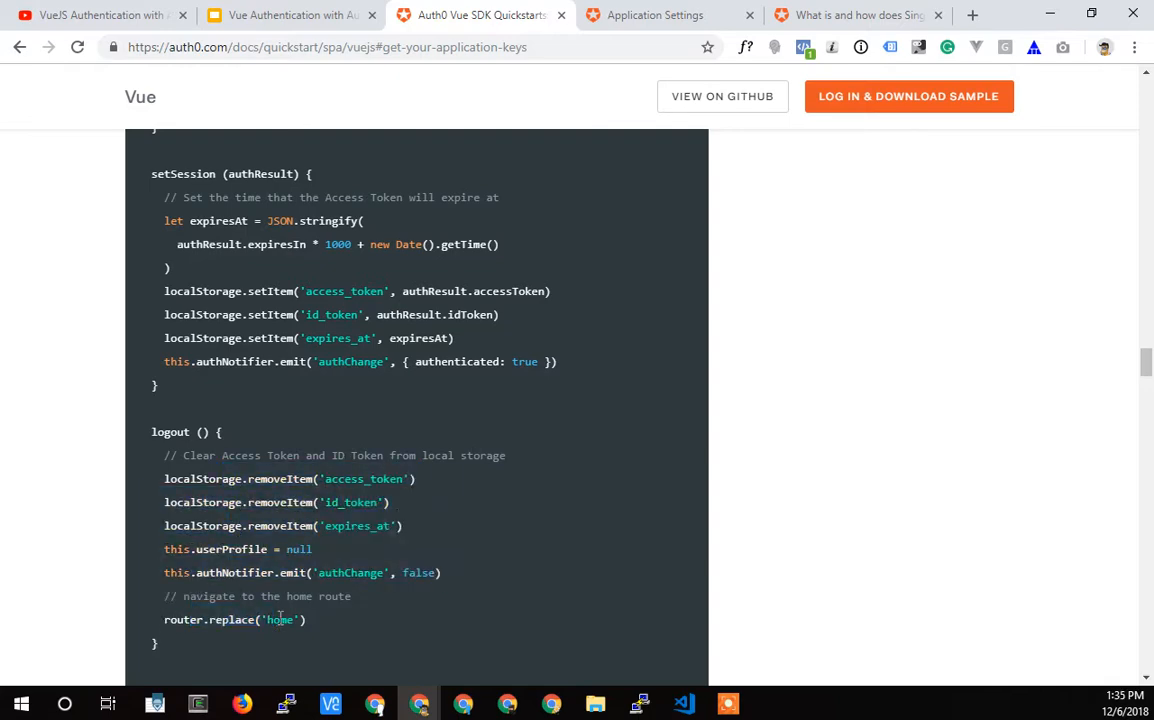
double_click(280, 620)
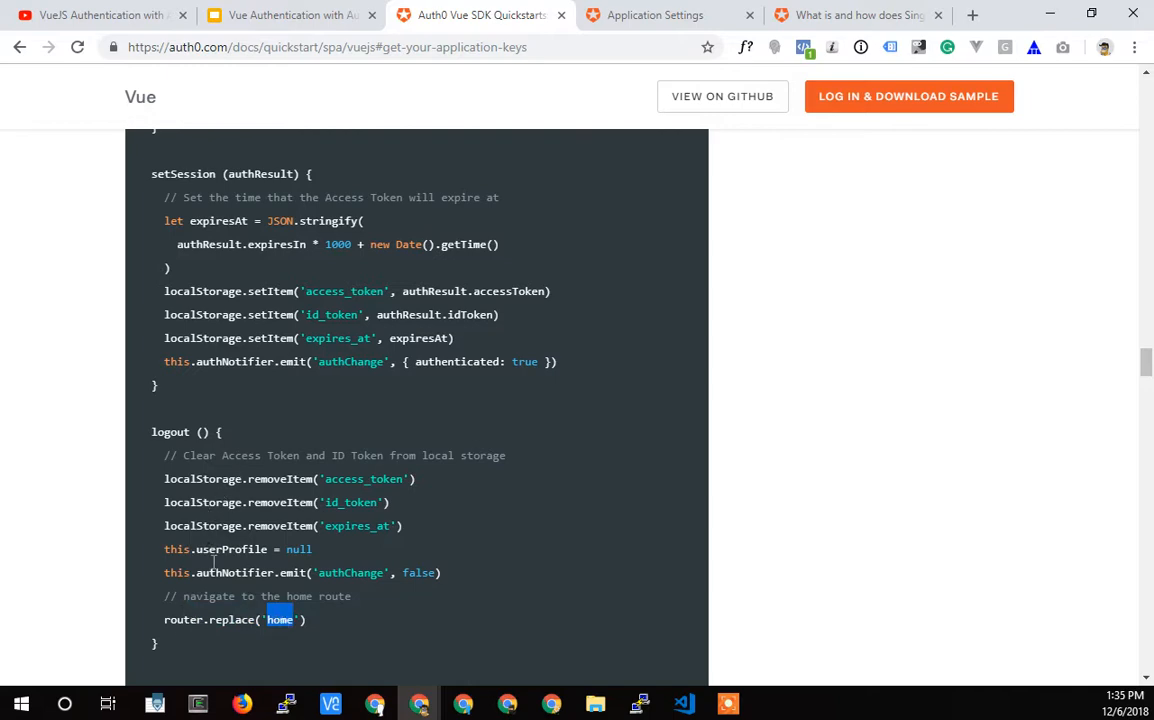
triple_click(236, 620)
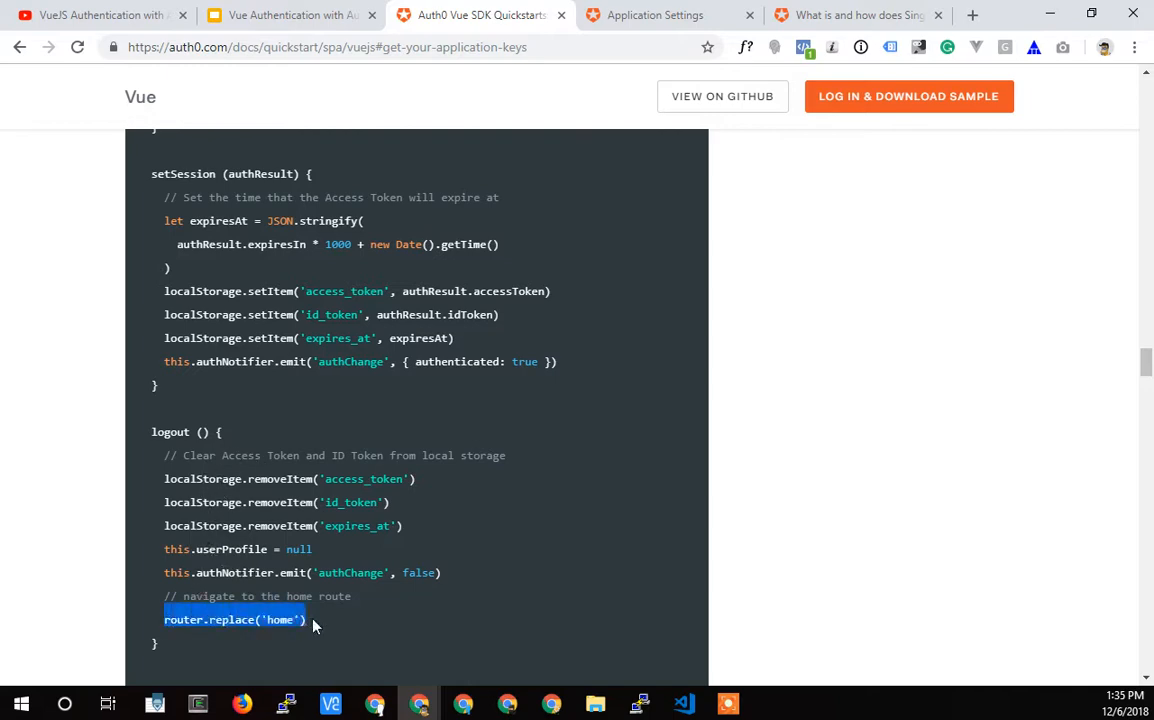
mouse_move(336, 630)
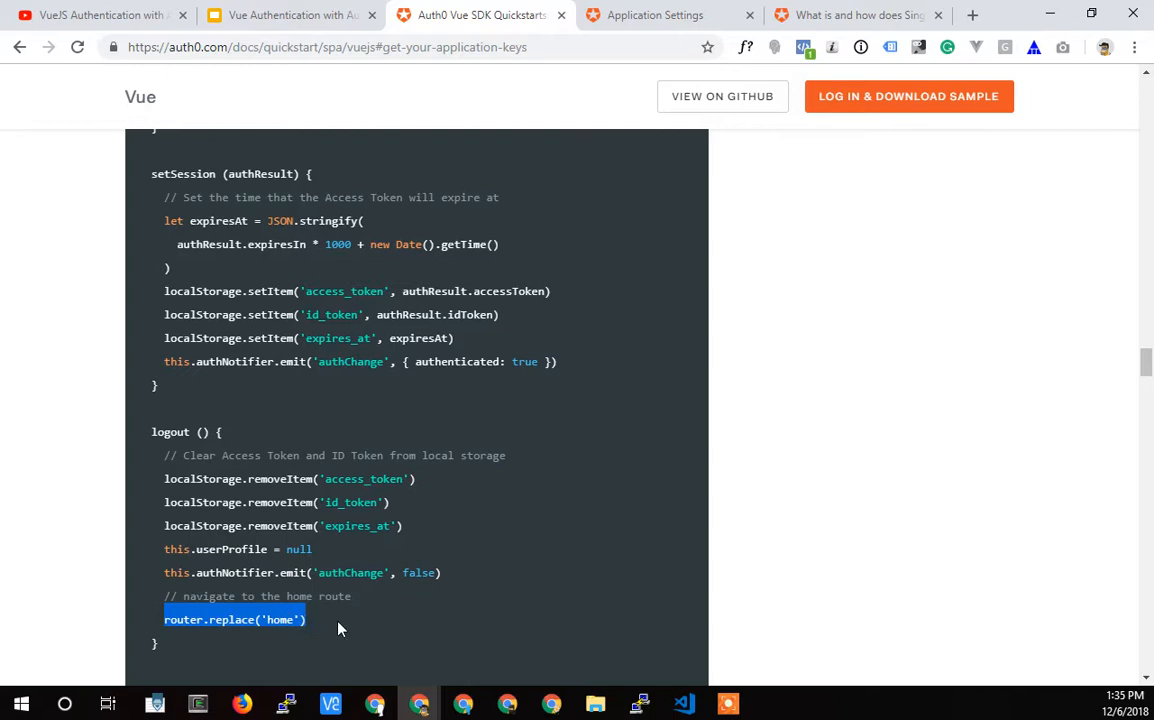
mouse_move(436, 596)
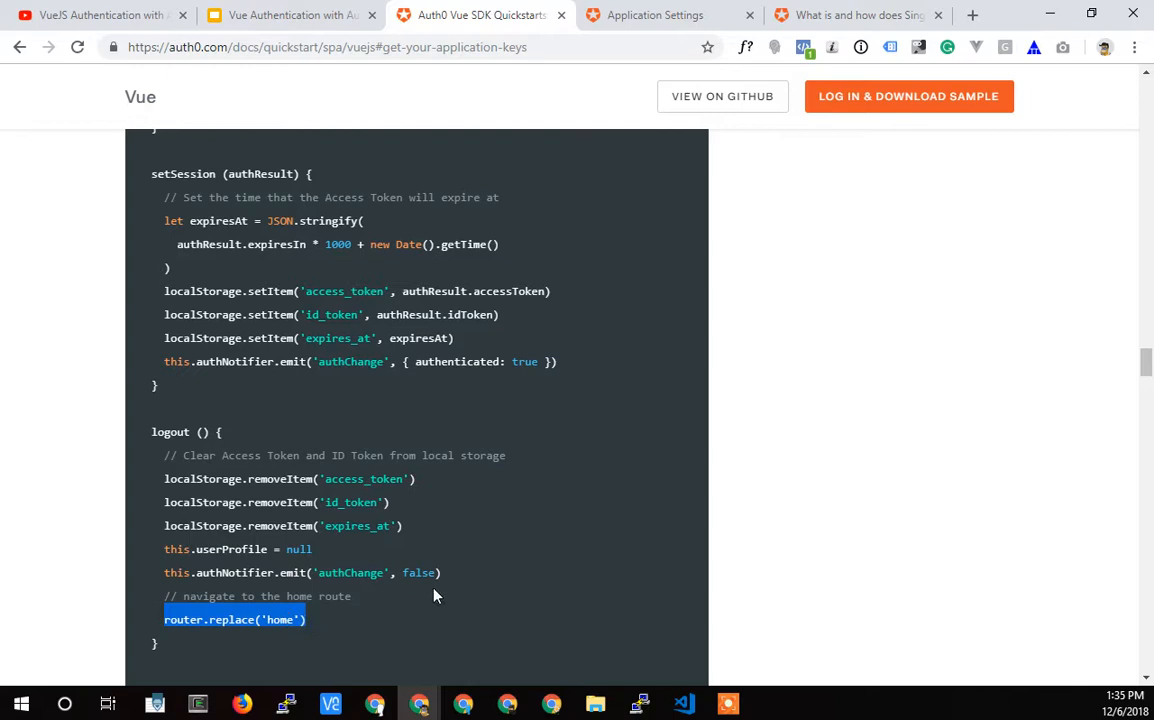
mouse_move(464, 552)
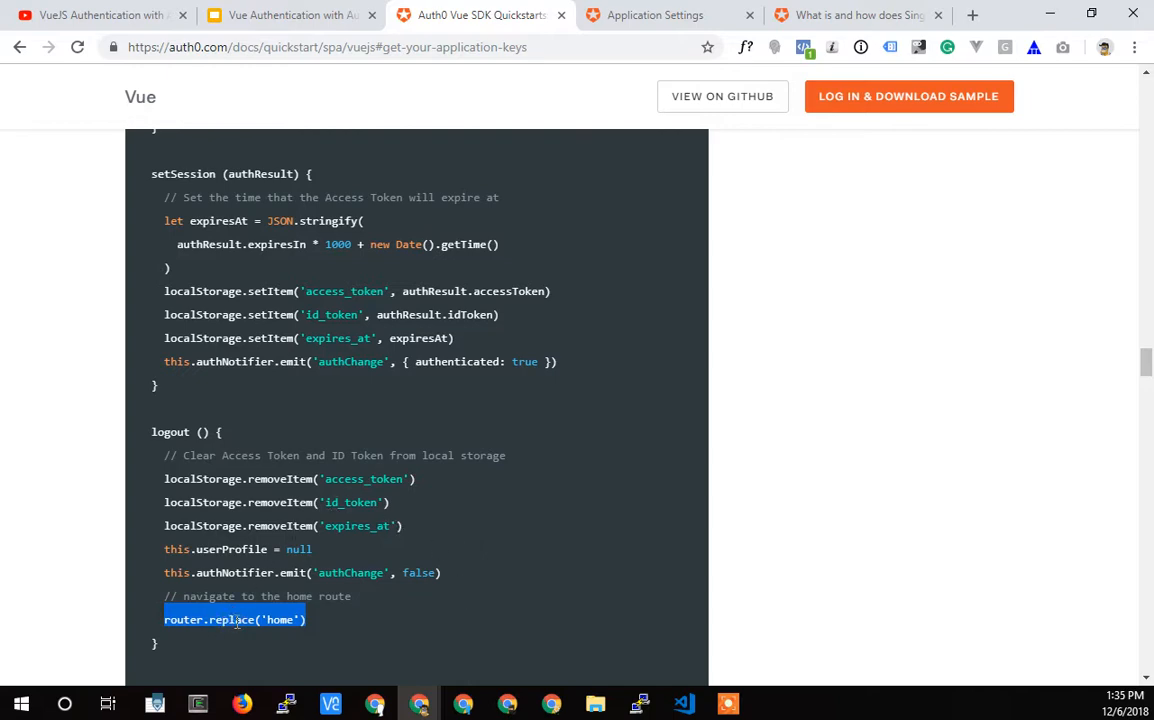
mouse_move(292, 592)
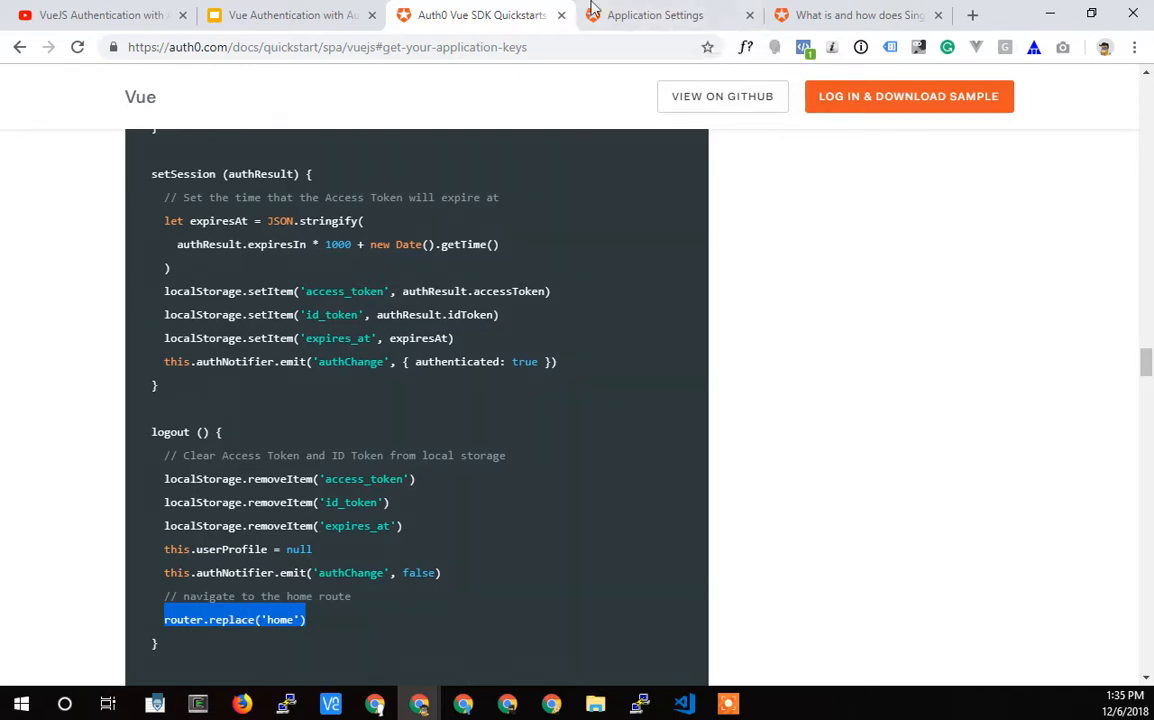
left_click(654, 16)
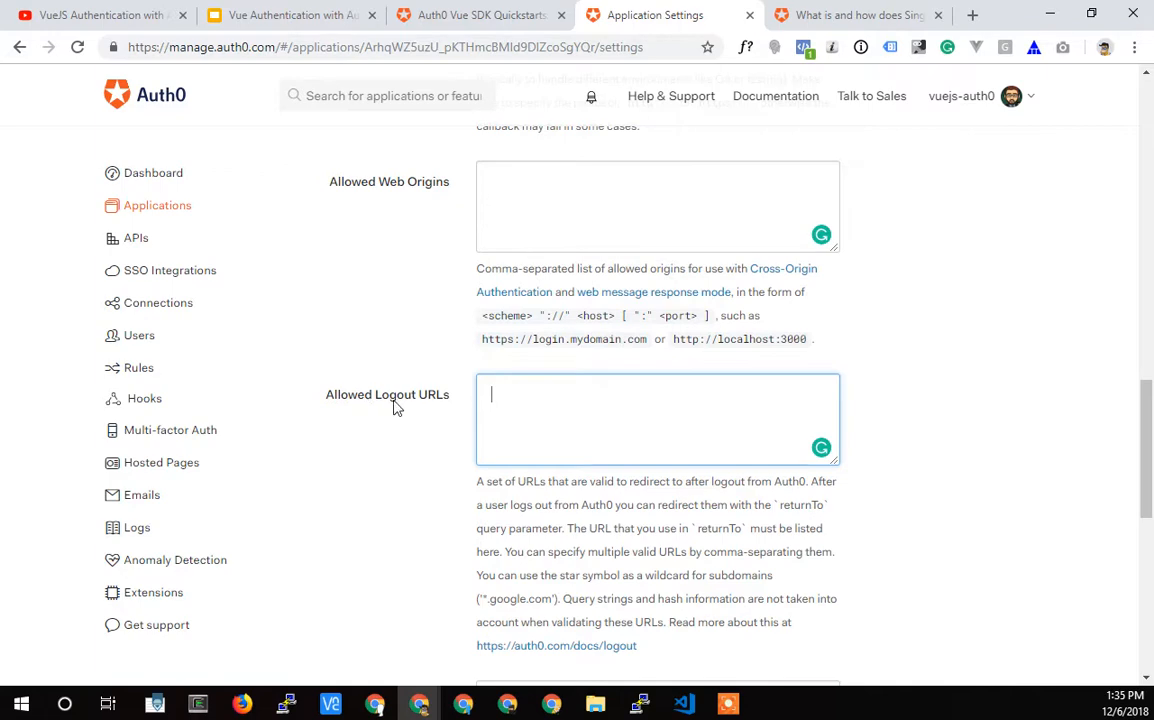
mouse_move(588, 290)
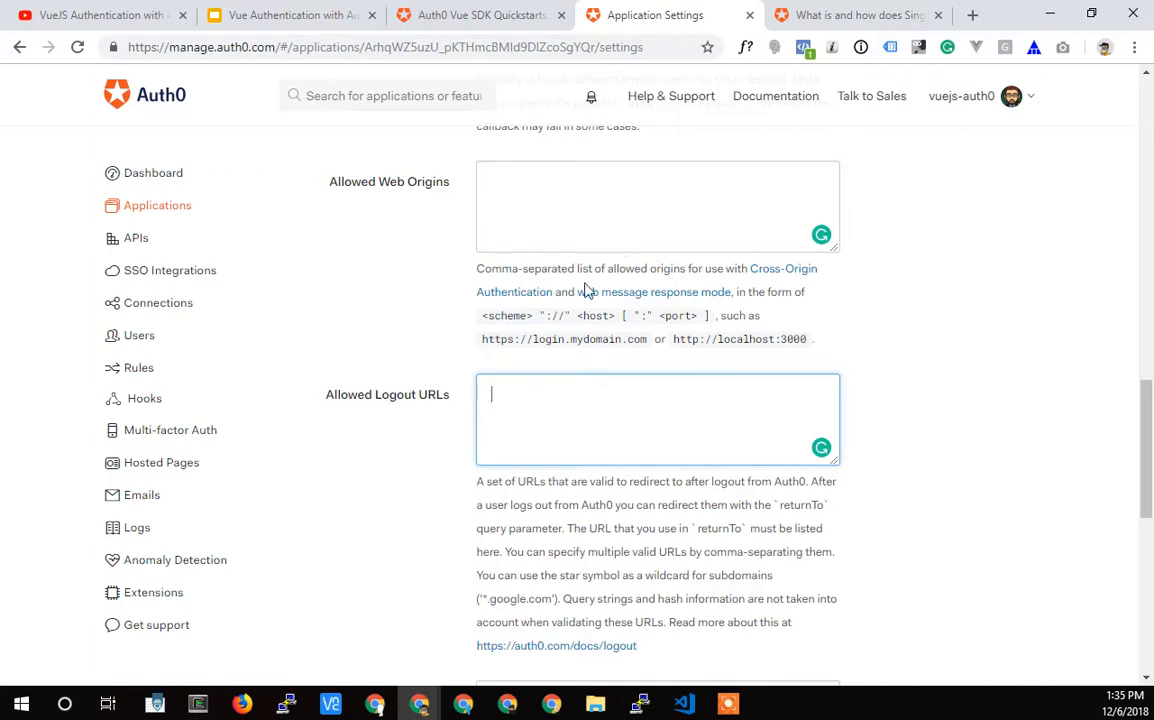
scroll("up", 3)
type("http://localhost:8080/login")
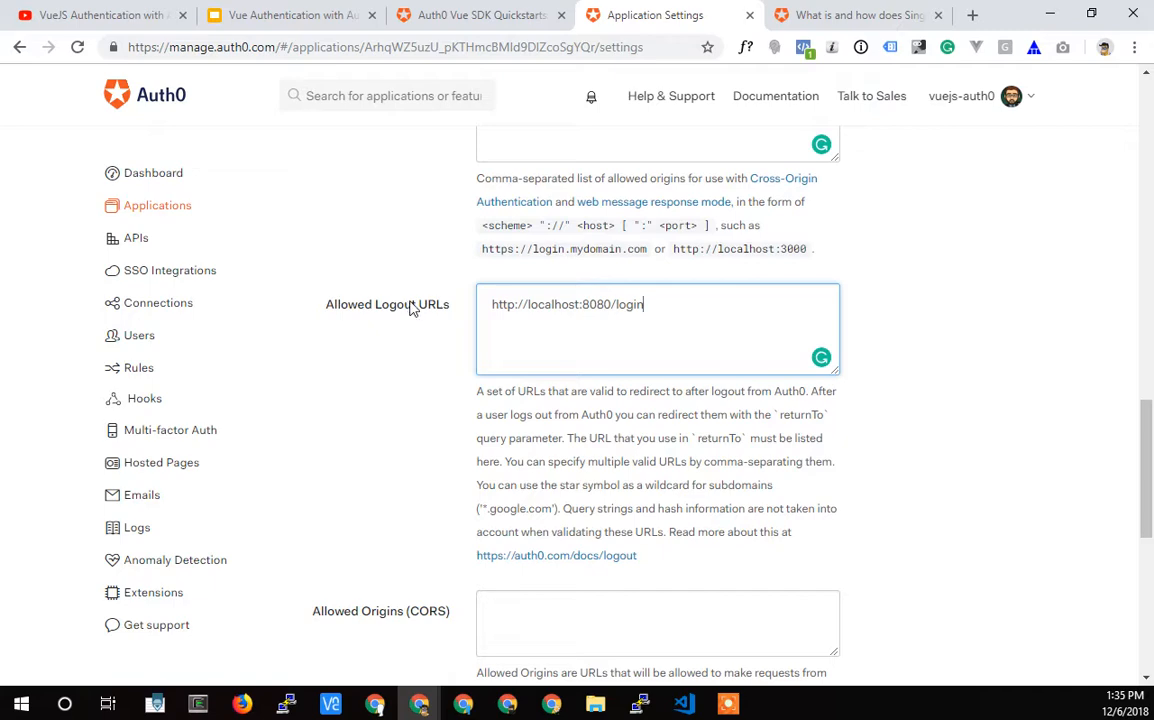
double_click(628, 304)
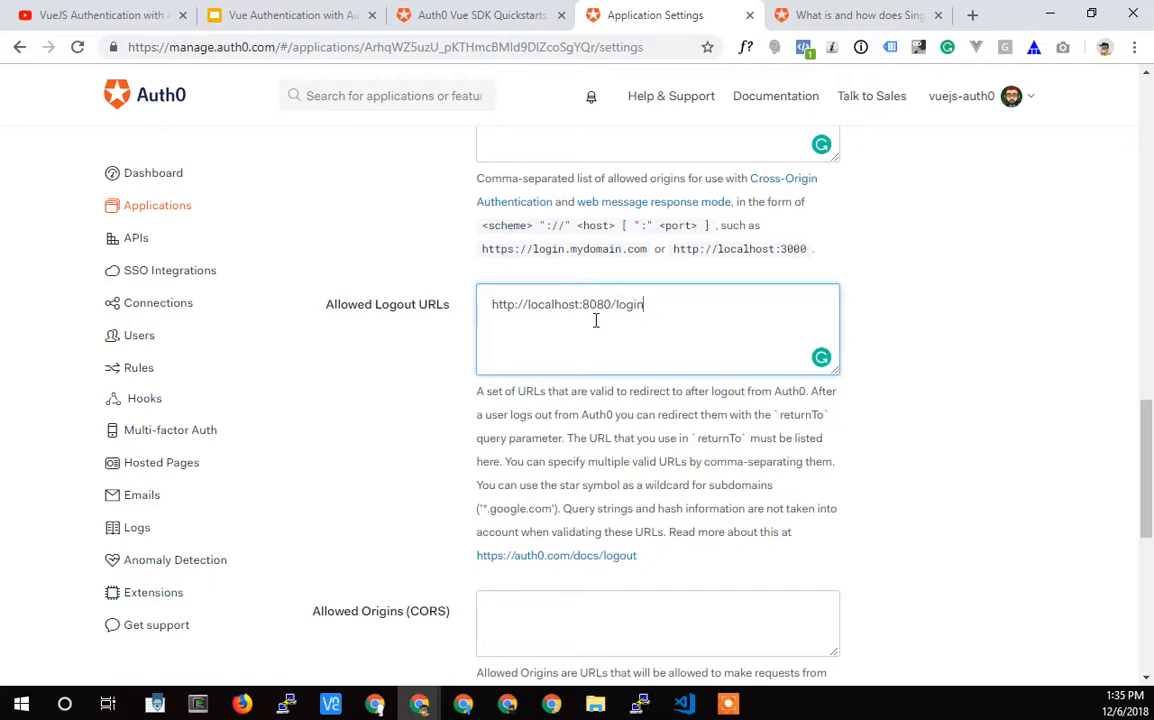
double_click(628, 304)
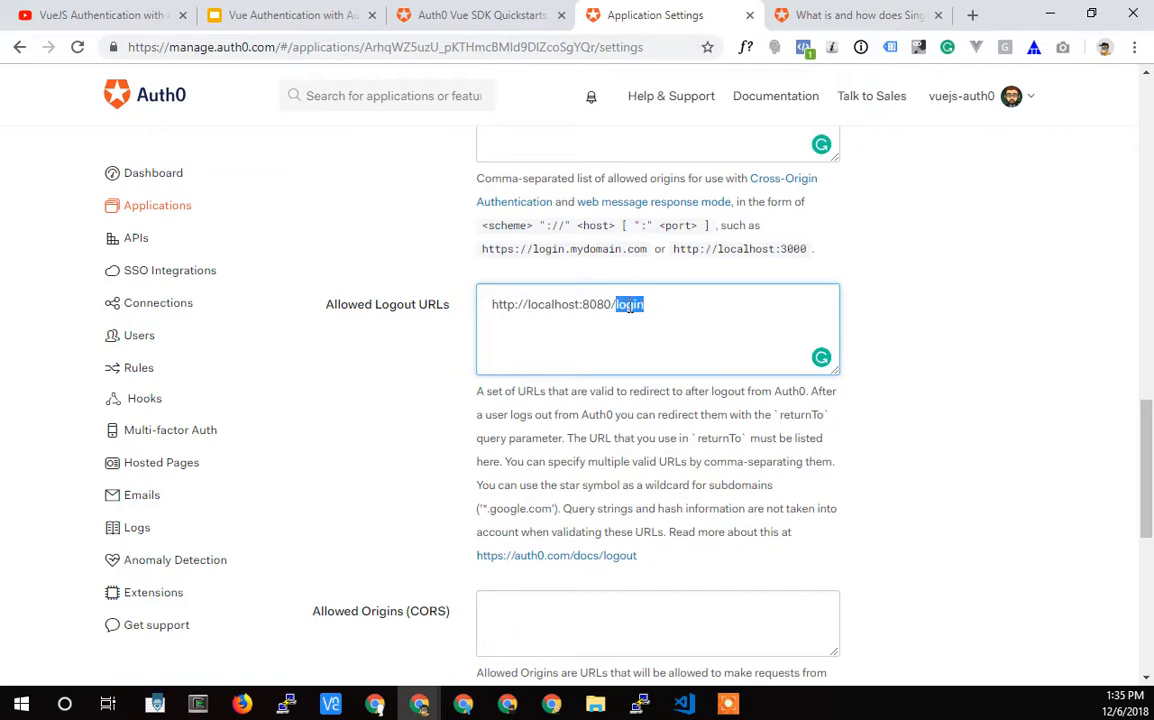
mouse_move(632, 344)
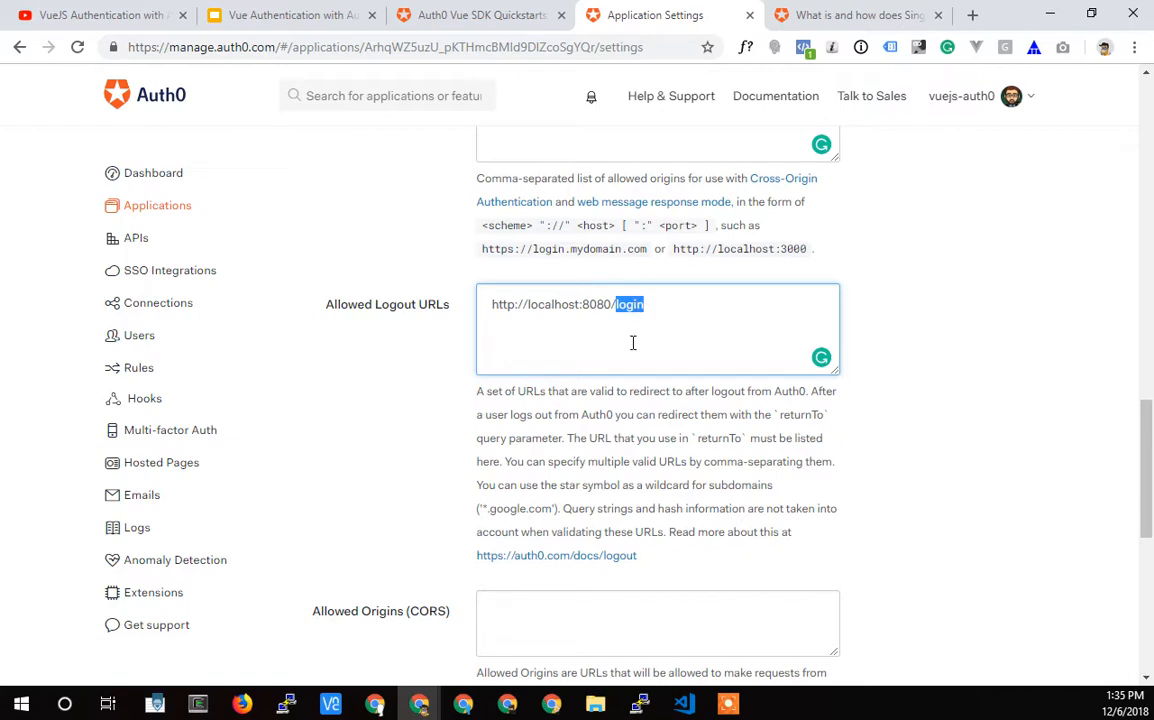
mouse_move(524, 390)
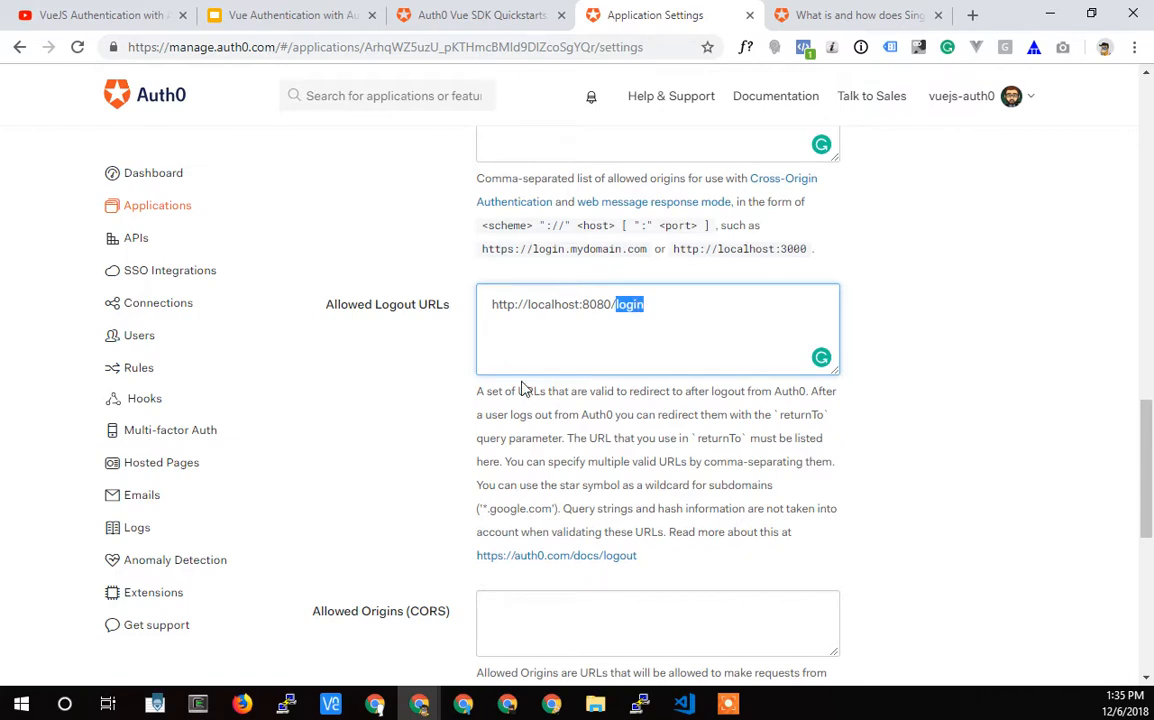
scroll("down", 3)
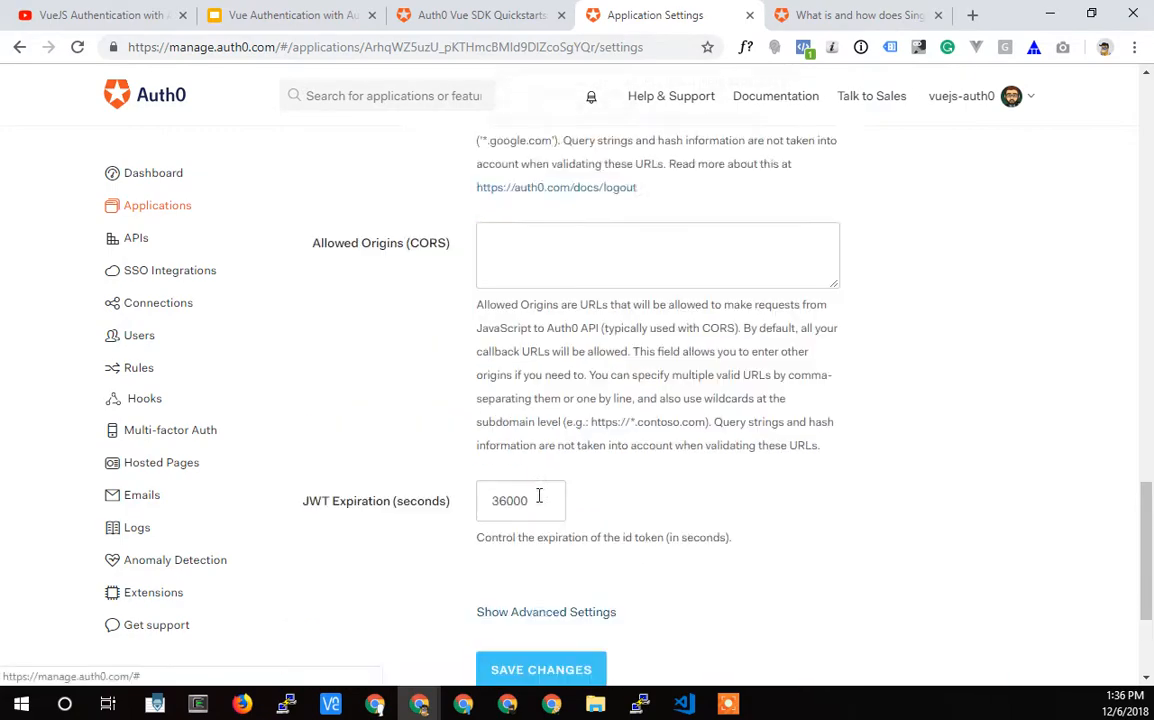
scroll("up", 3)
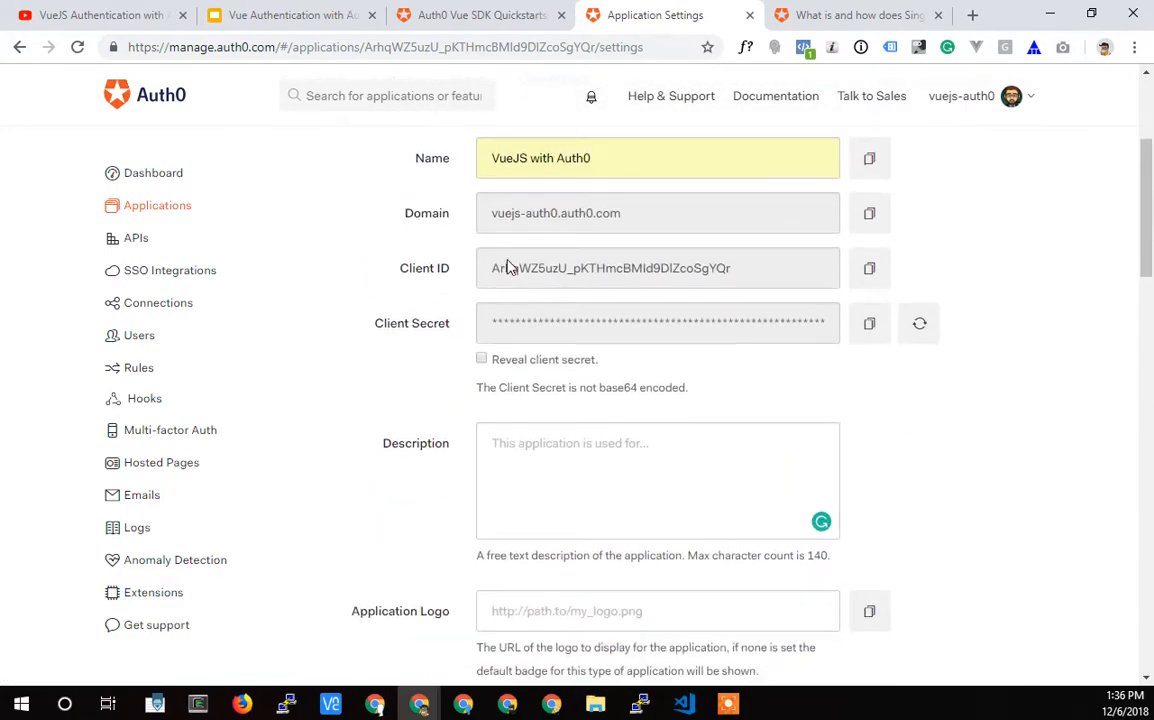
- Scroll the settings form down to its end at Save Changes
scroll("down", 3)
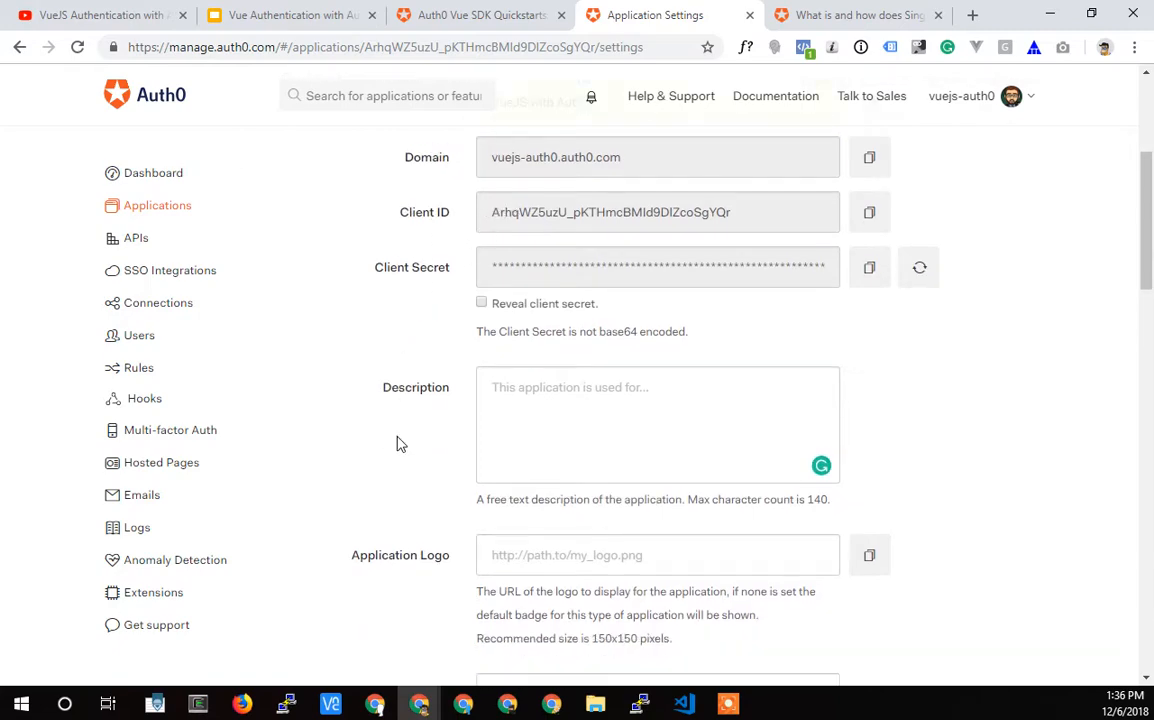
scroll("down", 3)
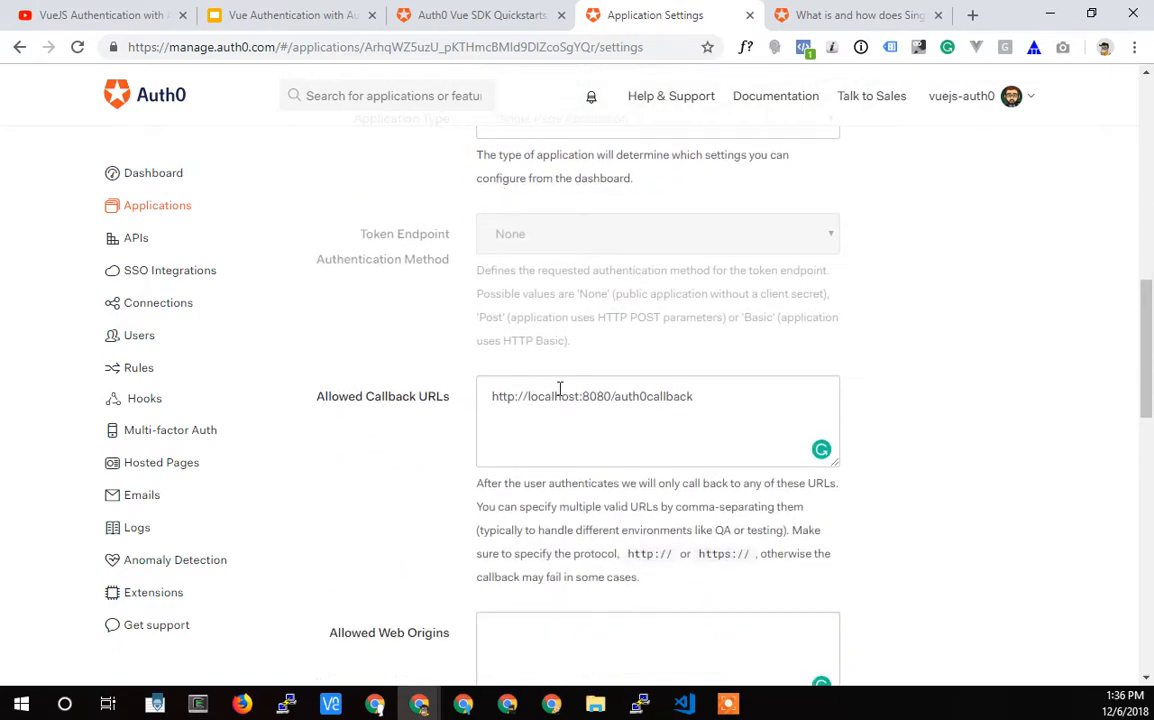
mouse_move(386, 444)
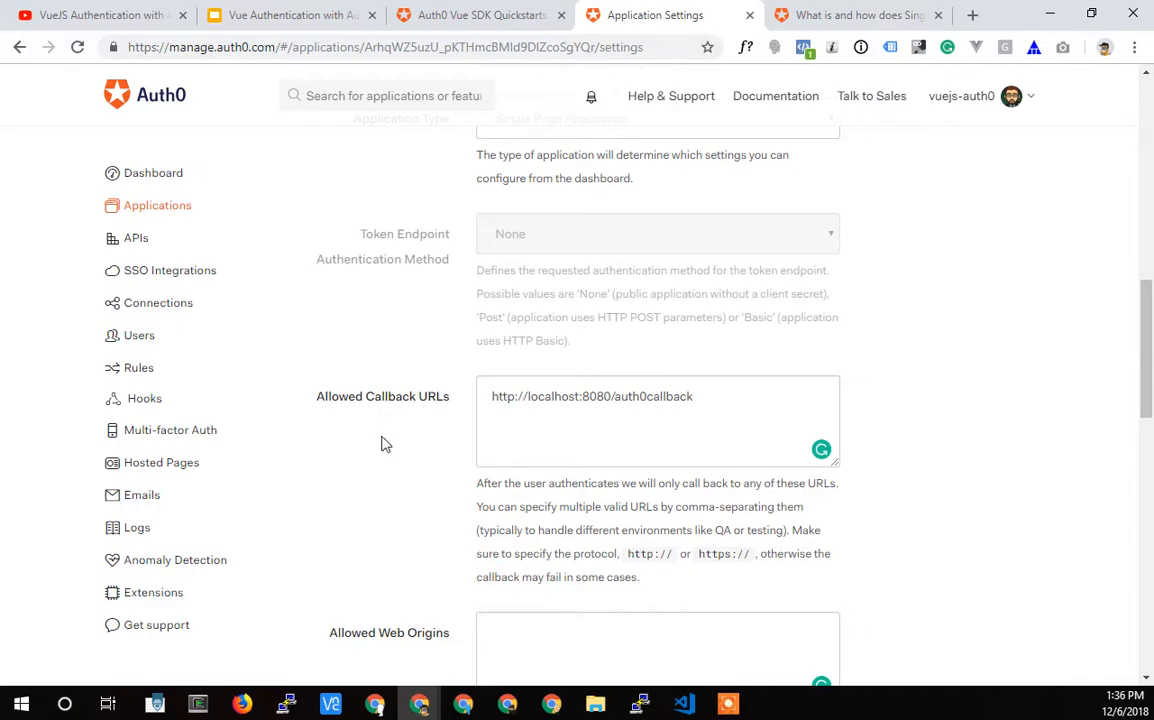
scroll("down", 3)
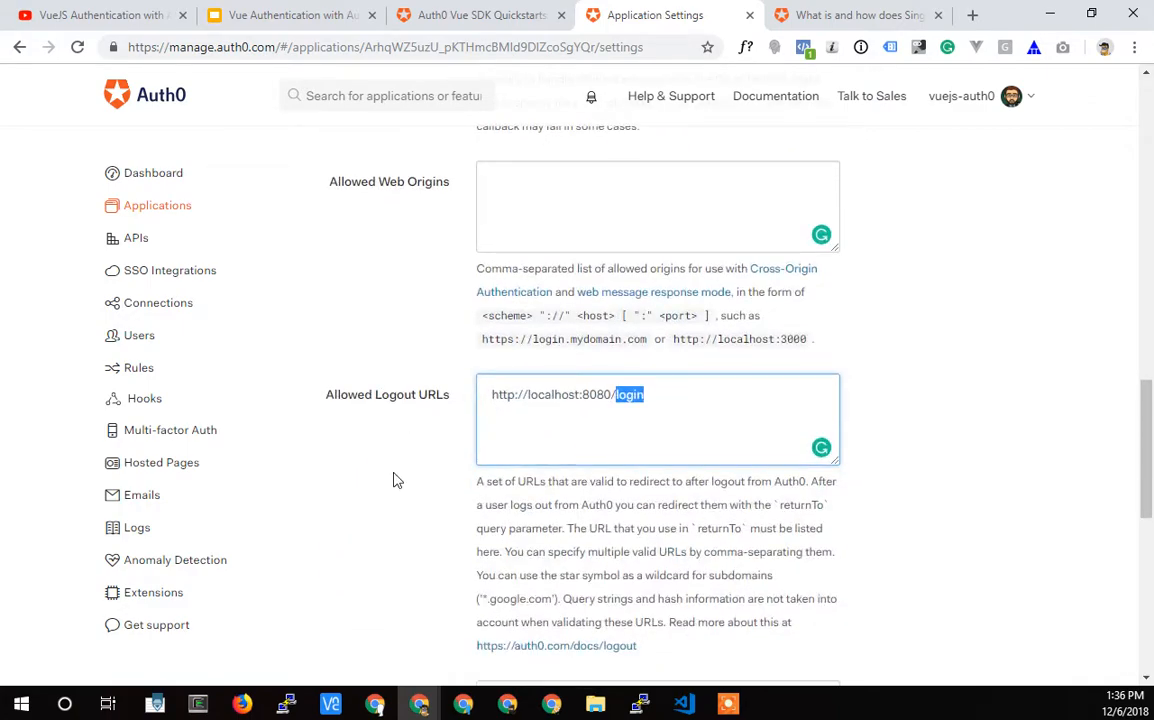
scroll("down", 3)
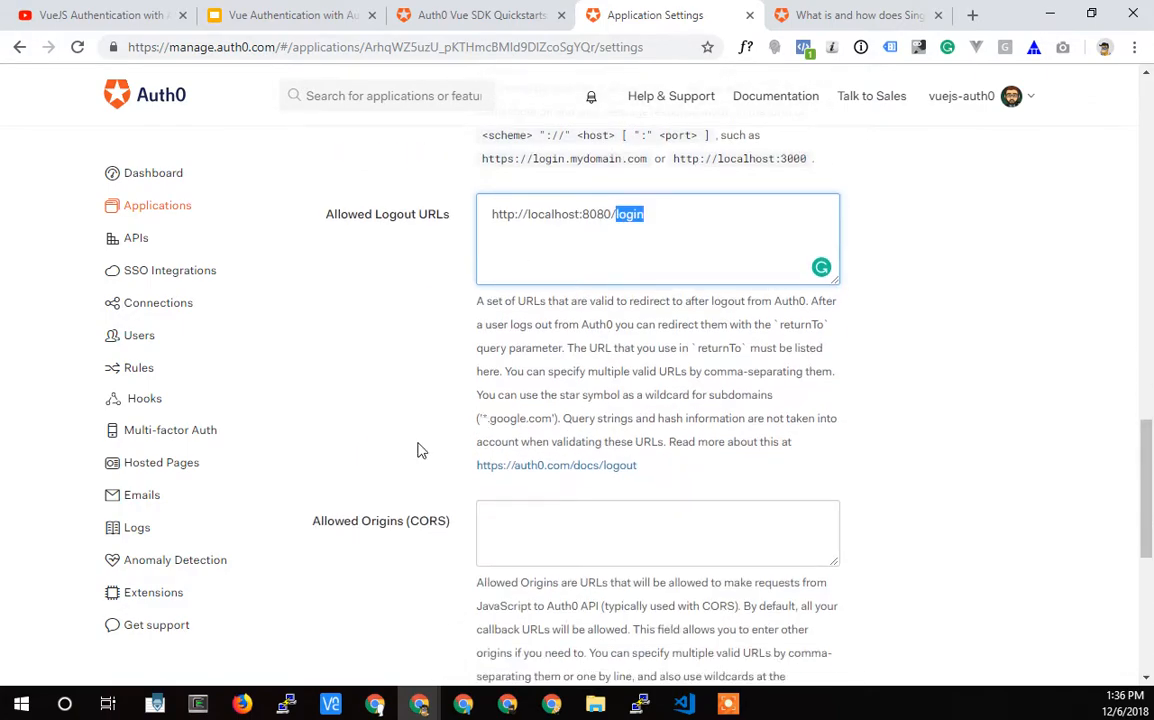
scroll("down", 3)
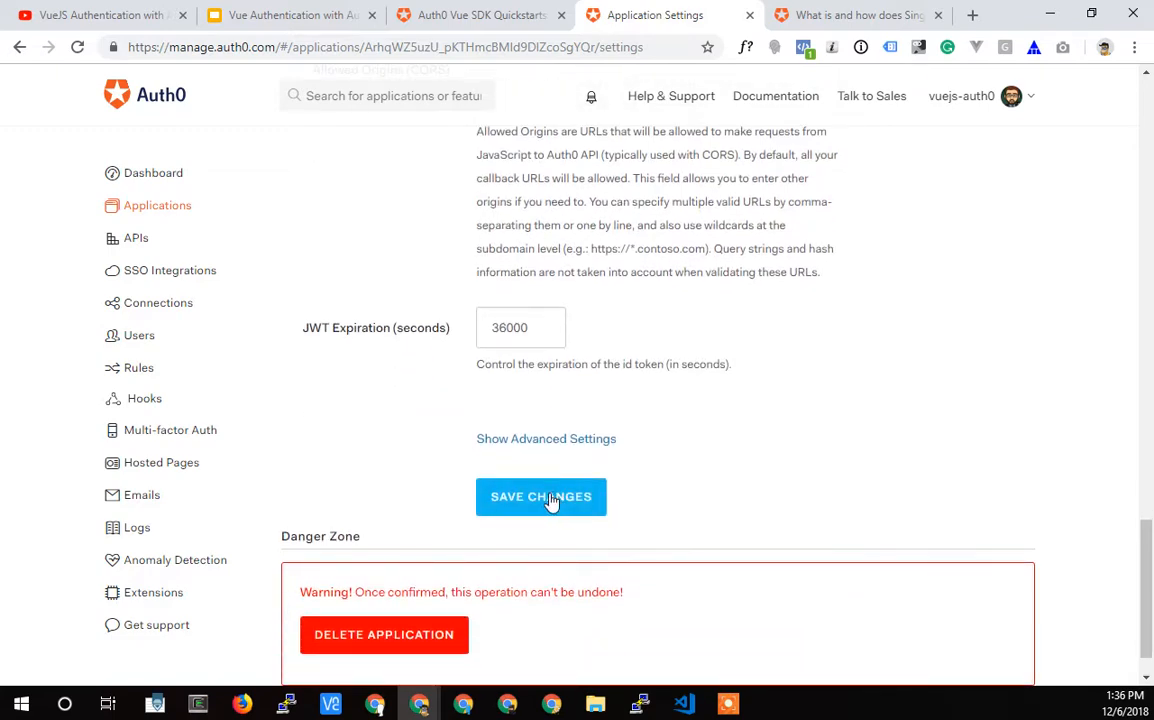
- Save the application settings with the localhost URLs, then bring up the Dedicated Managers home page
left_click(540, 496)
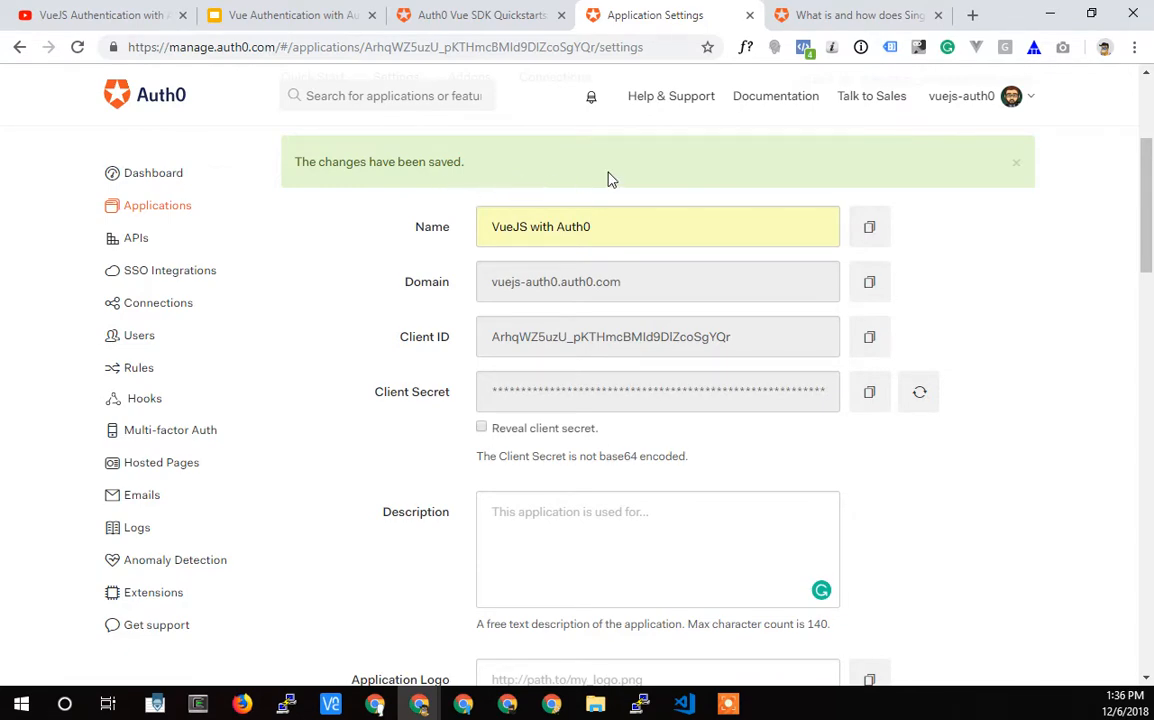
scroll("down", 3)
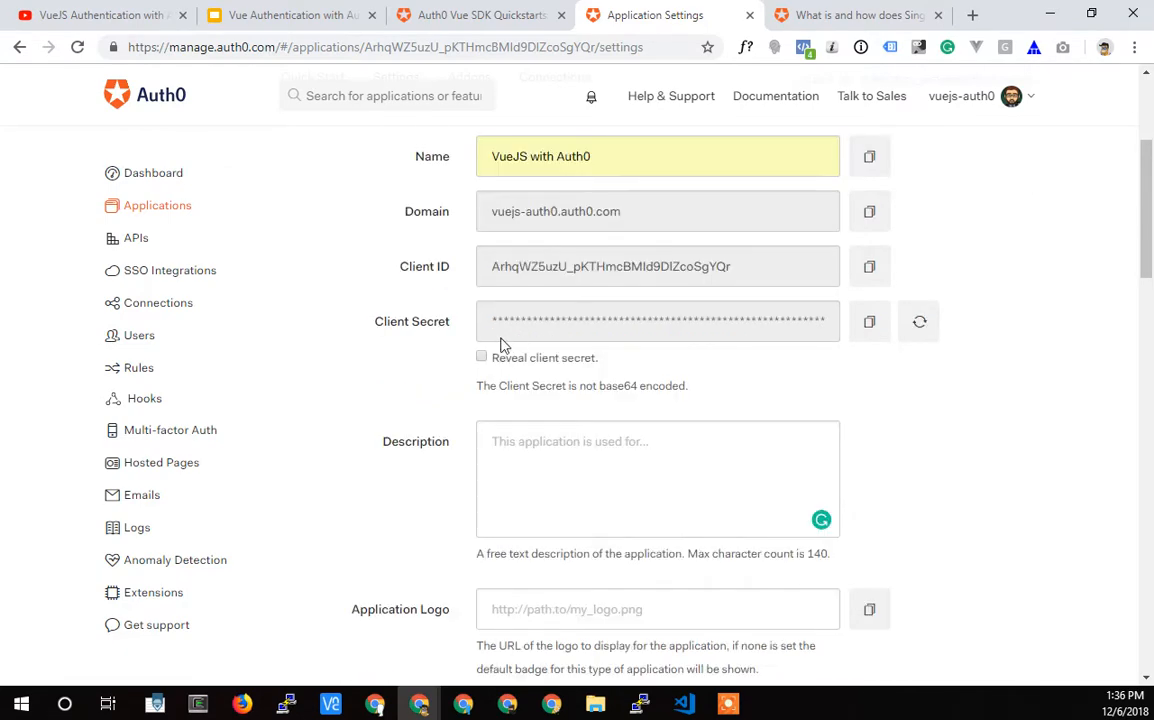
mouse_move(560, 292)
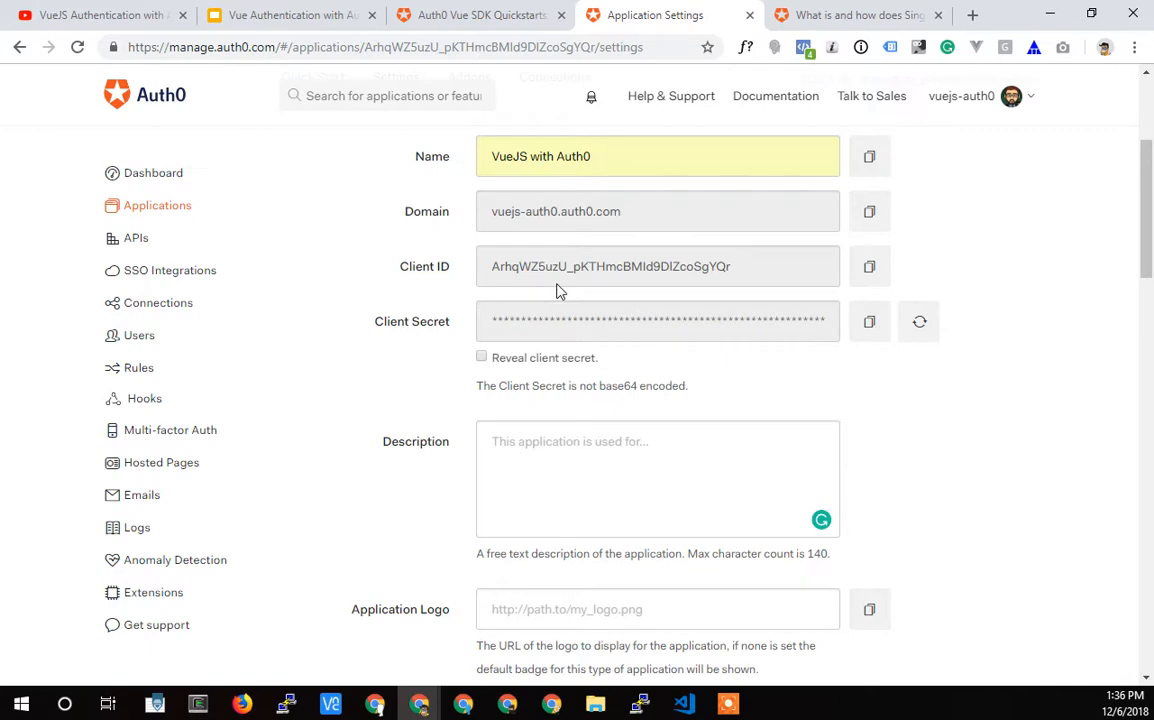
mouse_move(162, 100)
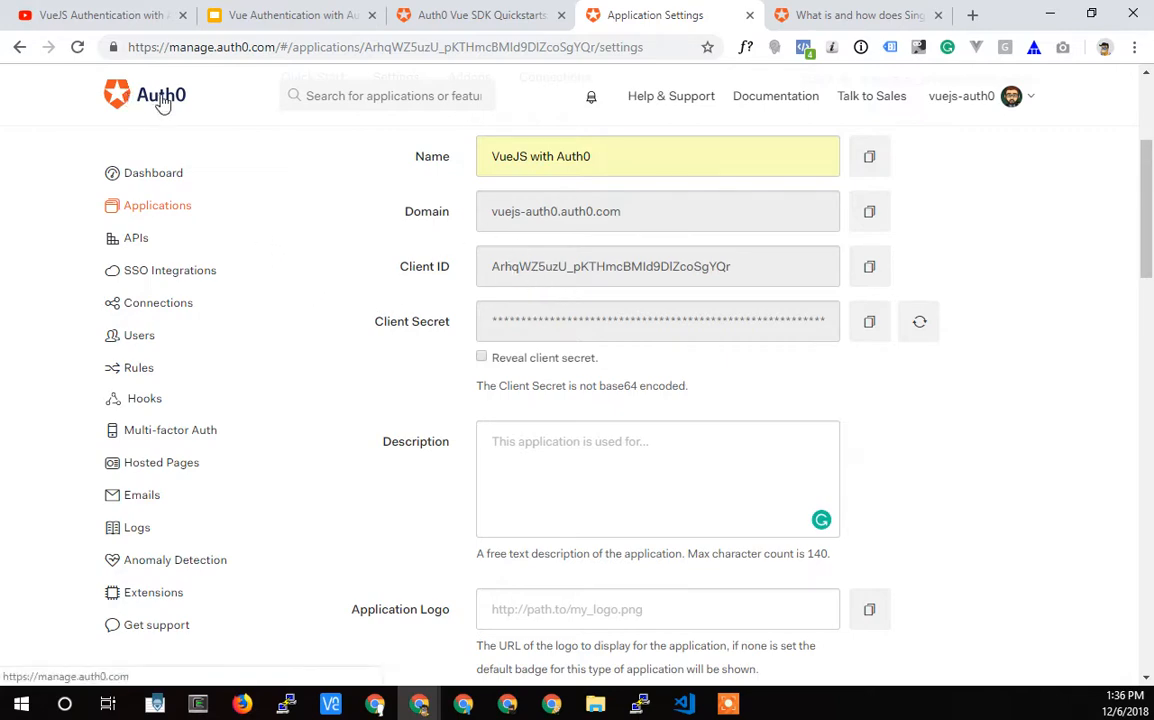
mouse_move(368, 252)
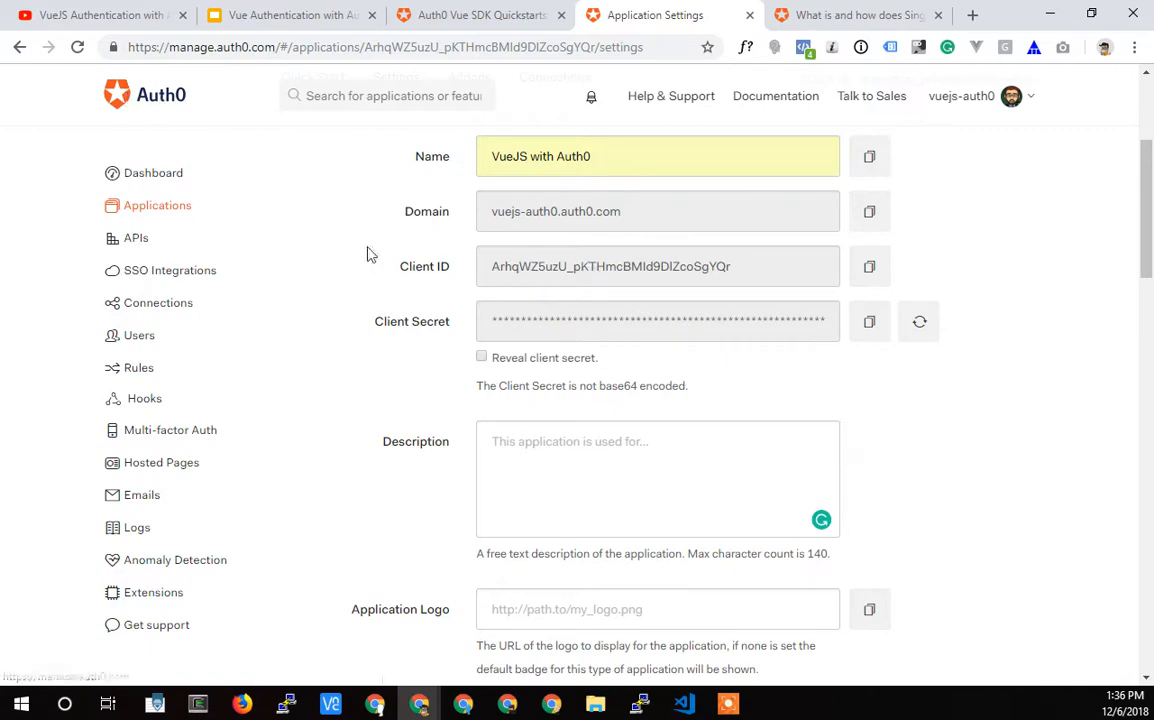
mouse_move(608, 376)
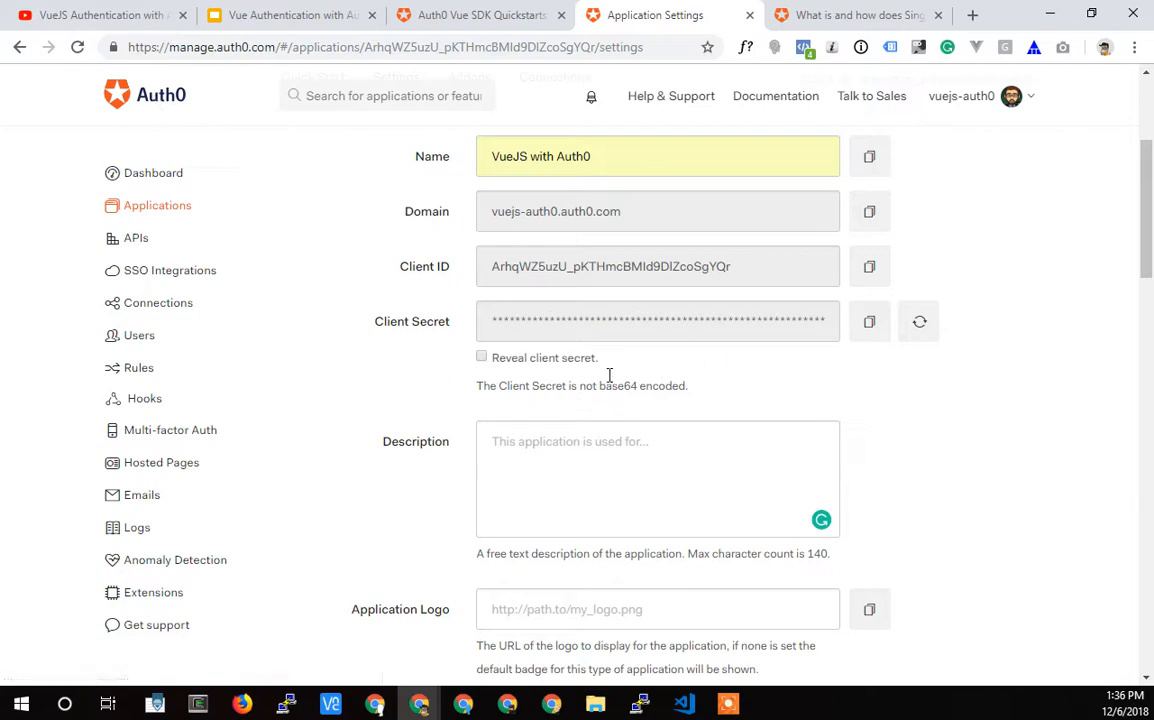
mouse_move(148, 462)
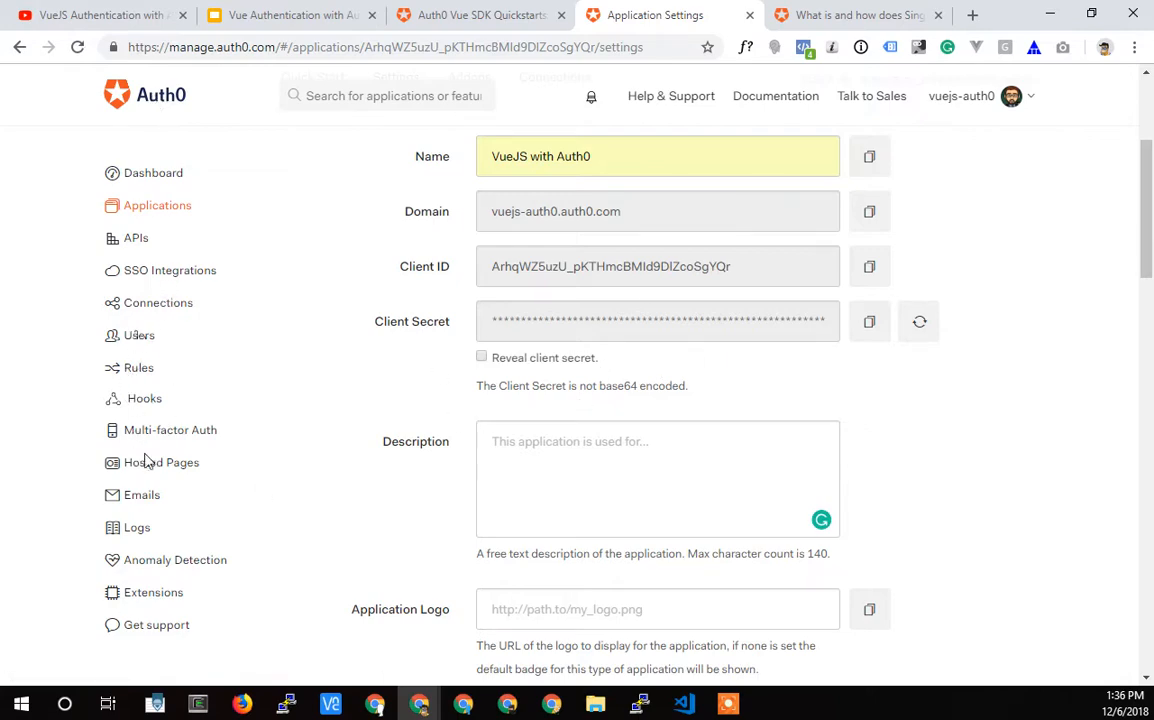
mouse_move(144, 420)
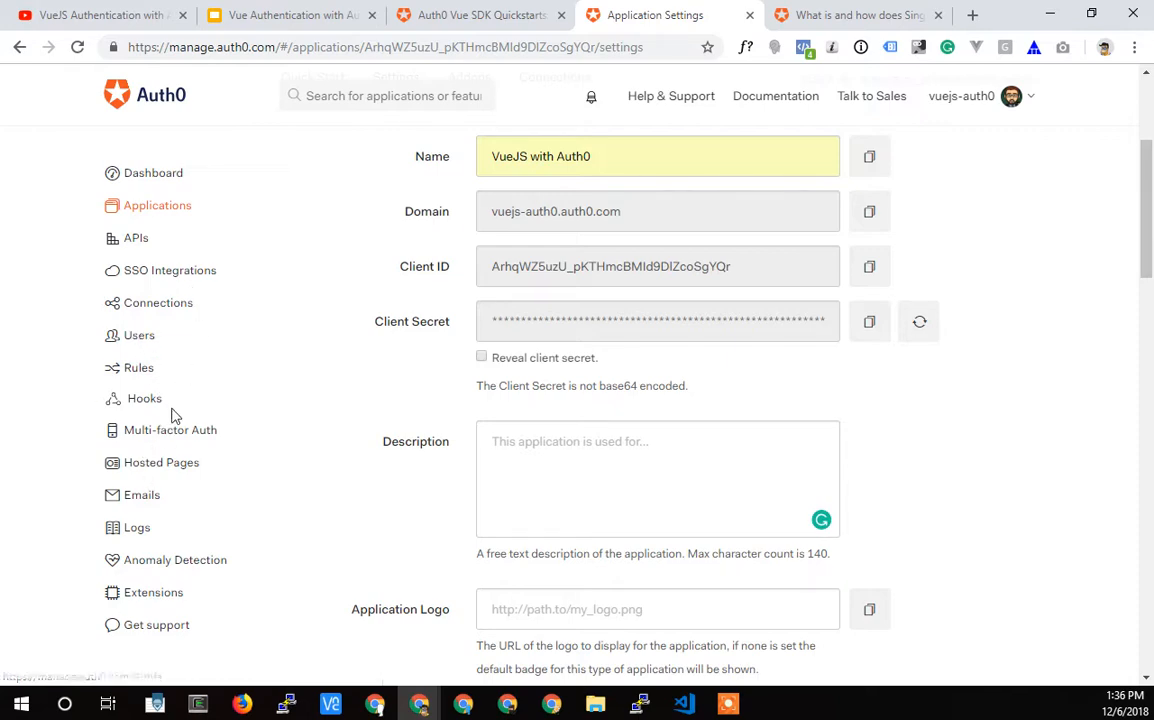
mouse_move(564, 386)
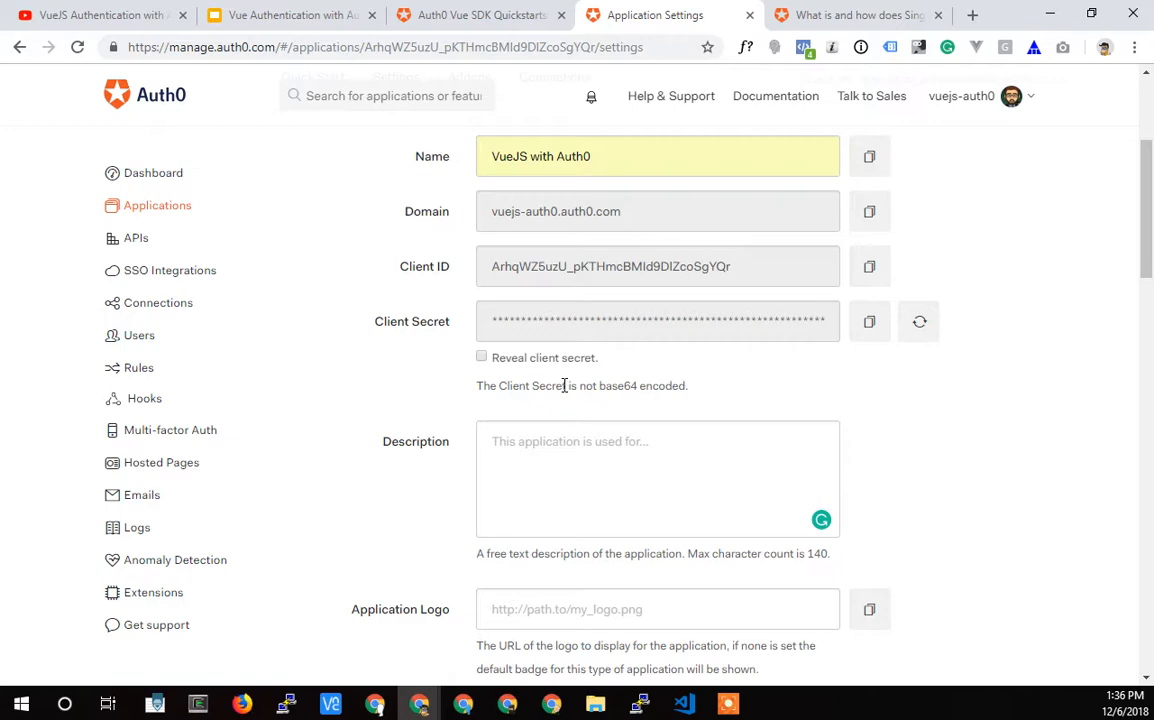
mouse_move(370, 364)
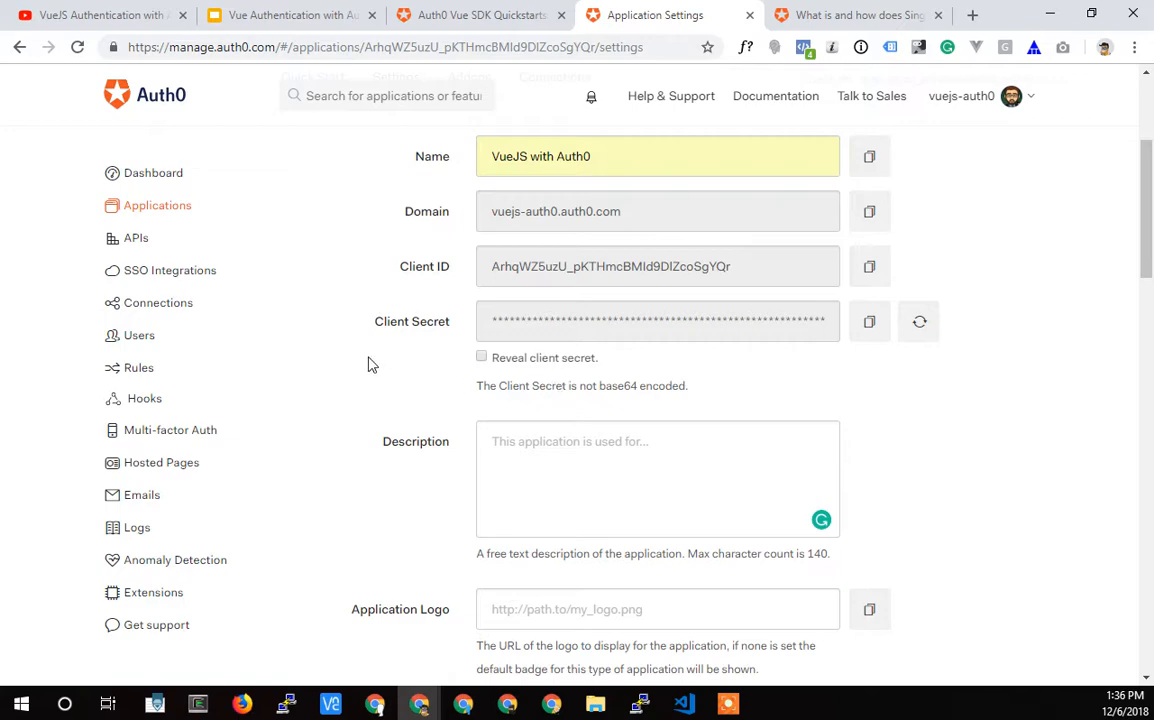
mouse_move(586, 212)
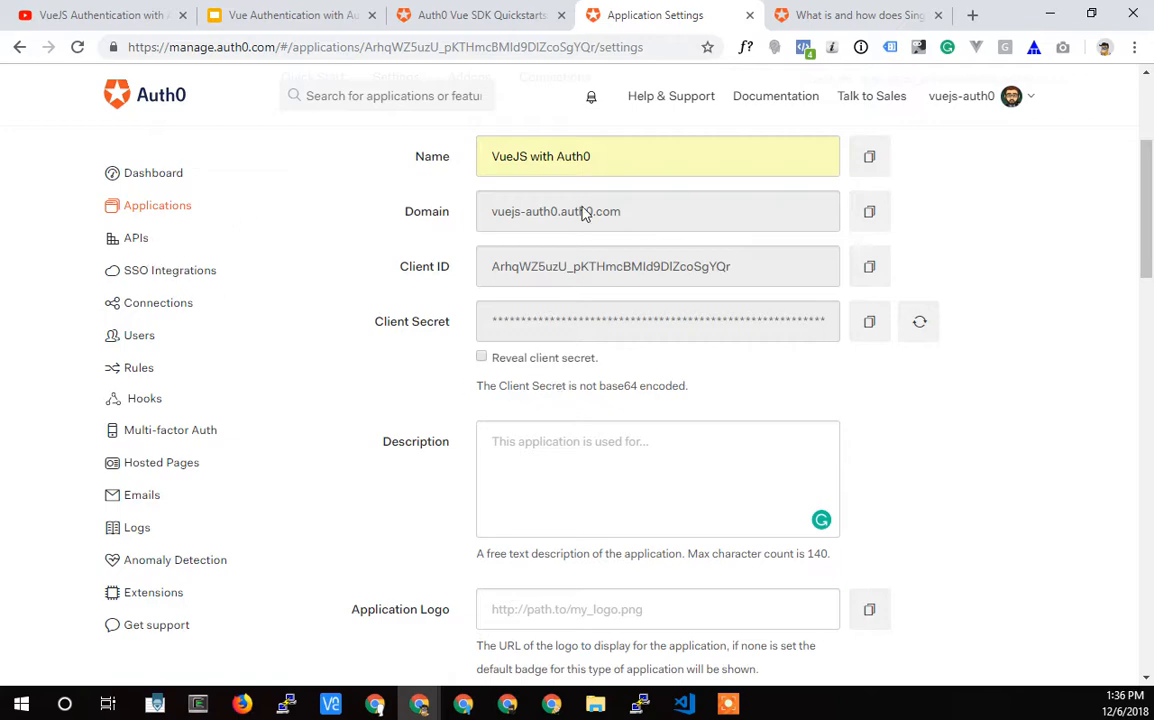
mouse_move(564, 266)
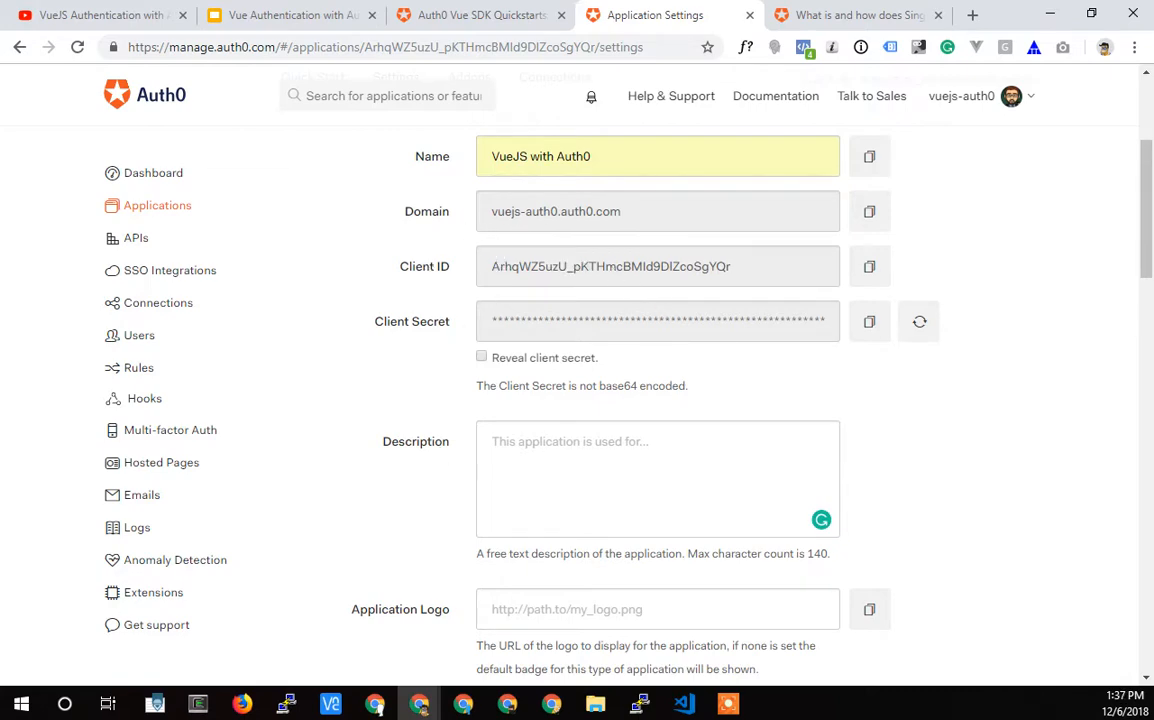
left_click(118, 14)
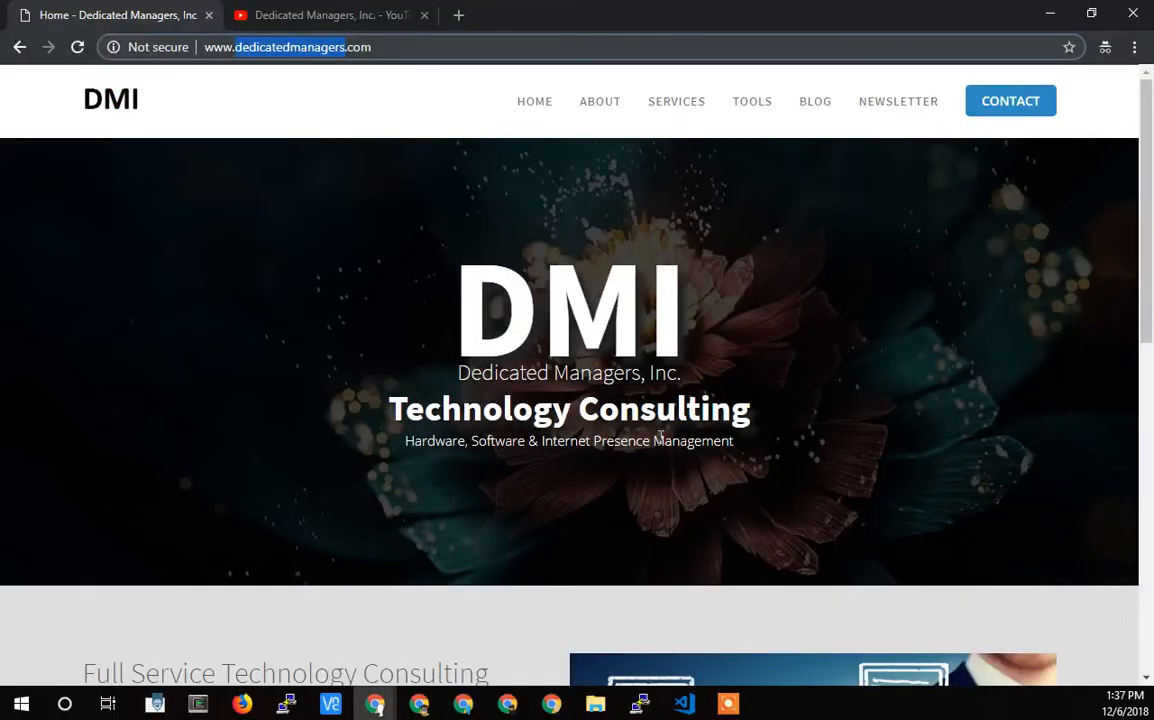
mouse_move(588, 352)
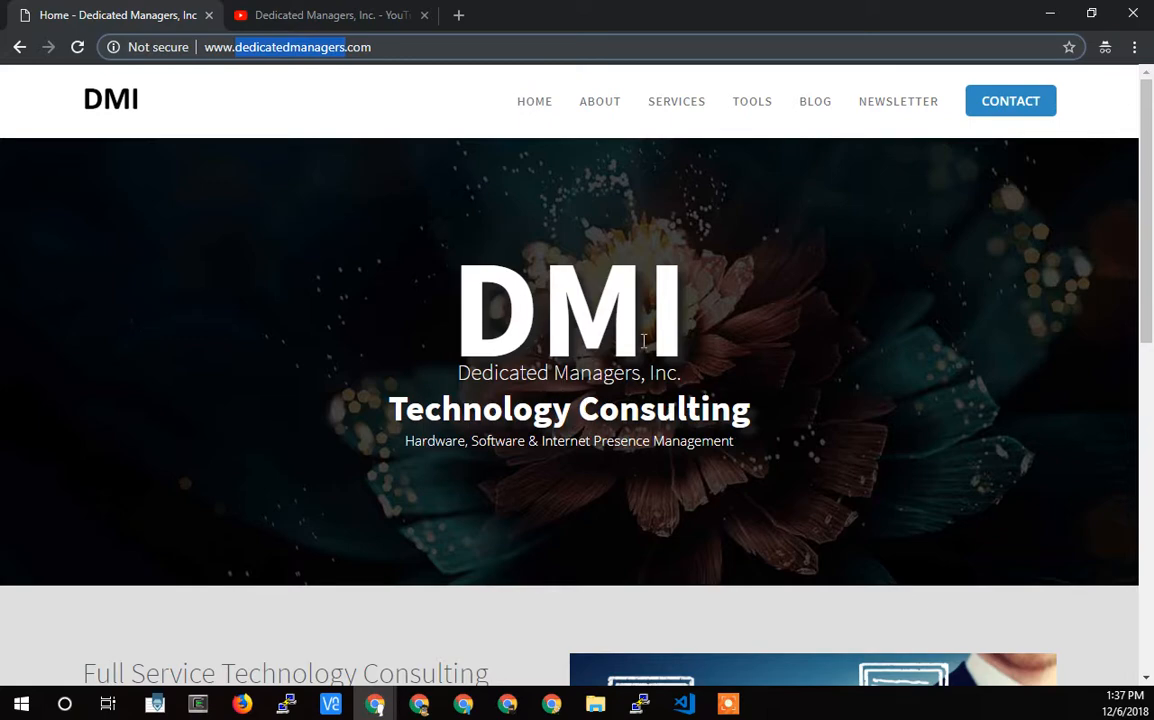
- Switch to the Dedicated Managers, Inc. YouTube channel showing its uploads
left_click(330, 16)
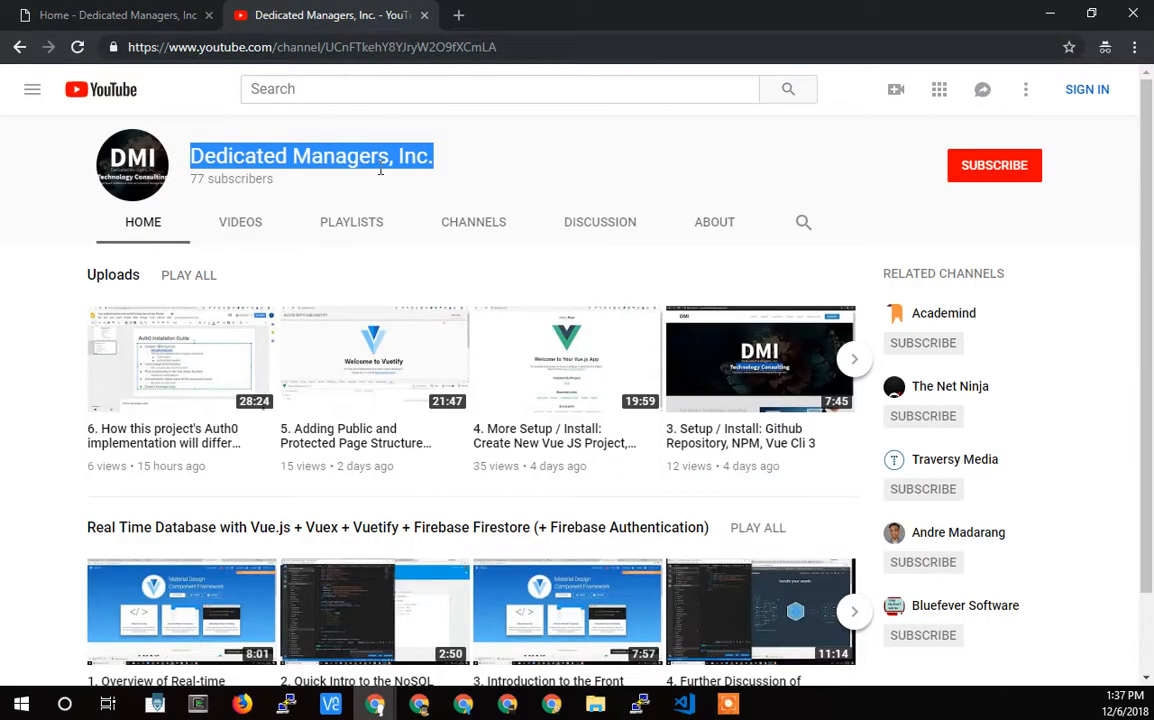
mouse_move(286, 204)
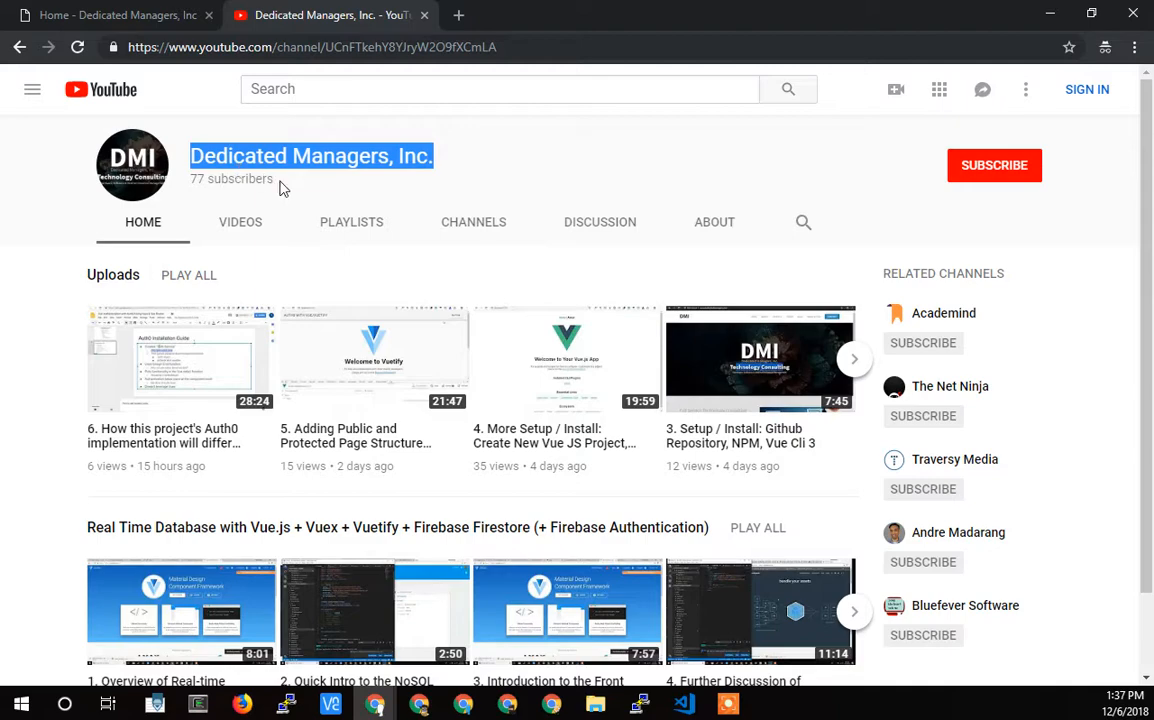
mouse_move(280, 184)
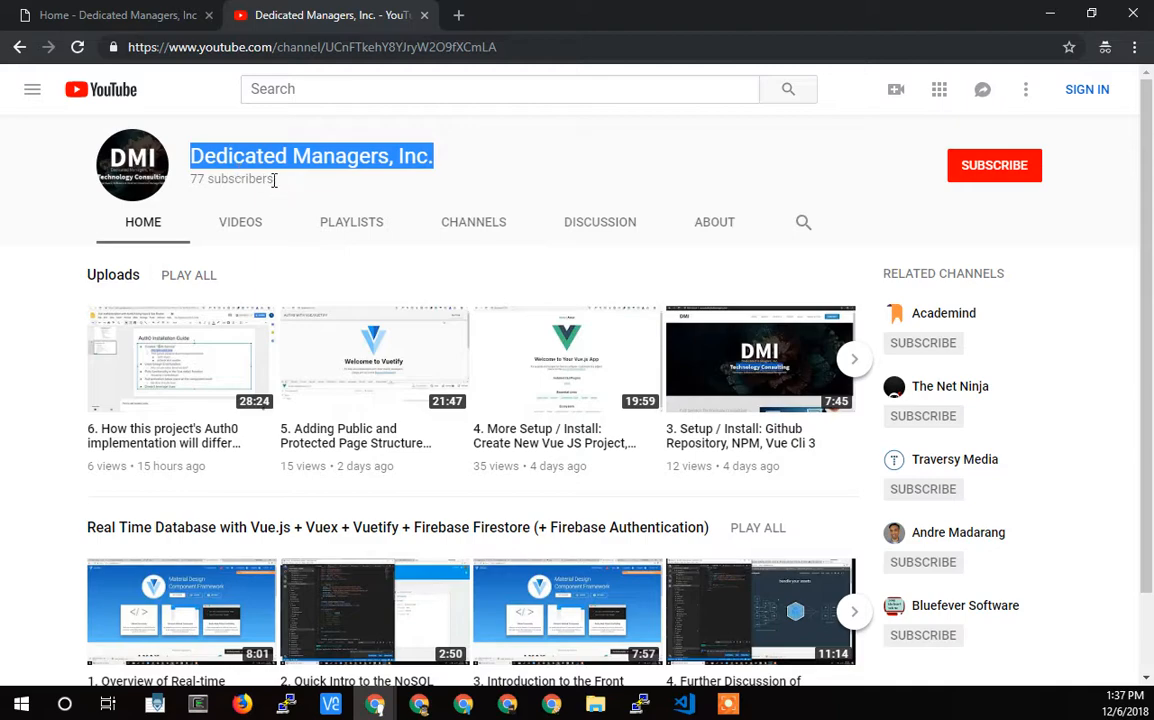
mouse_move(994, 164)
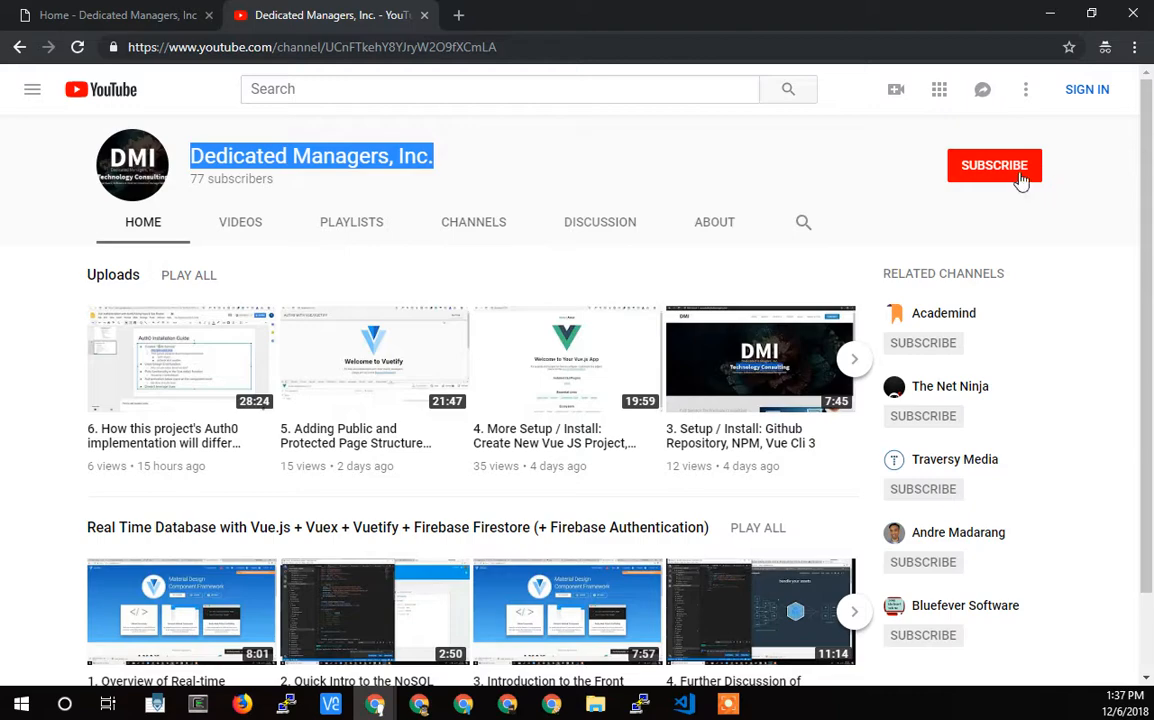
mouse_move(368, 212)
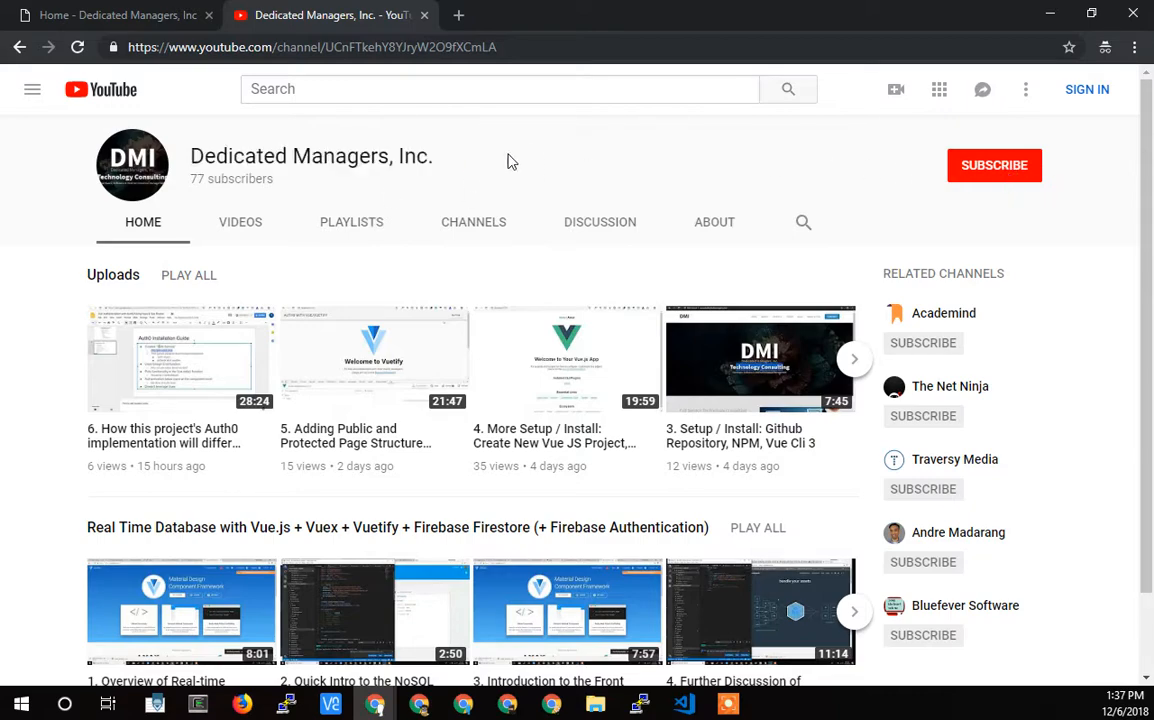
mouse_move(558, 172)
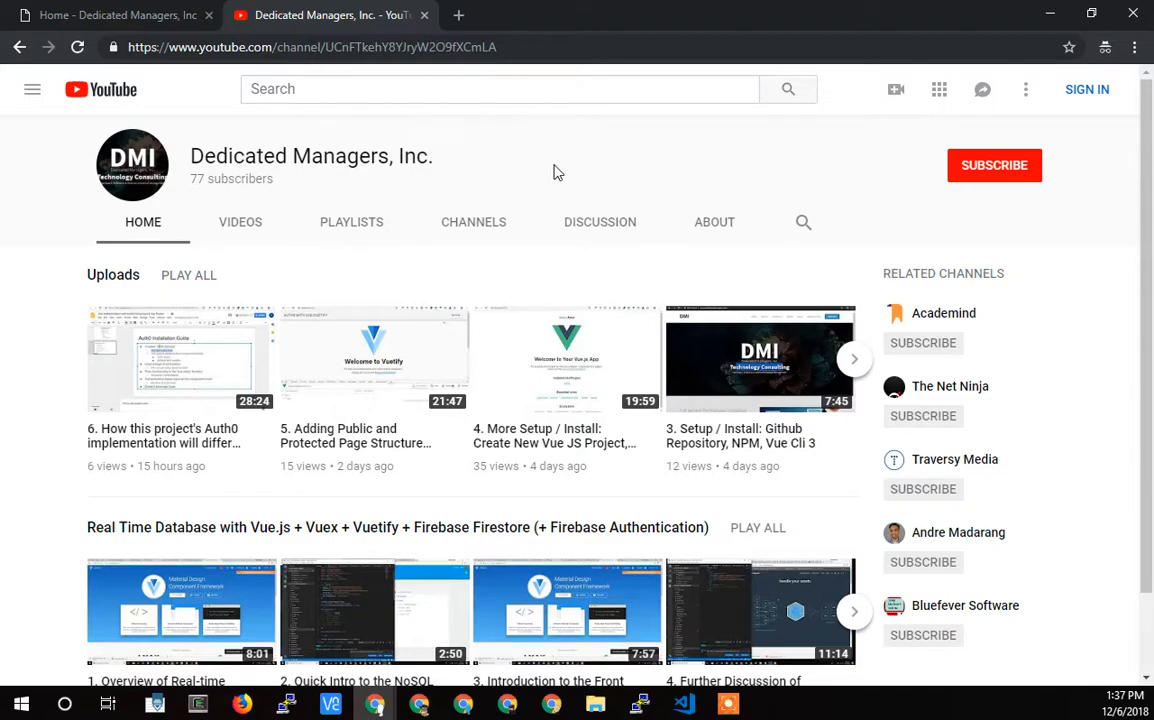
mouse_move(224, 132)
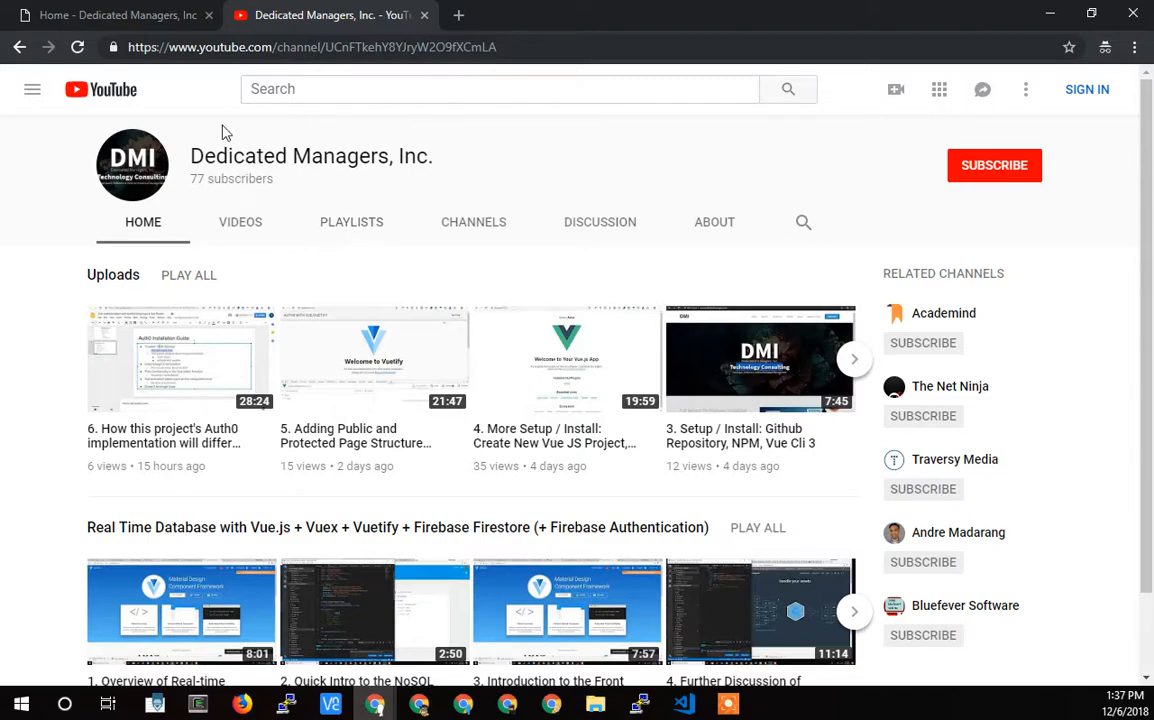
- Return from the YouTube channel to the Dedicated Managers, Inc. homepage tab
left_click(116, 14)
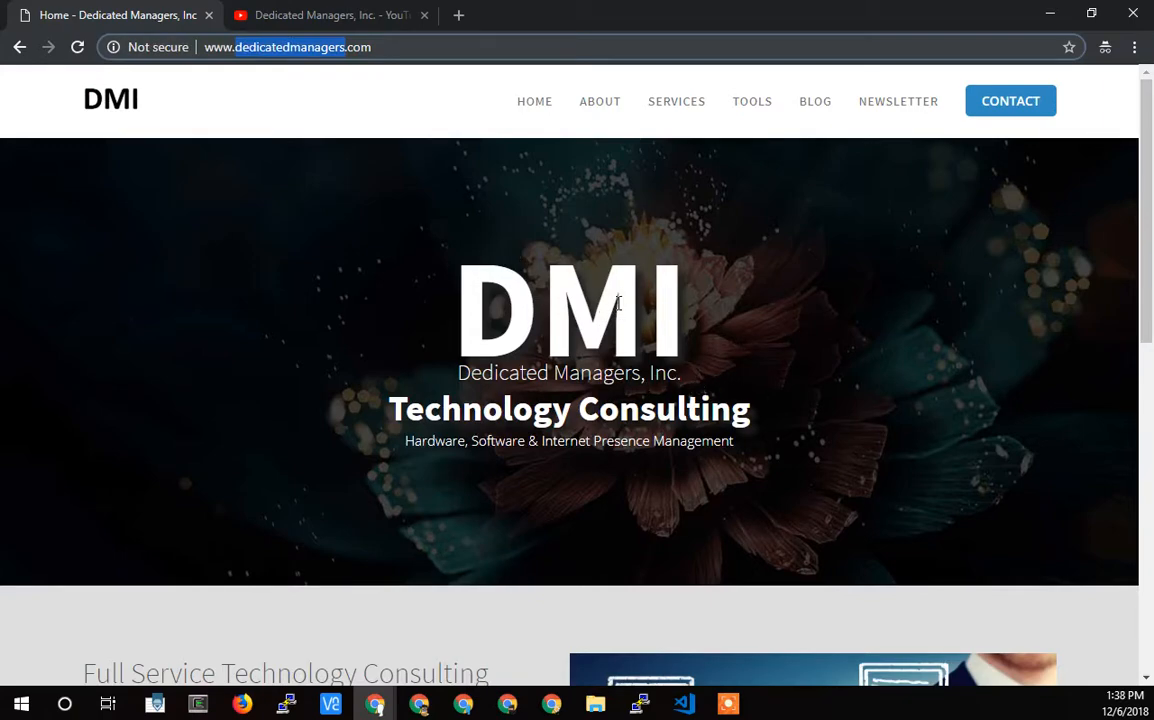
mouse_move(596, 310)
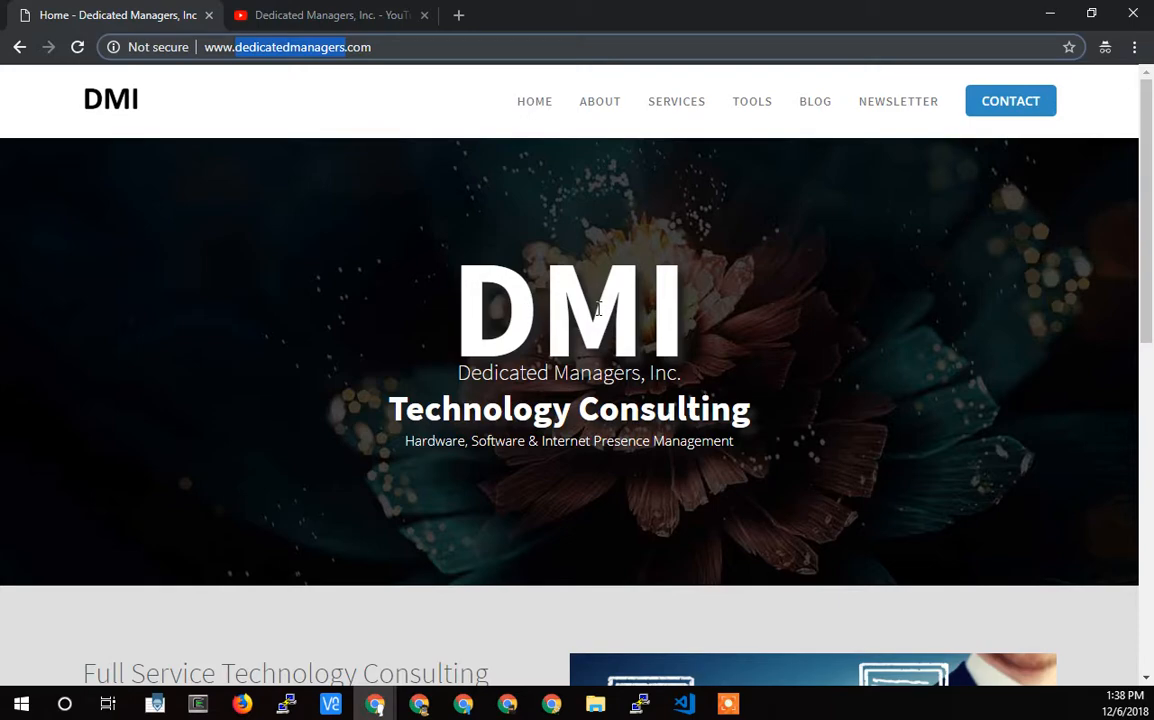
mouse_move(628, 312)
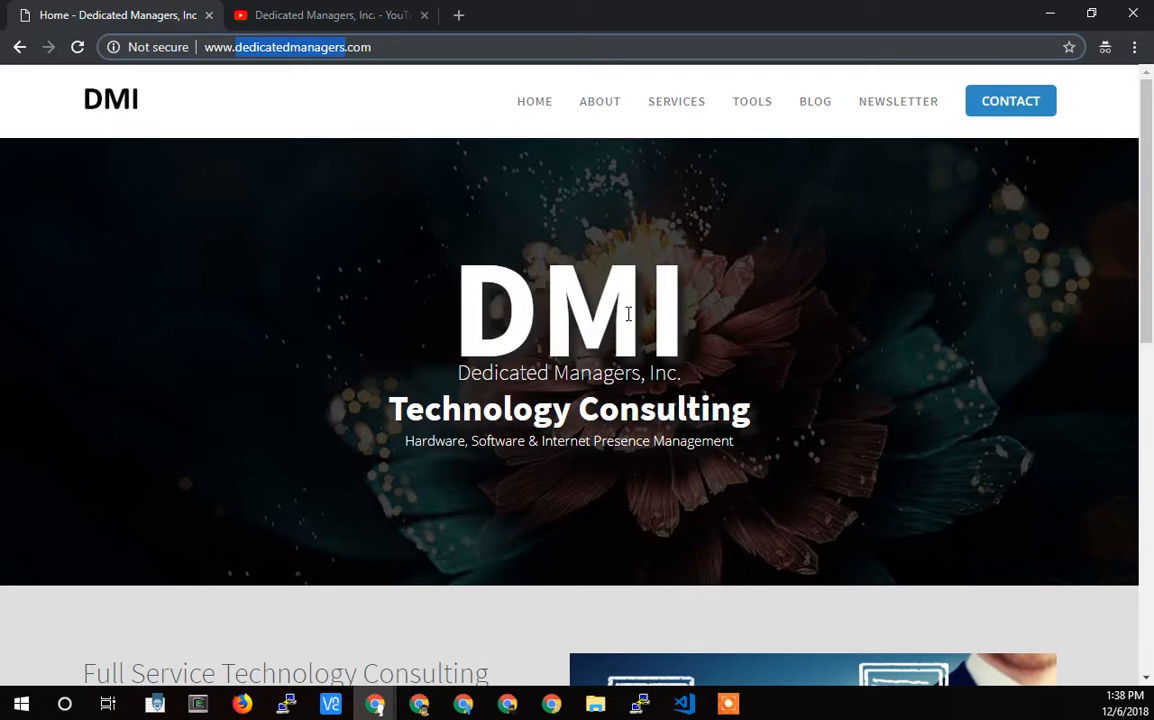
mouse_move(1010, 100)
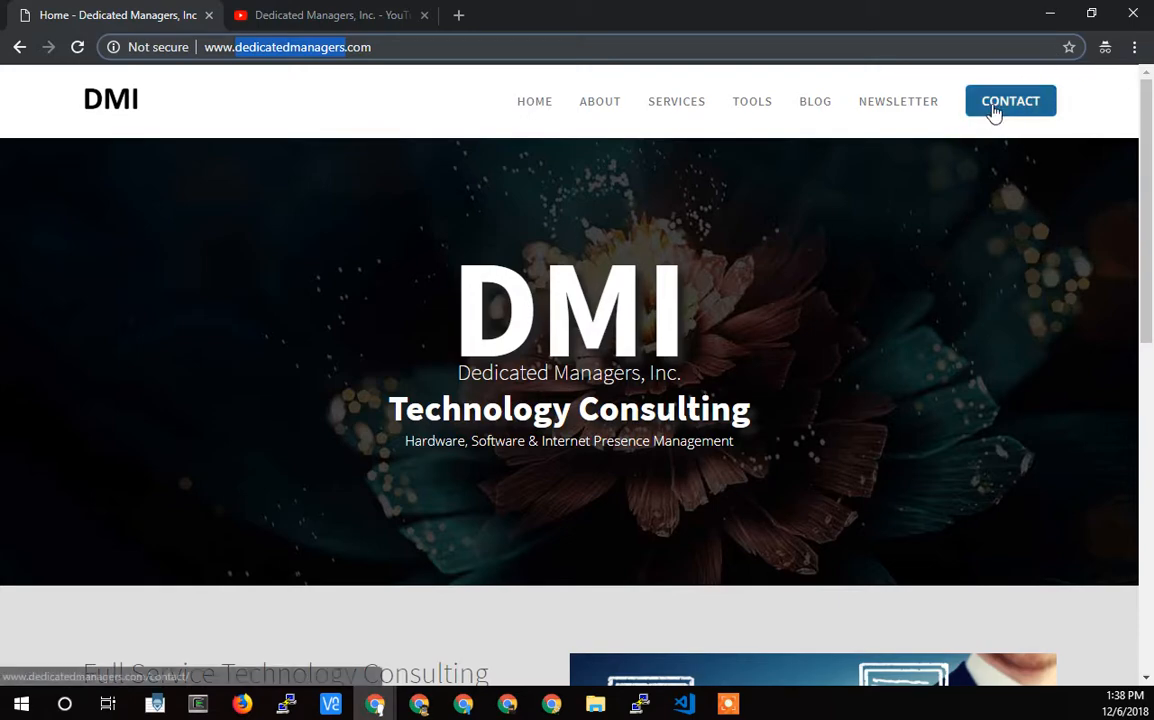